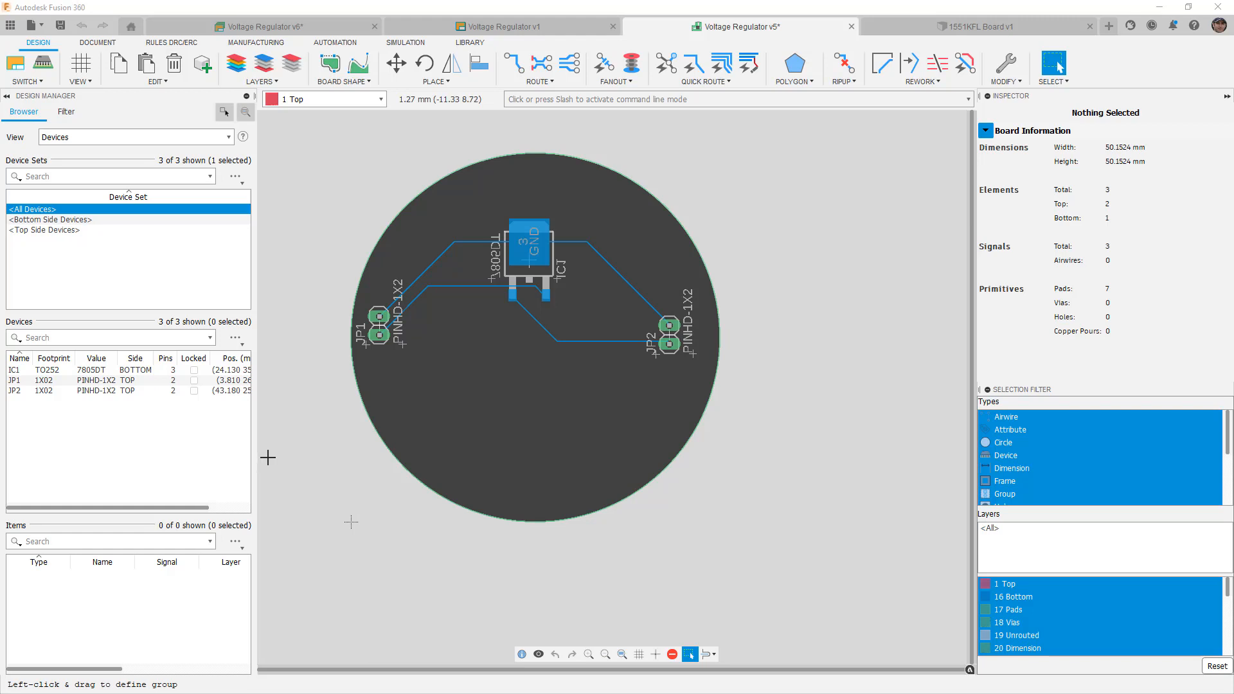
pyautogui.moveTo(817, 244)
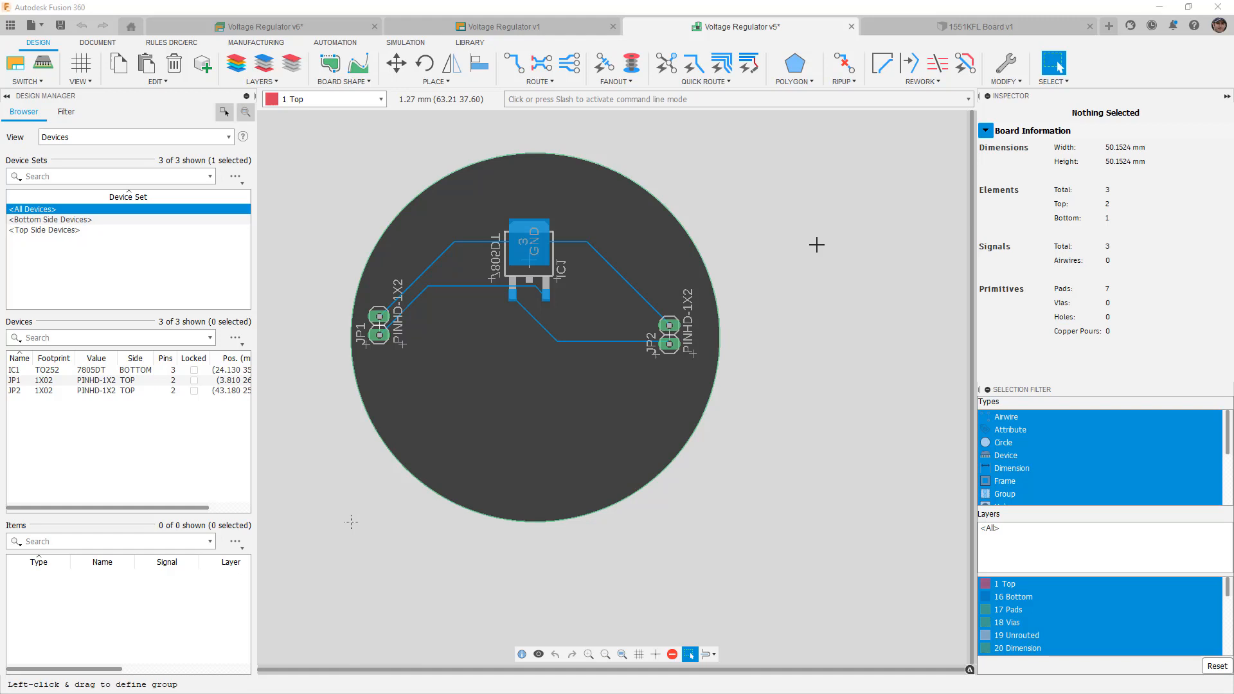
pyautogui.moveTo(583, 387)
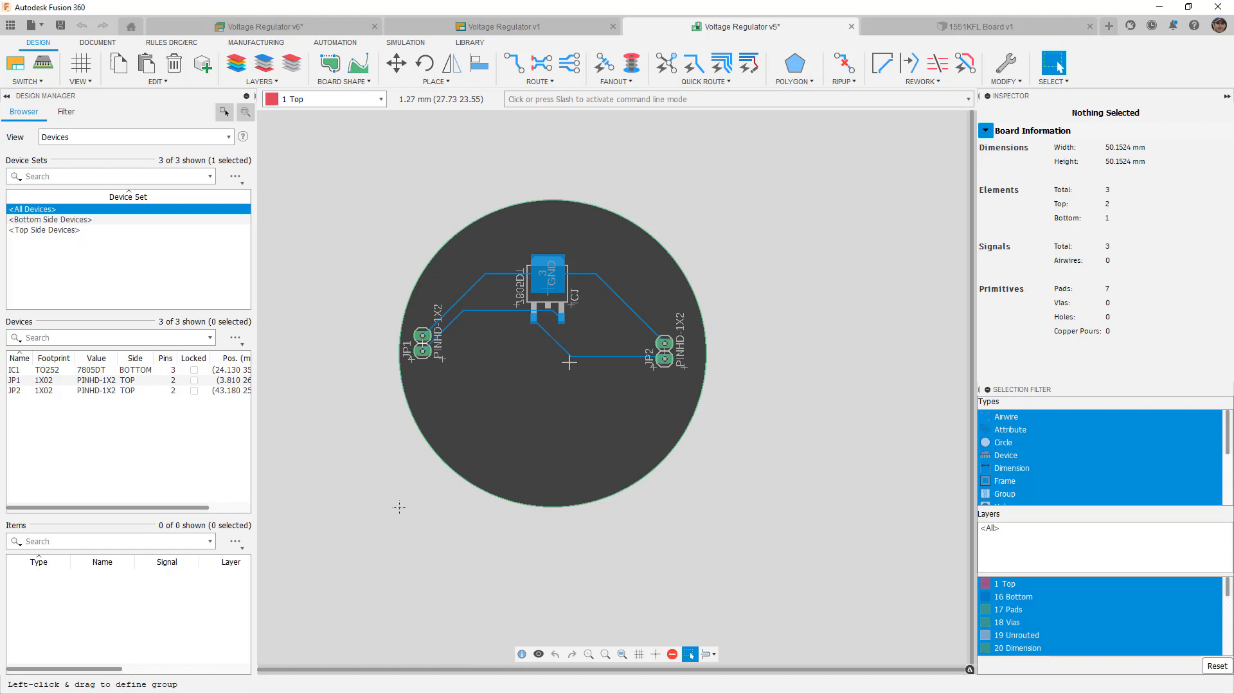
pyautogui.moveTo(565, 360)
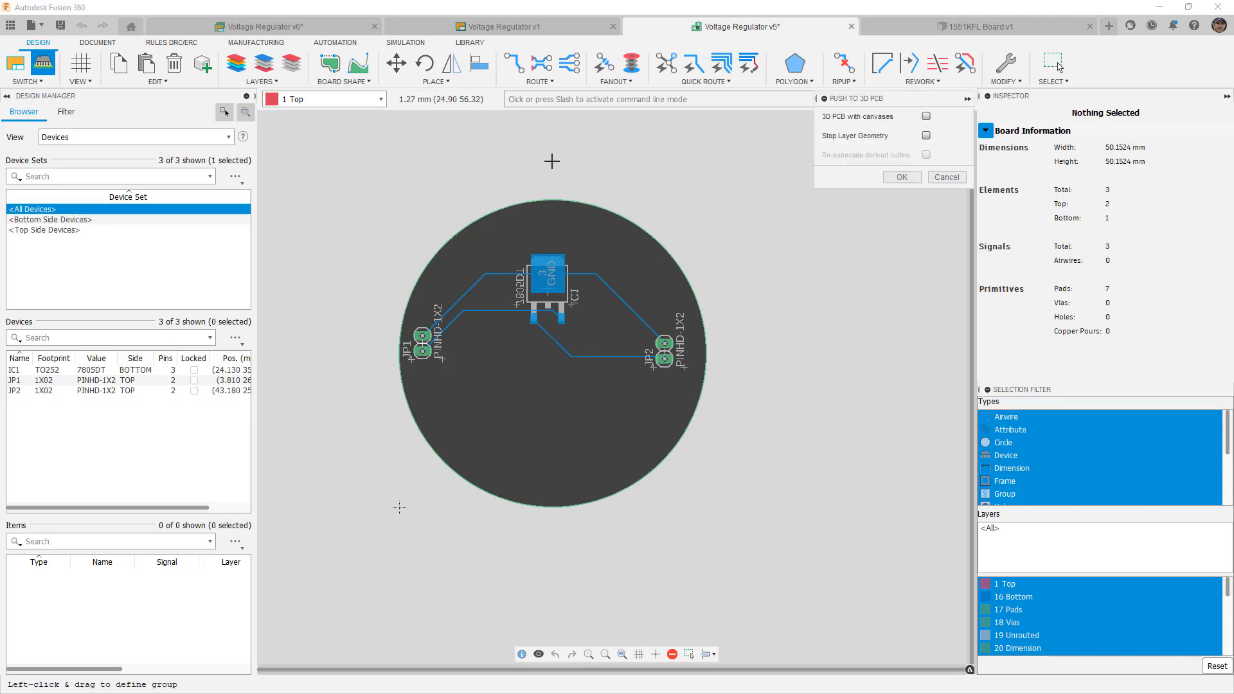
pyautogui.moveTo(949, 146)
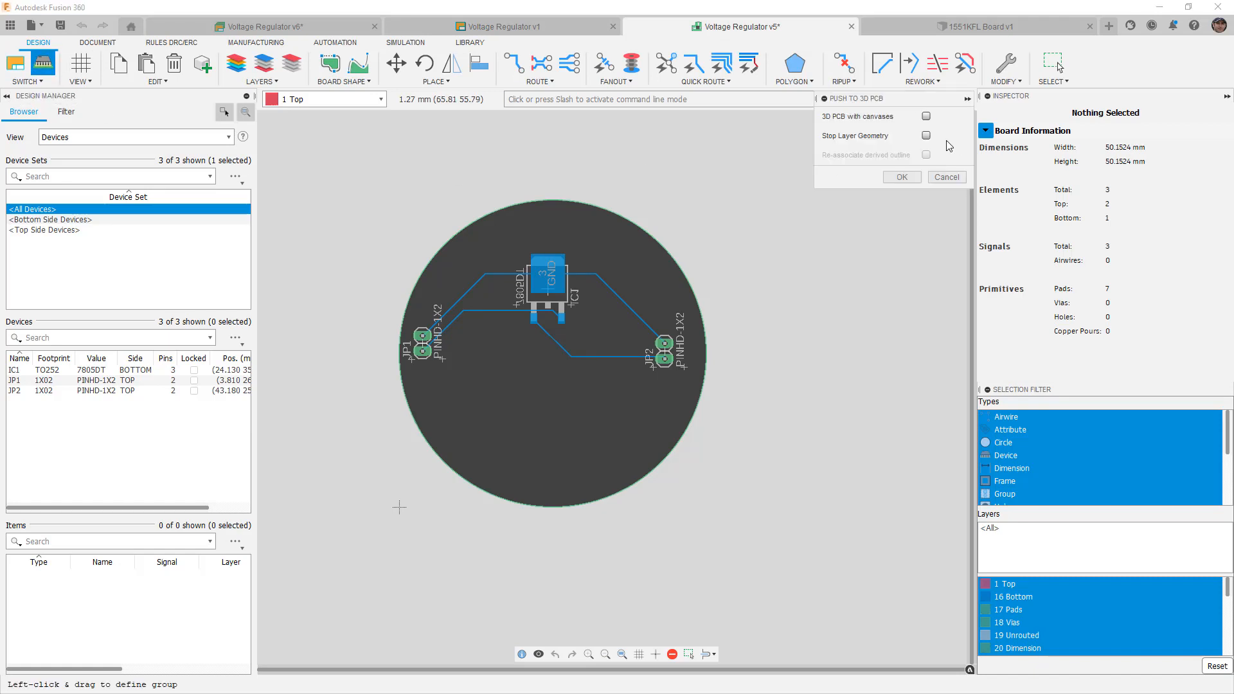
pyautogui.moveTo(832, 126)
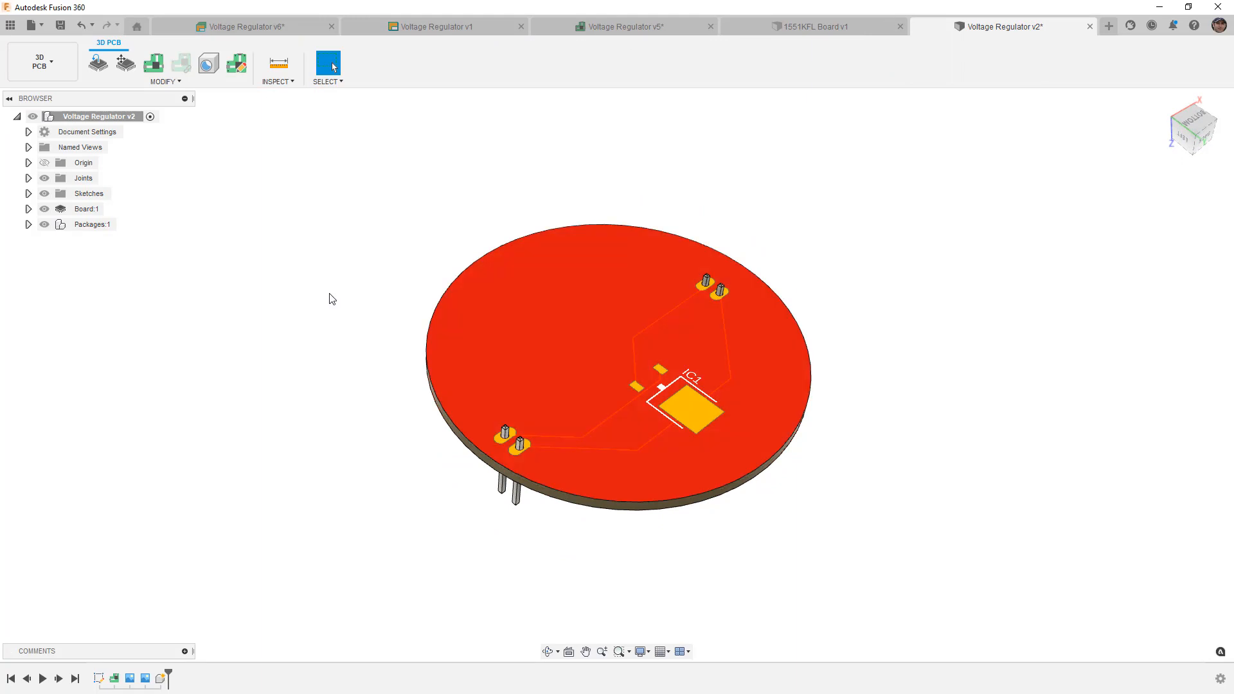
# Toggle the component packages, show the top copper canvas and select the board body
pyautogui.click(86, 223)
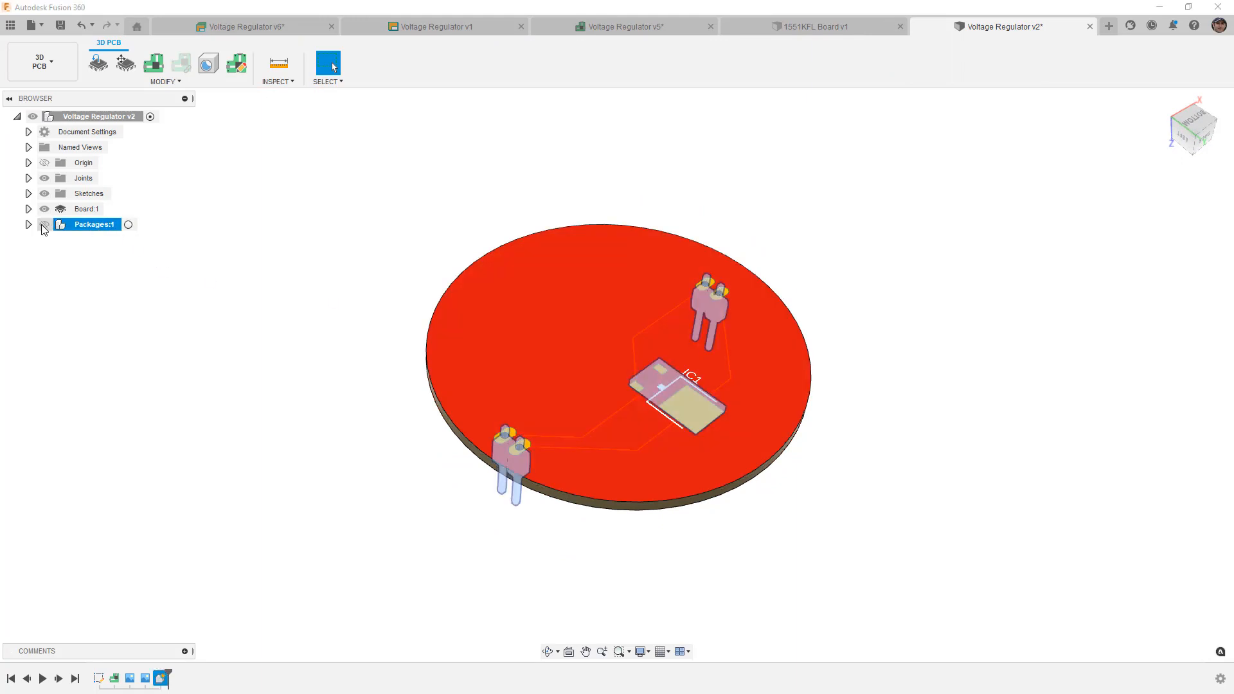
pyautogui.click(29, 208)
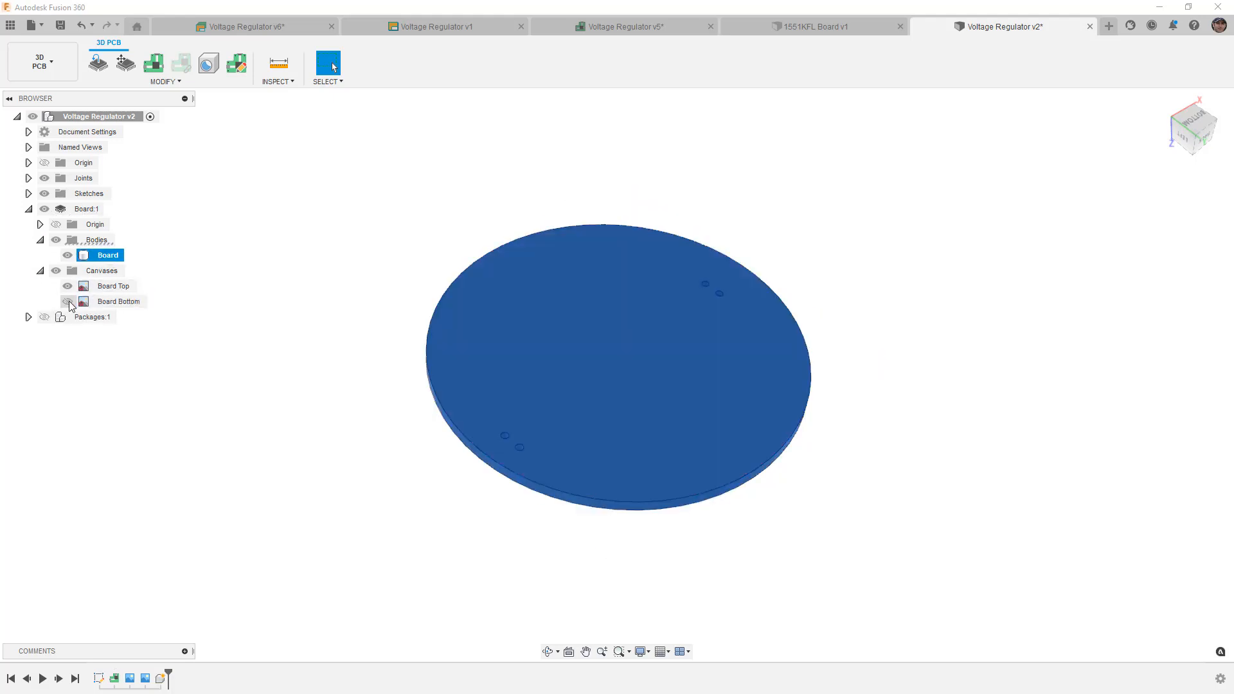
pyautogui.click(67, 286)
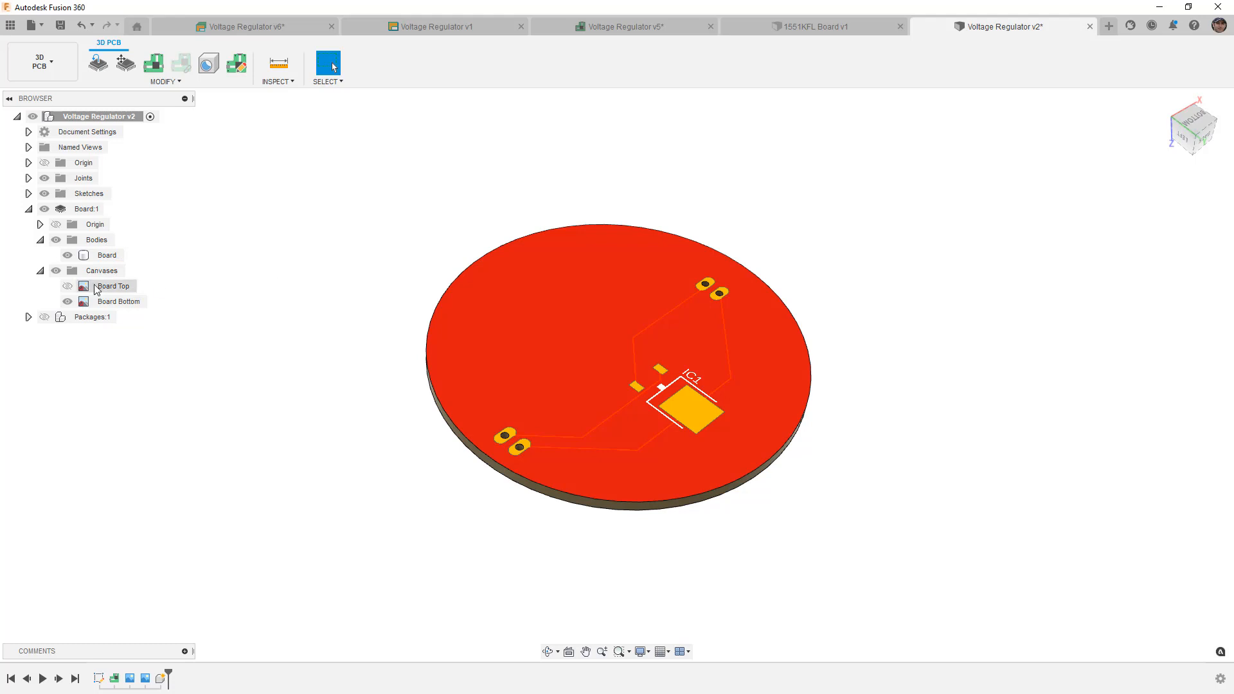
pyautogui.click(107, 254)
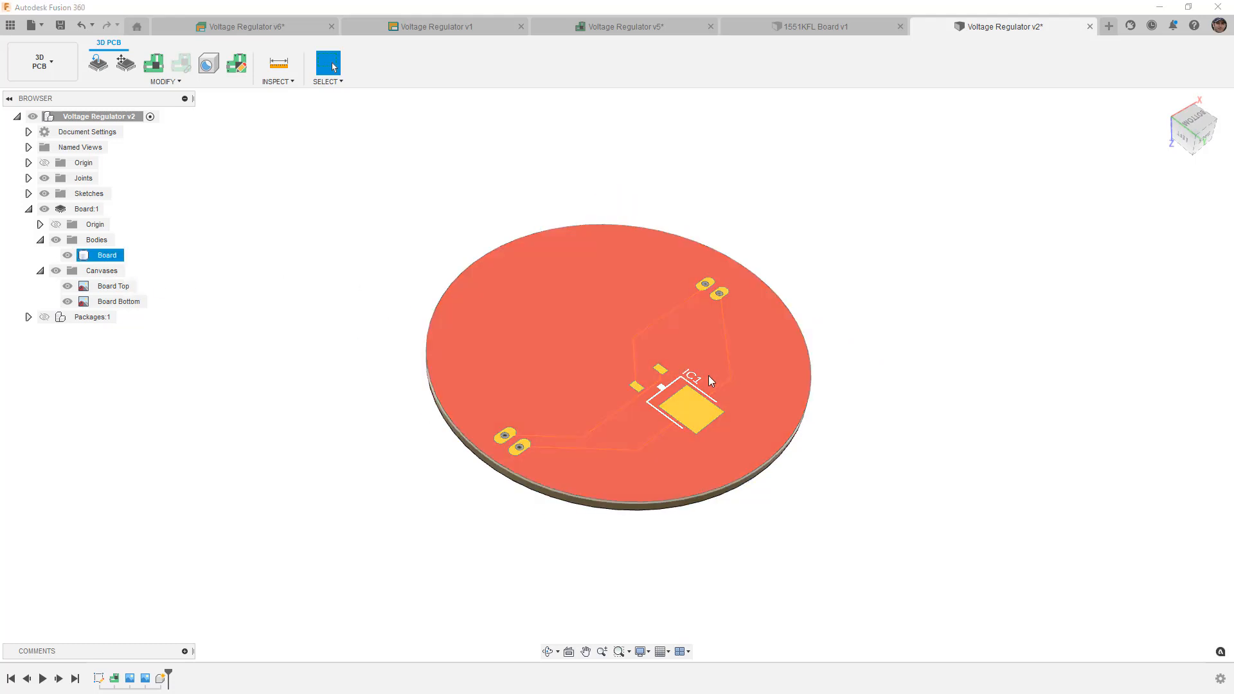
pyautogui.moveTo(688, 377)
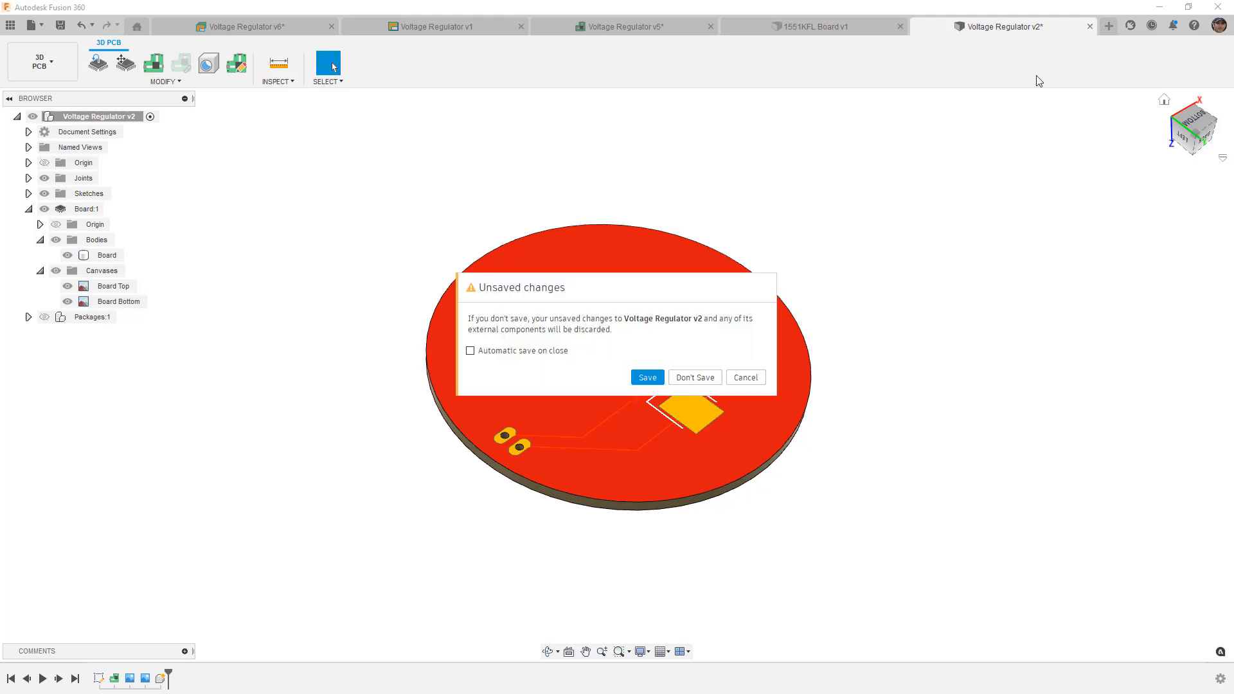
# Discard the old 3D PCB, push again without canvases and check the top and bottom copper bodies
pyautogui.click(694, 377)
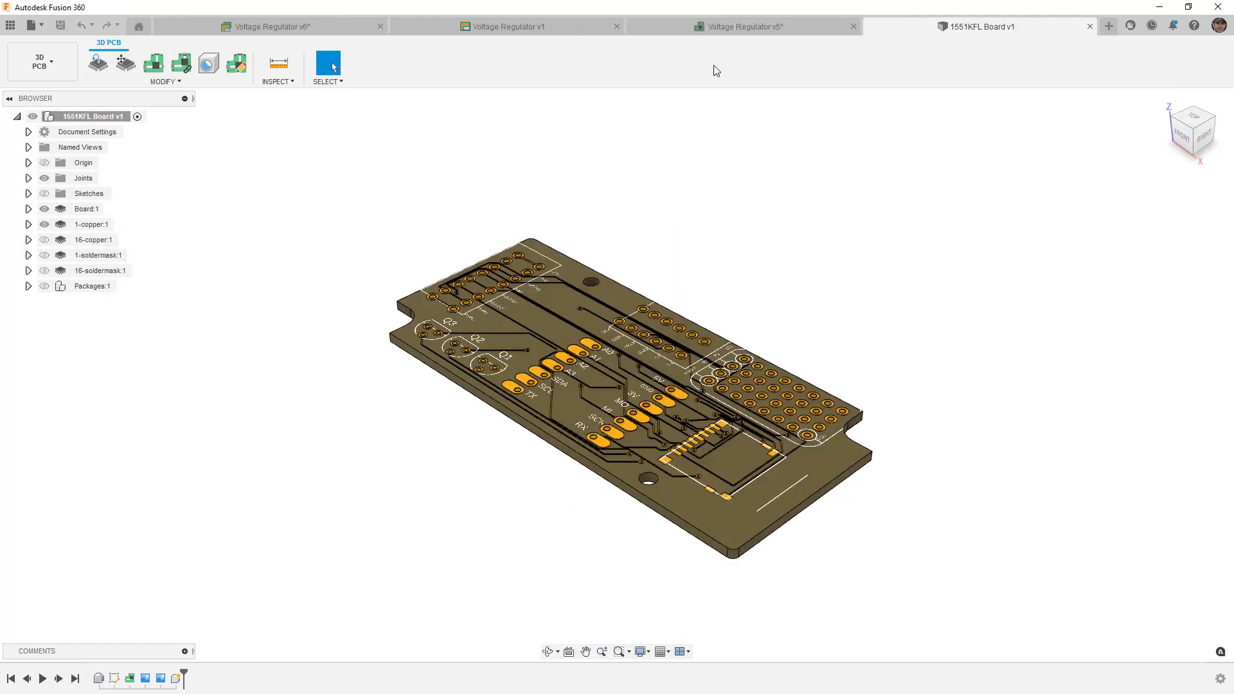
pyautogui.click(744, 25)
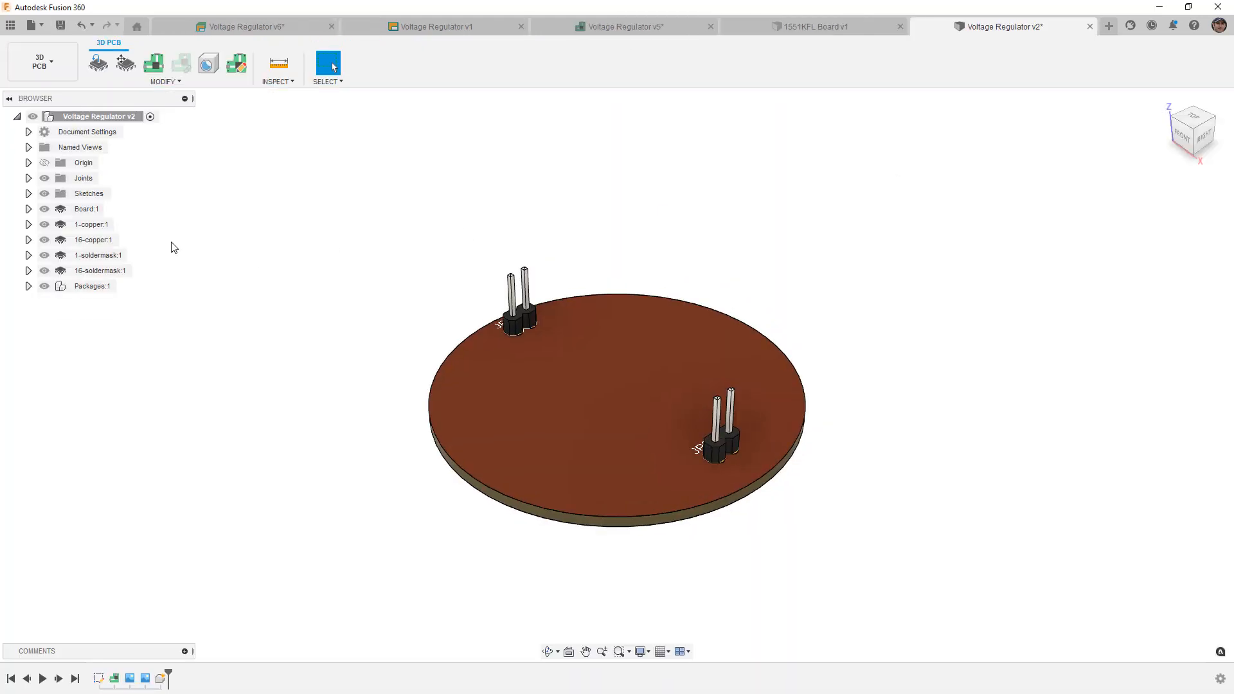
pyautogui.click(92, 224)
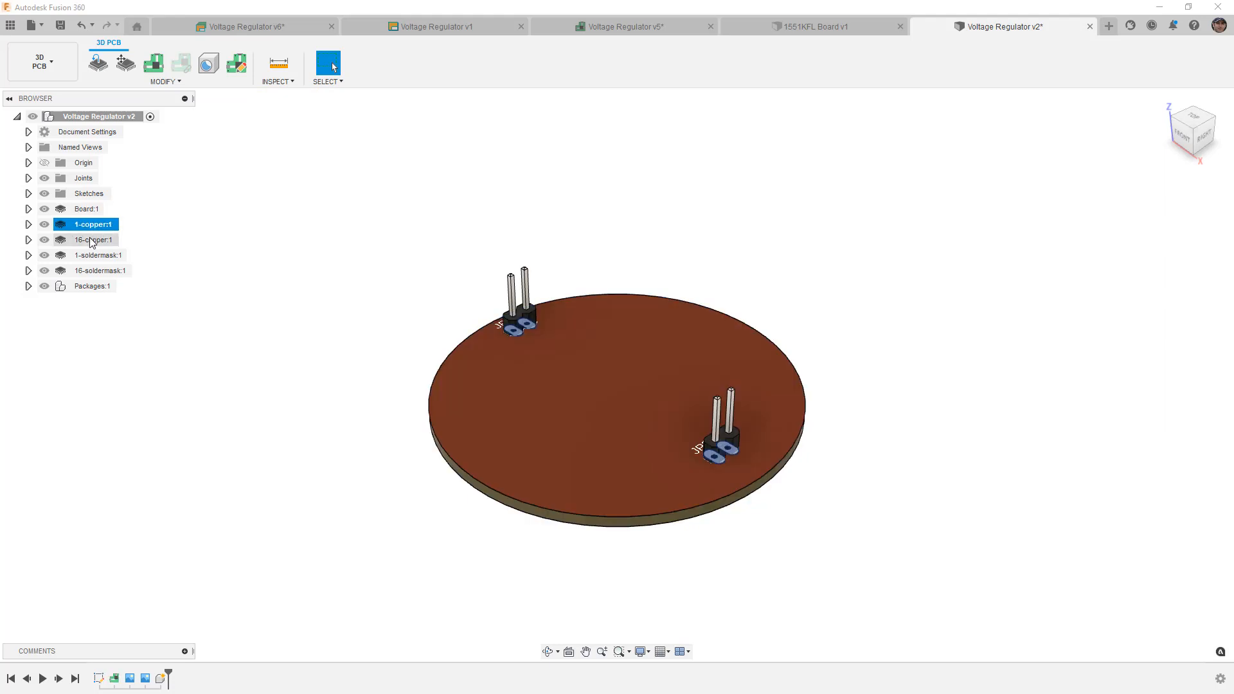
pyautogui.click(90, 240)
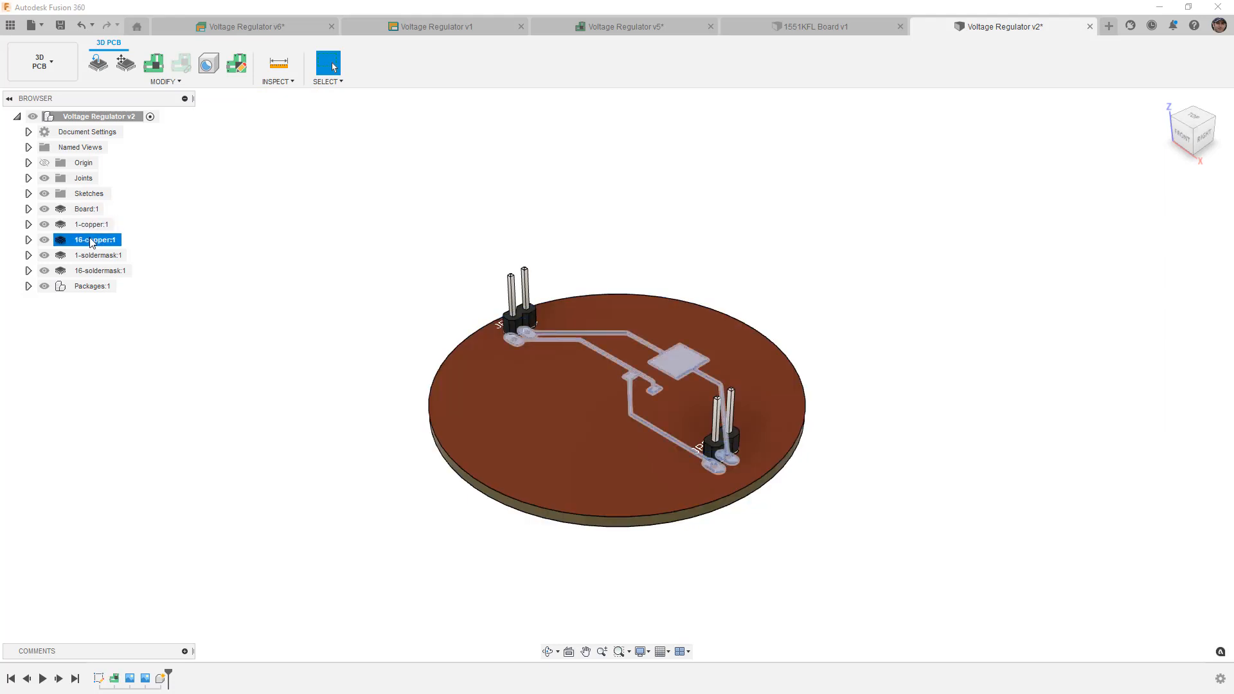
pyautogui.moveTo(93, 244)
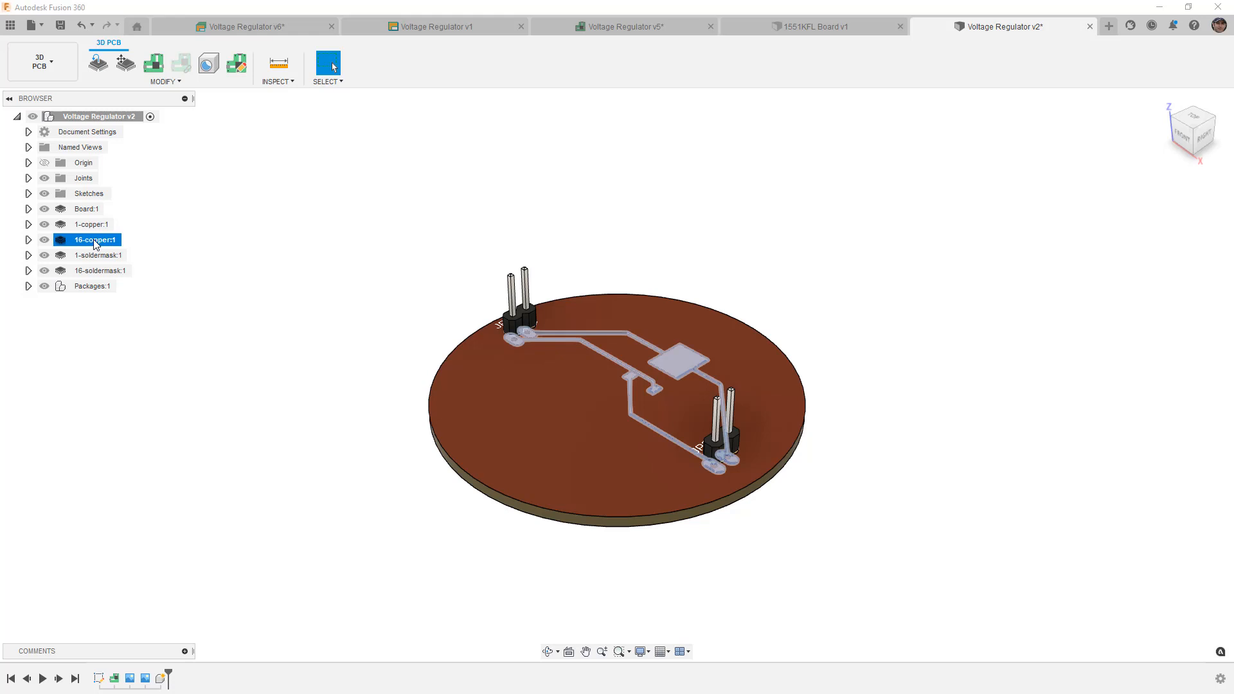
pyautogui.click(90, 224)
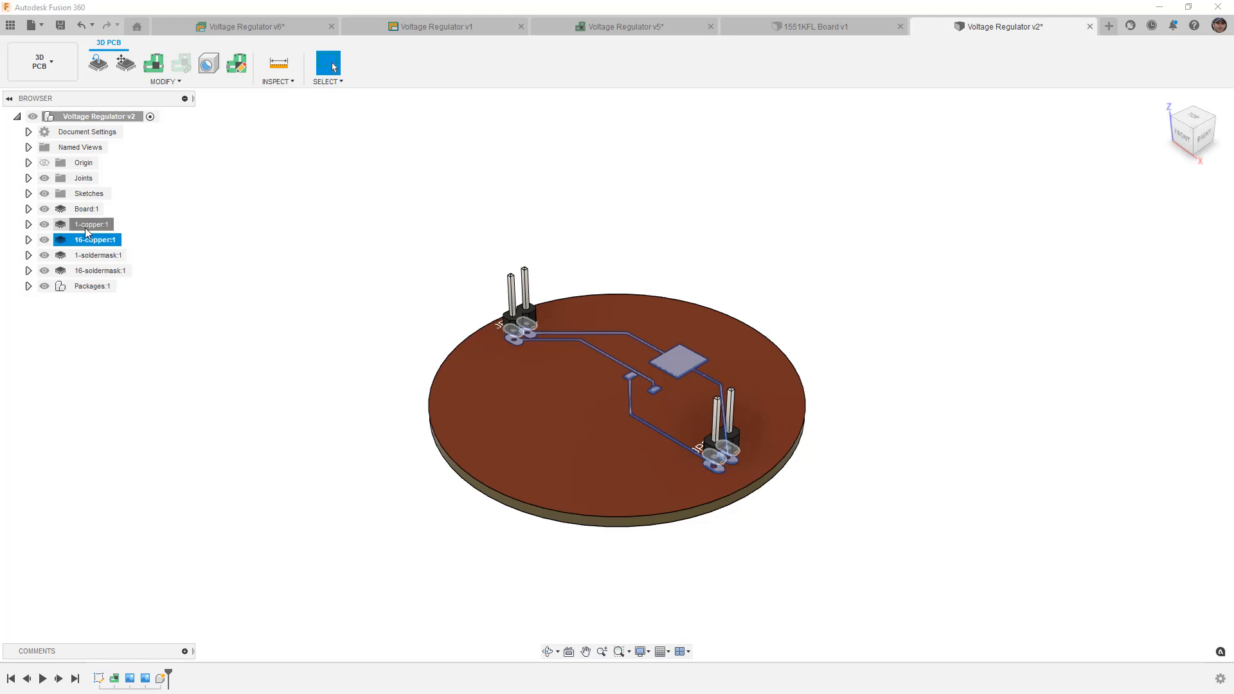
# Hide the top soldermask, packages and top copper, leaving the board and bottom traces viewed from underneath
pyautogui.click(100, 255)
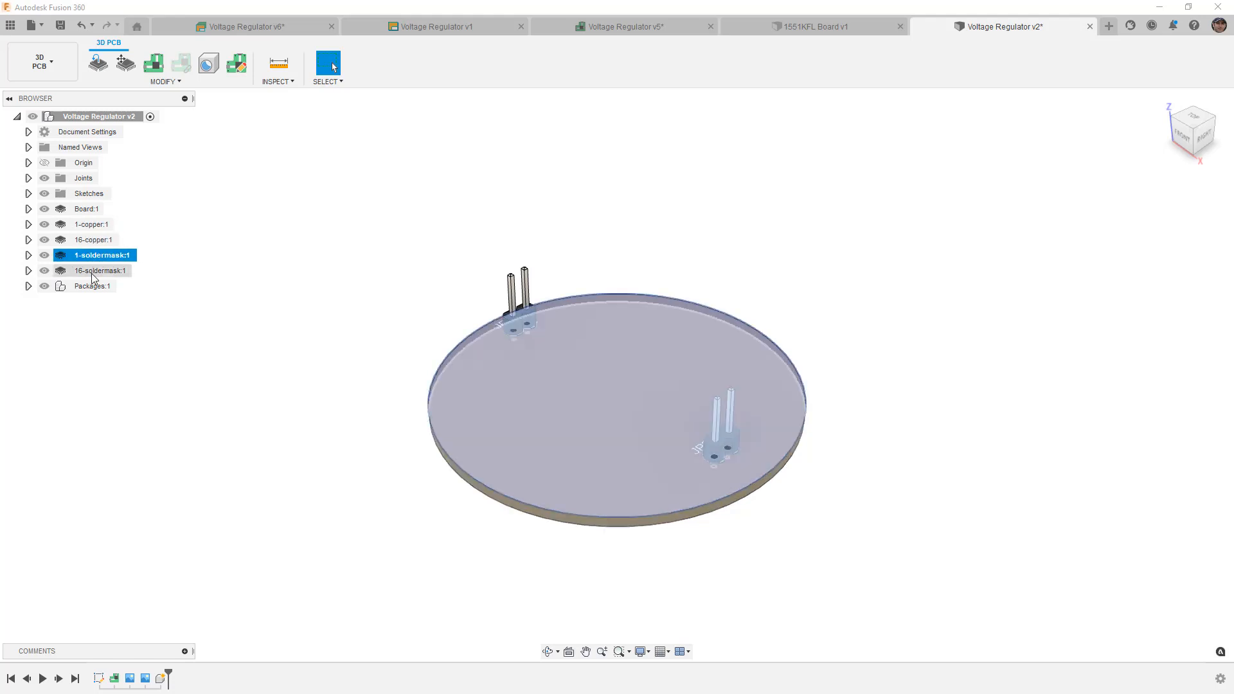
pyautogui.click(90, 285)
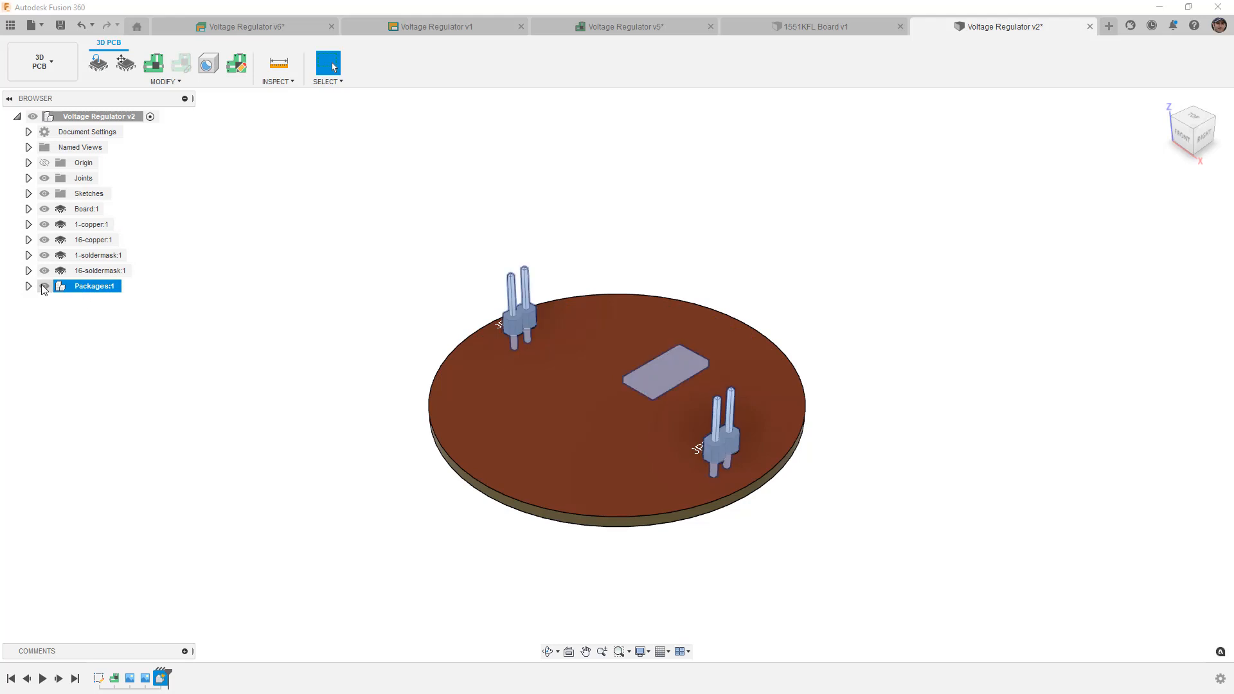
pyautogui.click(43, 255)
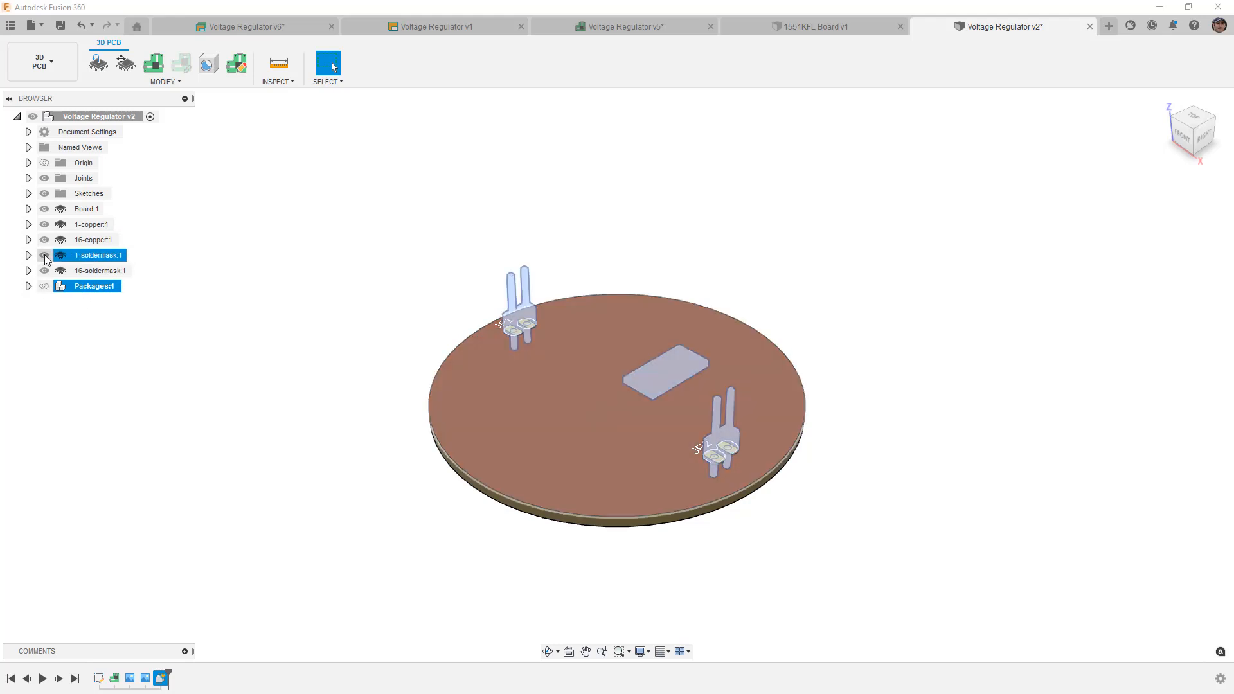
pyautogui.click(45, 255)
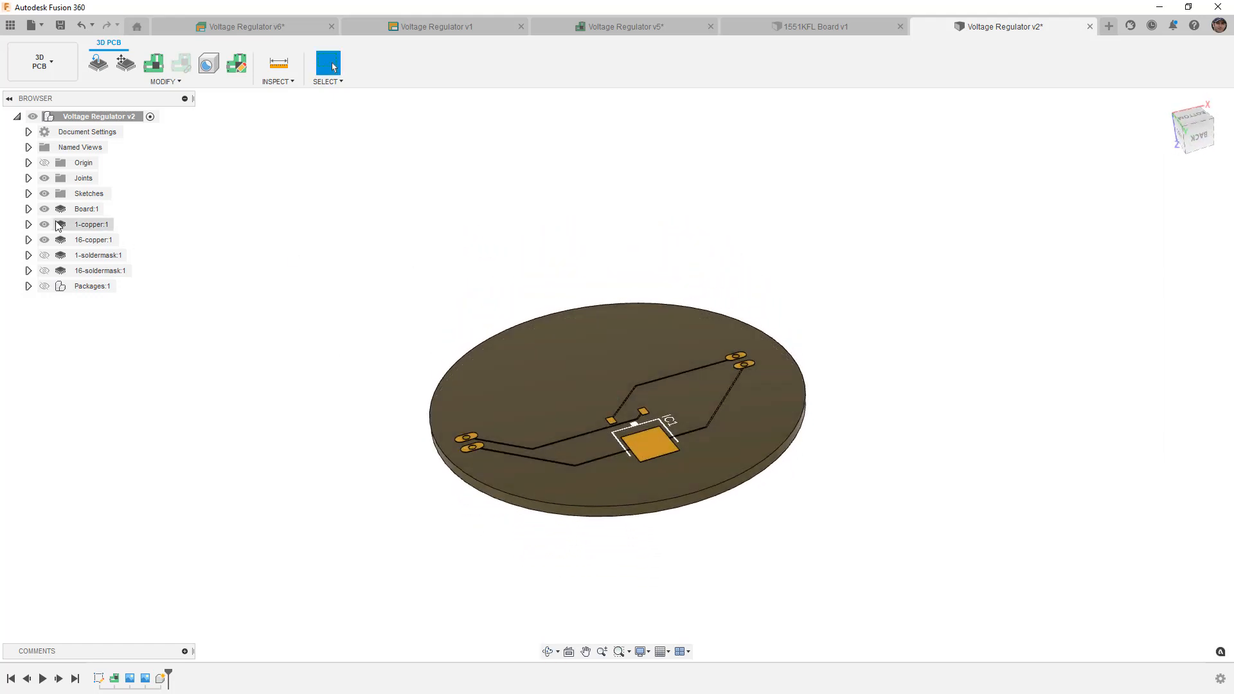
pyautogui.click(92, 239)
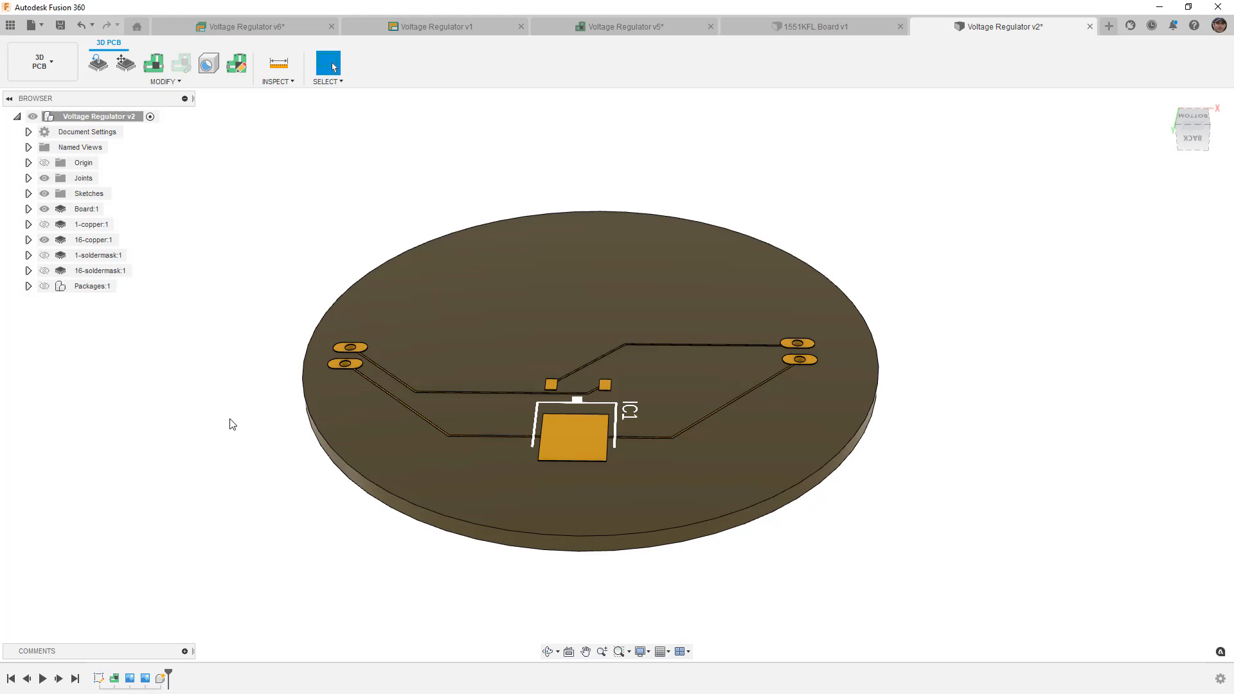
pyautogui.moveTo(227, 418)
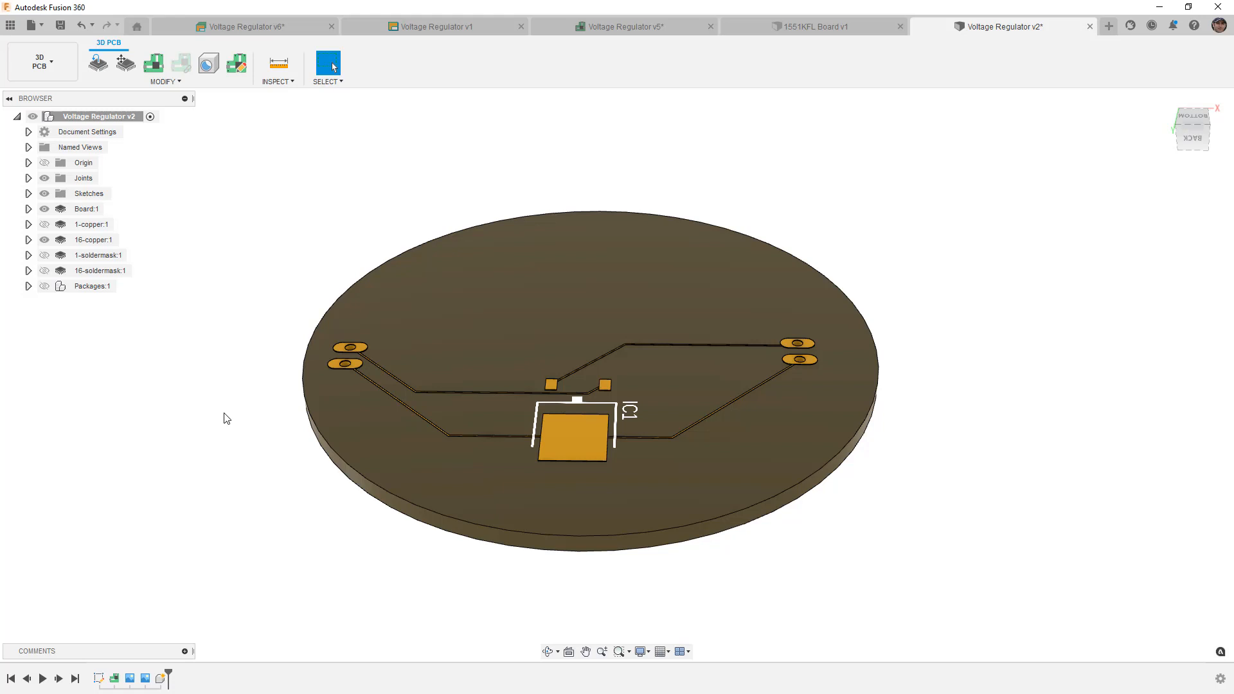
pyautogui.click(92, 239)
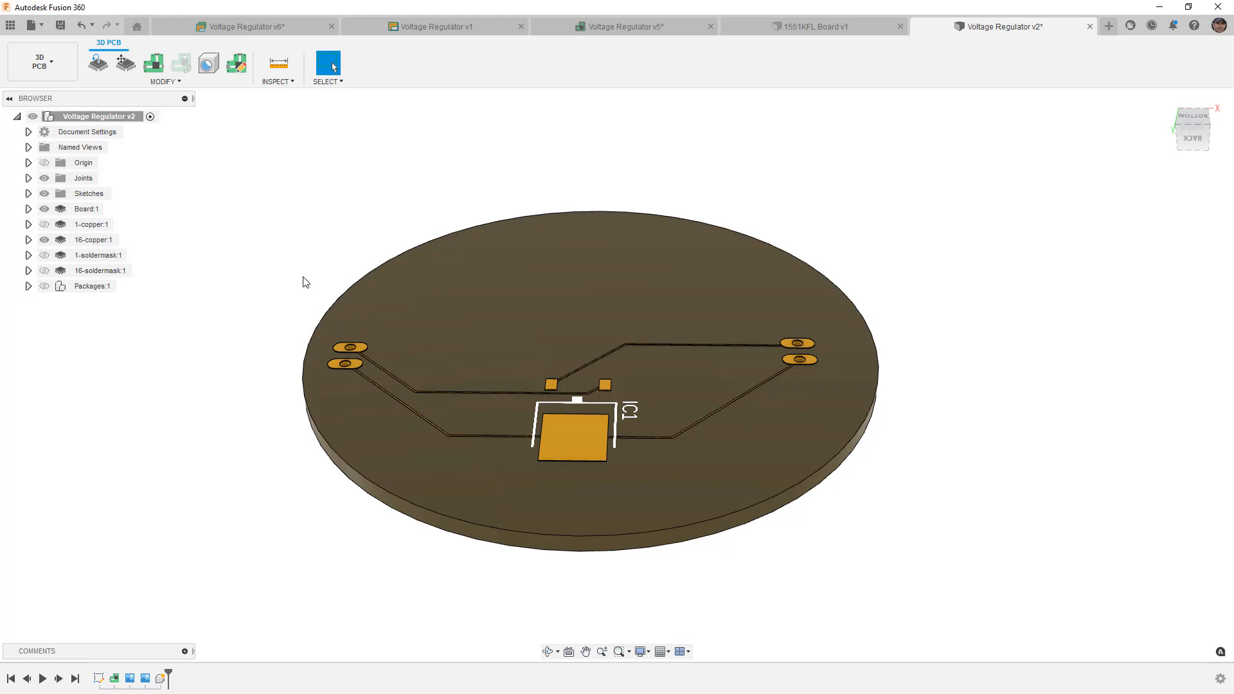
pyautogui.moveTo(98, 63)
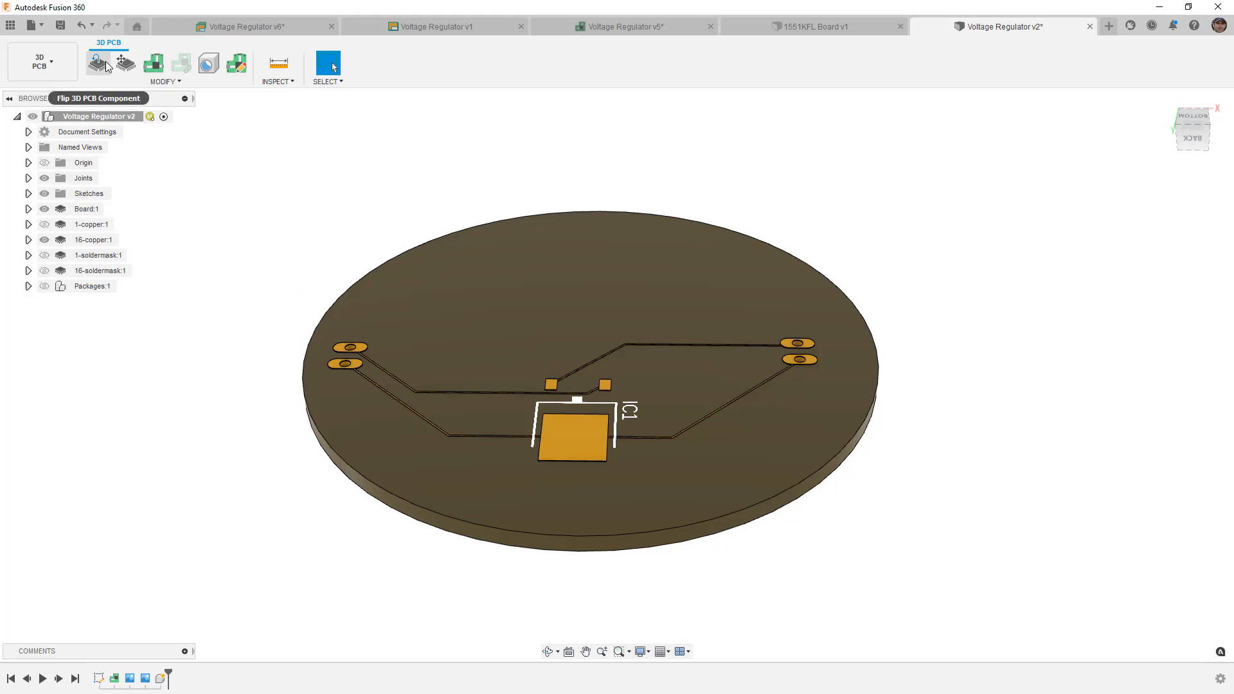
# Switch from Design to the Manufacture workspace
pyautogui.click(40, 60)
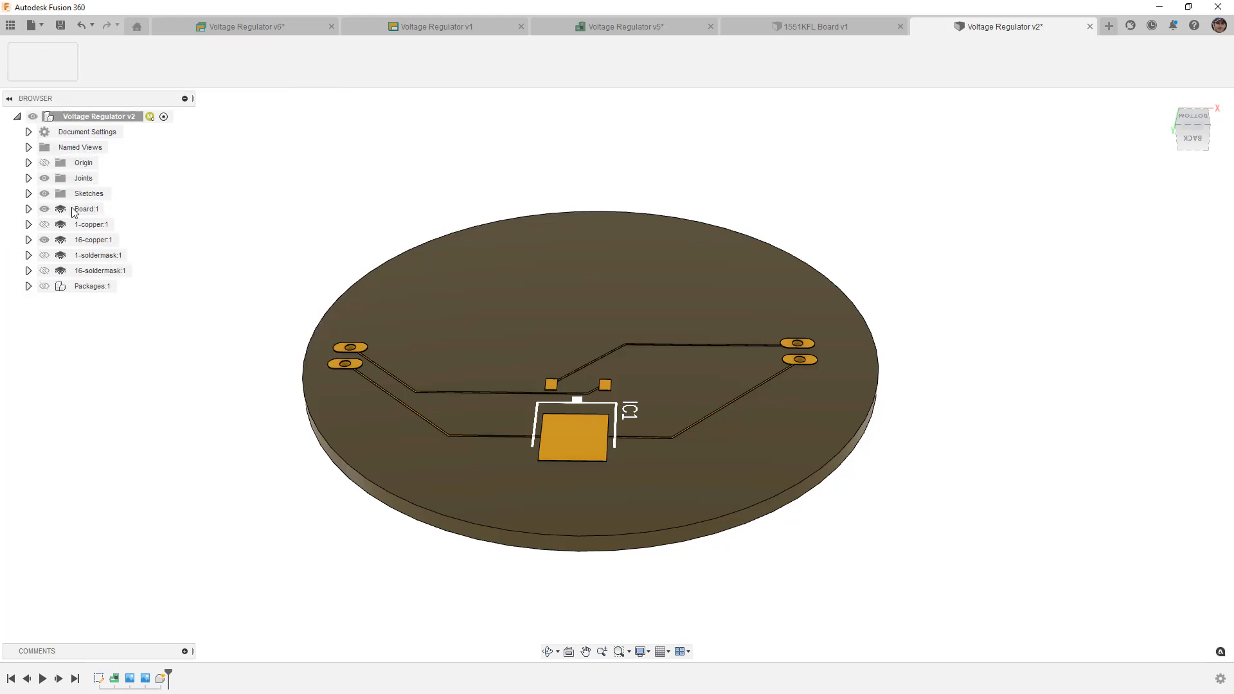
pyautogui.click(41, 62)
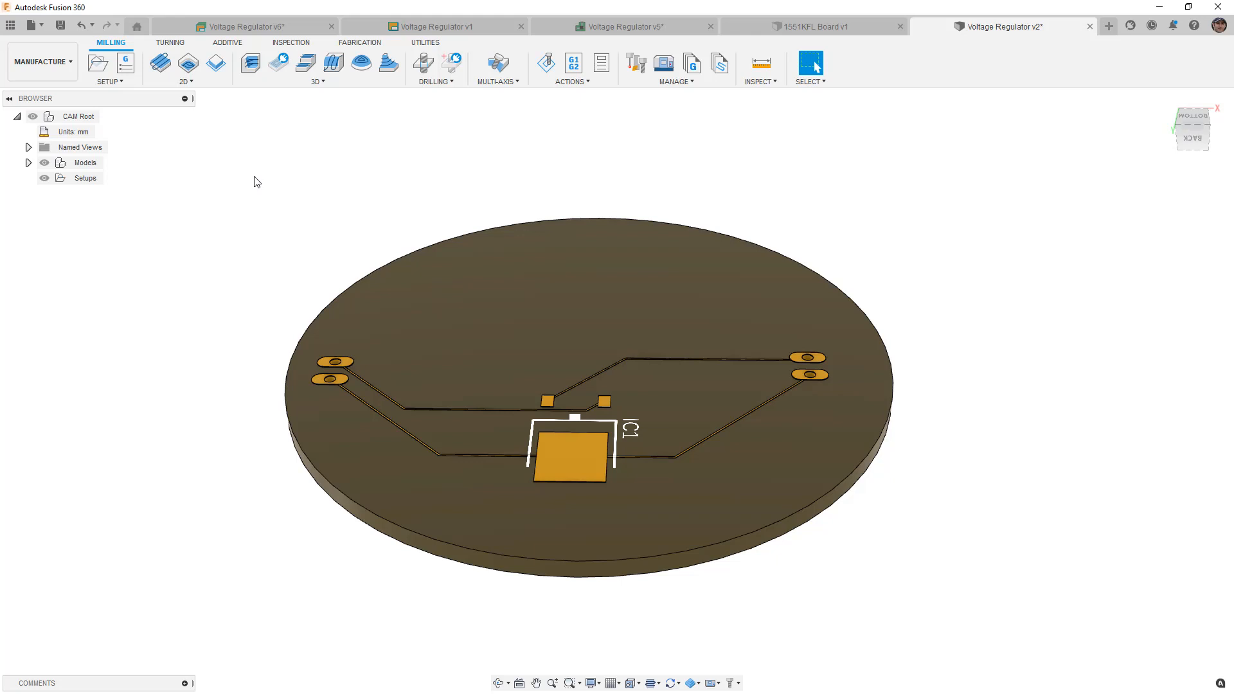
pyautogui.moveTo(155, 195)
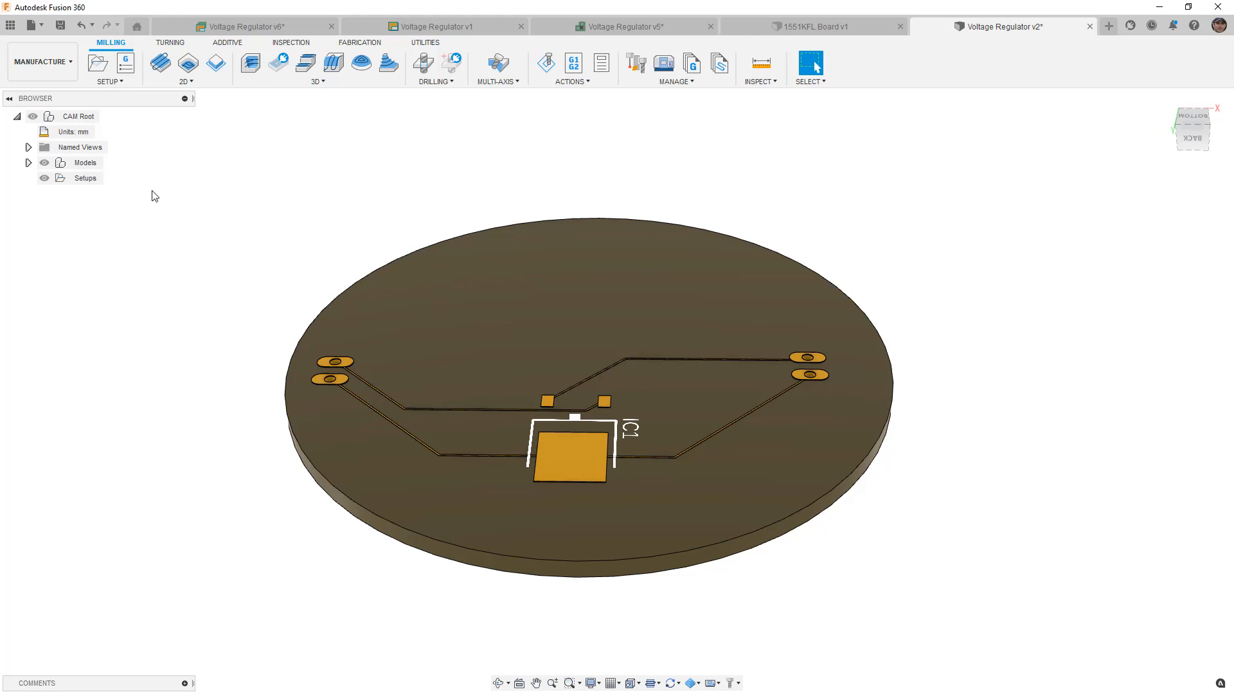
# Create Setup1 on the board body with a selected flipped Z axis, stock-corner origin and 1 mm stock offsets
pyautogui.click(98, 63)
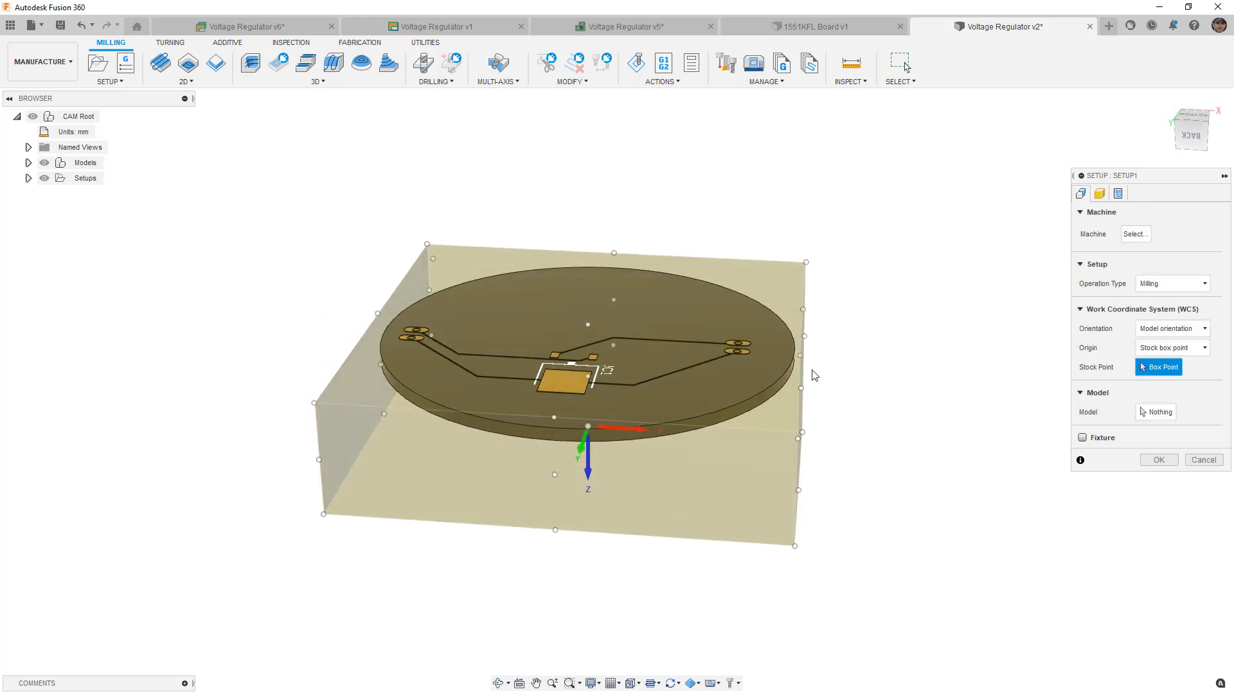
pyautogui.click(1154, 411)
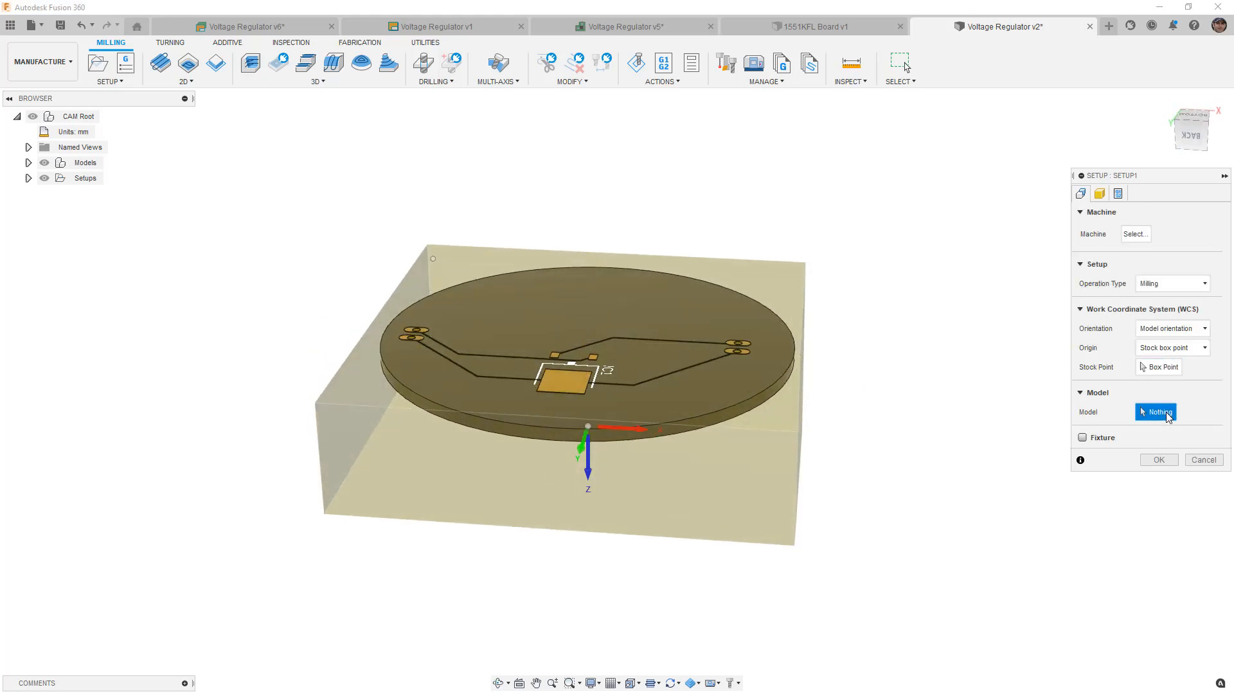
pyautogui.click(559, 362)
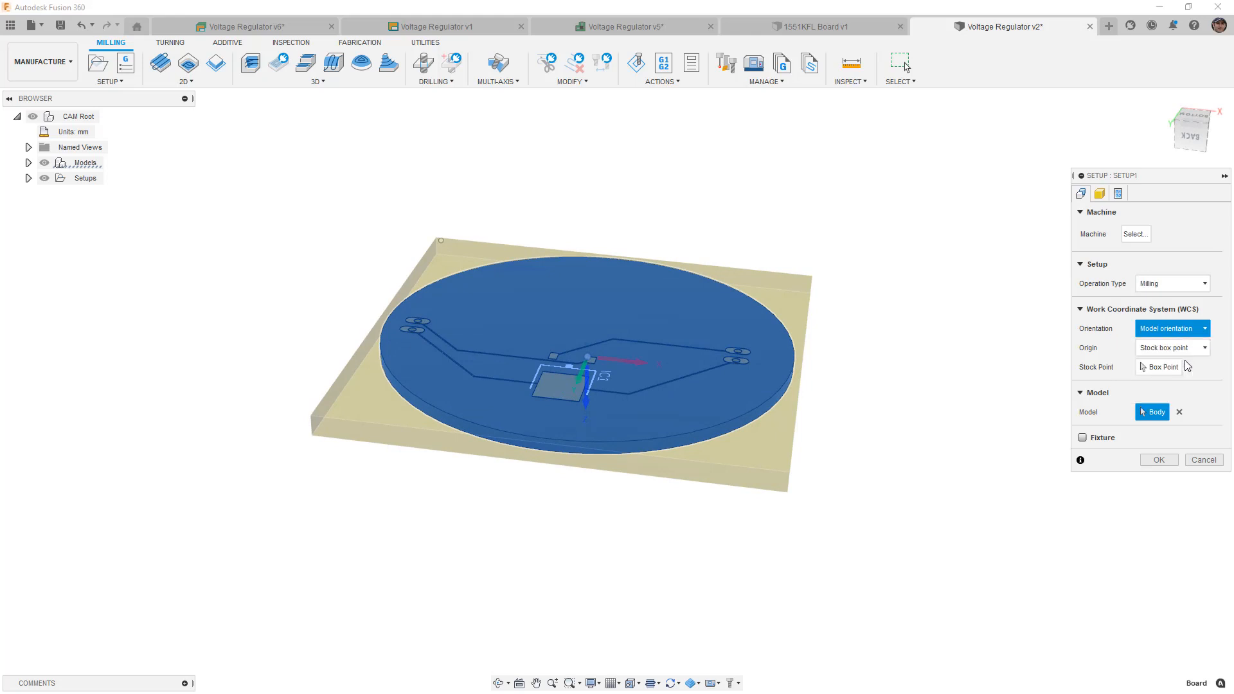
pyautogui.click(1172, 327)
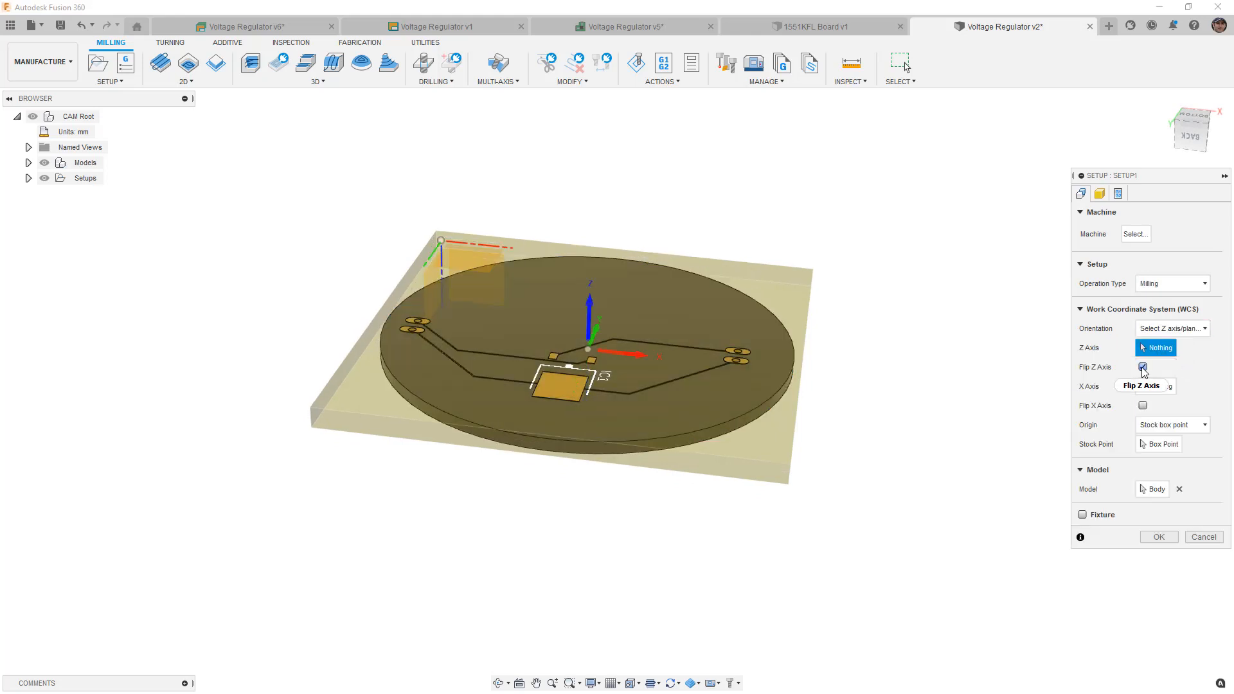
pyautogui.click(1141, 366)
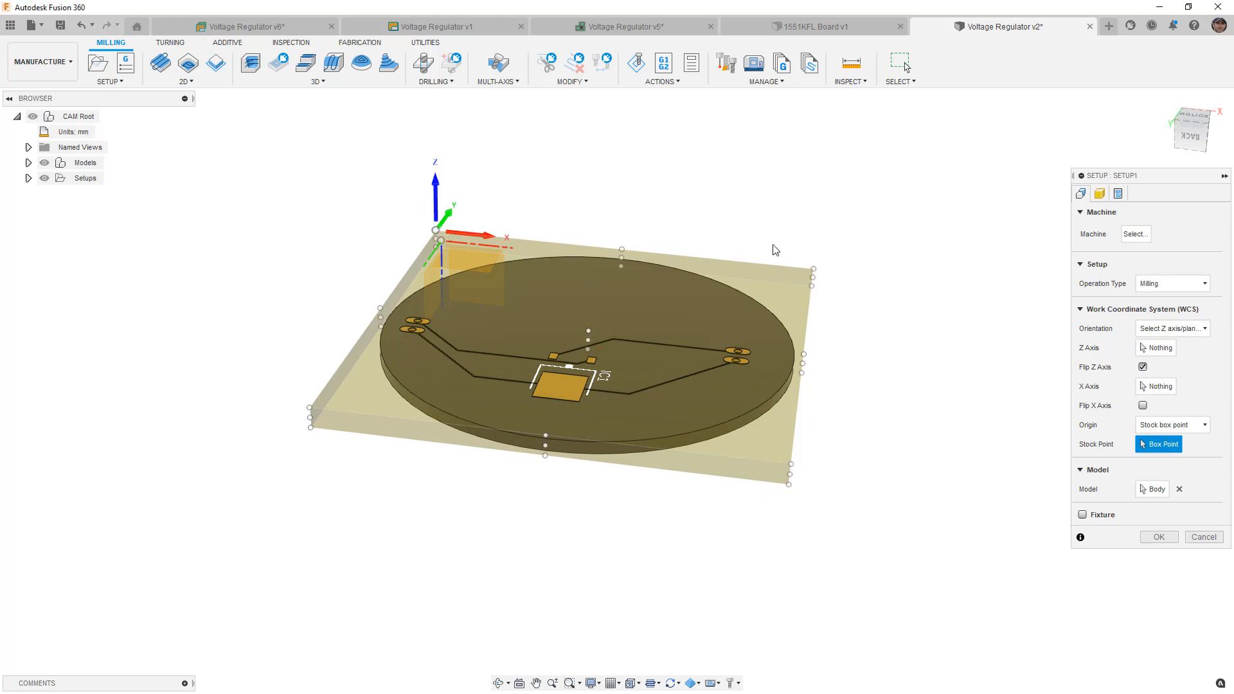
pyautogui.click(1099, 192)
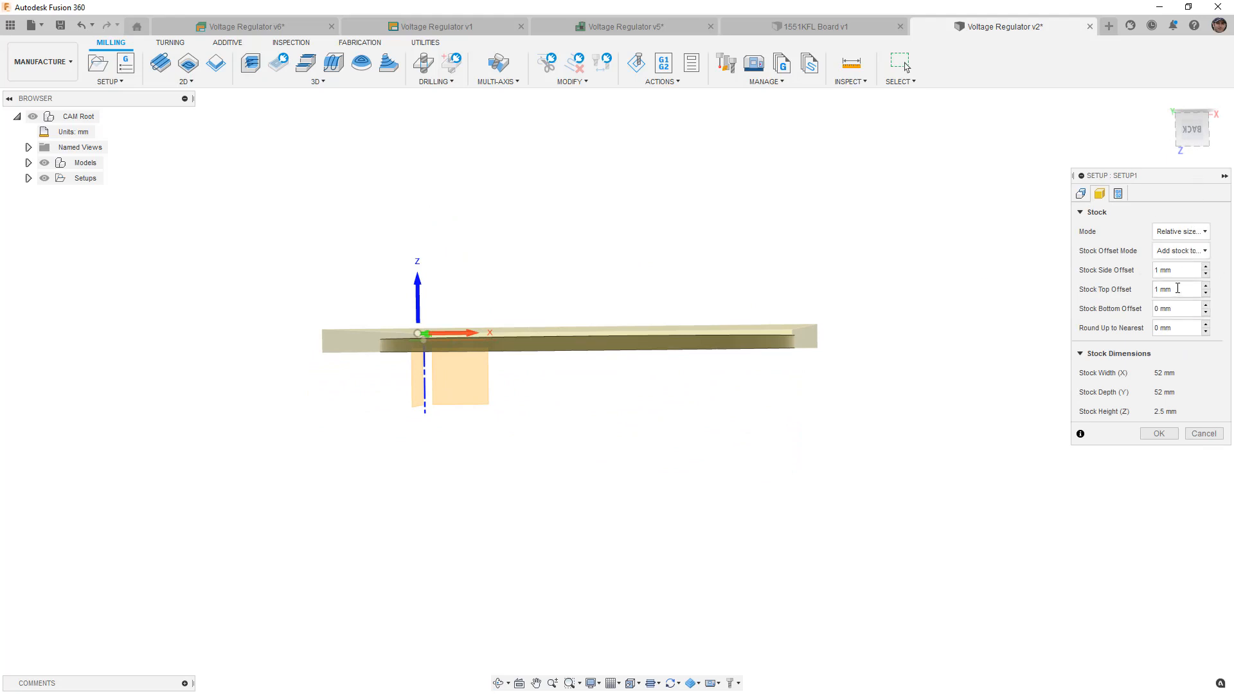
pyautogui.click(1158, 434)
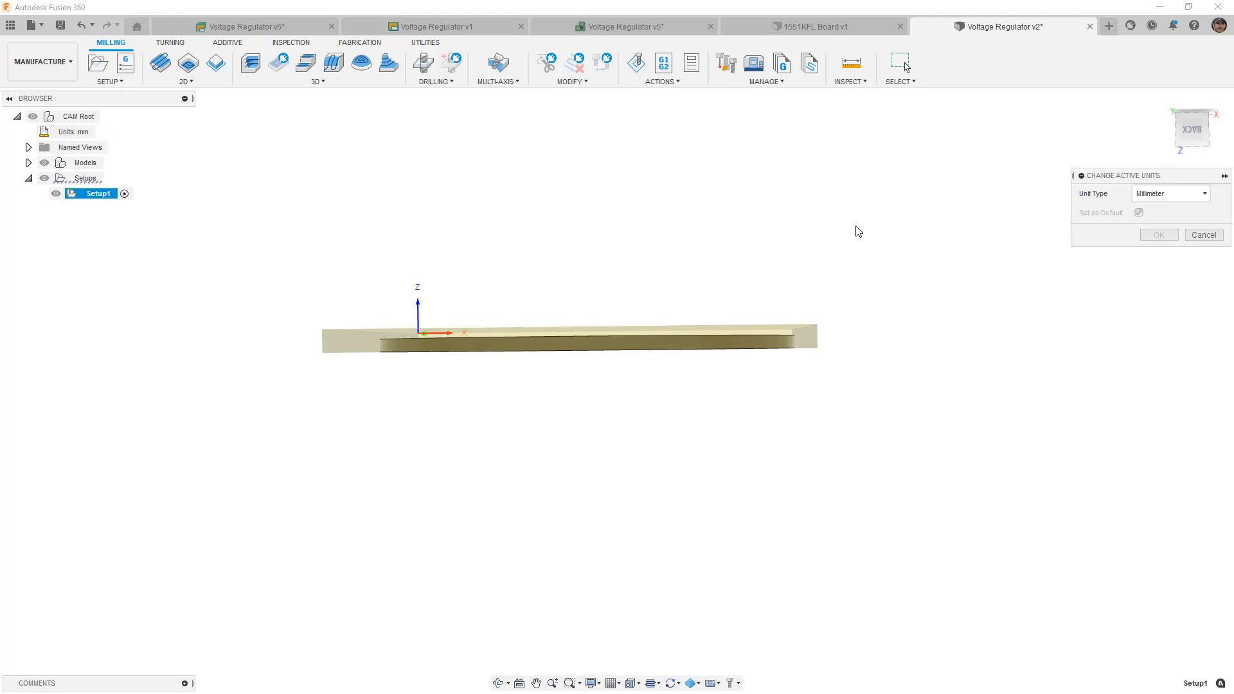
# Confirm inch units, then reopen Setup1 and review its stock side offset
pyautogui.click(1158, 234)
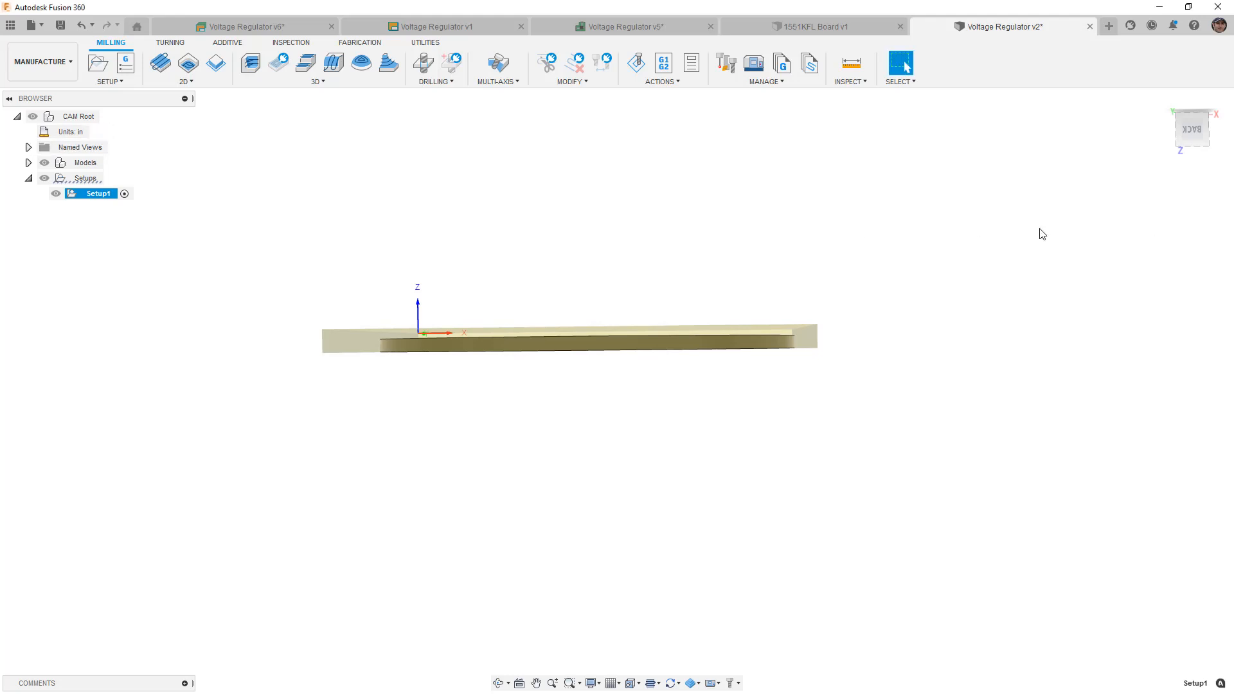
pyautogui.rightClick(98, 194)
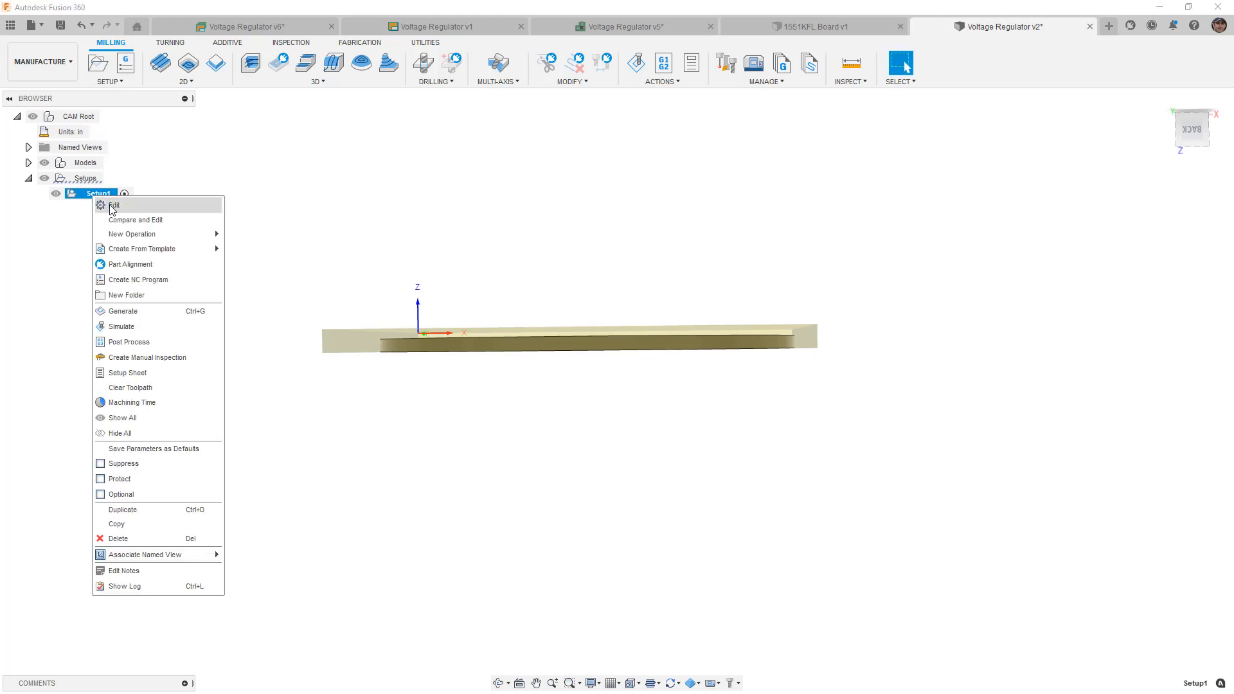
pyautogui.click(114, 206)
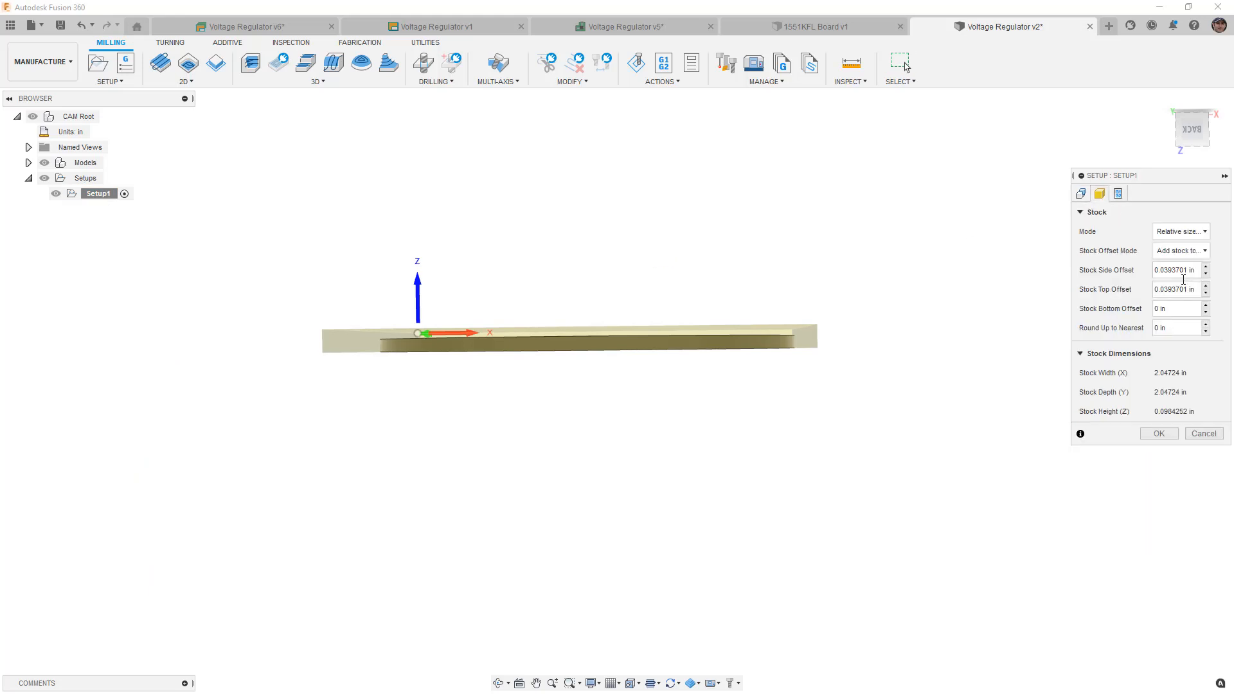
pyautogui.moveTo(1186, 269)
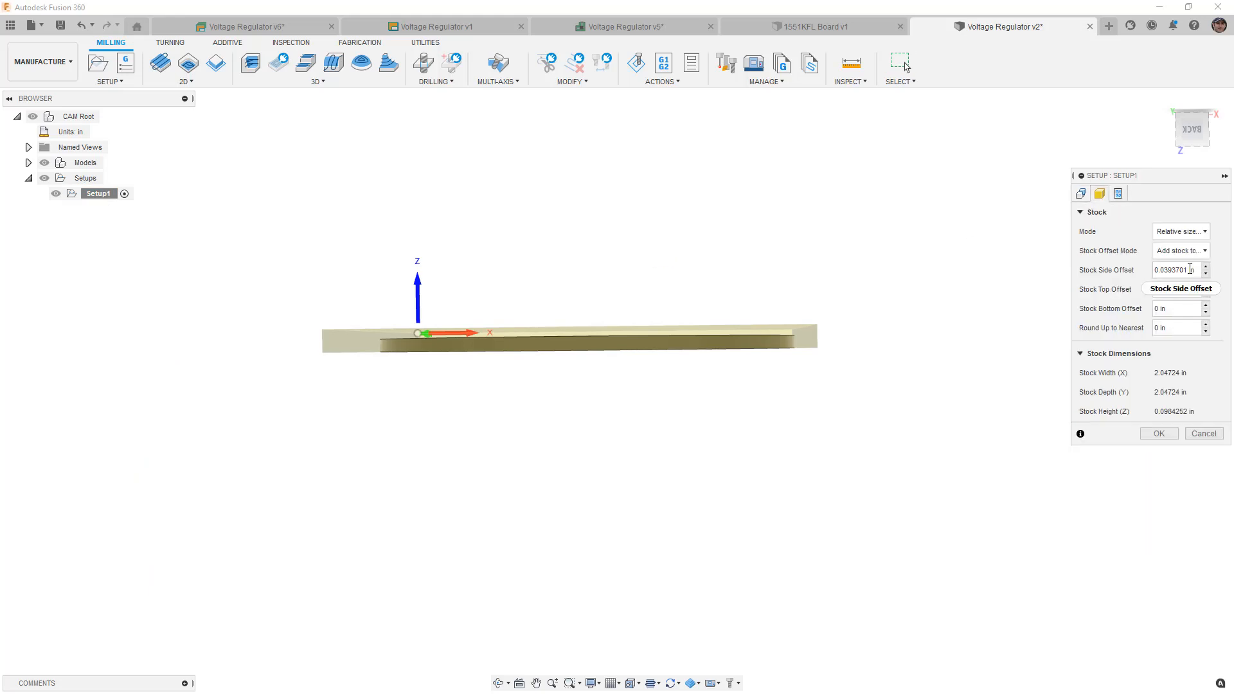
pyautogui.click(1172, 289)
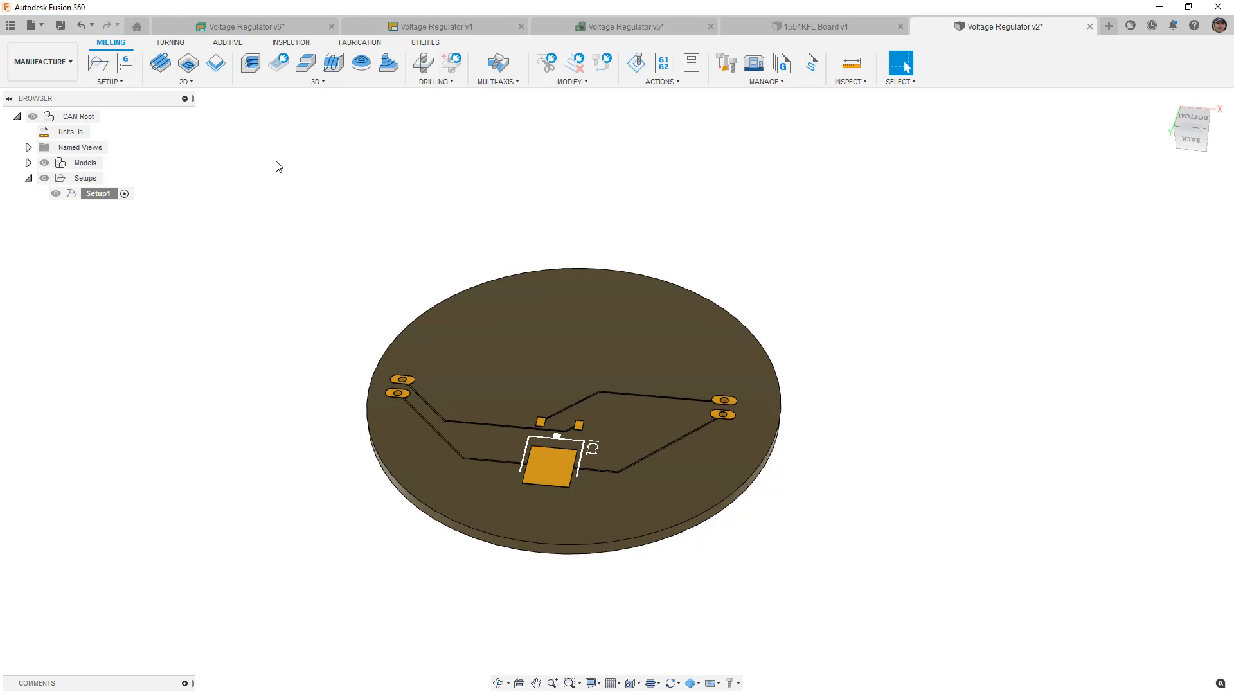
pyautogui.moveTo(230, 125)
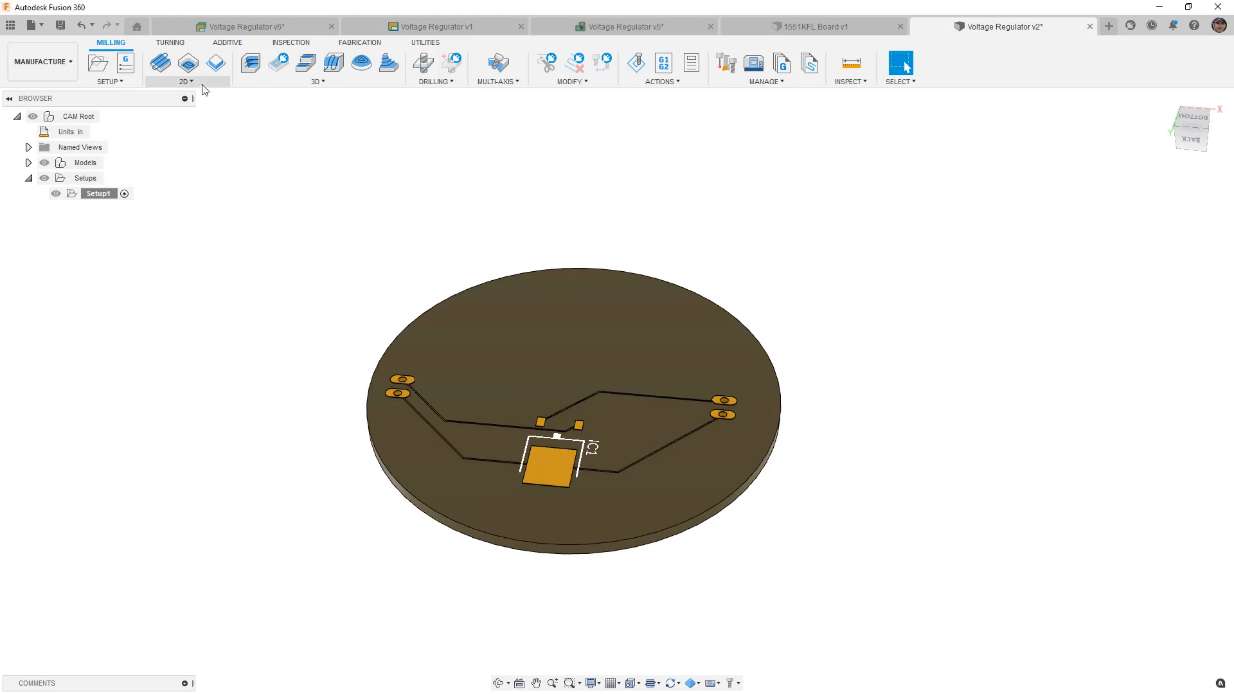
# Start a new 2D Adaptive Clearing operation under Setup1
pyautogui.click(185, 68)
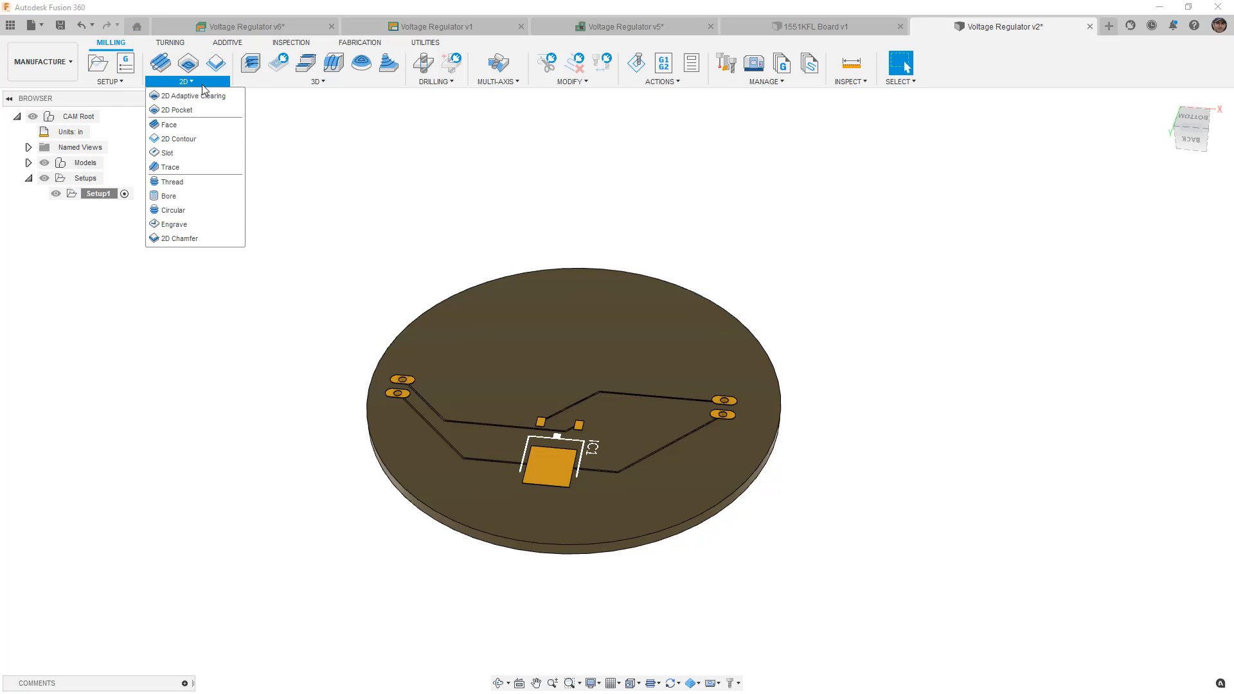
pyautogui.moveTo(250, 63)
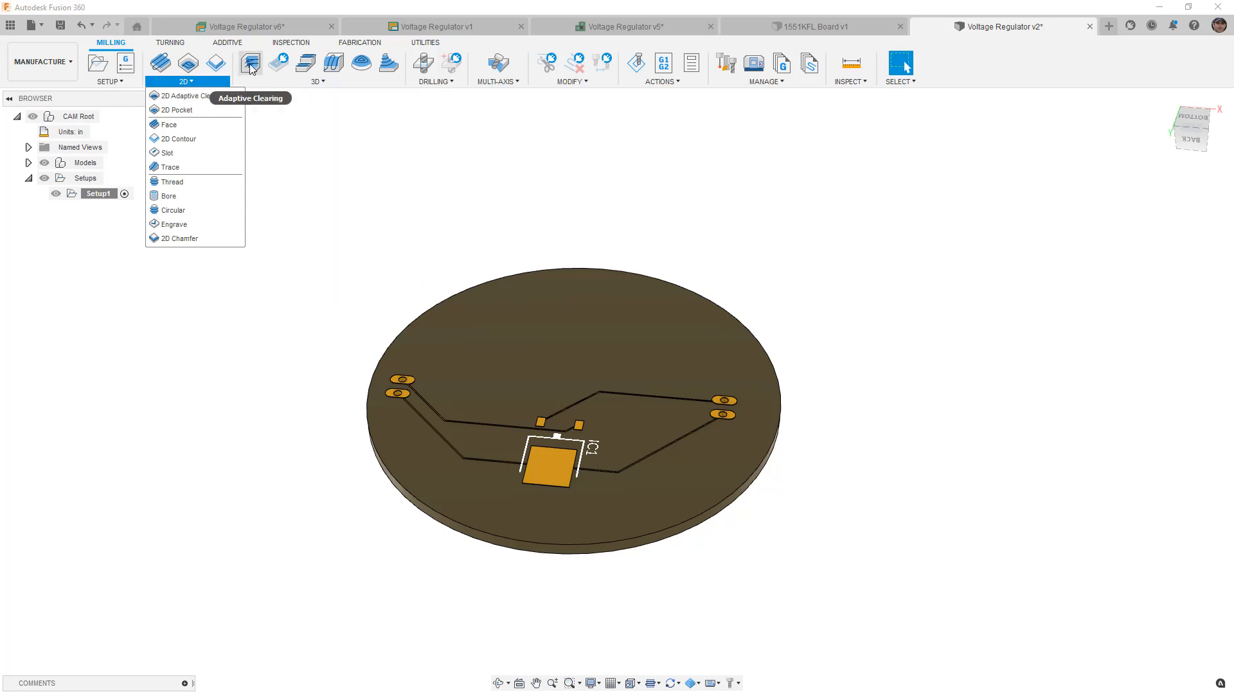
pyautogui.moveTo(192, 95)
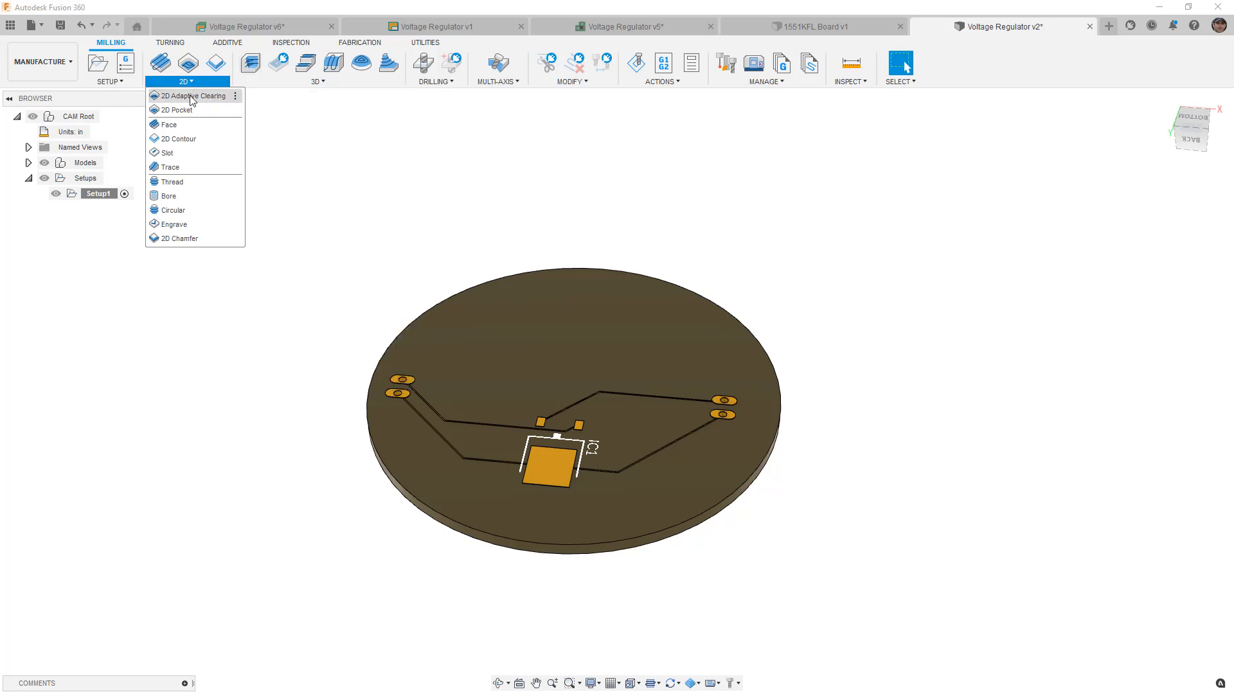
pyautogui.click(190, 95)
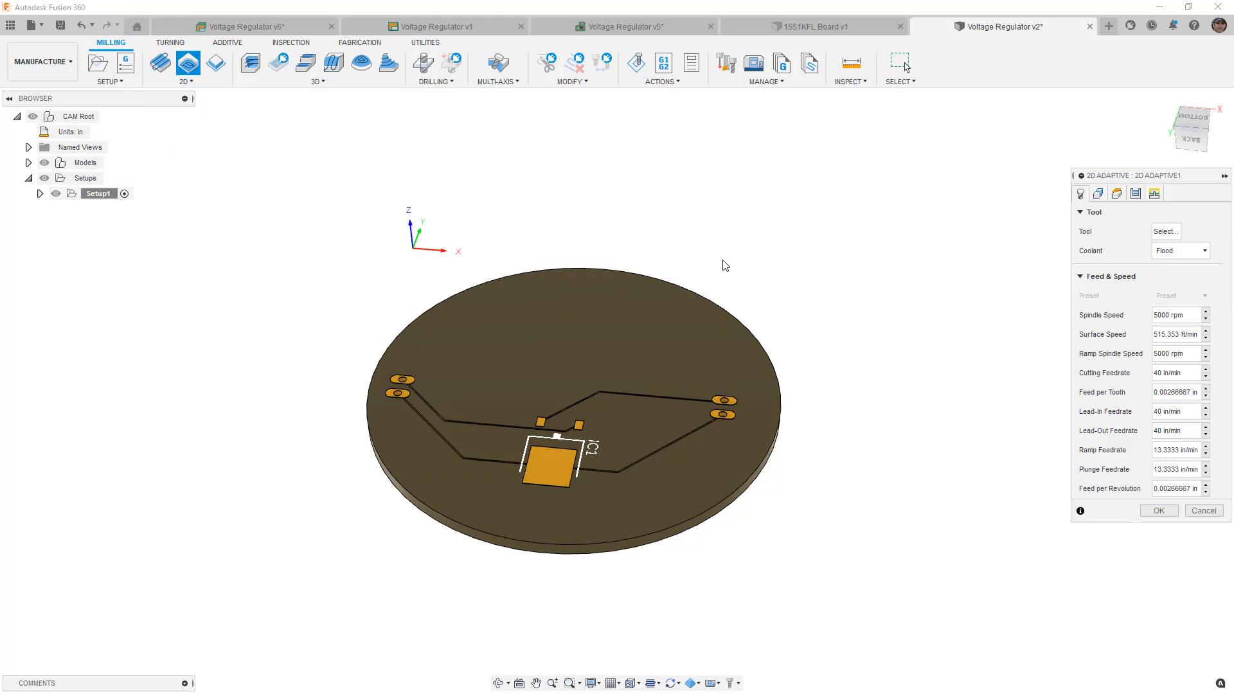
pyautogui.moveTo(724, 266)
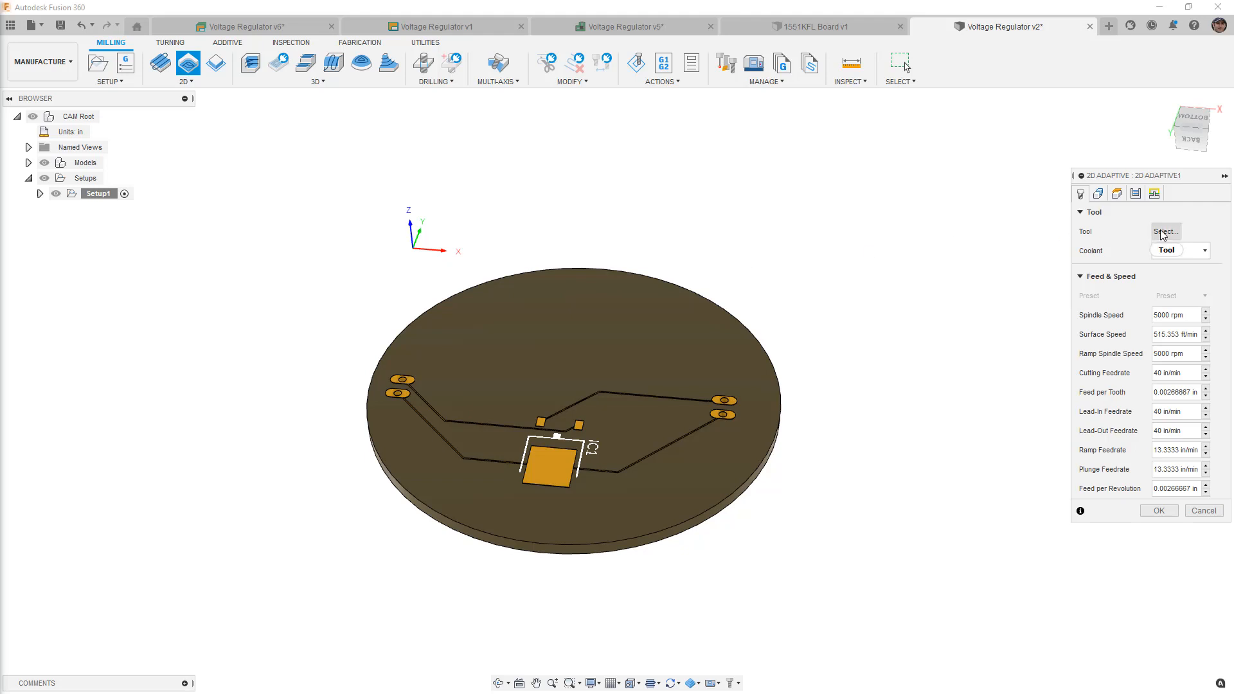
# Assign the 1/16" flat end mill with Aluminum - Roughing cutting data to the operation
pyautogui.click(1166, 230)
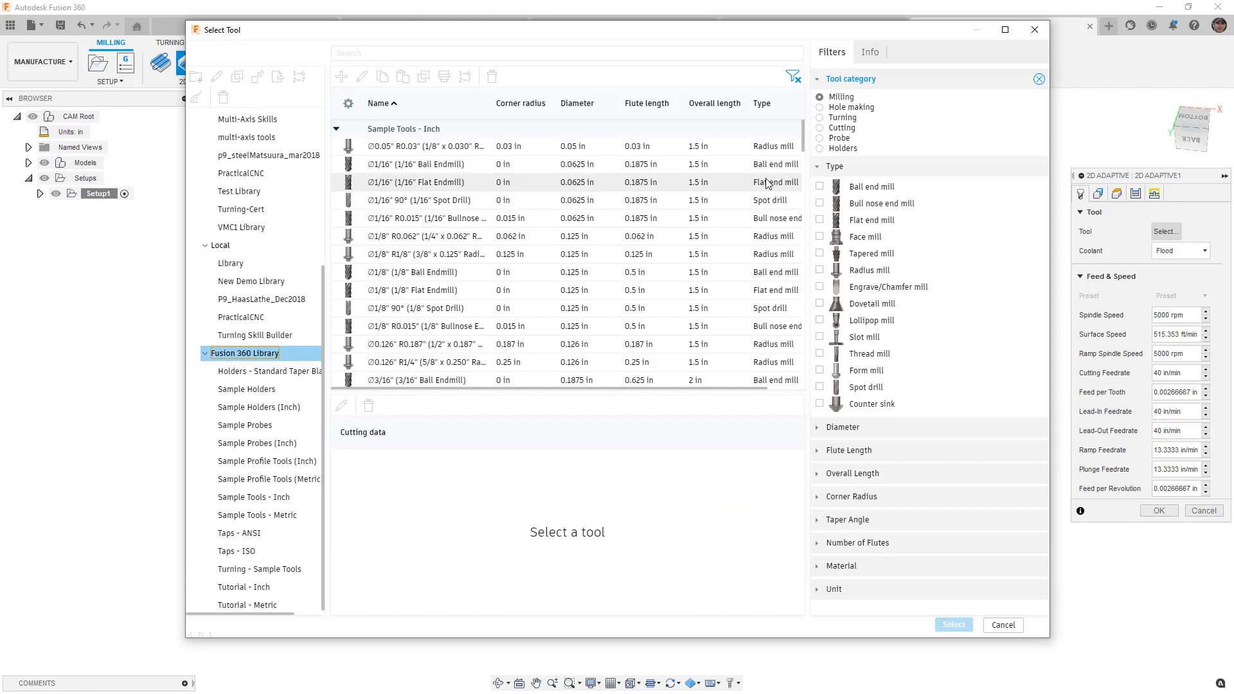
pyautogui.click(820, 220)
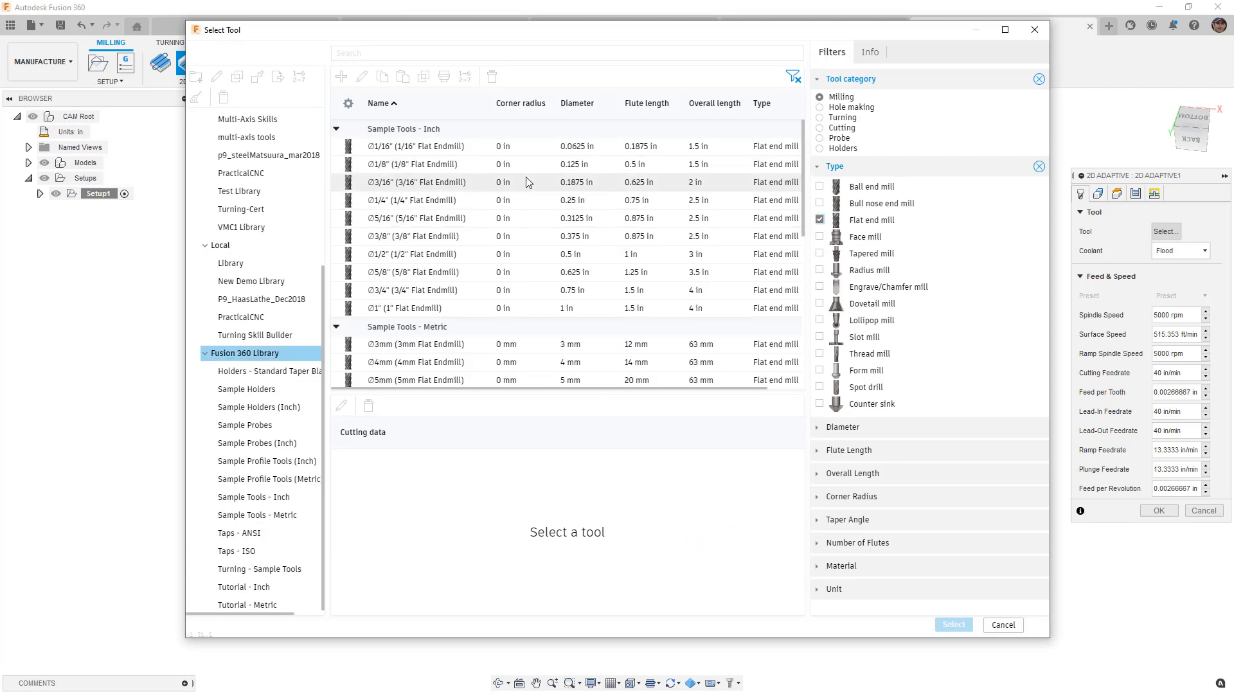
pyautogui.click(417, 145)
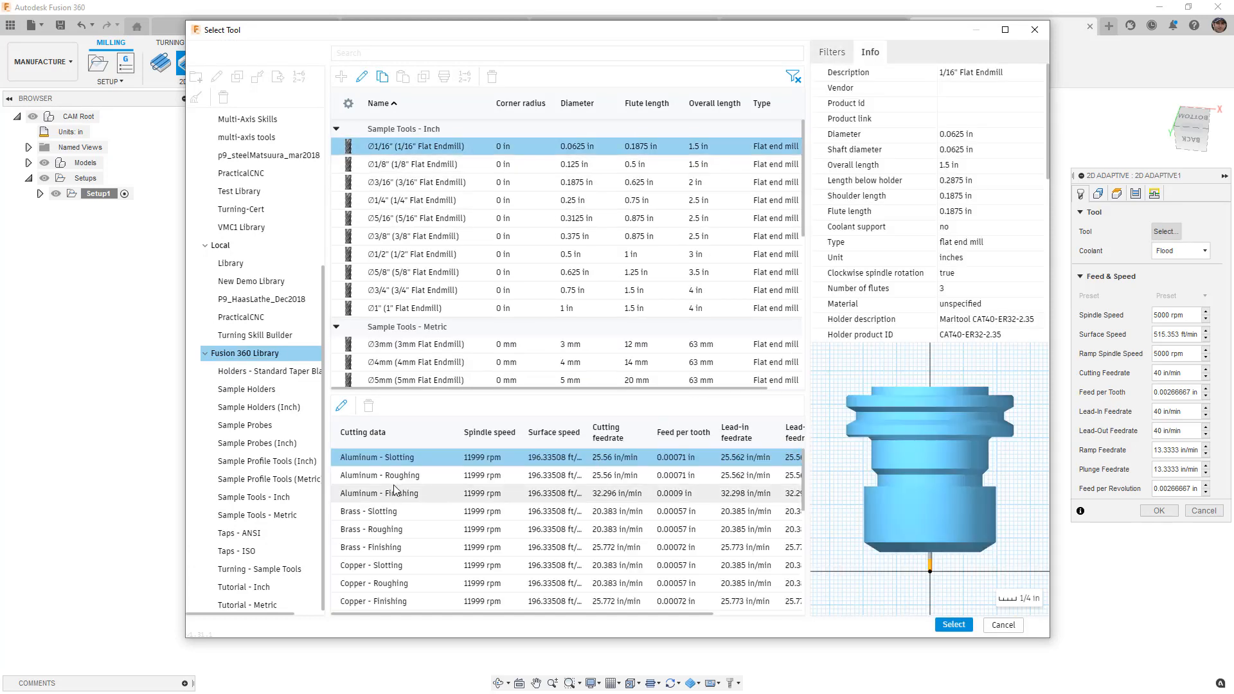
pyautogui.click(381, 474)
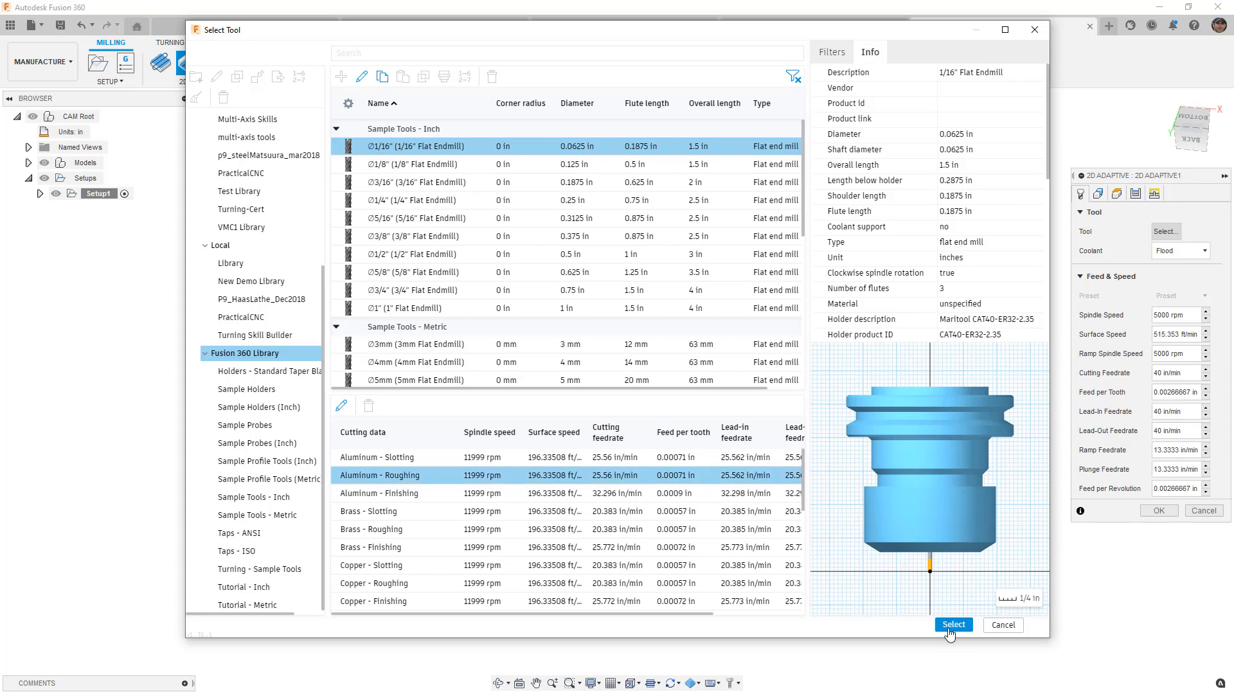
pyautogui.click(953, 625)
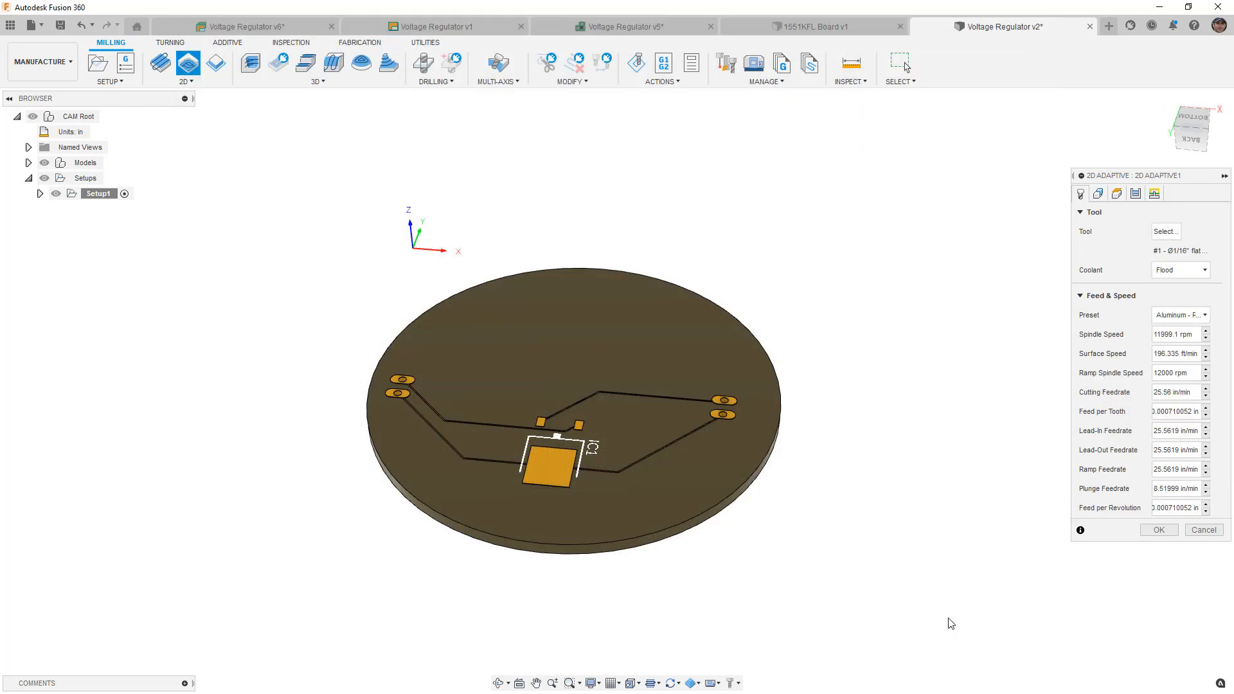
pyautogui.moveTo(1172, 387)
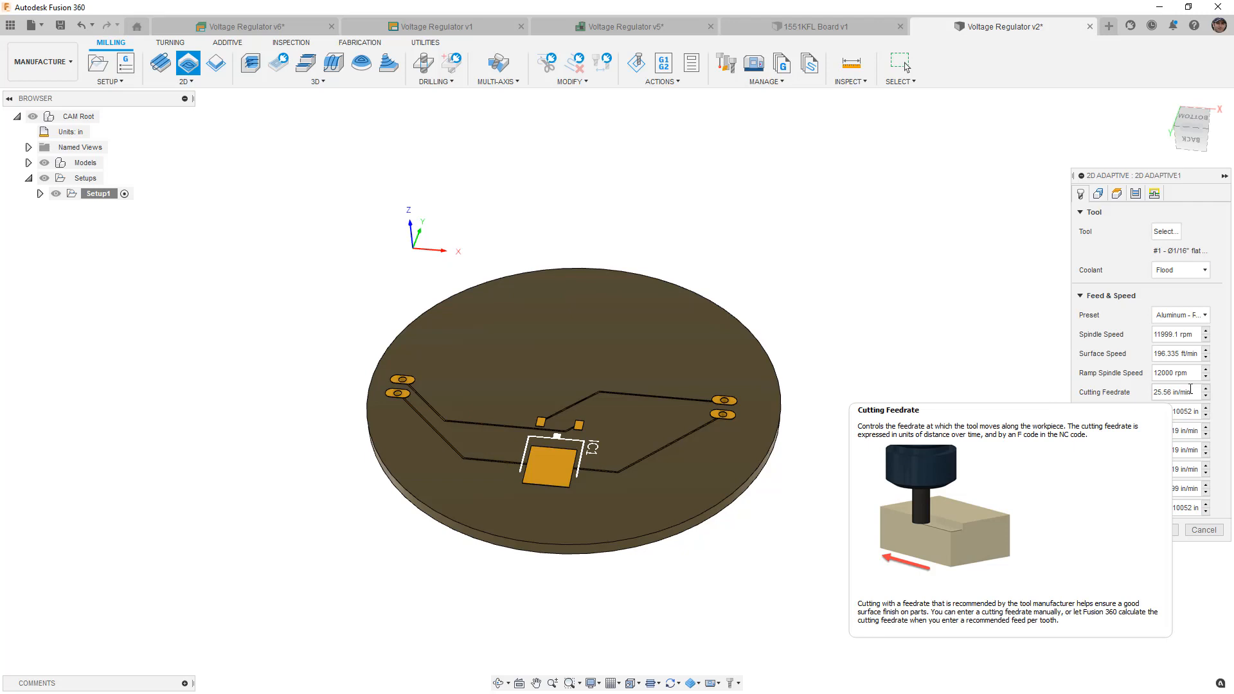
# Pick the board's top face as the pocket selection and create 2D Adaptive1
pyautogui.click(1096, 194)
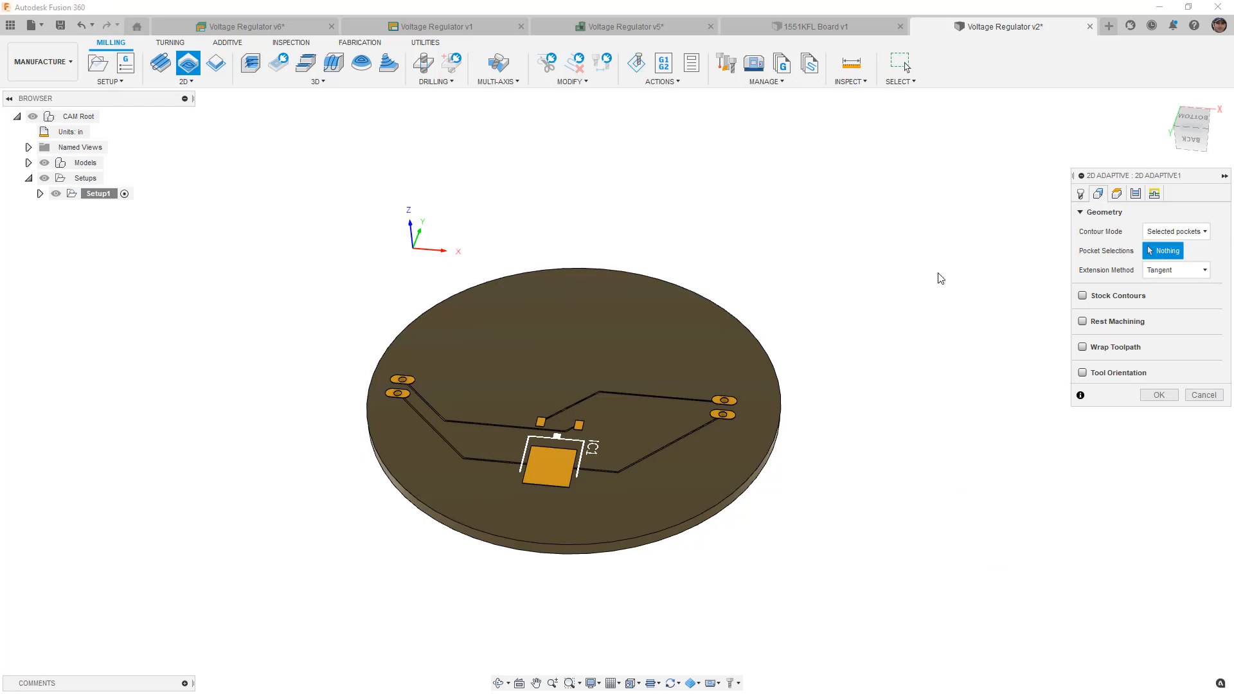
pyautogui.moveTo(938, 278)
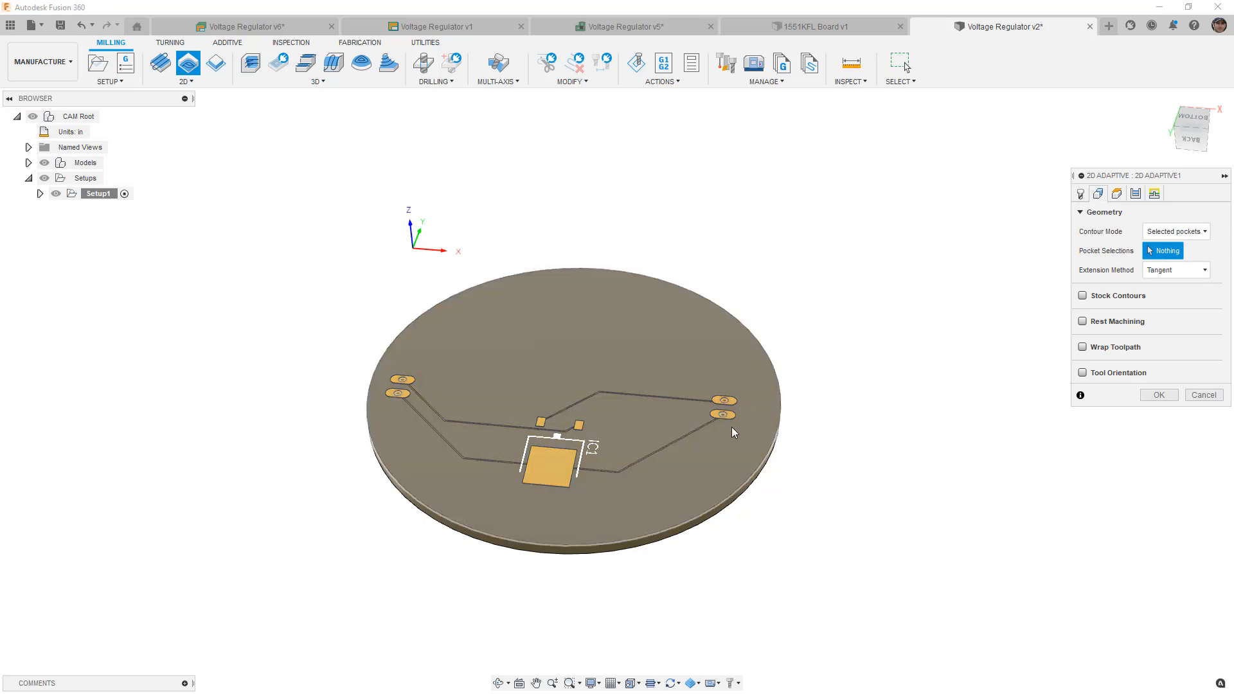
pyautogui.moveTo(722, 460)
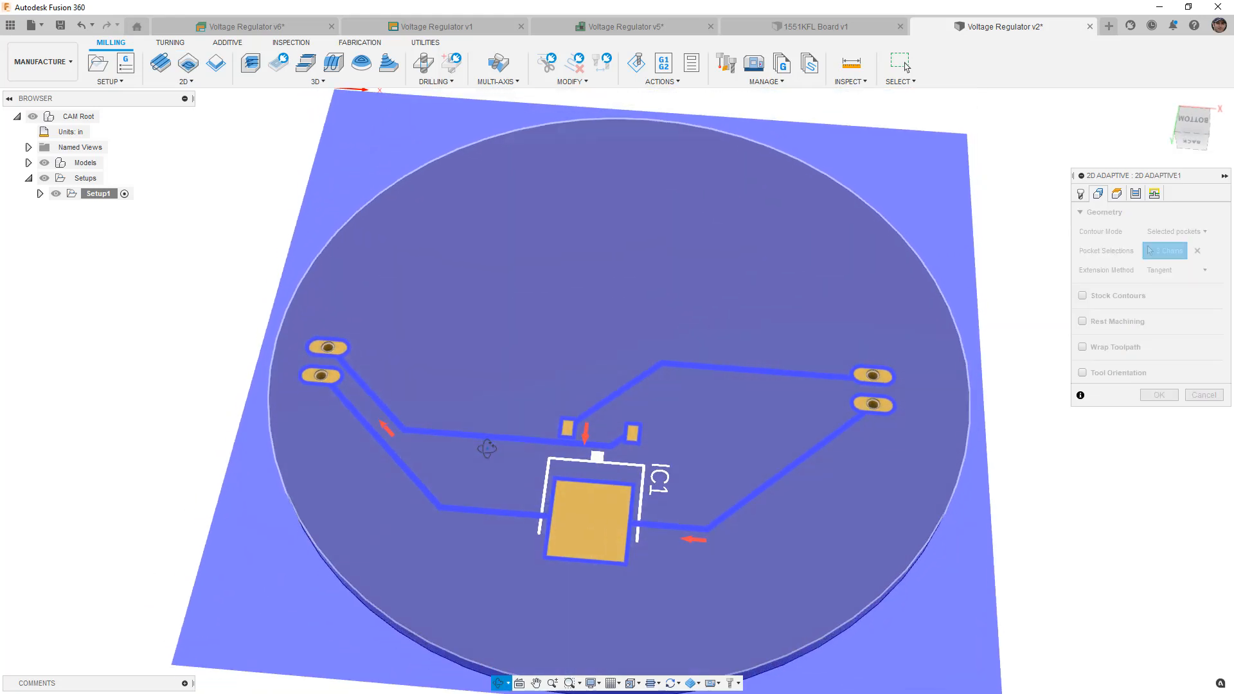
pyautogui.click(1157, 395)
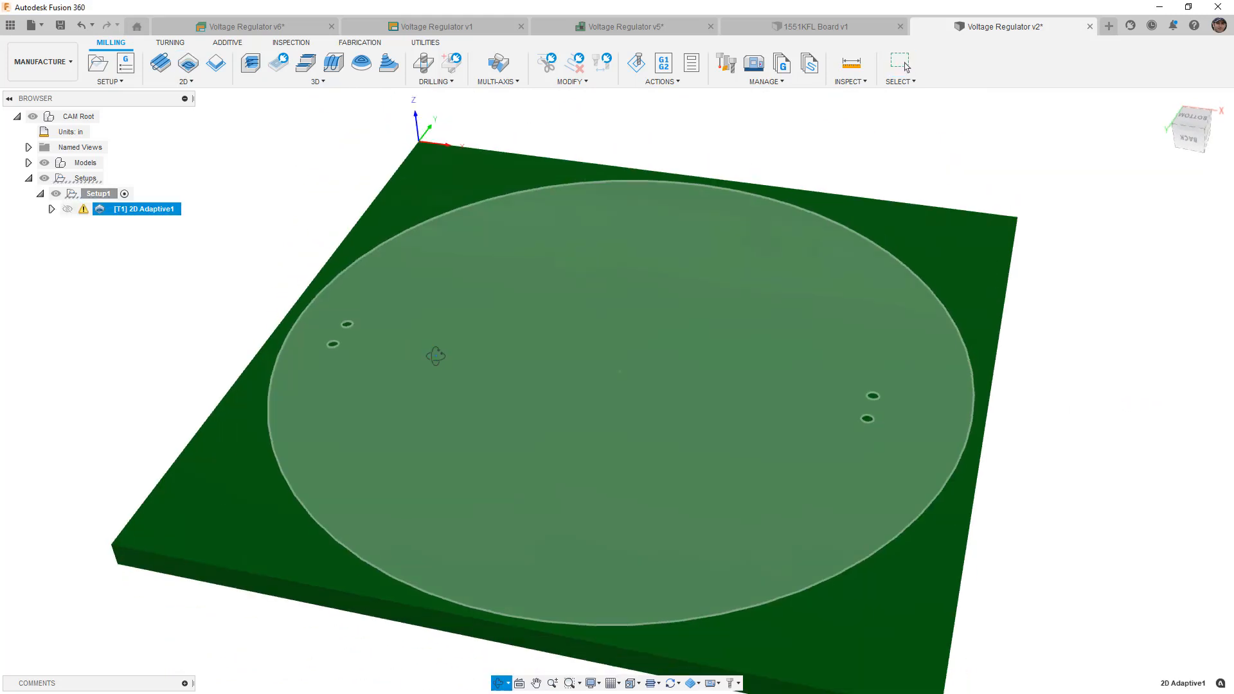
# Edit 2D Adaptive1 to uncheck Stock to Leave and regenerate it without the warning
pyautogui.rightClick(146, 208)
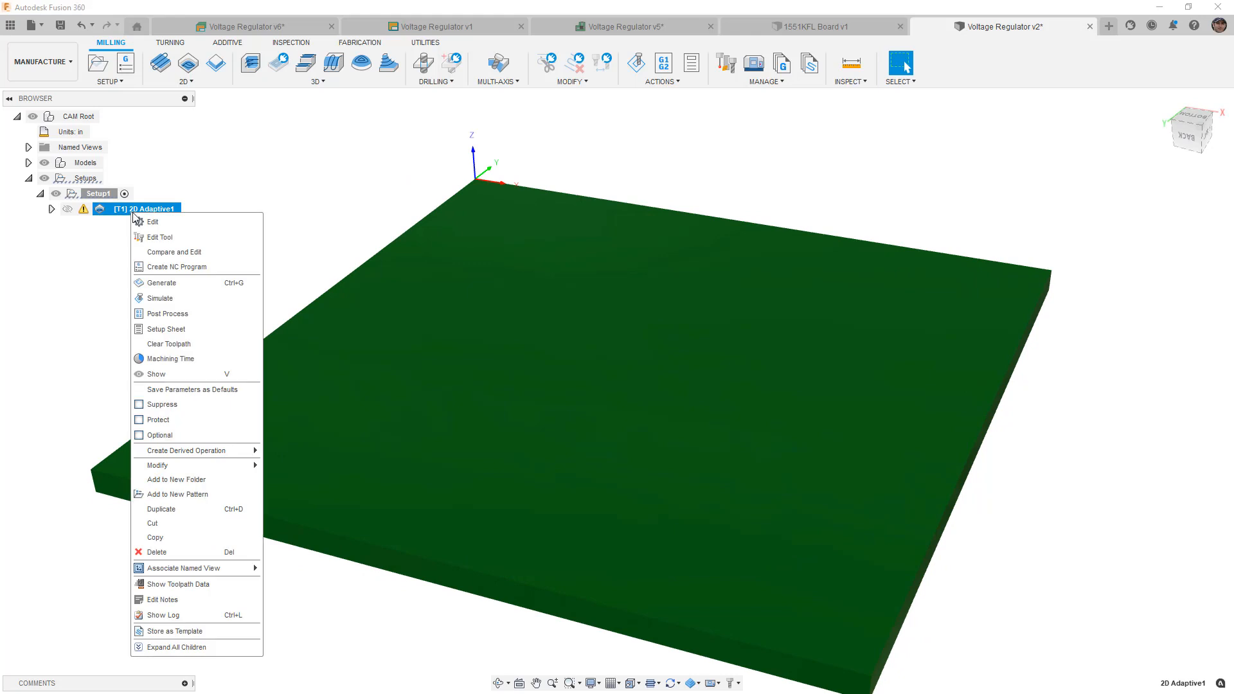
pyautogui.click(153, 221)
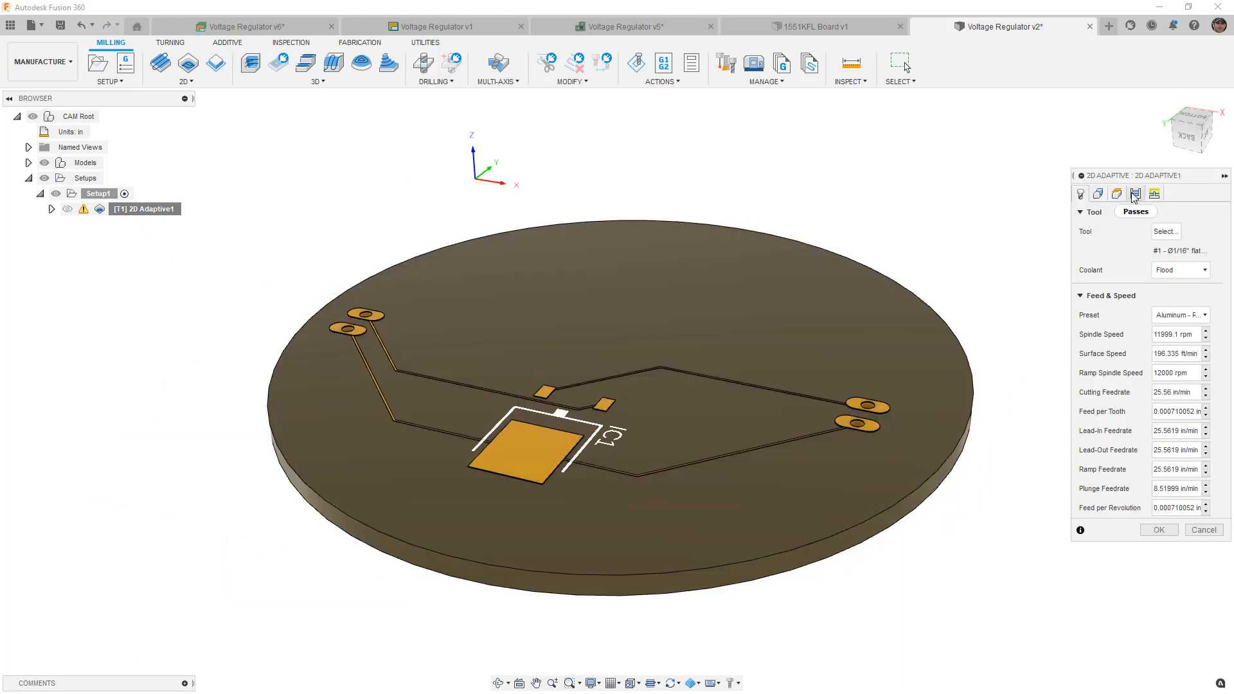
pyautogui.click(1135, 194)
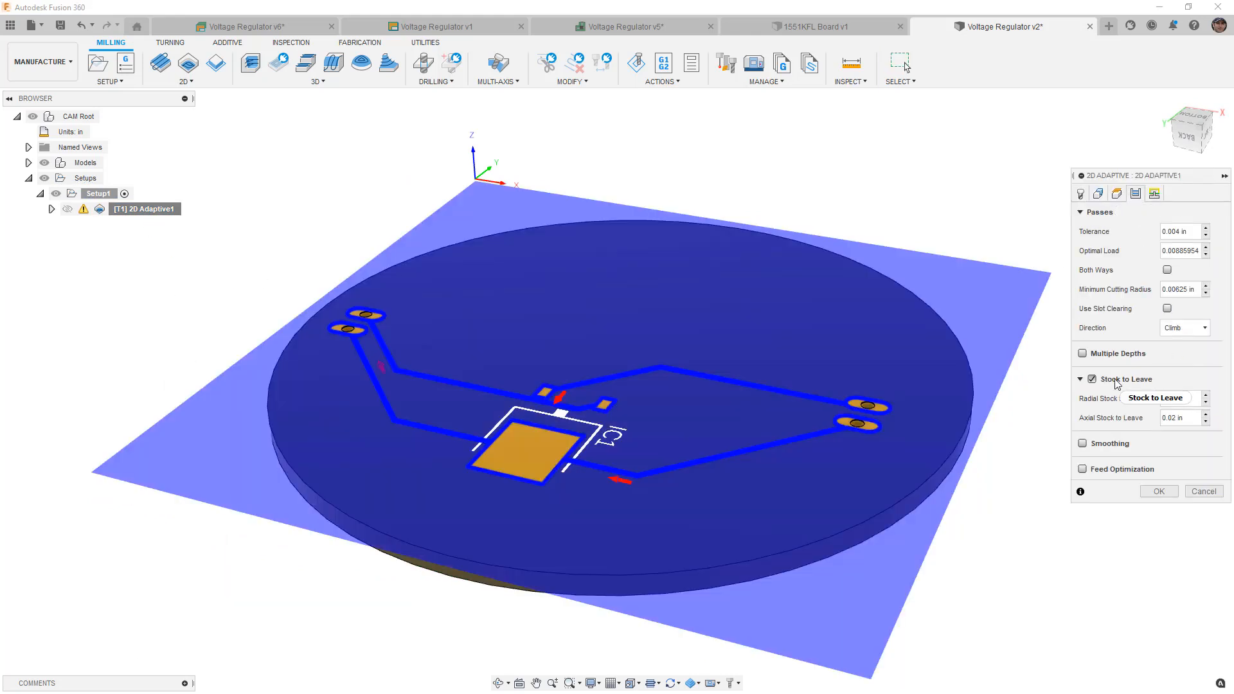
pyautogui.click(1091, 378)
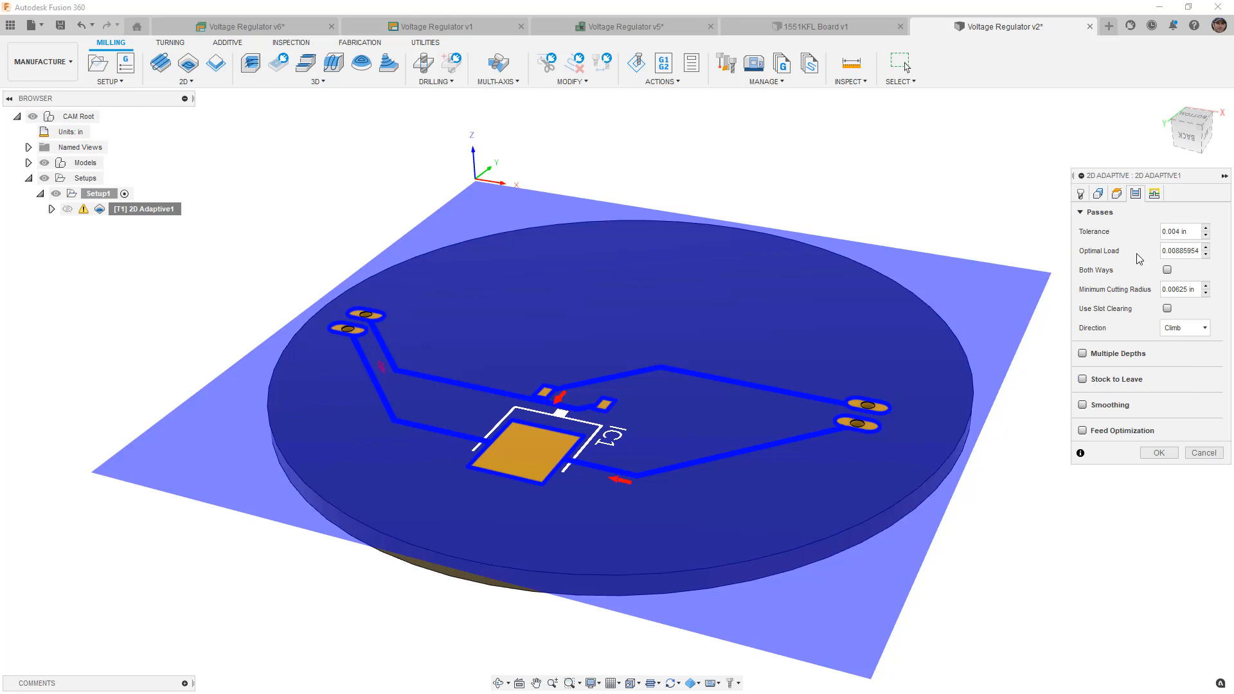
pyautogui.click(1096, 193)
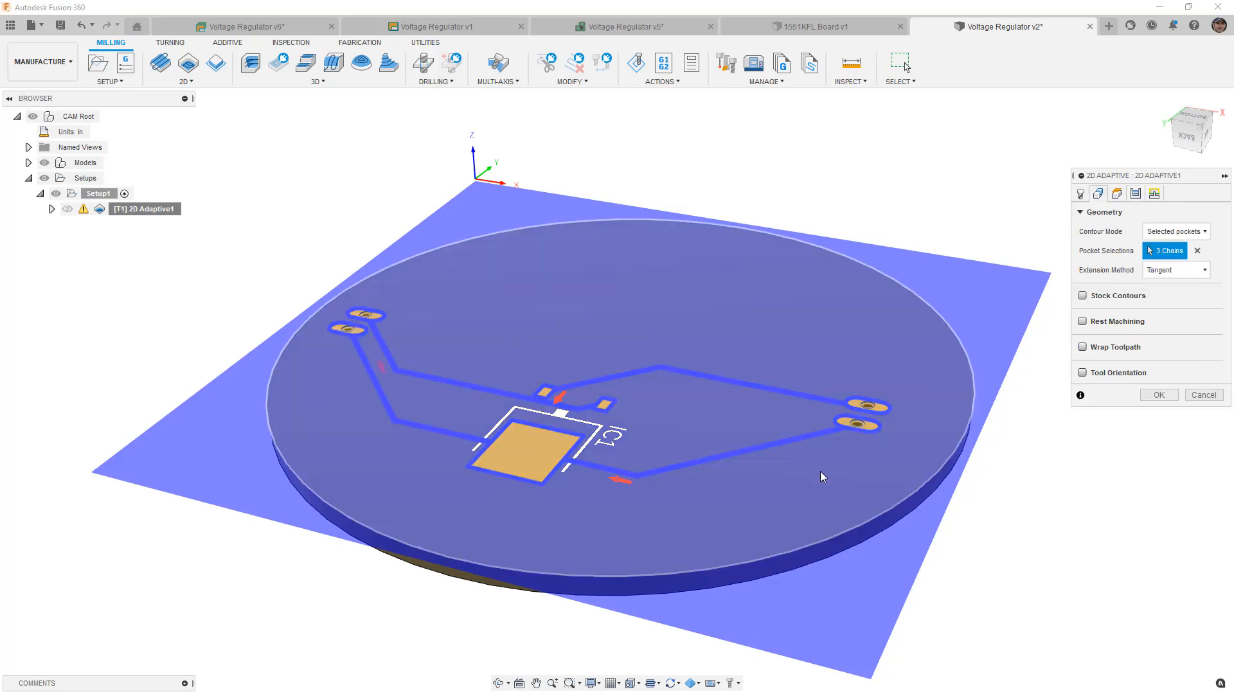
pyautogui.click(1156, 395)
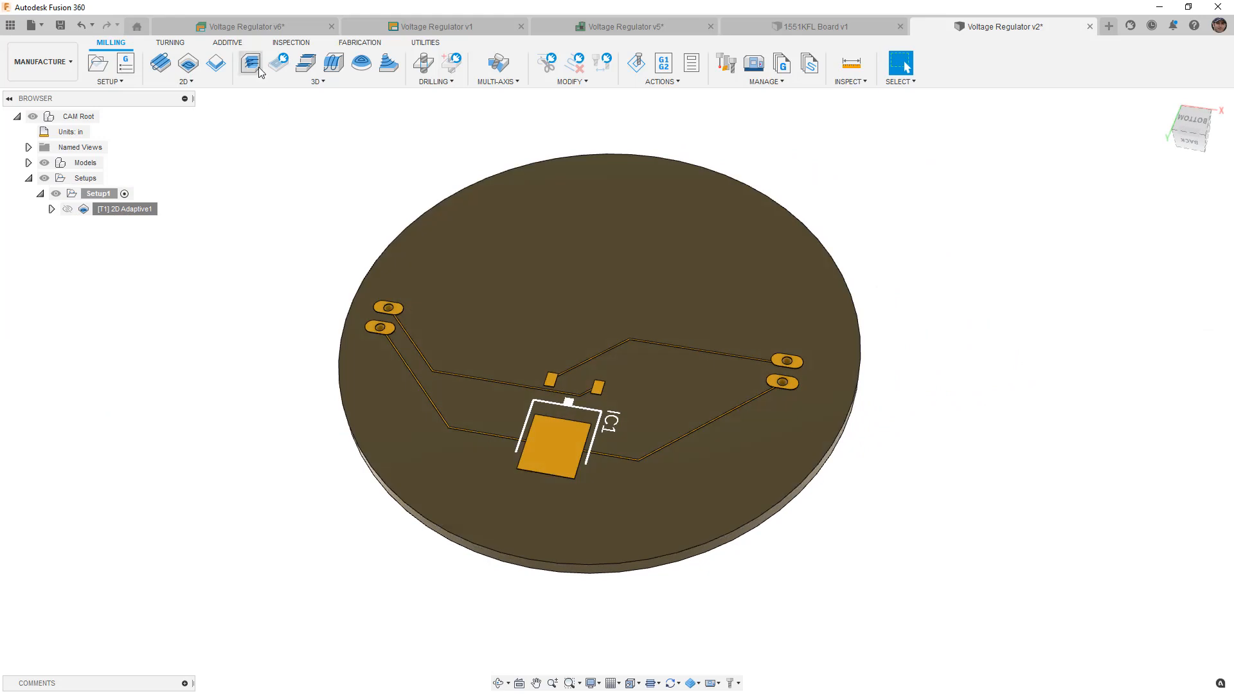
pyautogui.moveTo(251, 61)
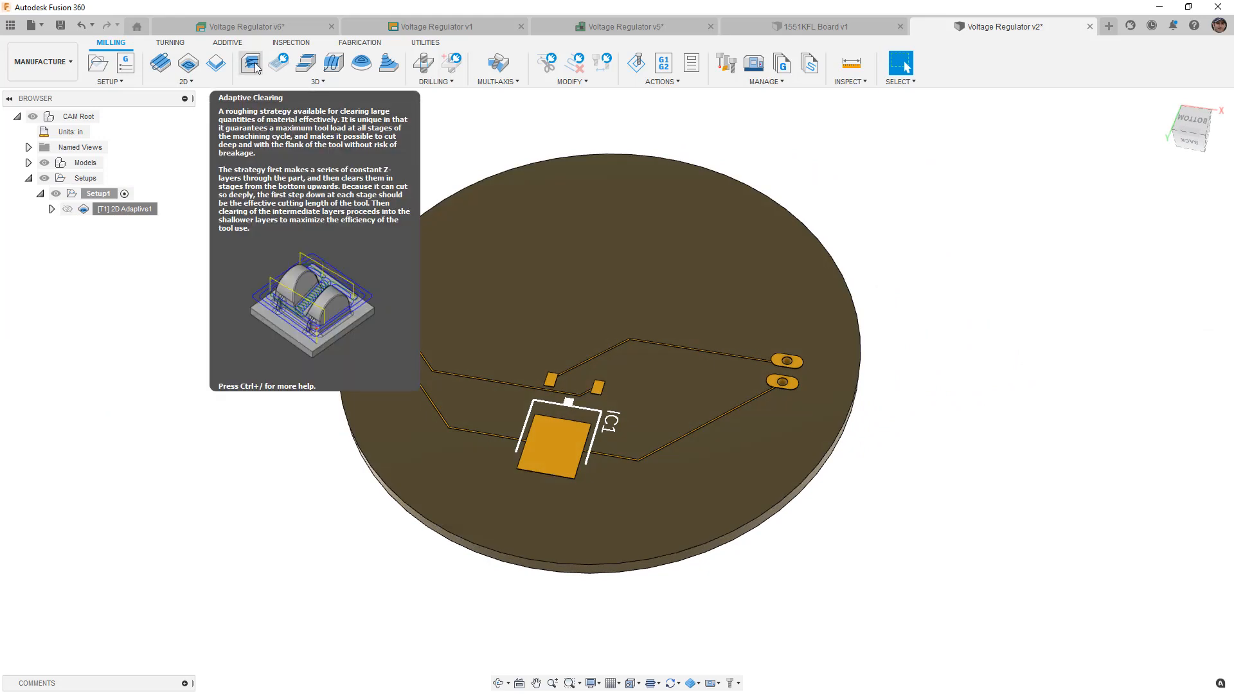
# Create a 3D Adaptive Clearing with a Selection boundary on the board edge and Tool inside boundary containment
pyautogui.click(250, 62)
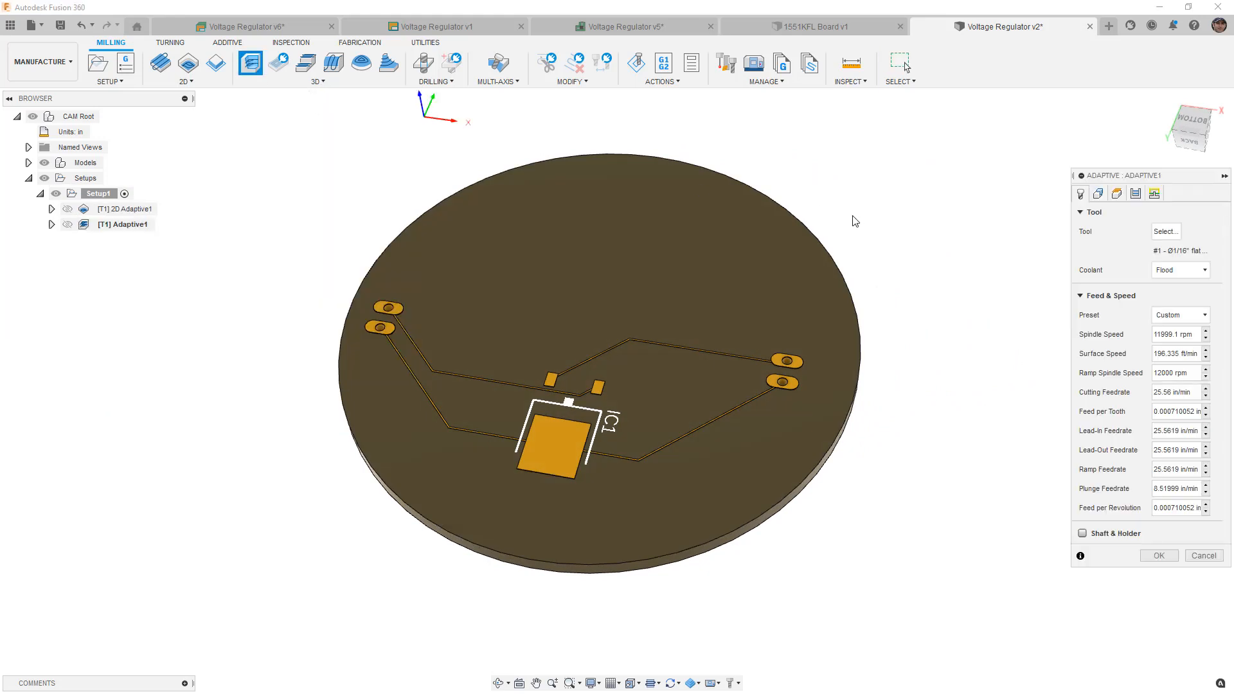
pyautogui.moveTo(855, 219)
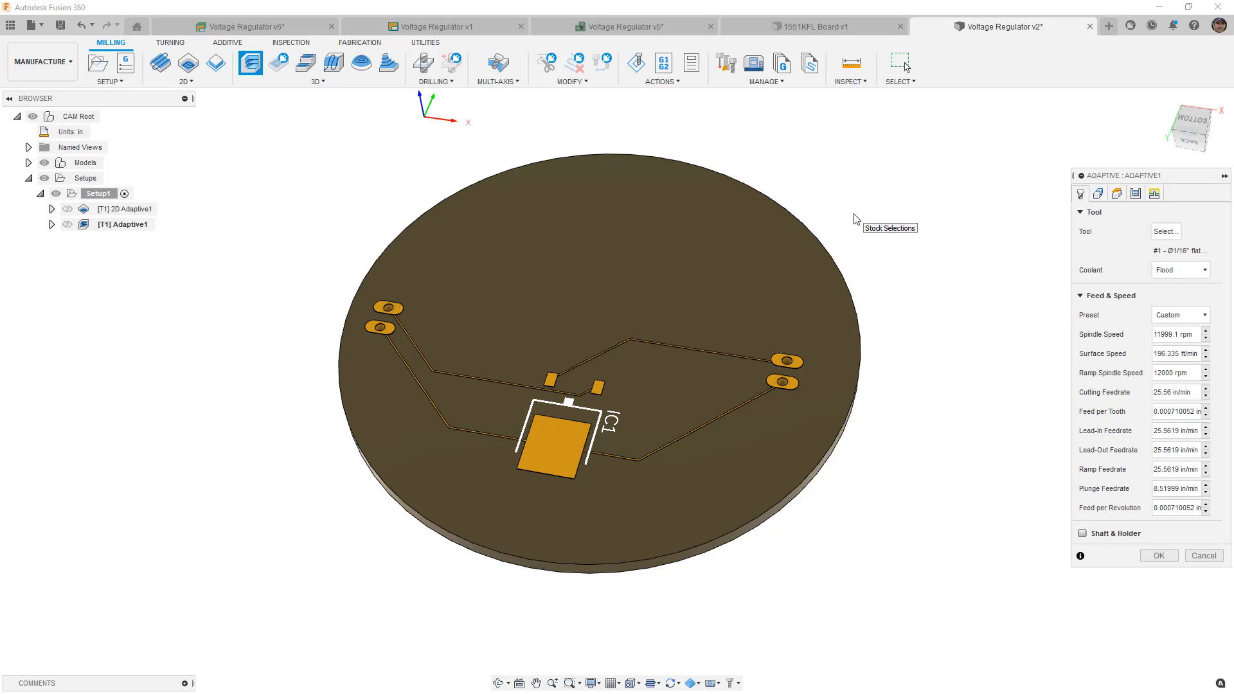
pyautogui.moveTo(860, 219)
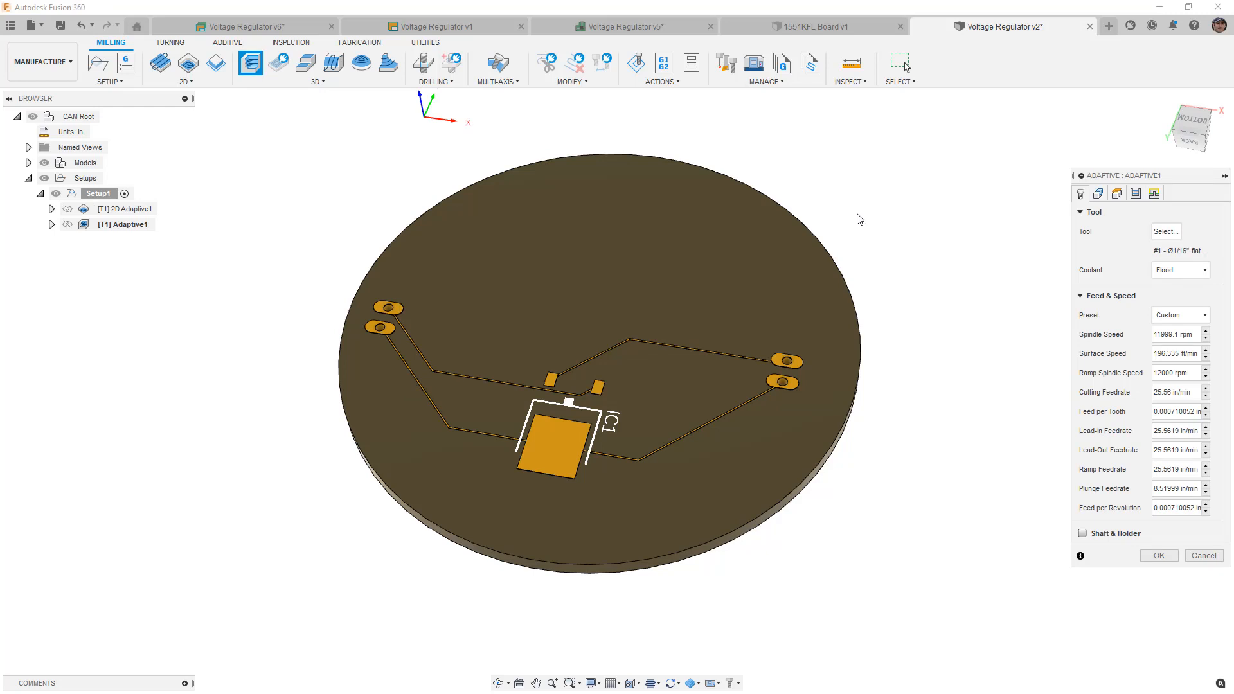
pyautogui.moveTo(1084, 245)
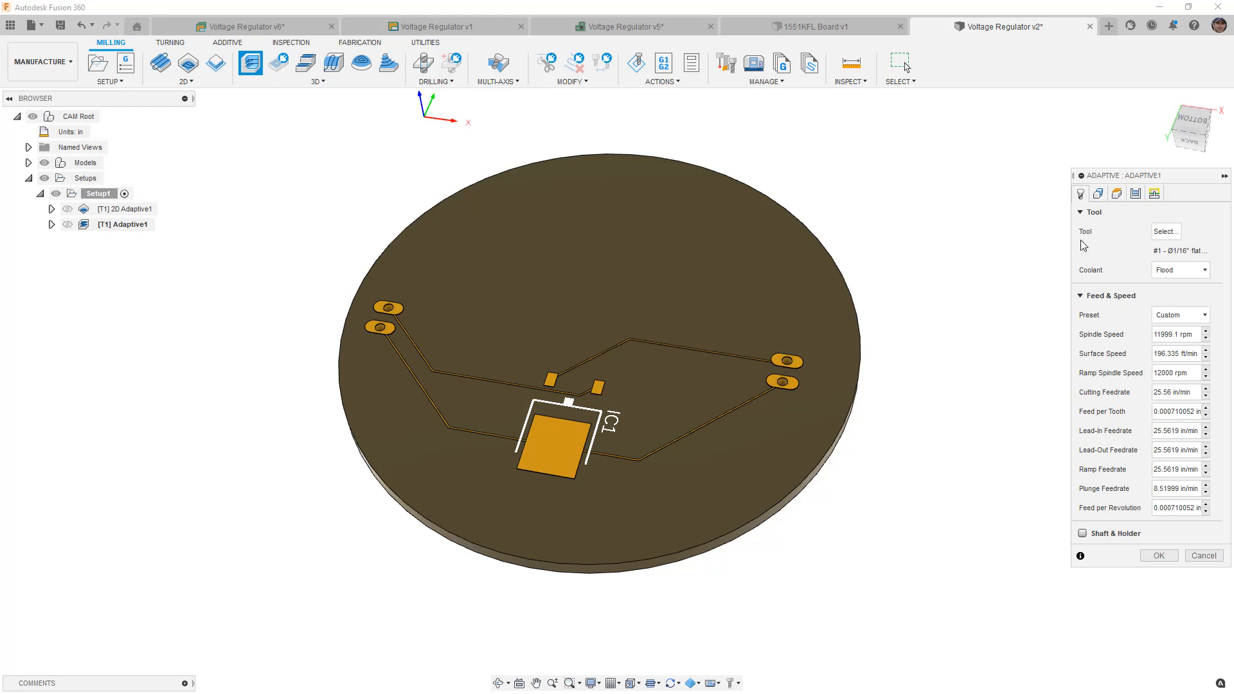
pyautogui.click(1096, 193)
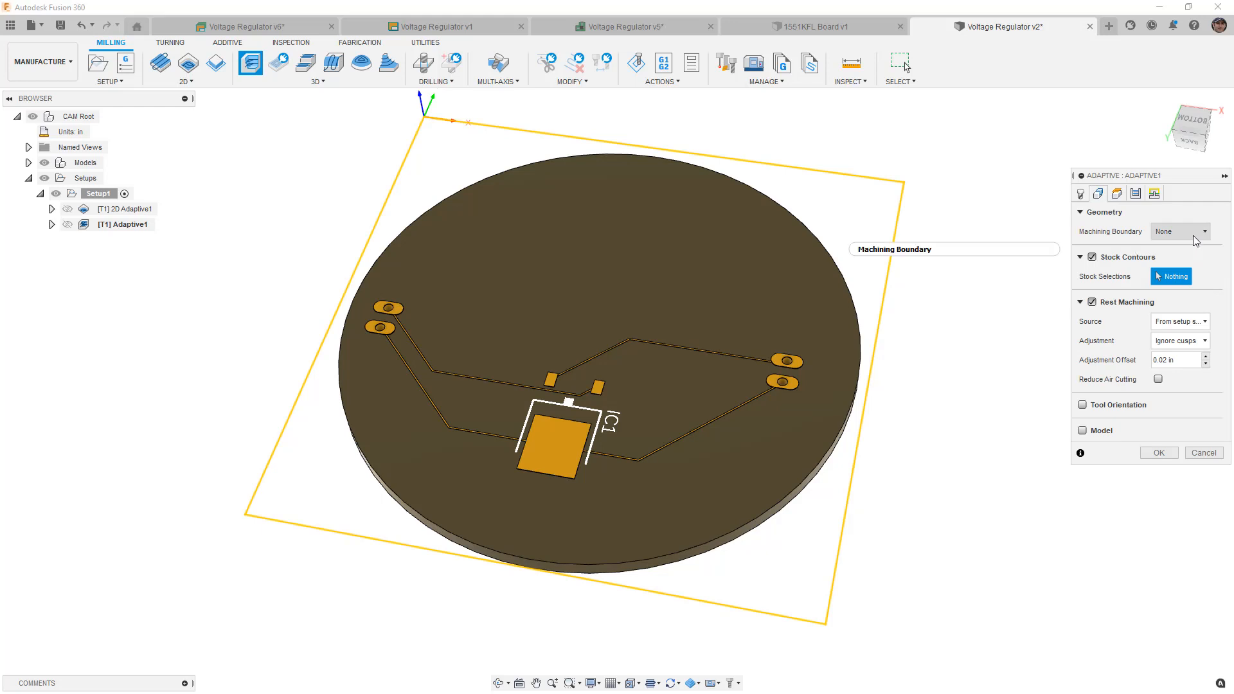
pyautogui.click(1180, 232)
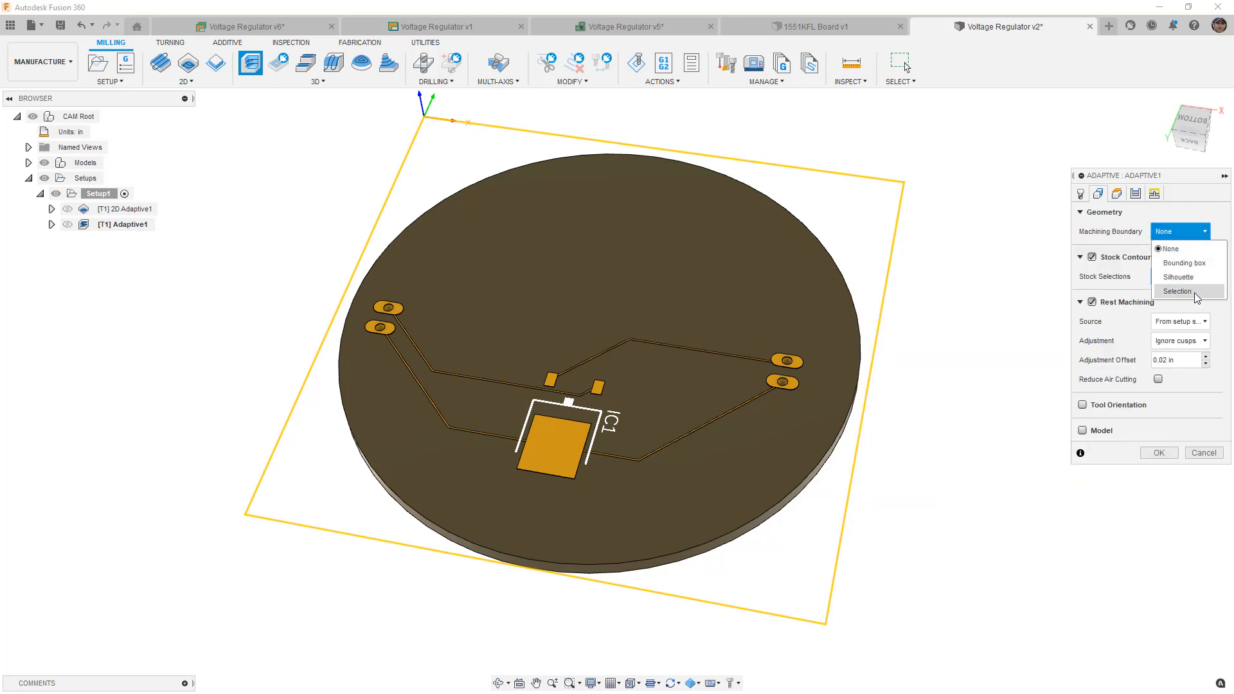
pyautogui.click(1176, 291)
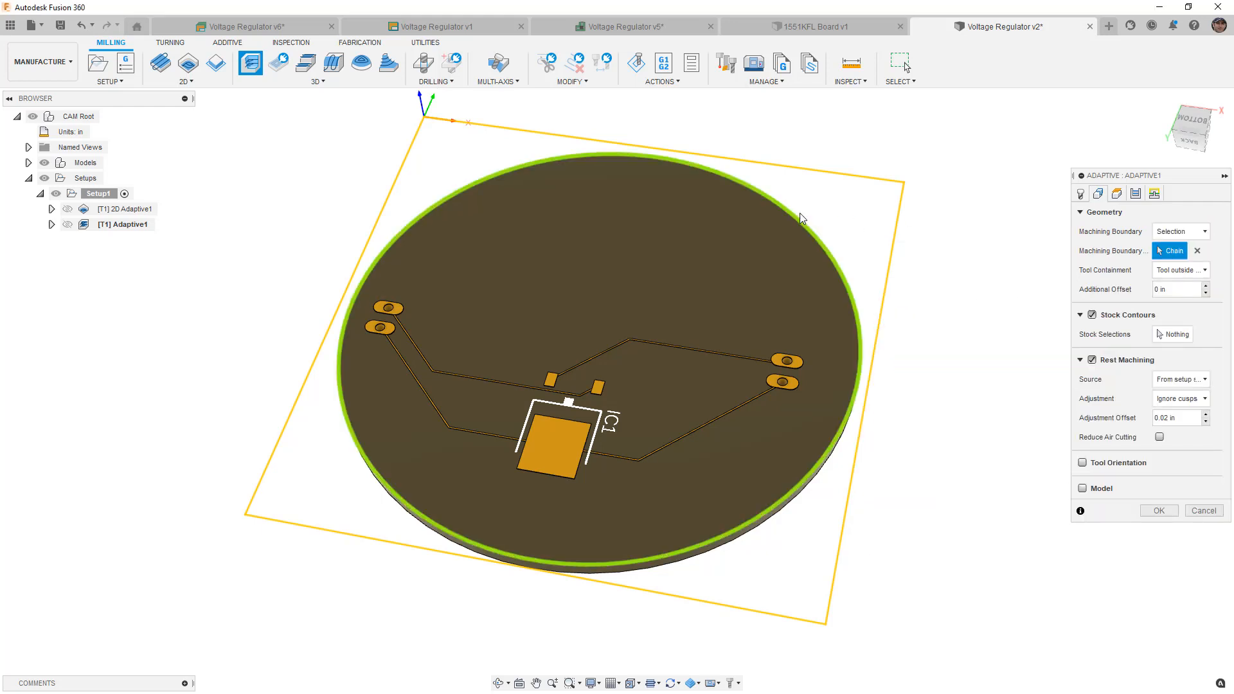
pyautogui.click(1178, 268)
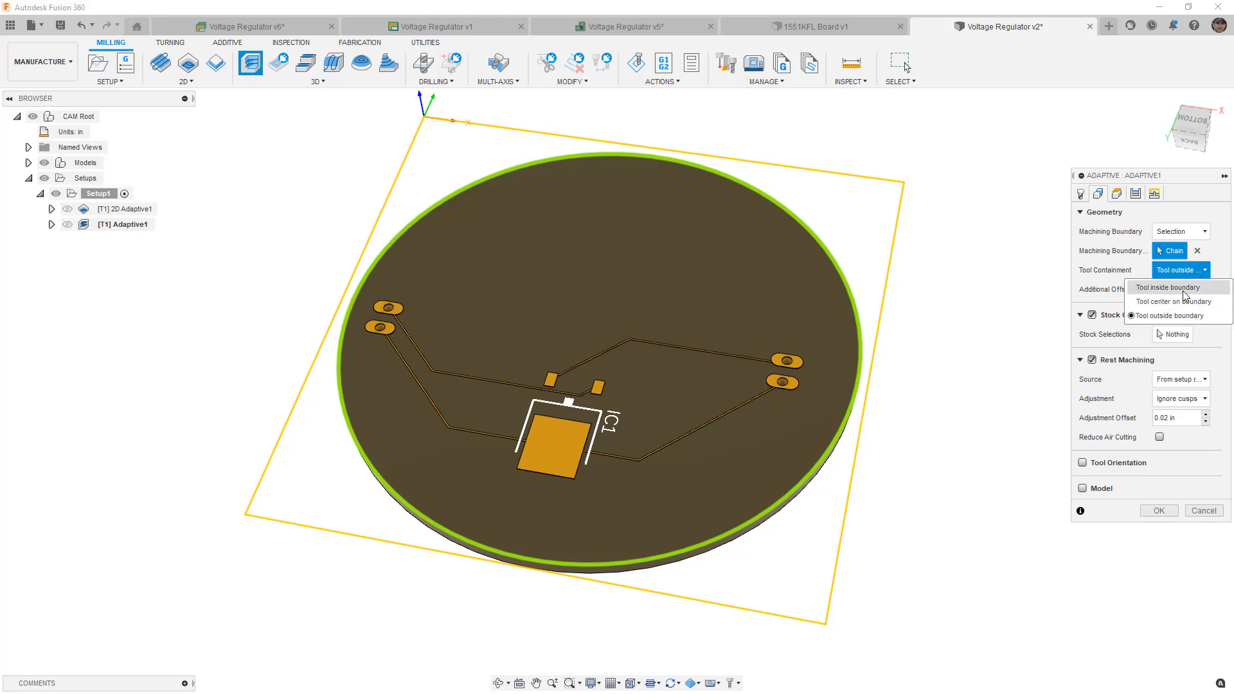
pyautogui.click(1167, 287)
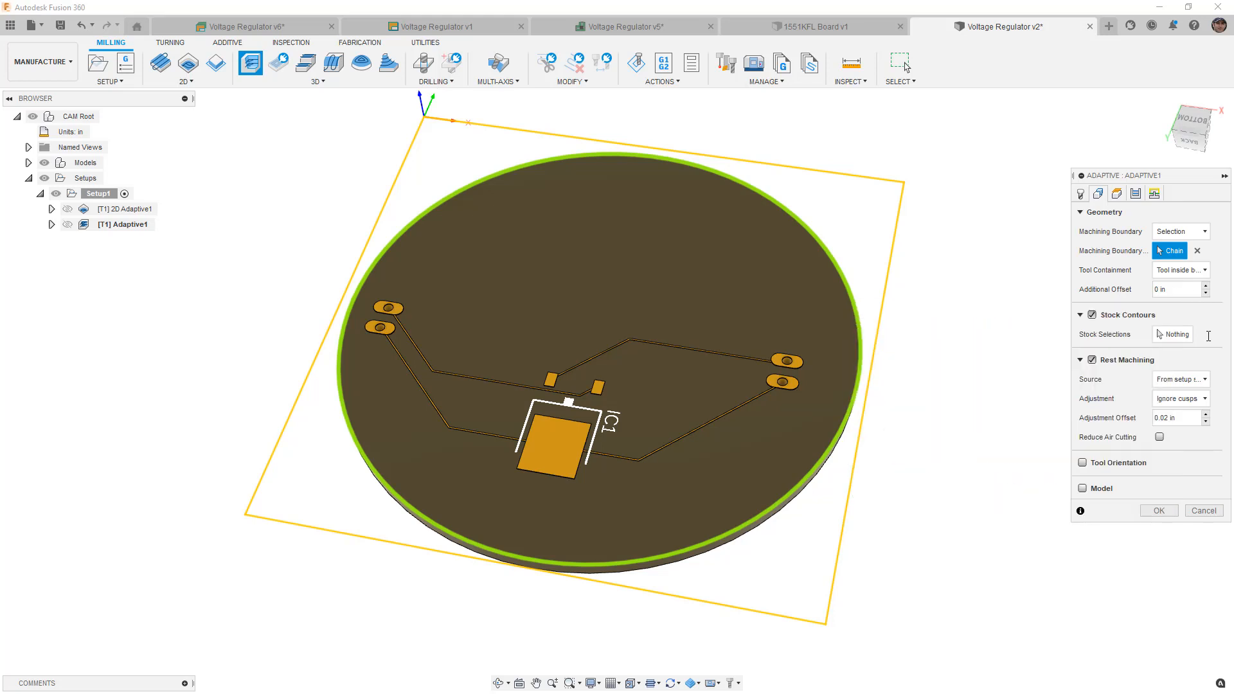
pyautogui.moveTo(889, 166)
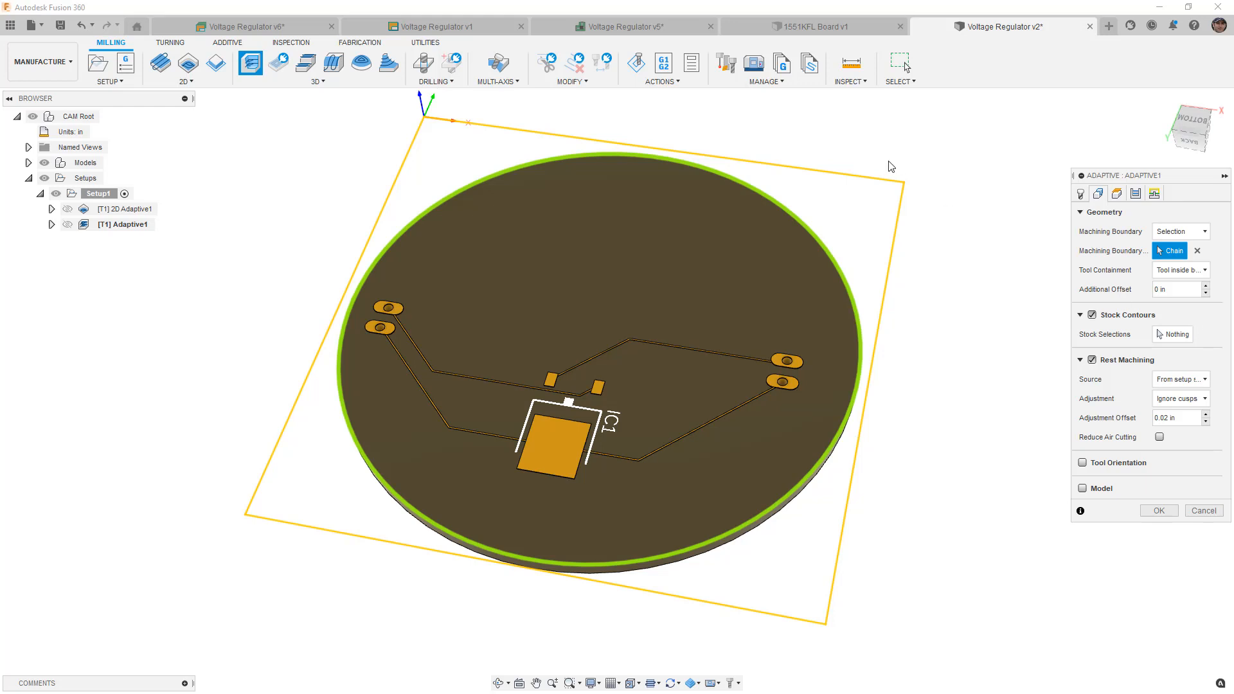
pyautogui.moveTo(897, 183)
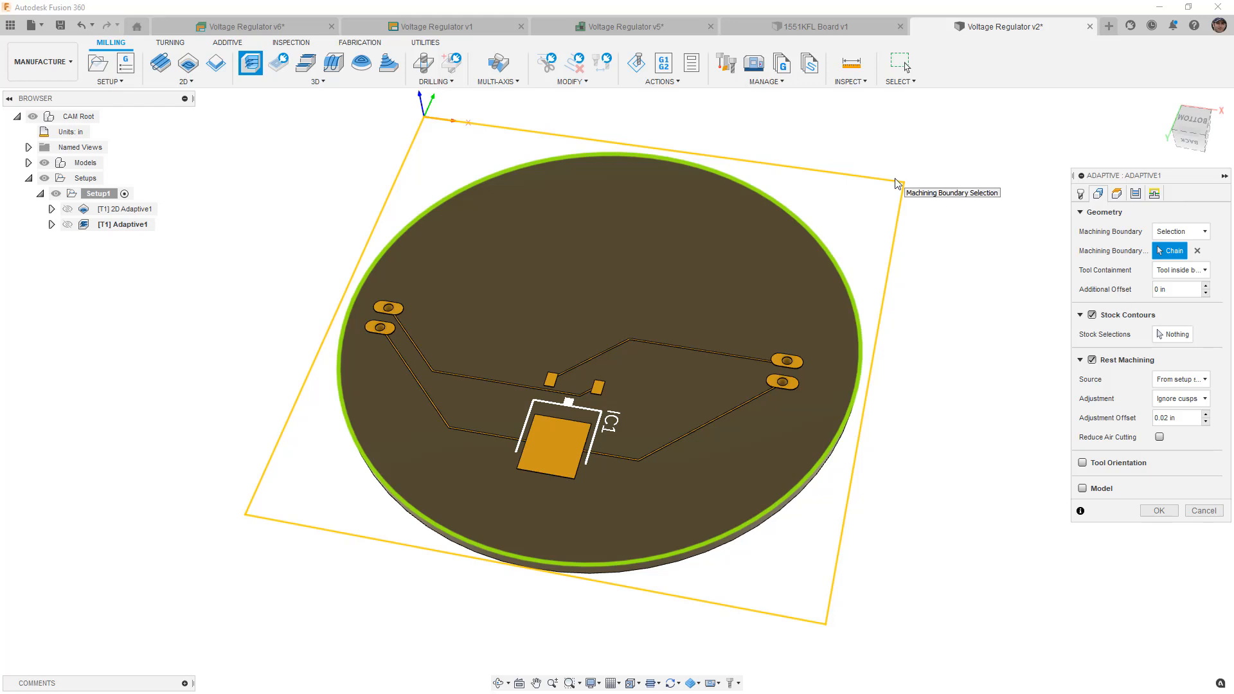
pyautogui.moveTo(1114, 233)
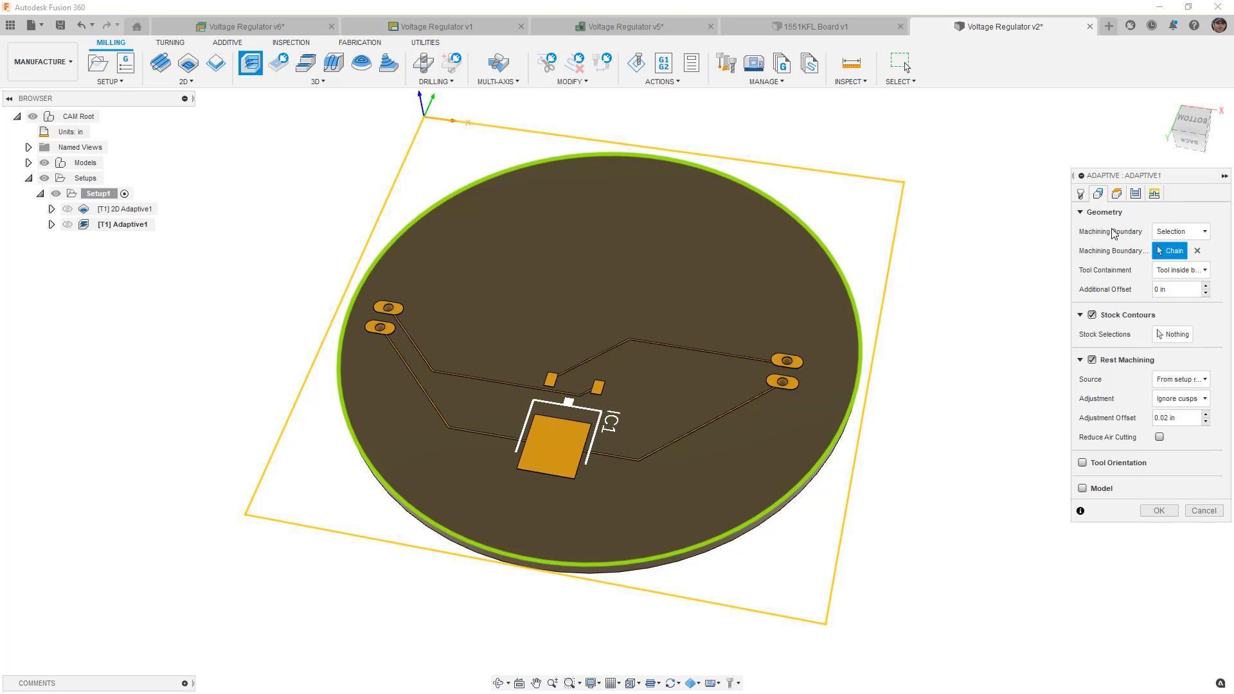
pyautogui.moveTo(944, 232)
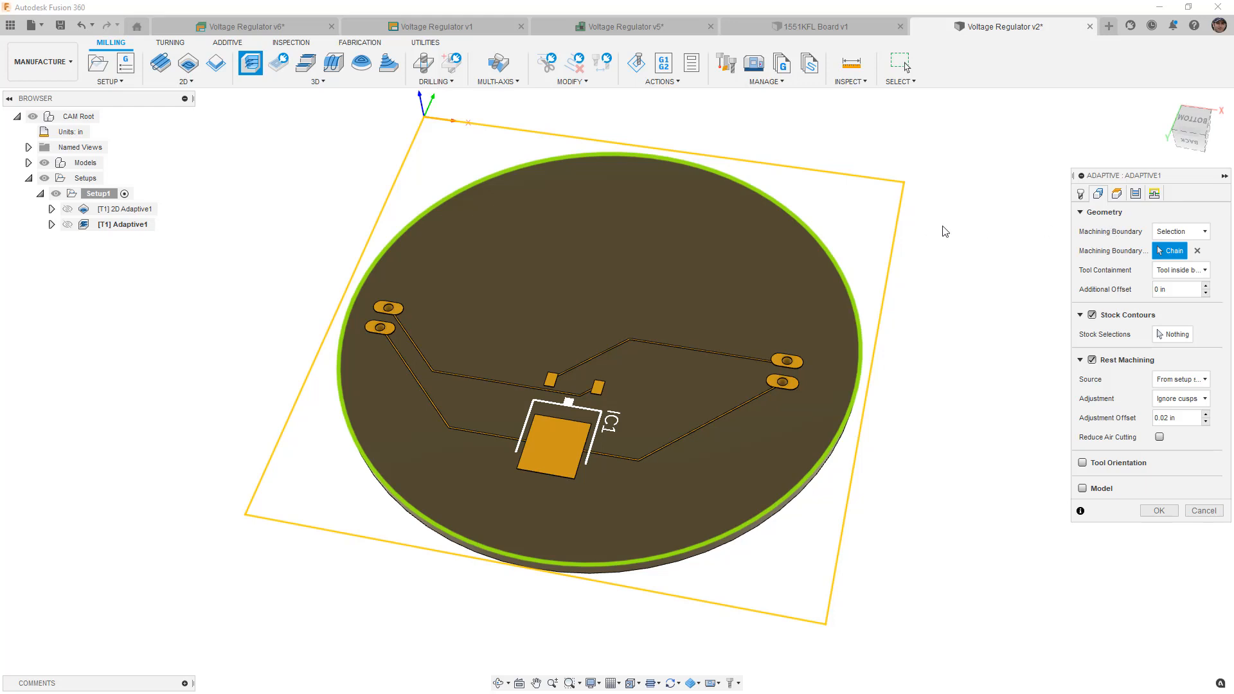
pyautogui.moveTo(952, 237)
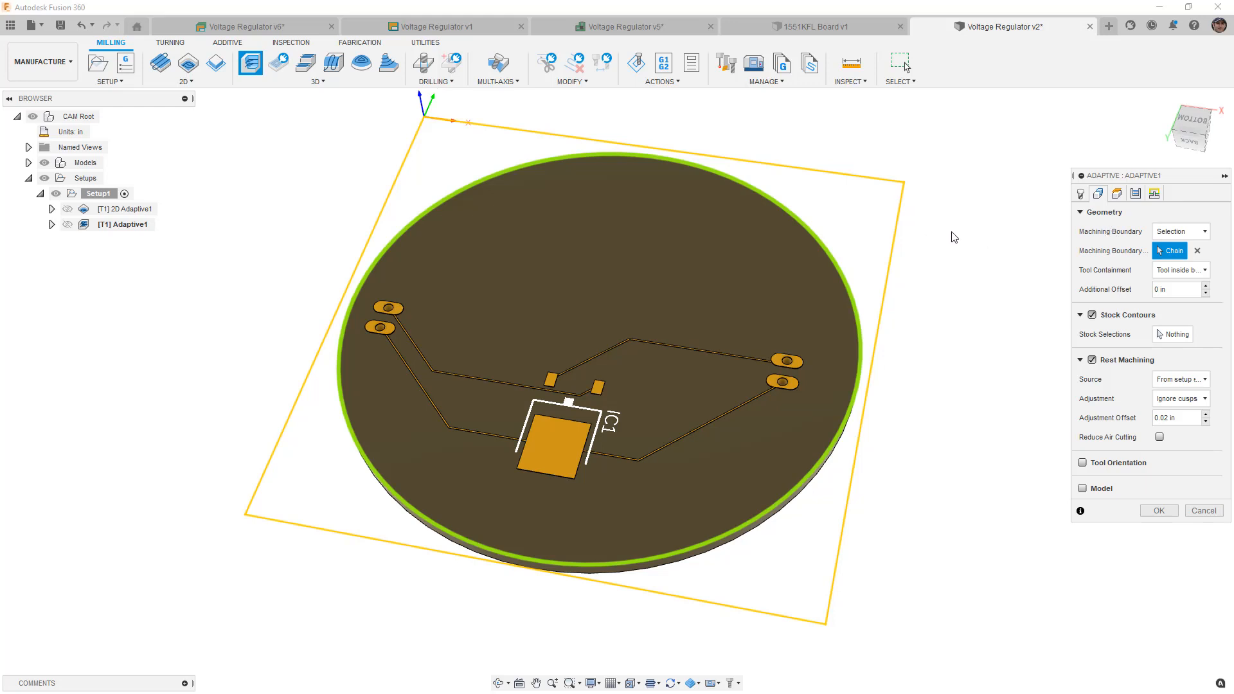
# Disable rest machining and use the copper trace body as the operation's model
pyautogui.click(1091, 360)
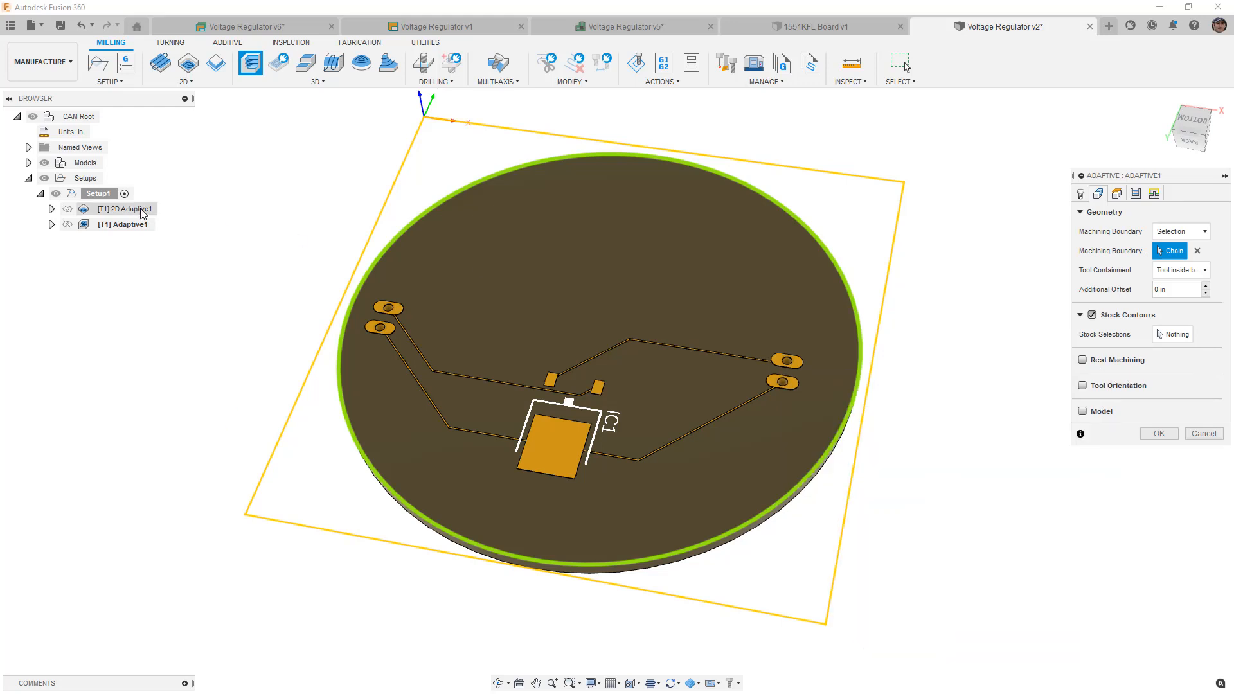
pyautogui.moveTo(1047, 419)
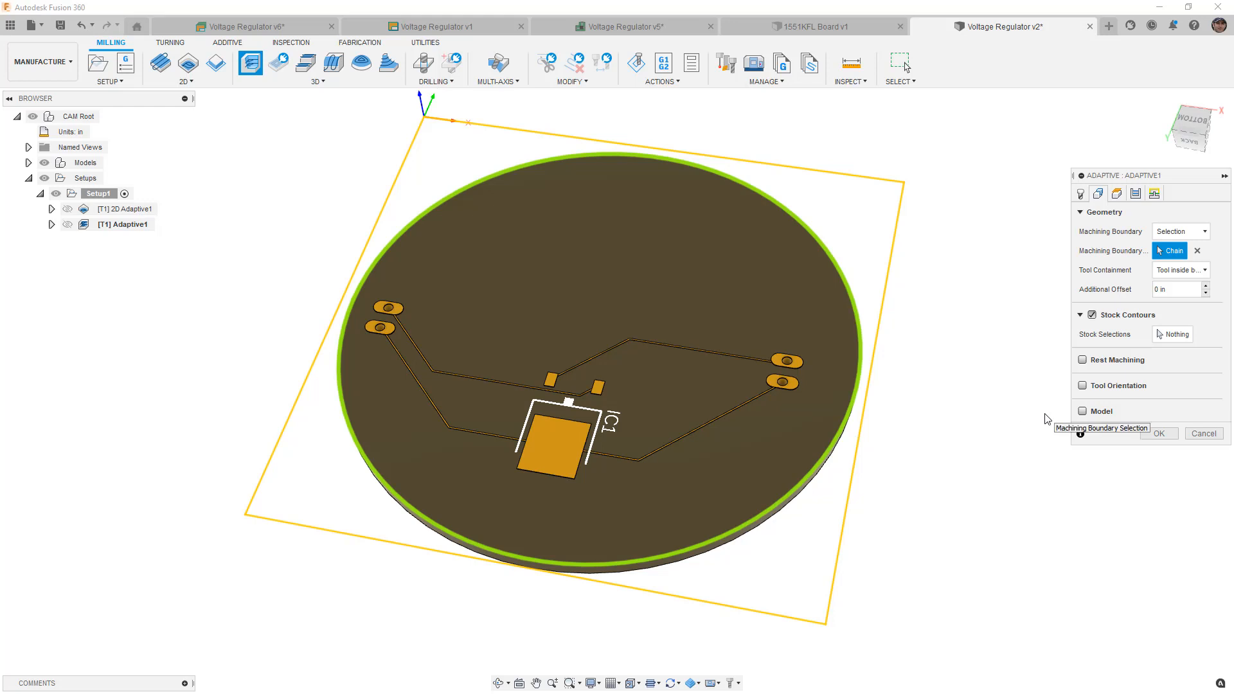
pyautogui.moveTo(1084, 412)
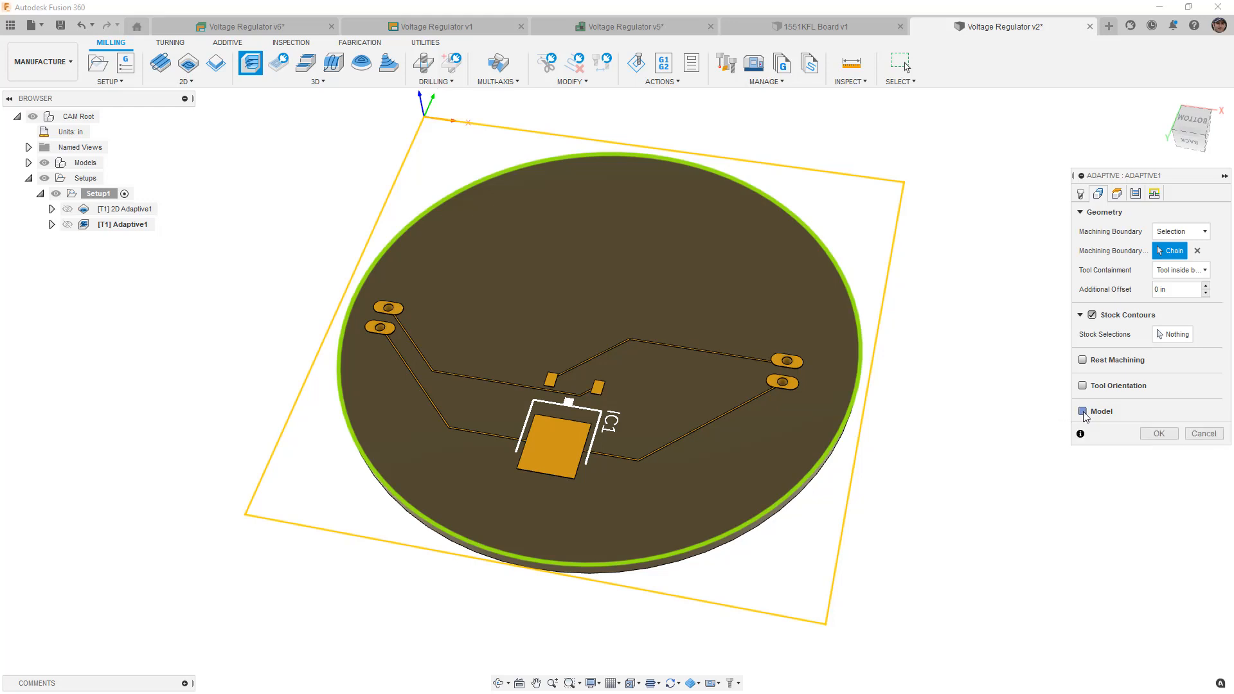
pyautogui.click(1082, 411)
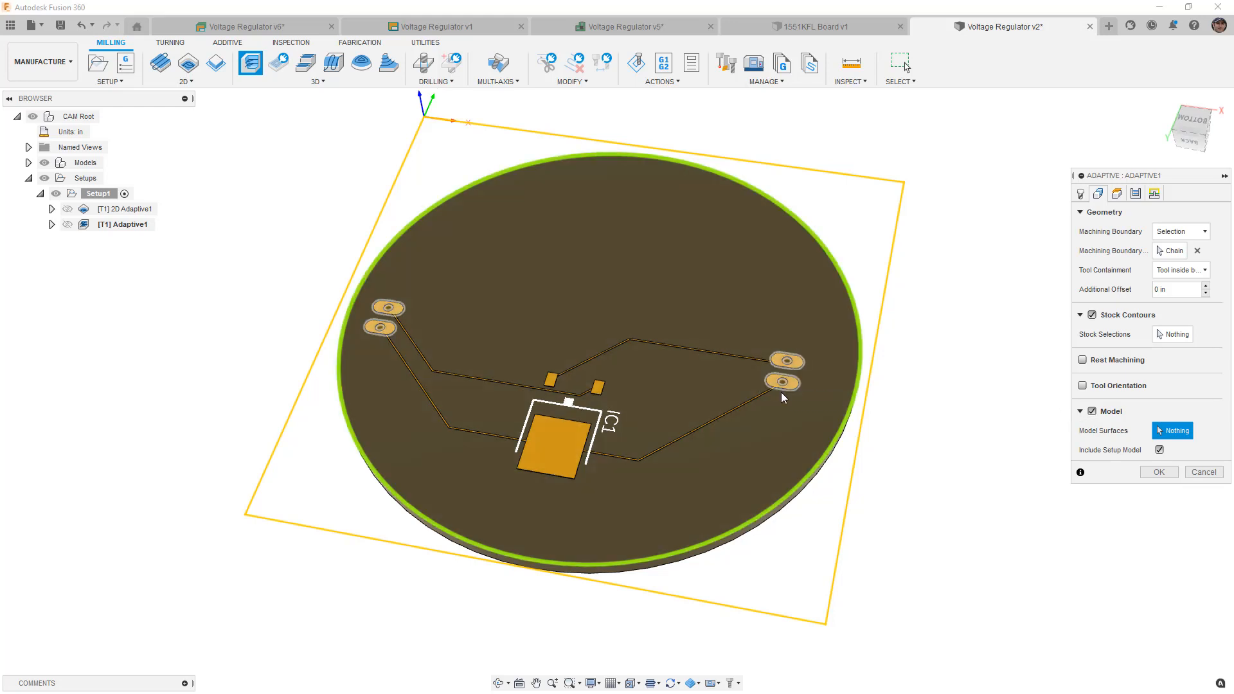
pyautogui.click(556, 433)
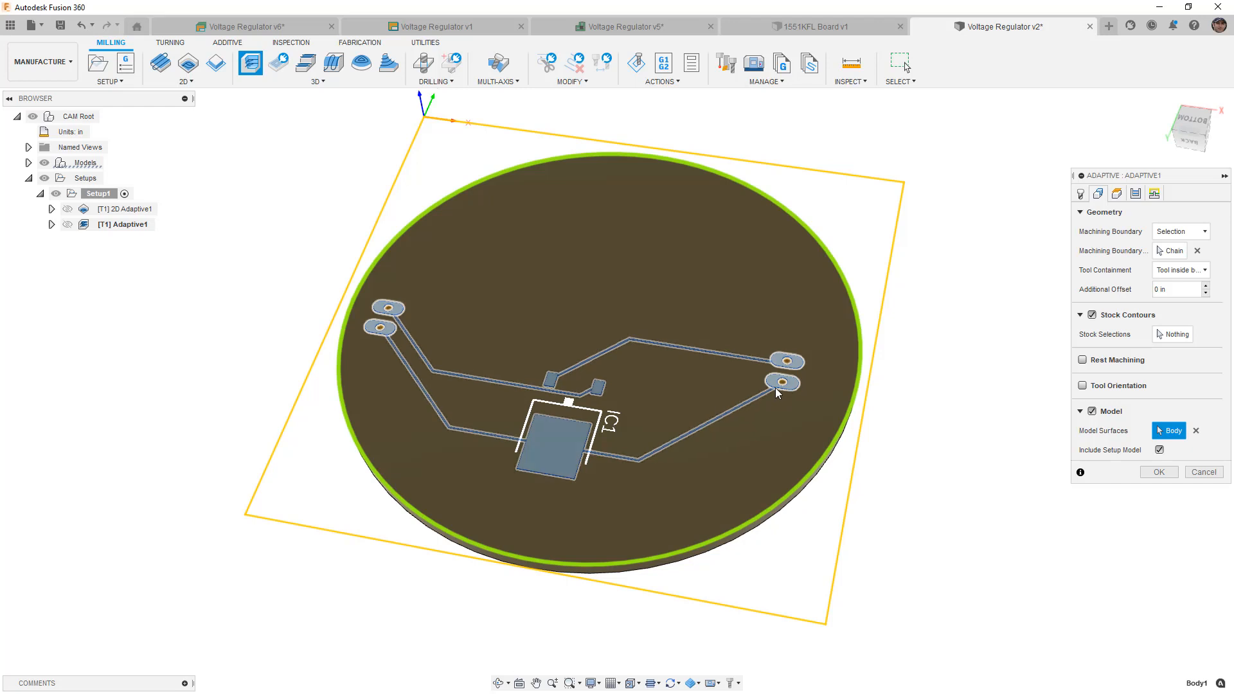
pyautogui.moveTo(778, 394)
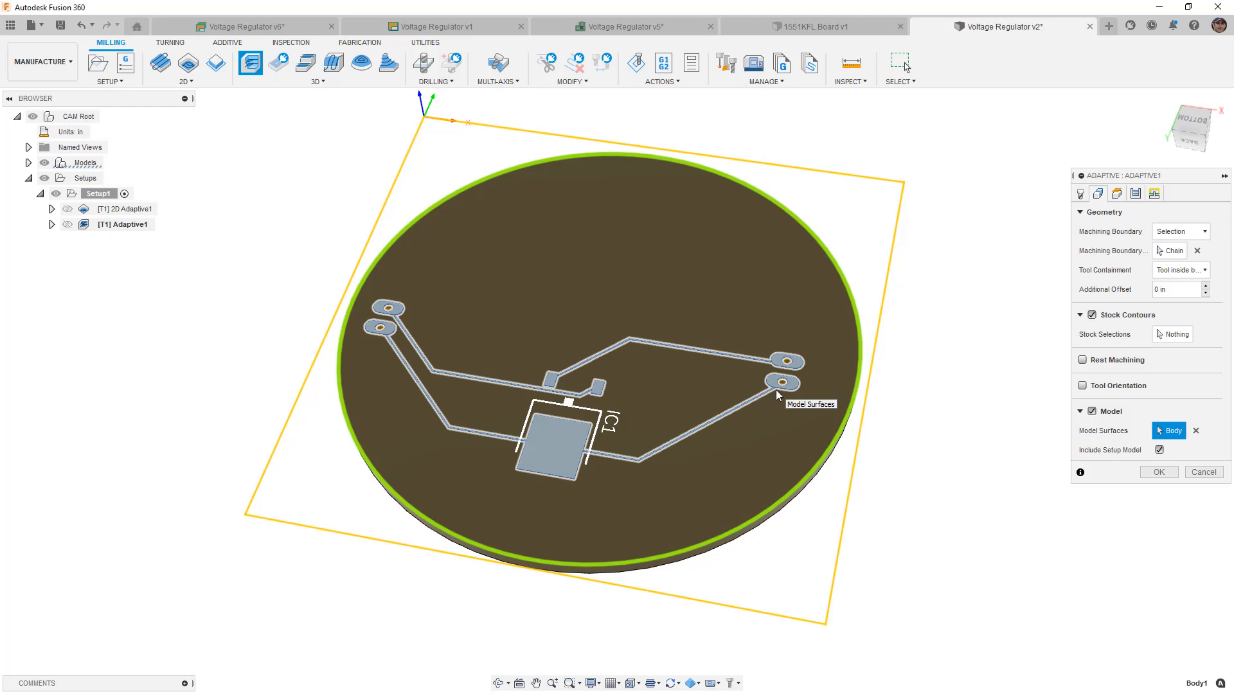
pyautogui.moveTo(1010, 439)
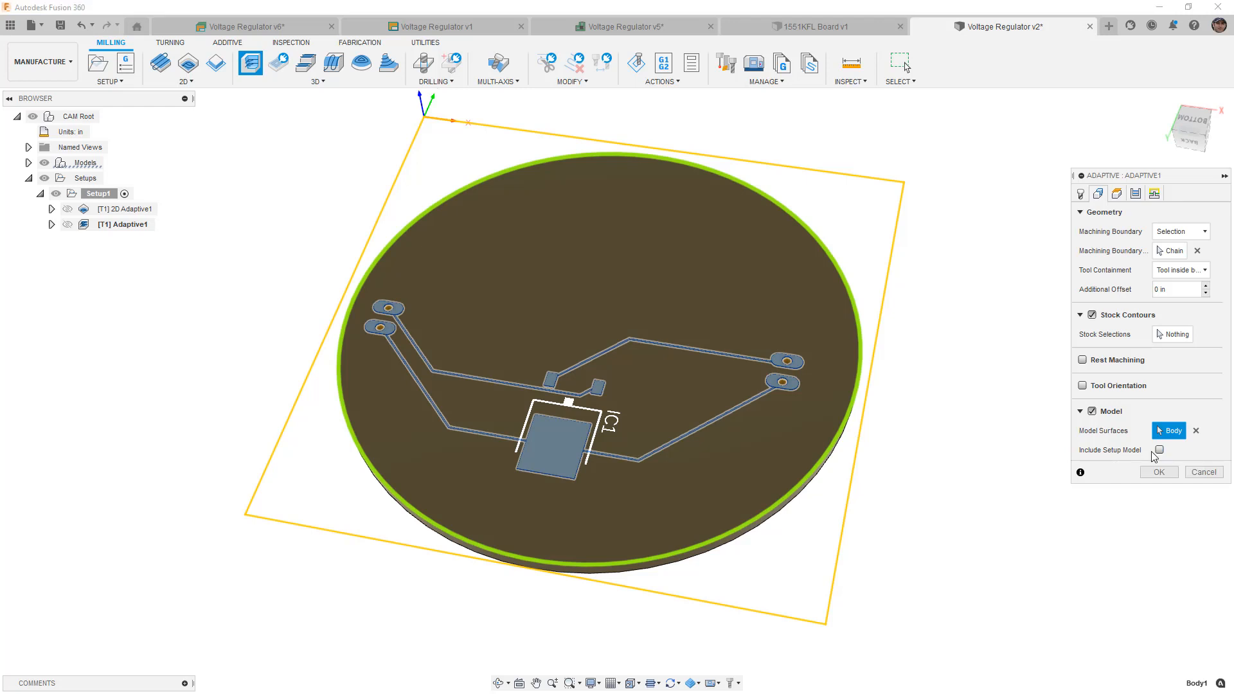
pyautogui.moveTo(1150, 458)
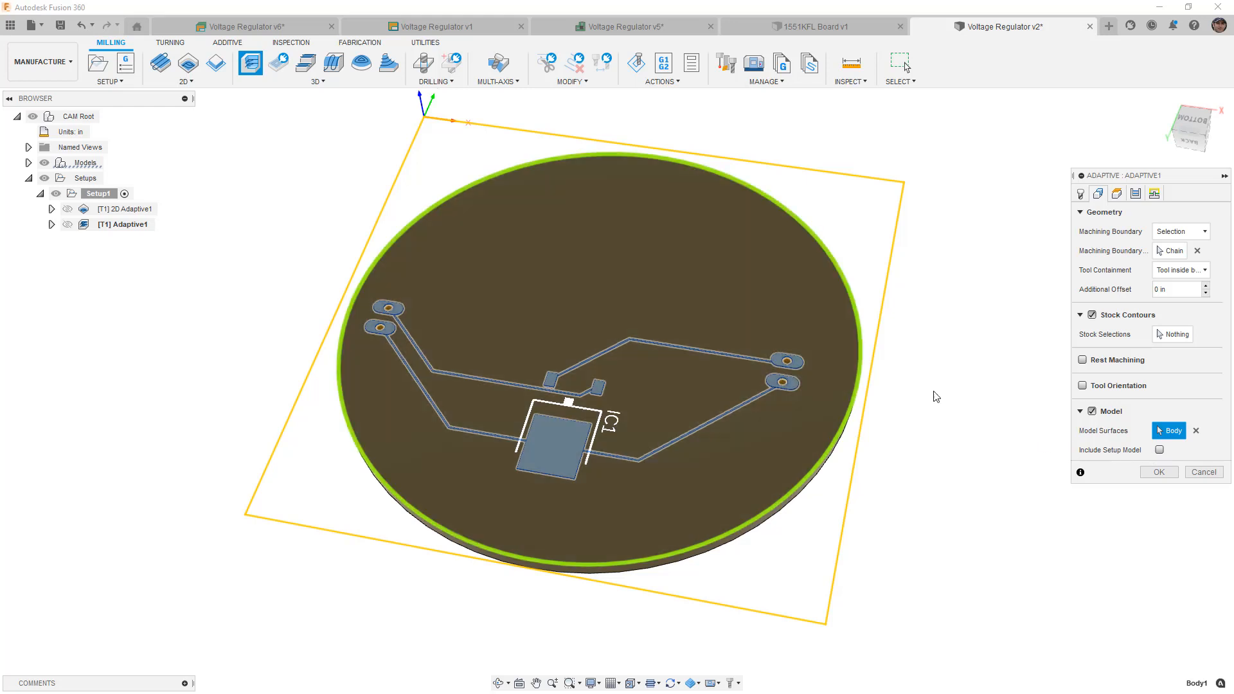
# Take the bottom height from a selected board face
pyautogui.click(1117, 193)
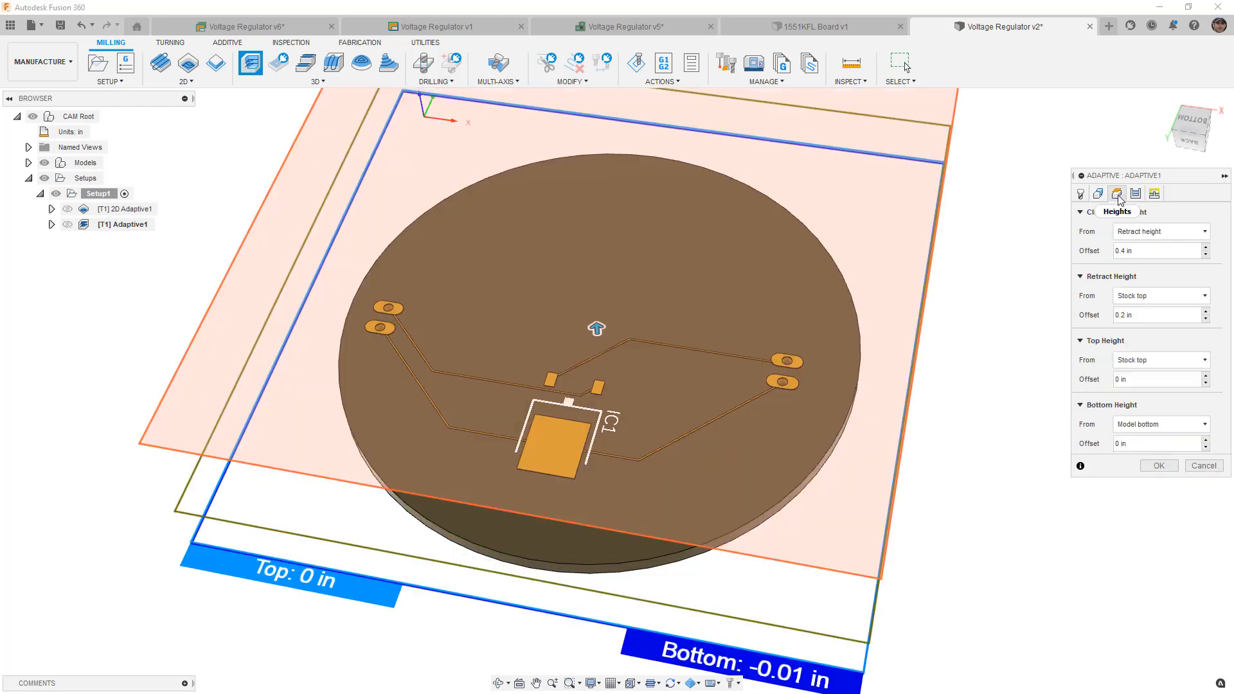
pyautogui.click(1159, 423)
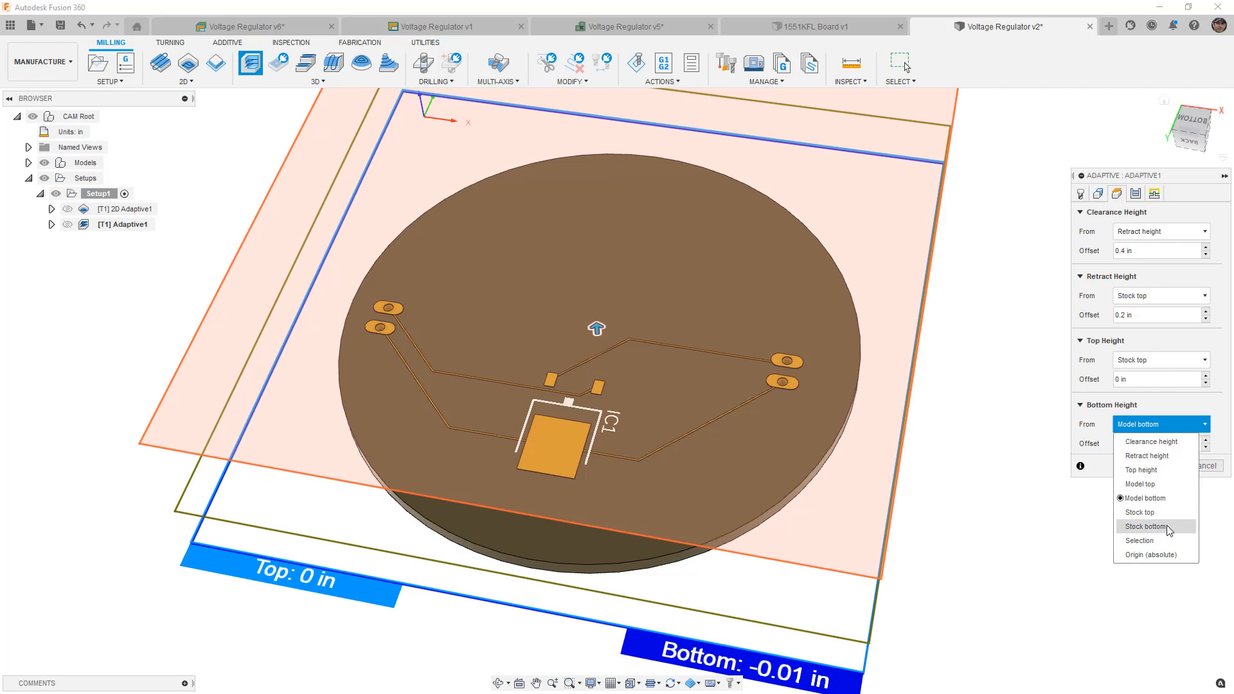
pyautogui.click(1139, 541)
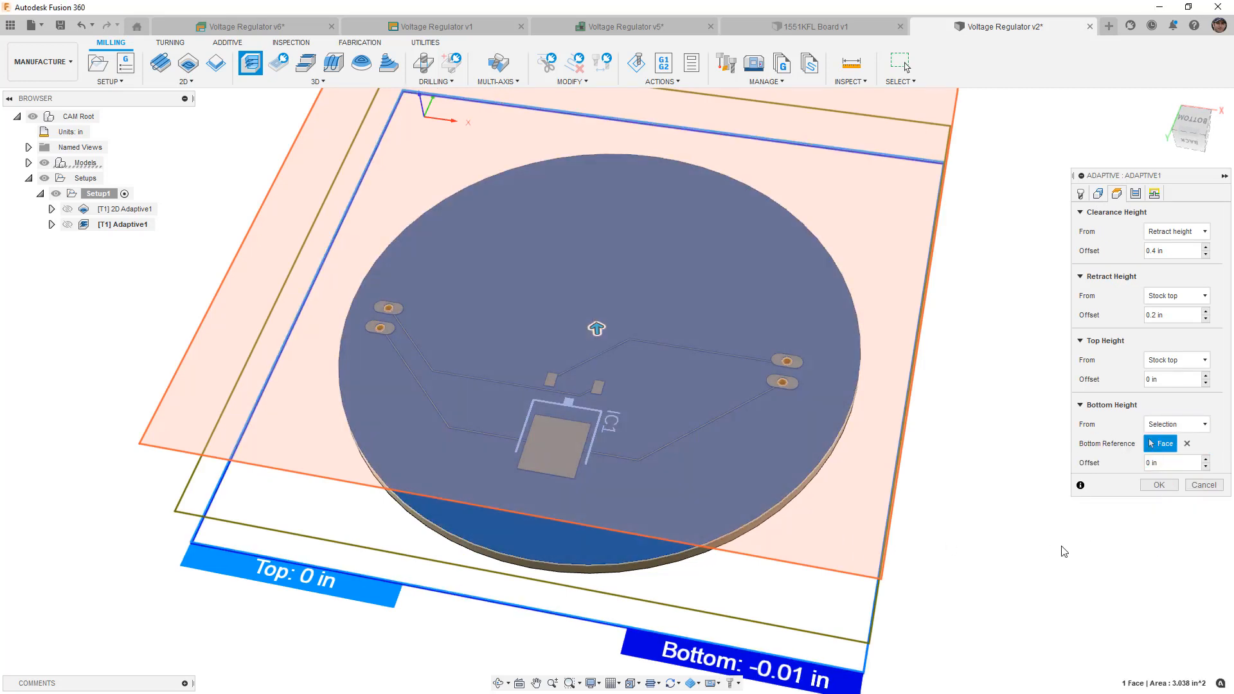
pyautogui.moveTo(1085, 577)
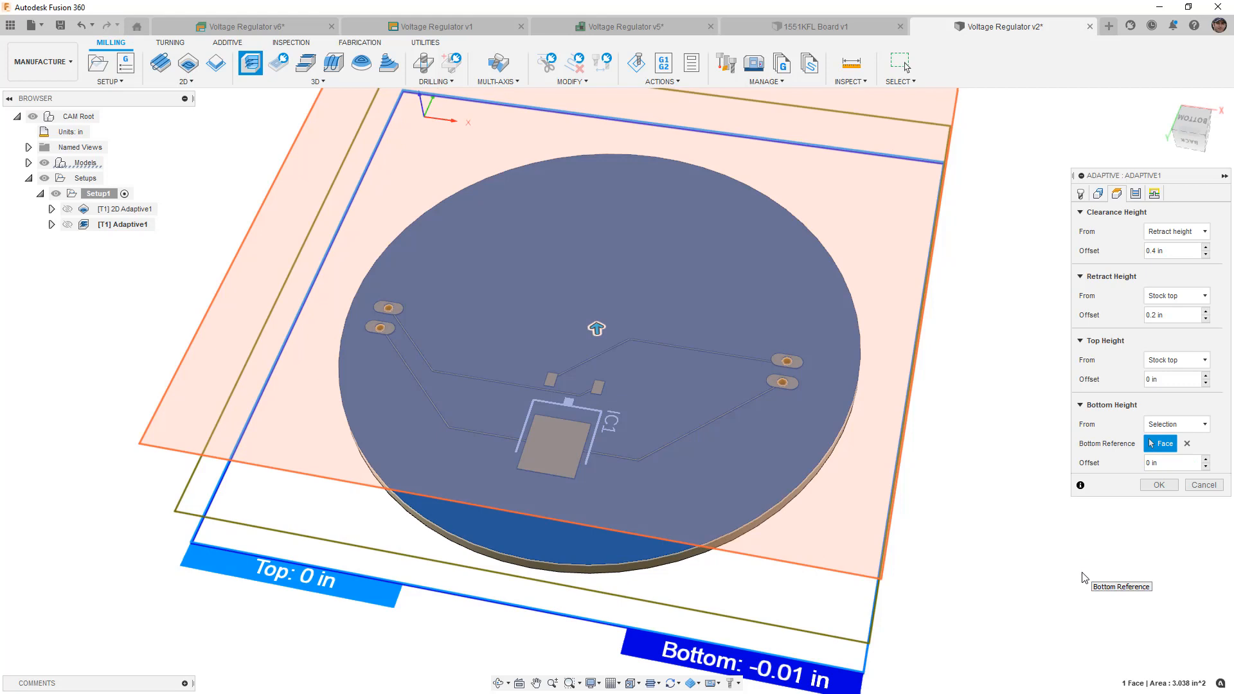
# Untick Stock to Leave and confirm to generate the Adaptive1 toolpath
pyautogui.click(1135, 194)
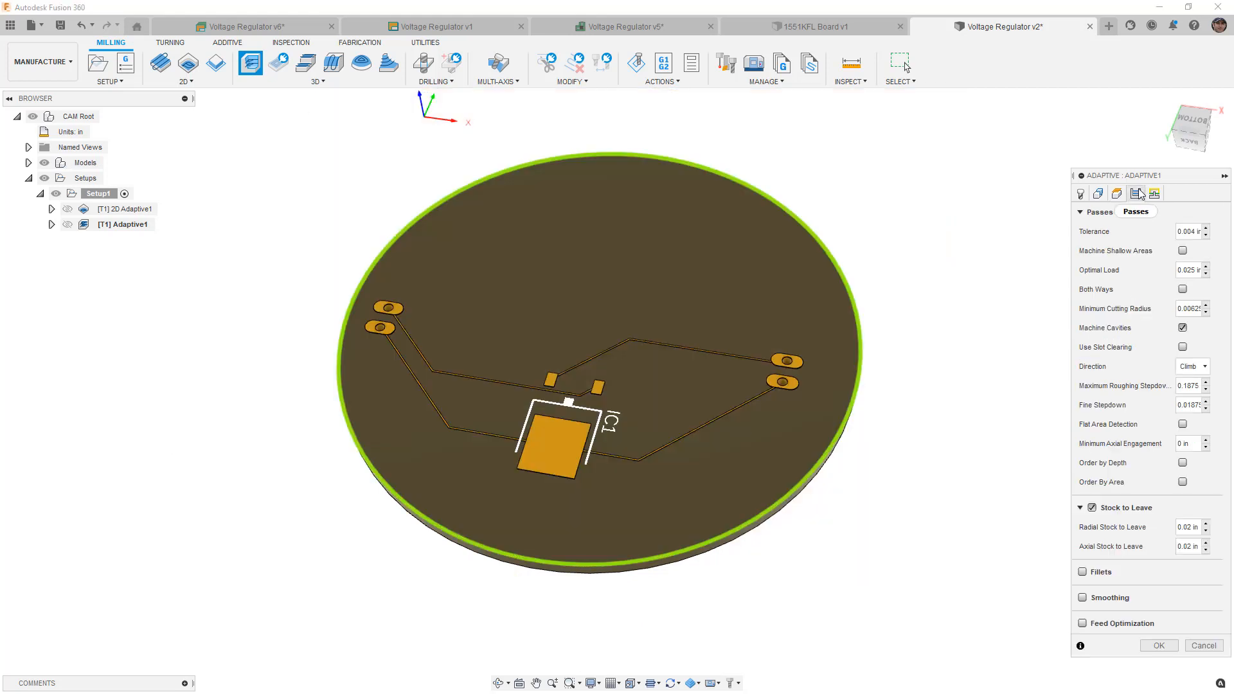
pyautogui.click(1082, 508)
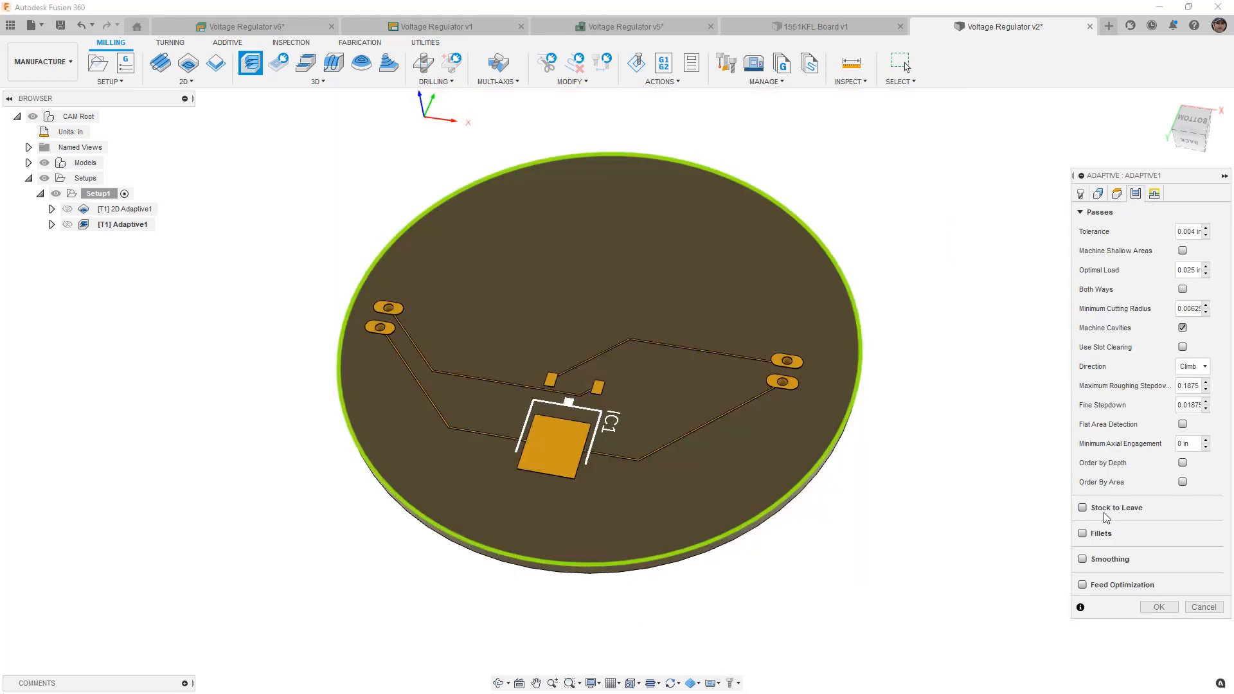
pyautogui.click(1158, 607)
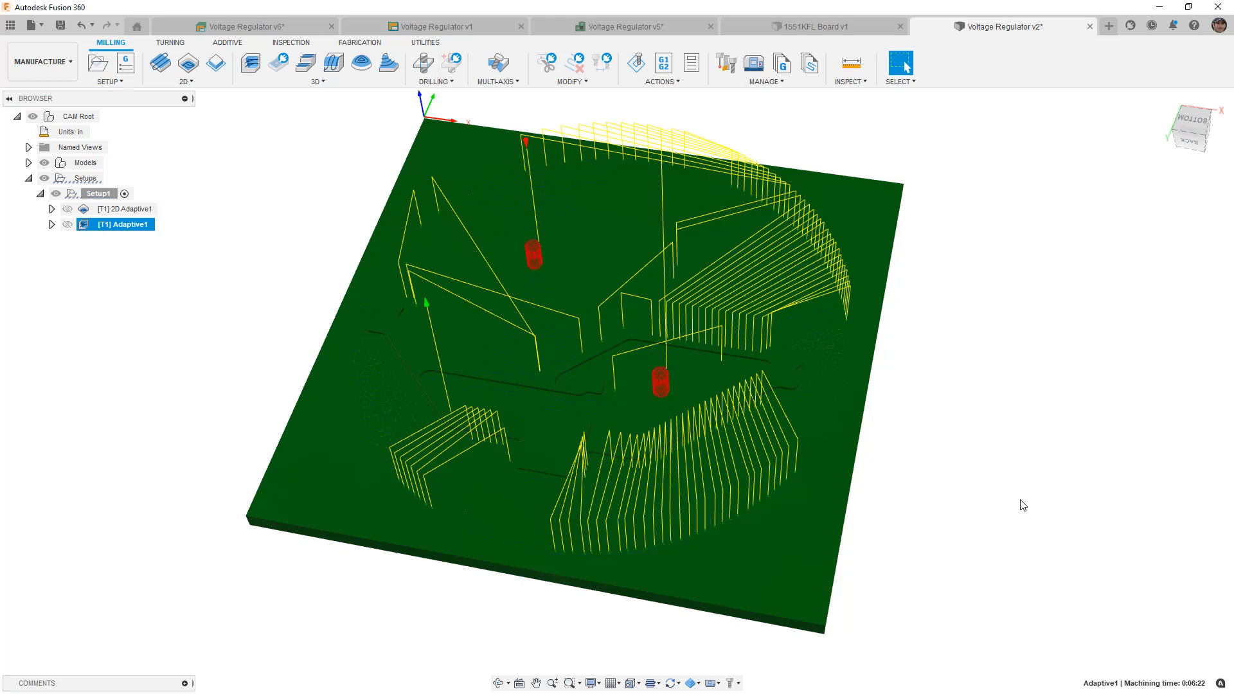
pyautogui.moveTo(770, 623)
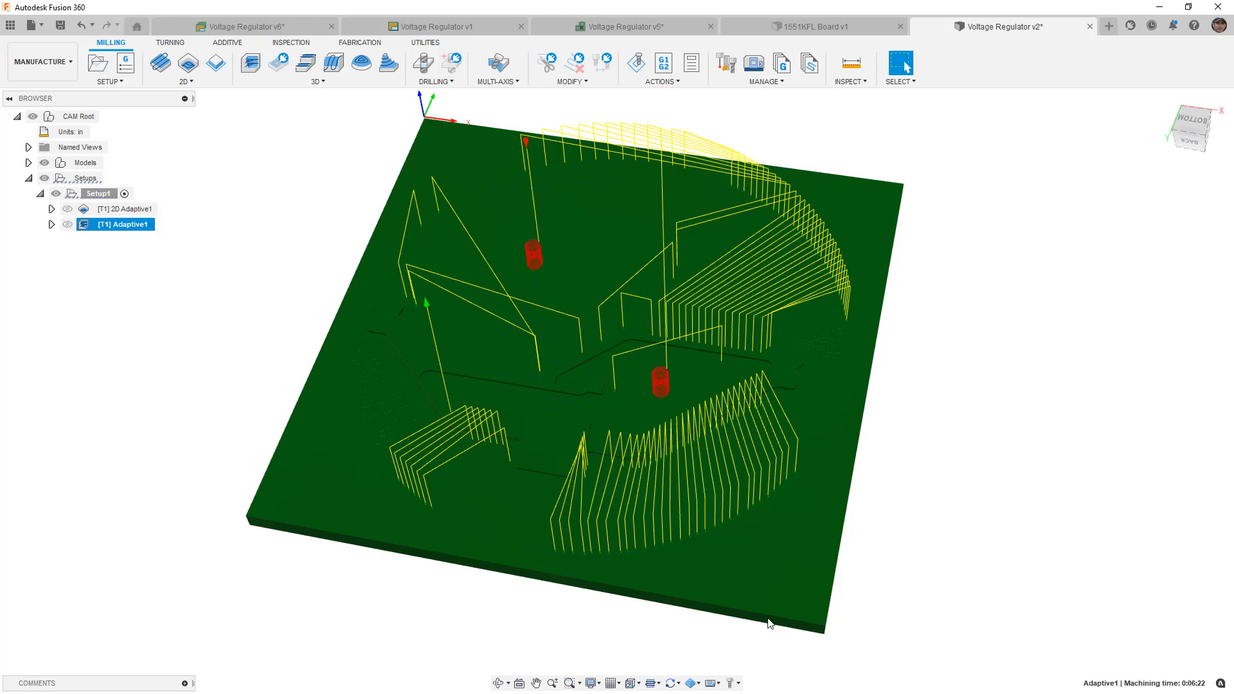
# Hide the toolpath's linking and lead moves, leaving only cutting moves visible
pyautogui.click(691, 682)
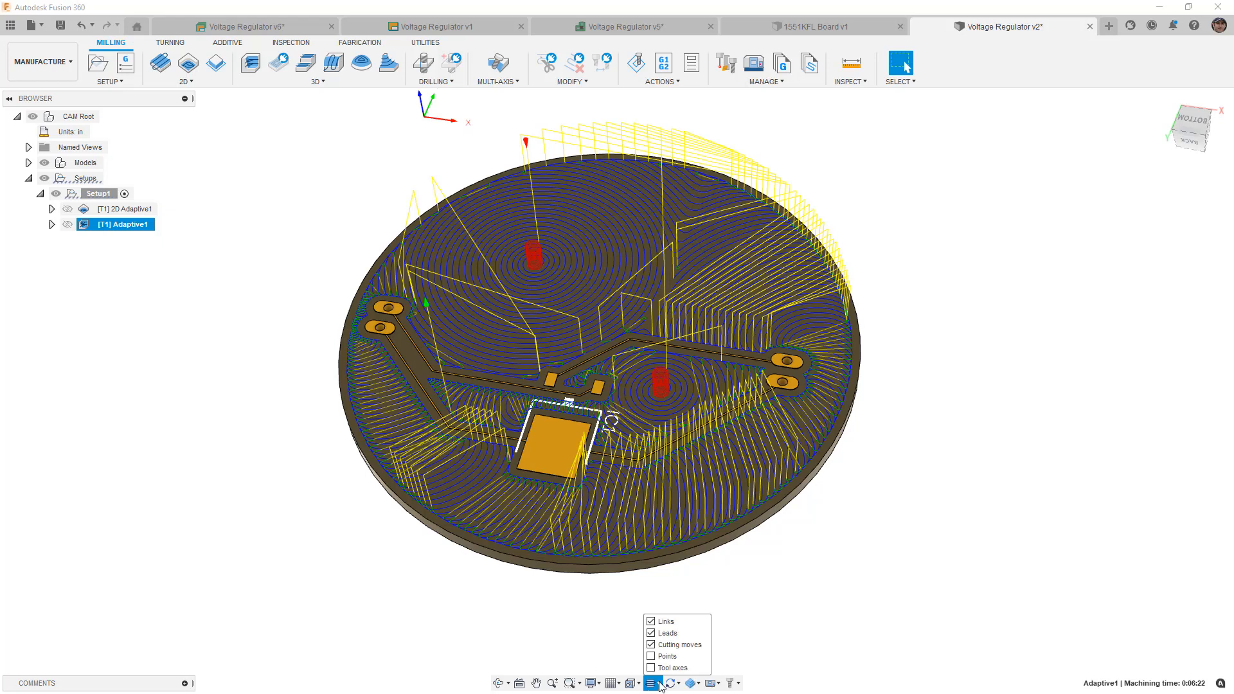
pyautogui.click(650, 633)
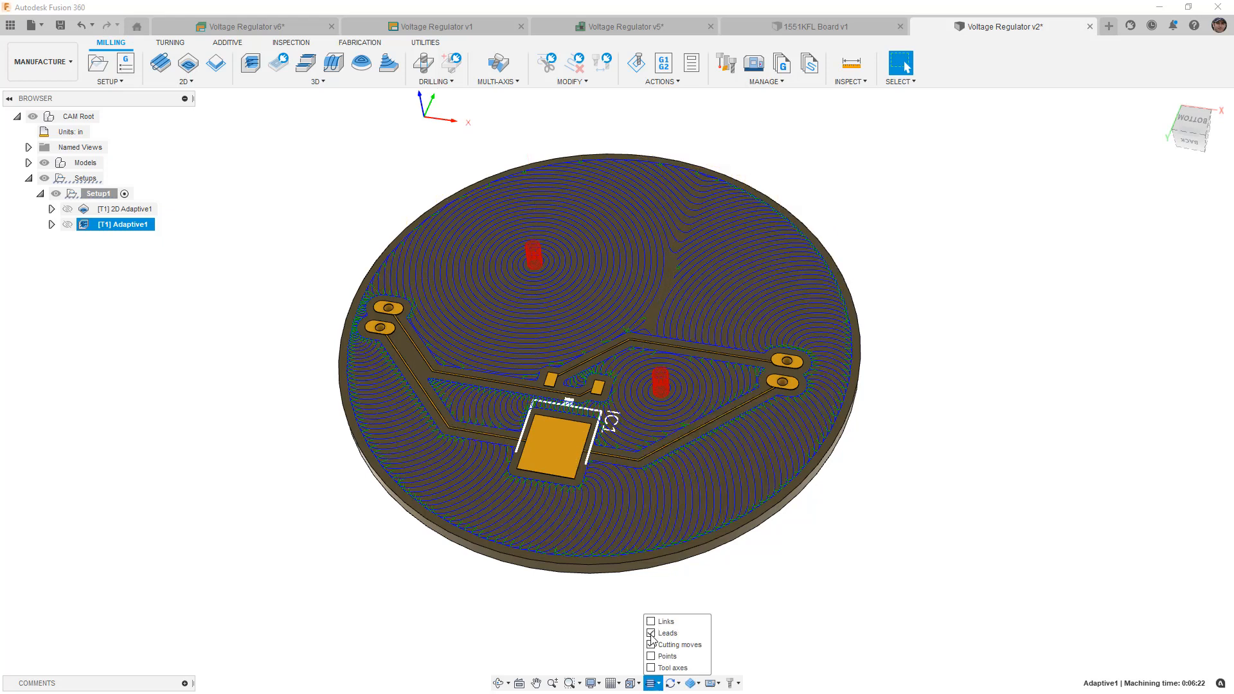
pyautogui.click(651, 644)
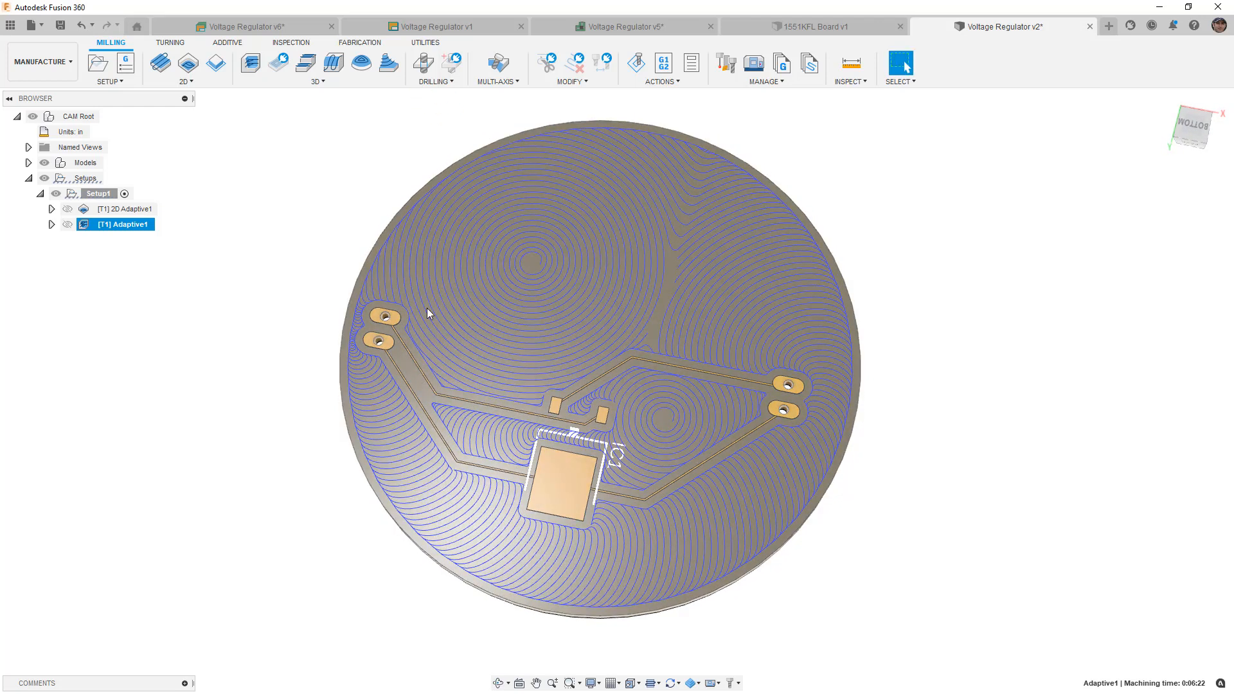
pyautogui.moveTo(408, 306)
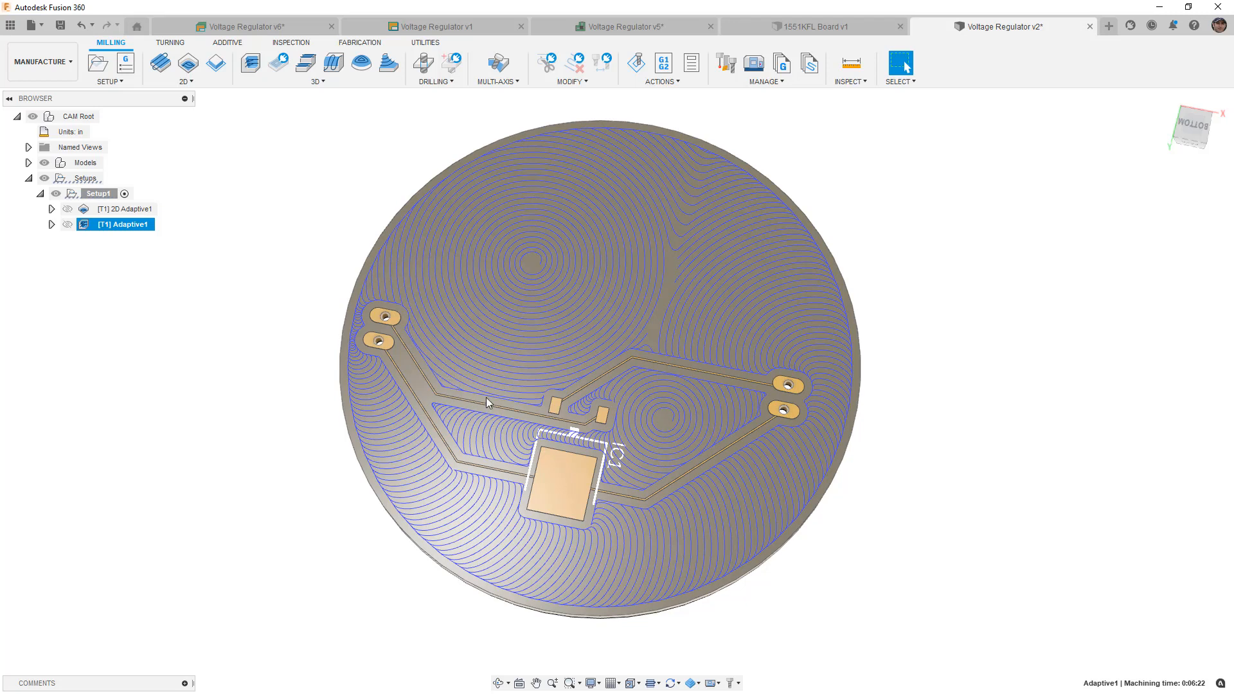
pyautogui.moveTo(731, 366)
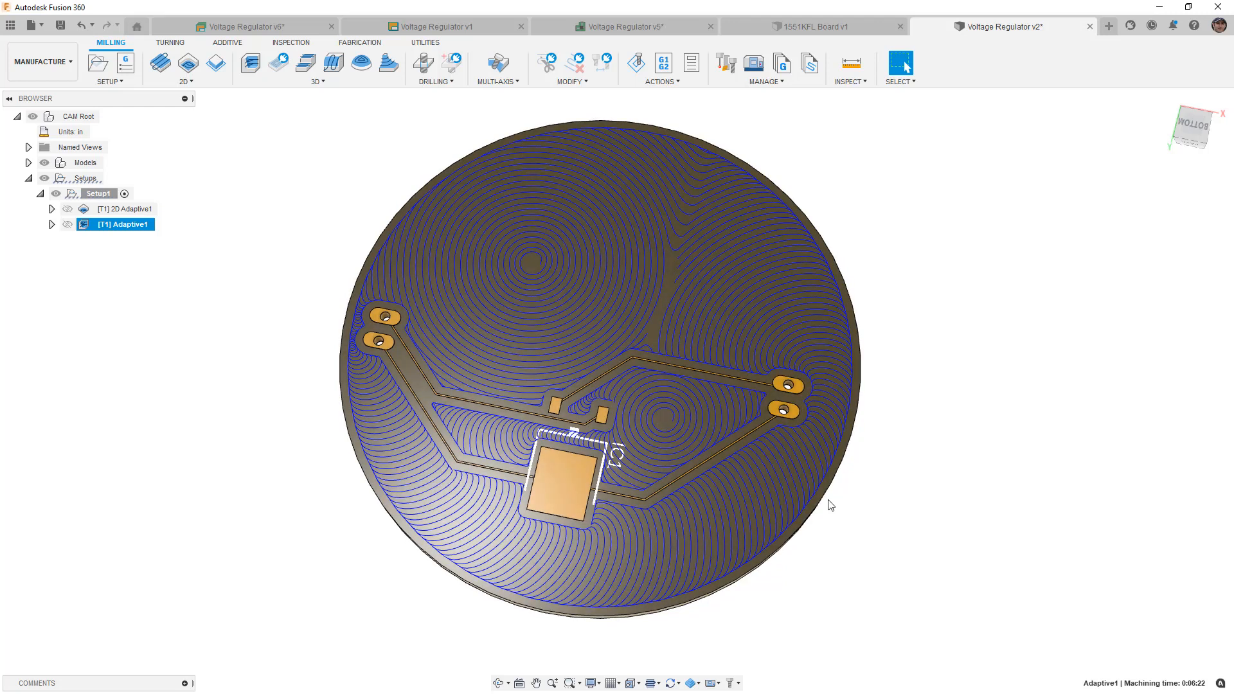
pyautogui.moveTo(855, 511)
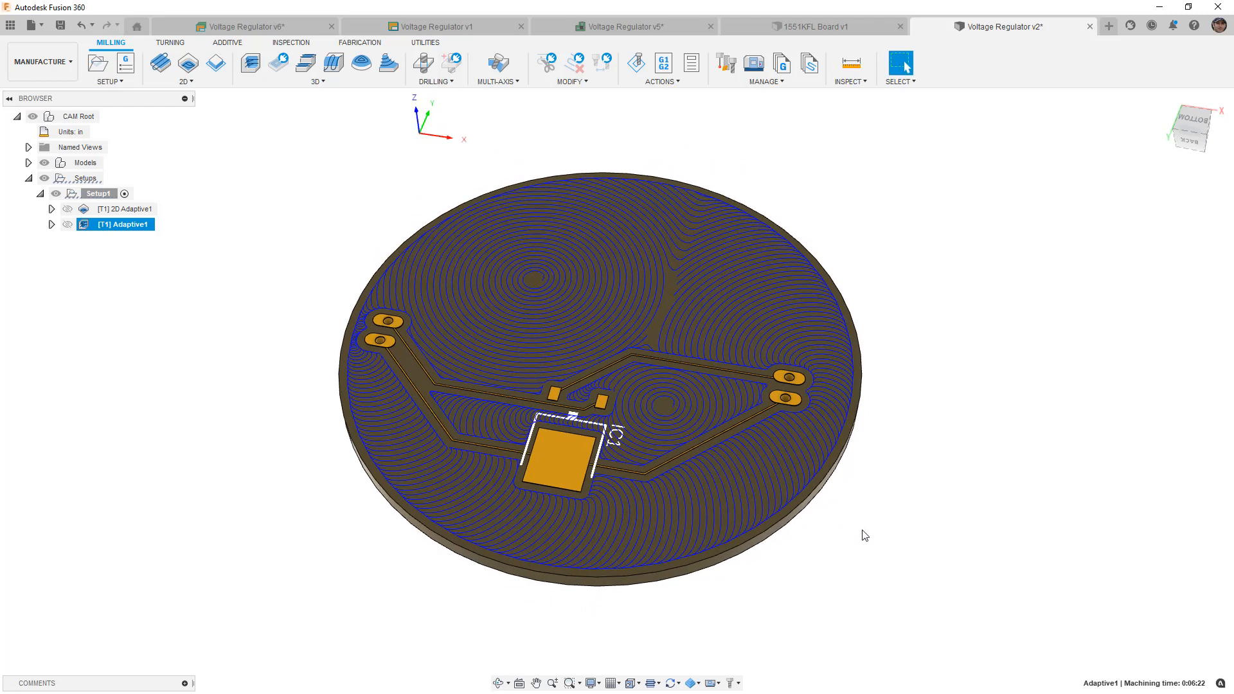
pyautogui.moveTo(903, 504)
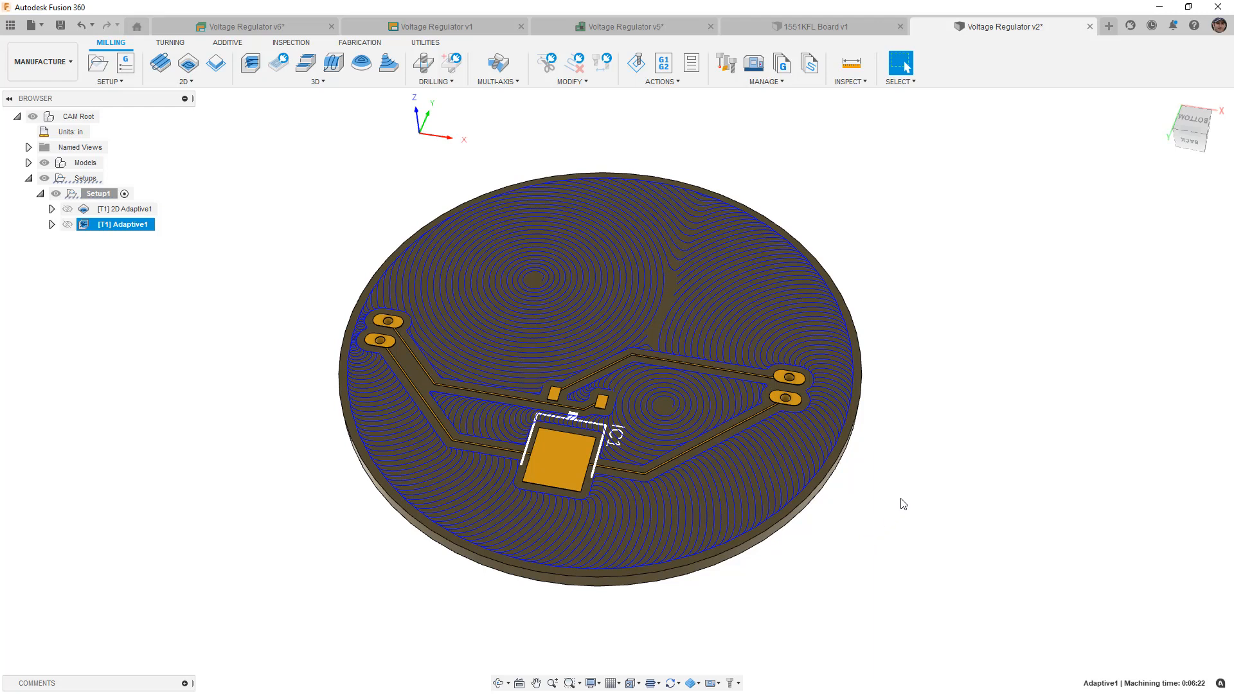
pyautogui.moveTo(905, 491)
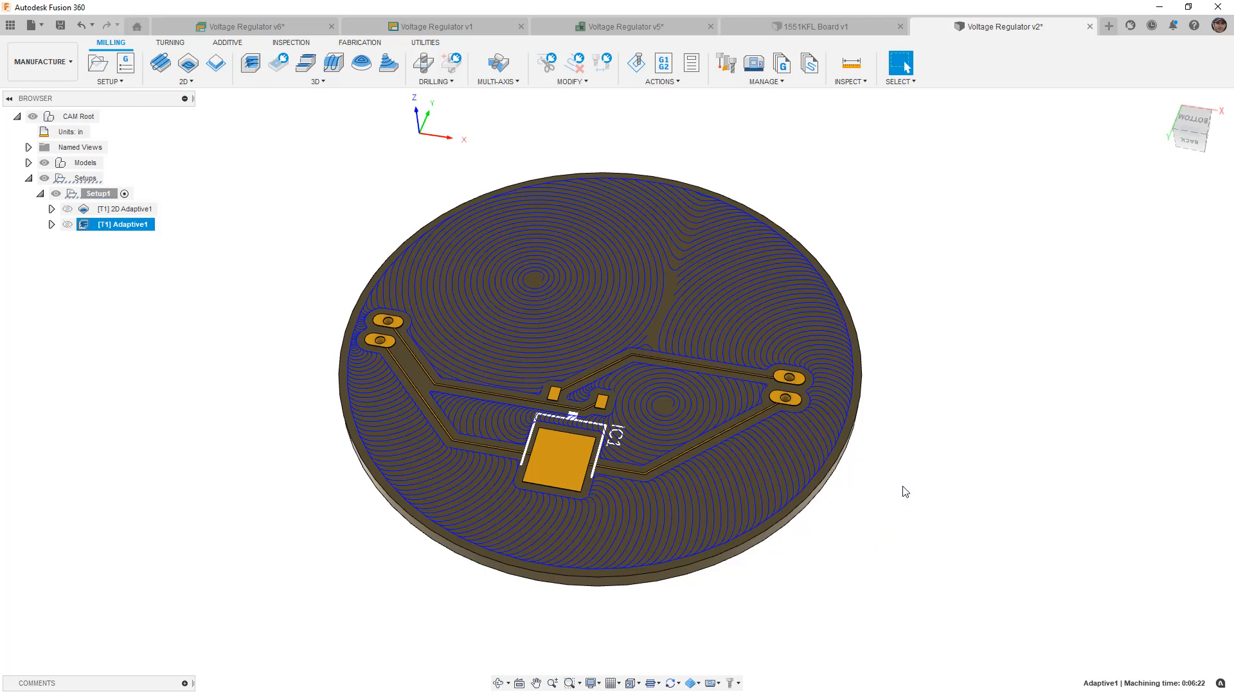
# Bring the 1551KFL board document into the Manufacture workspace
pyautogui.click(815, 26)
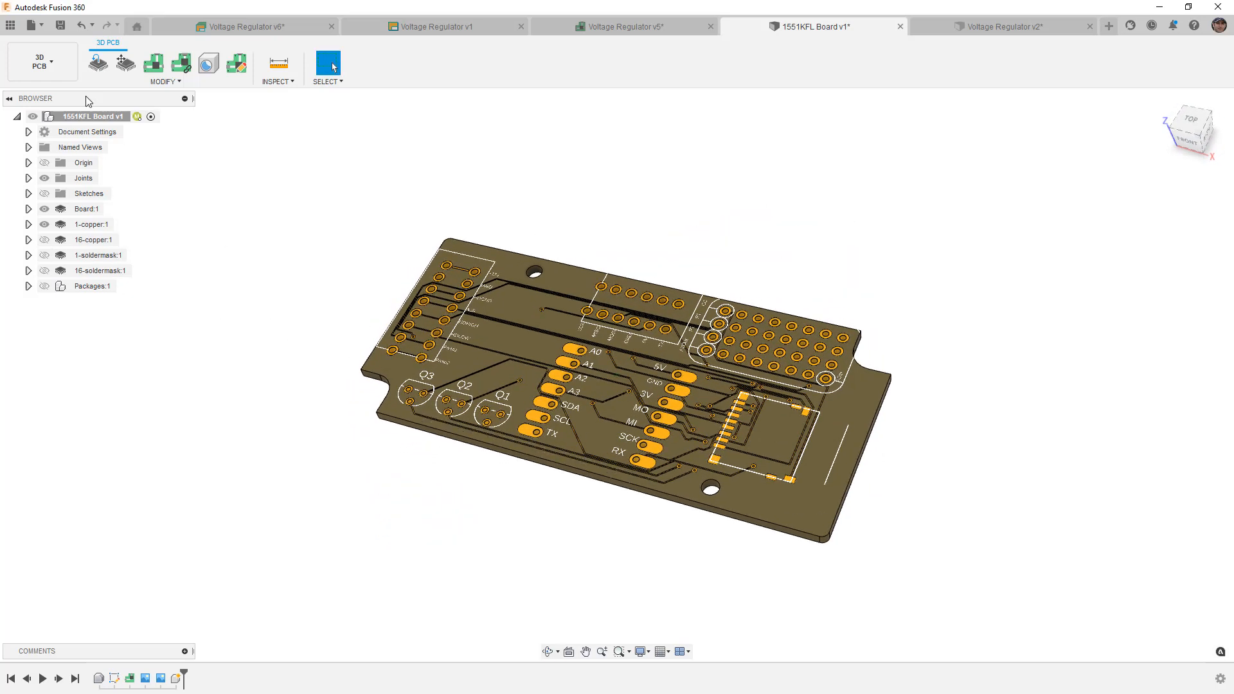
pyautogui.click(40, 62)
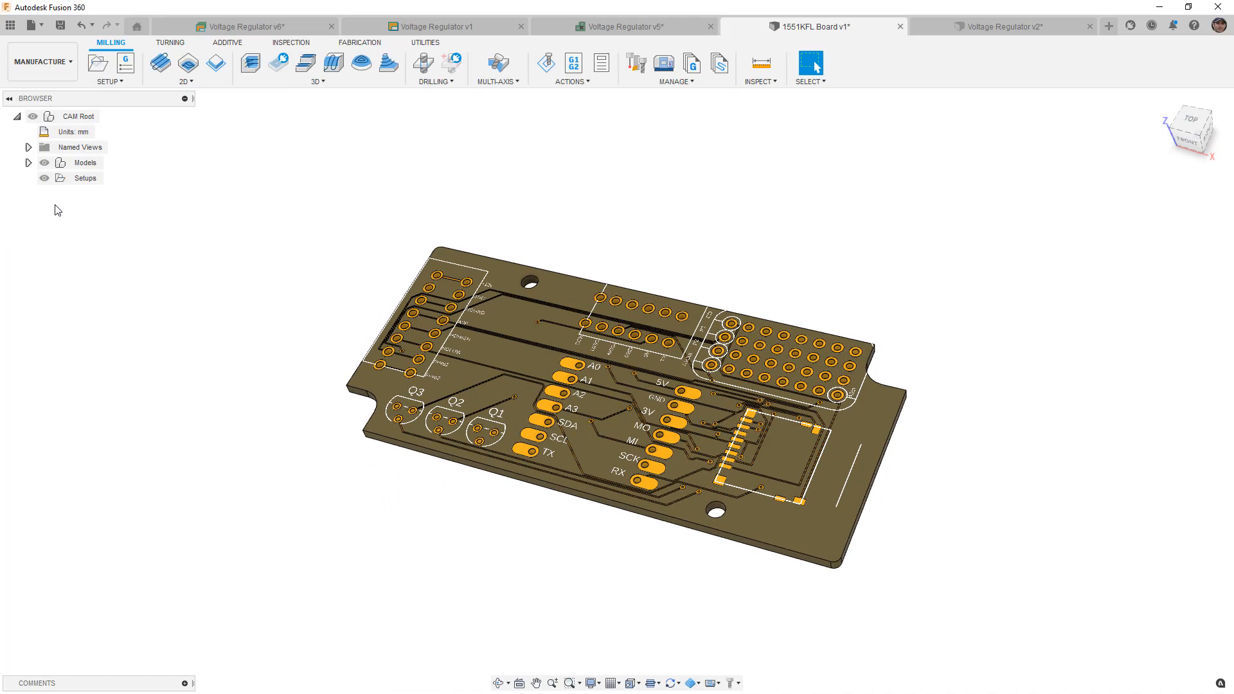
pyautogui.moveTo(98, 62)
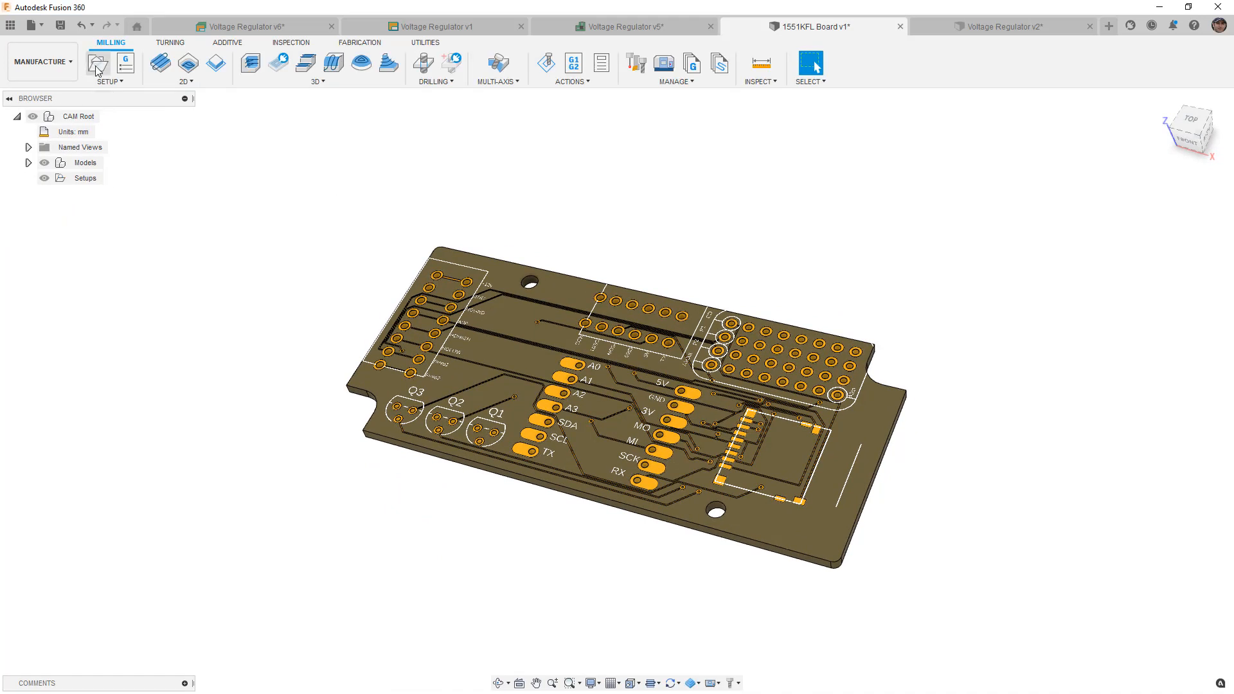
pyautogui.moveTo(276, 185)
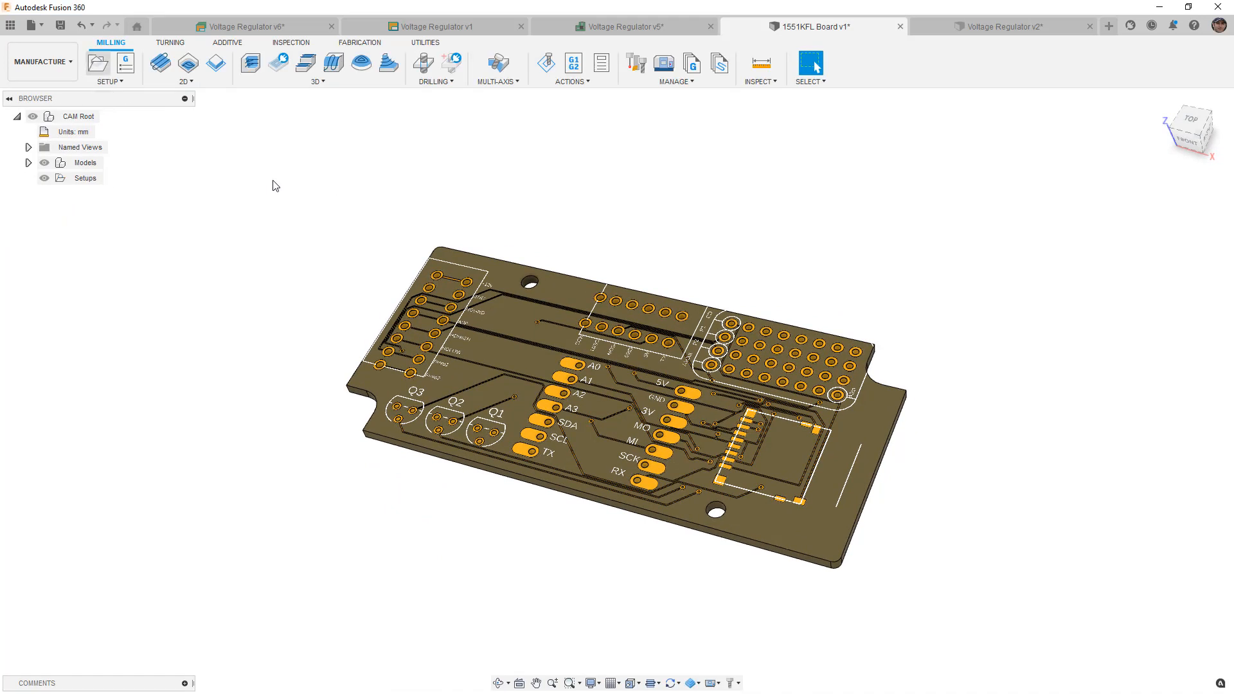
# Create Setup1 using the board body as model and confirm inch units
pyautogui.click(98, 62)
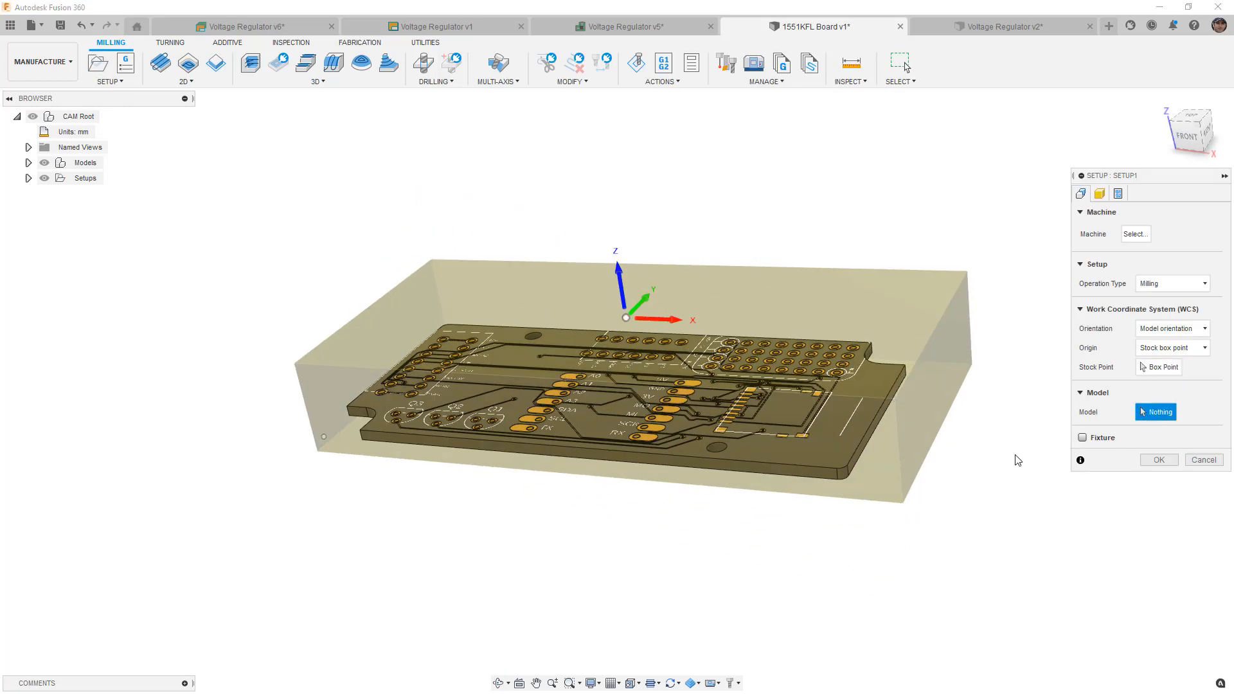
pyautogui.click(614, 386)
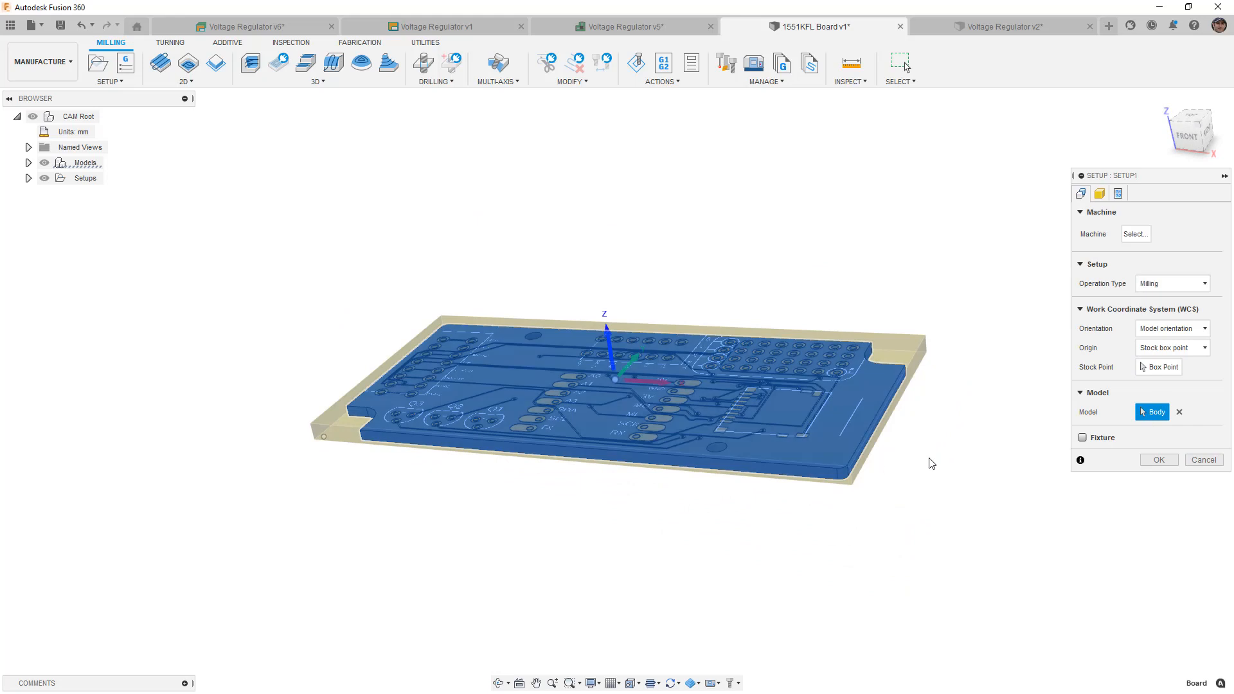
pyautogui.click(1158, 367)
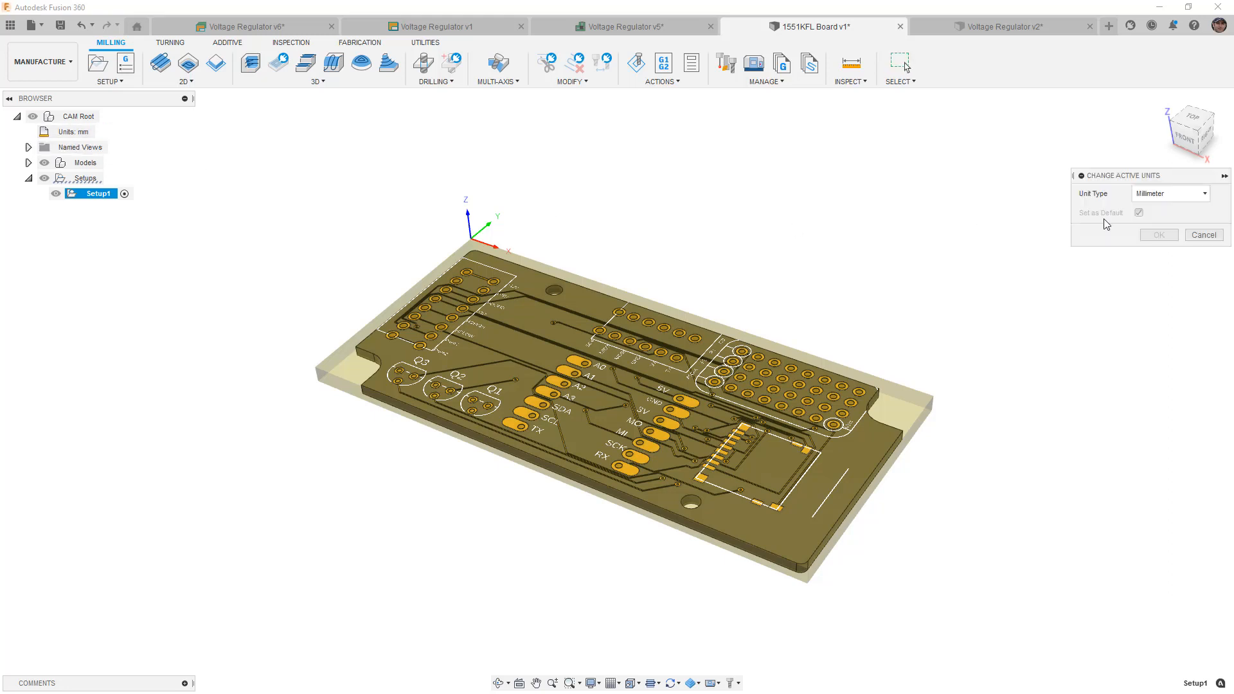
pyautogui.click(1158, 234)
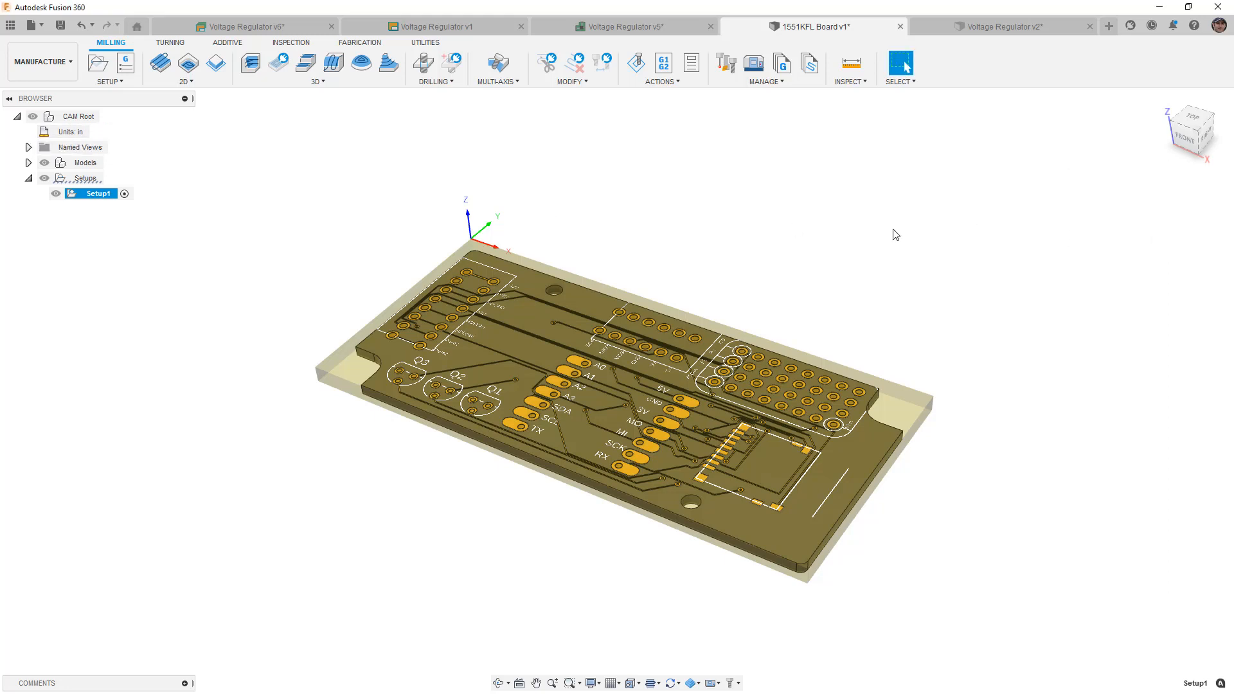
pyautogui.moveTo(731, 224)
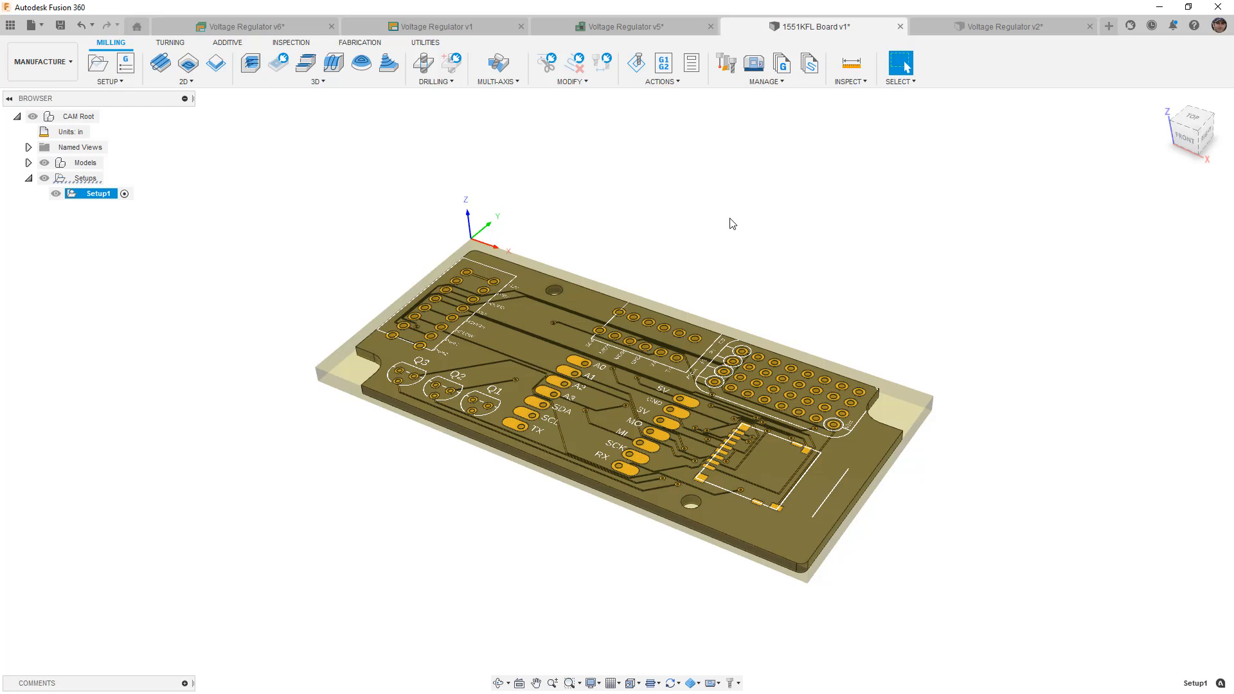
pyautogui.moveTo(737, 239)
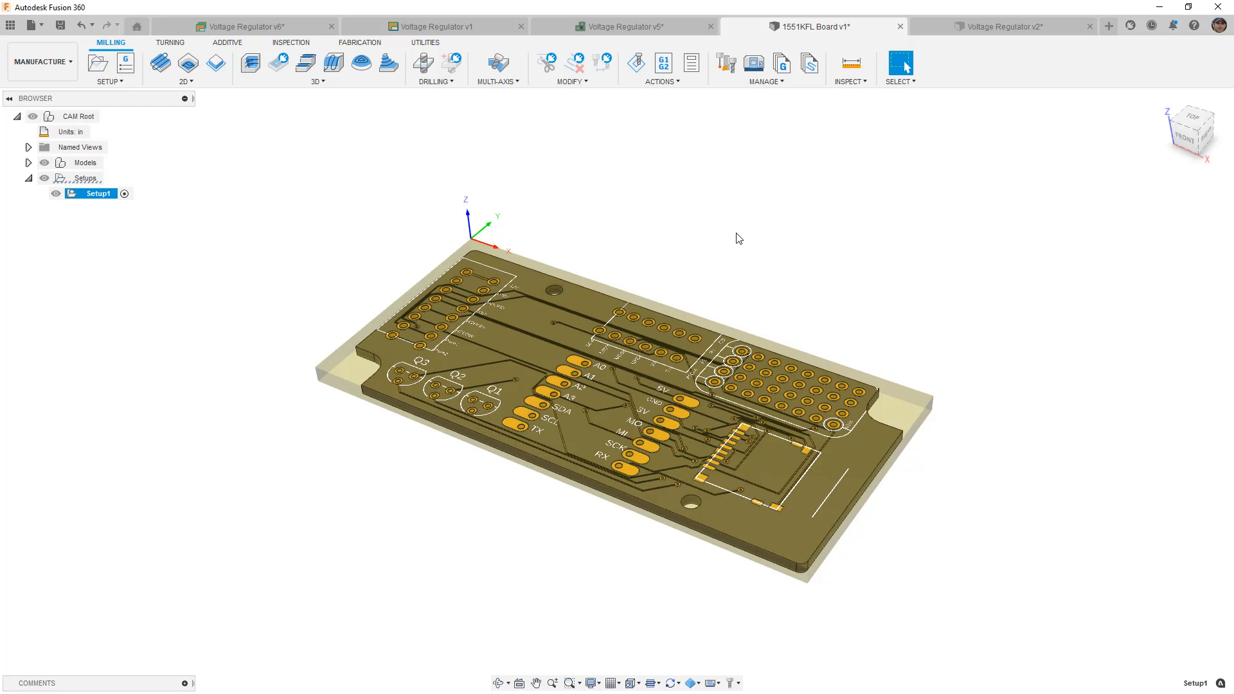
pyautogui.moveTo(250, 61)
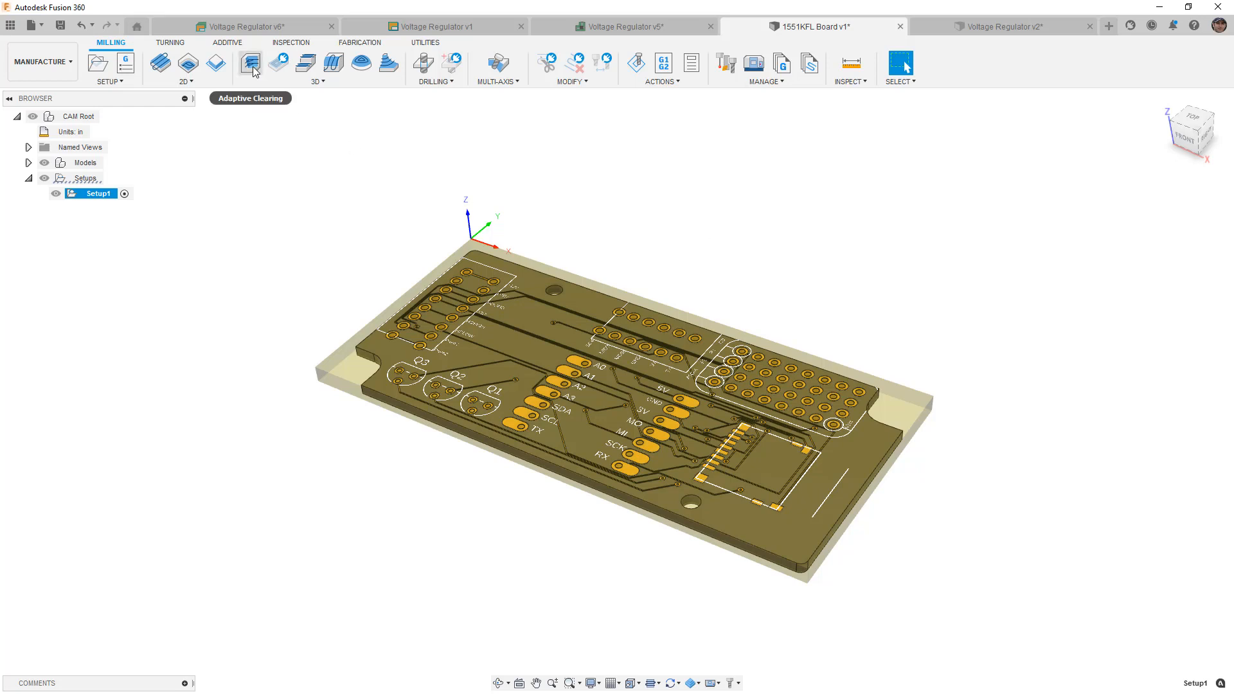
pyautogui.click(249, 62)
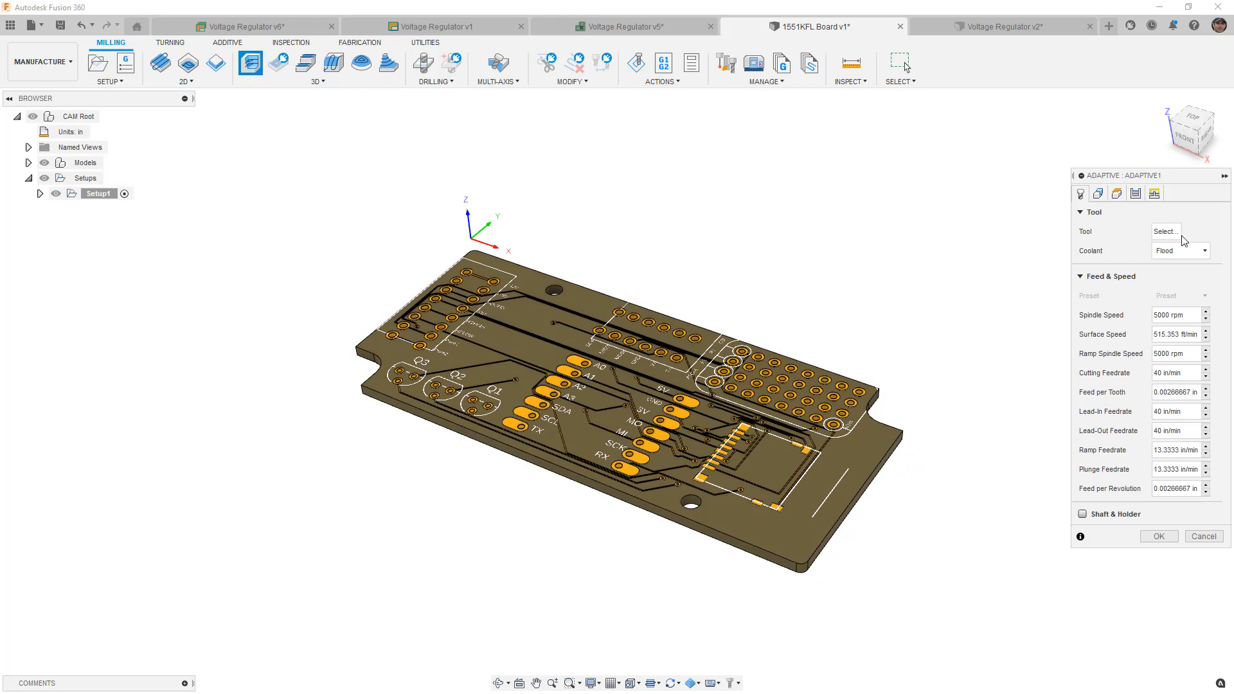
# Browse the Fusion 360 sample library filtered to flat end mills
pyautogui.click(1165, 230)
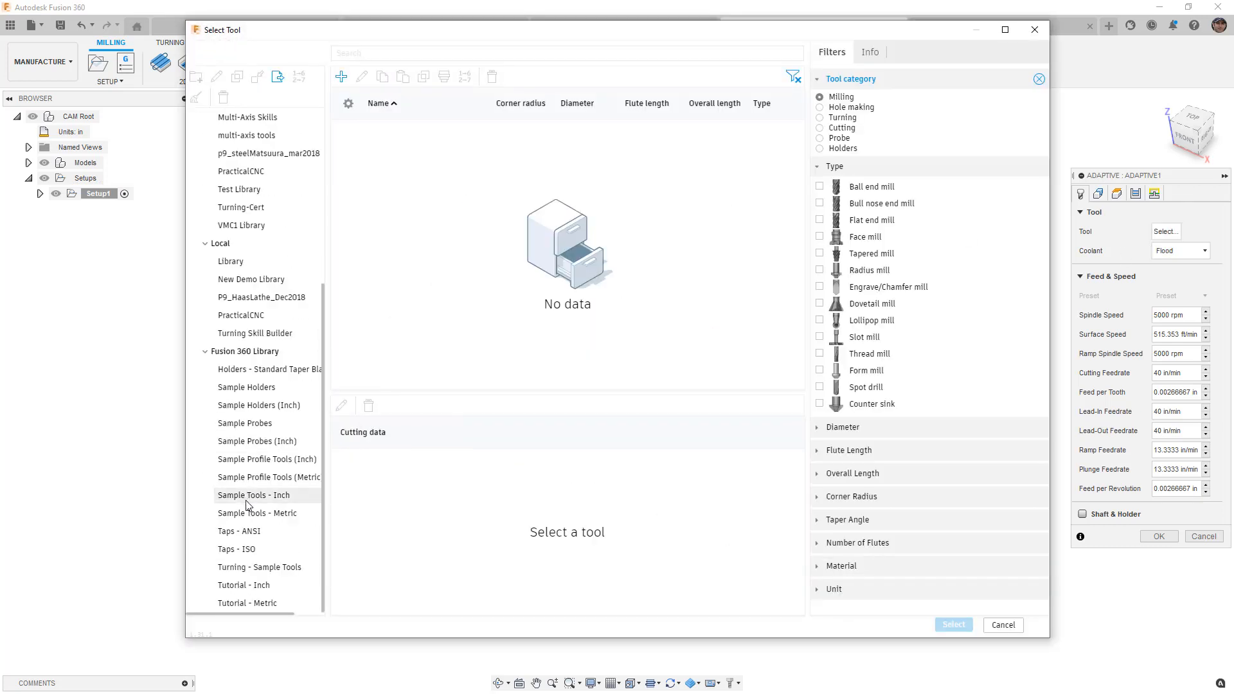
pyautogui.click(253, 494)
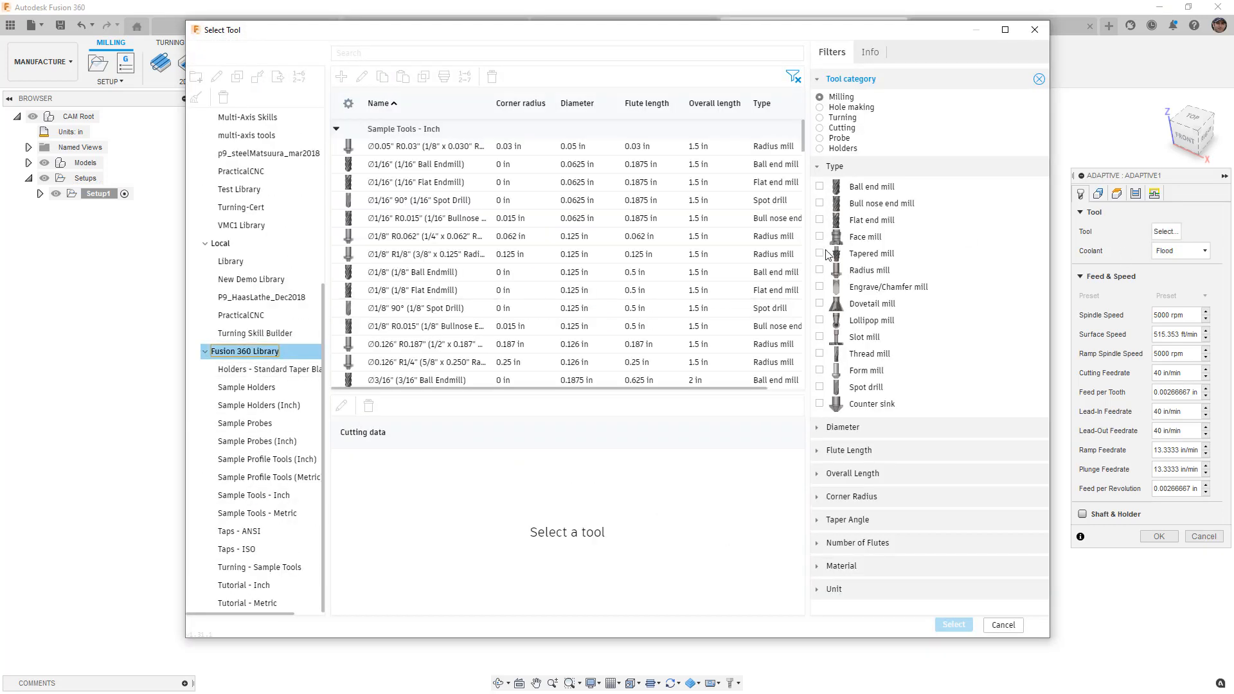
pyautogui.click(819, 220)
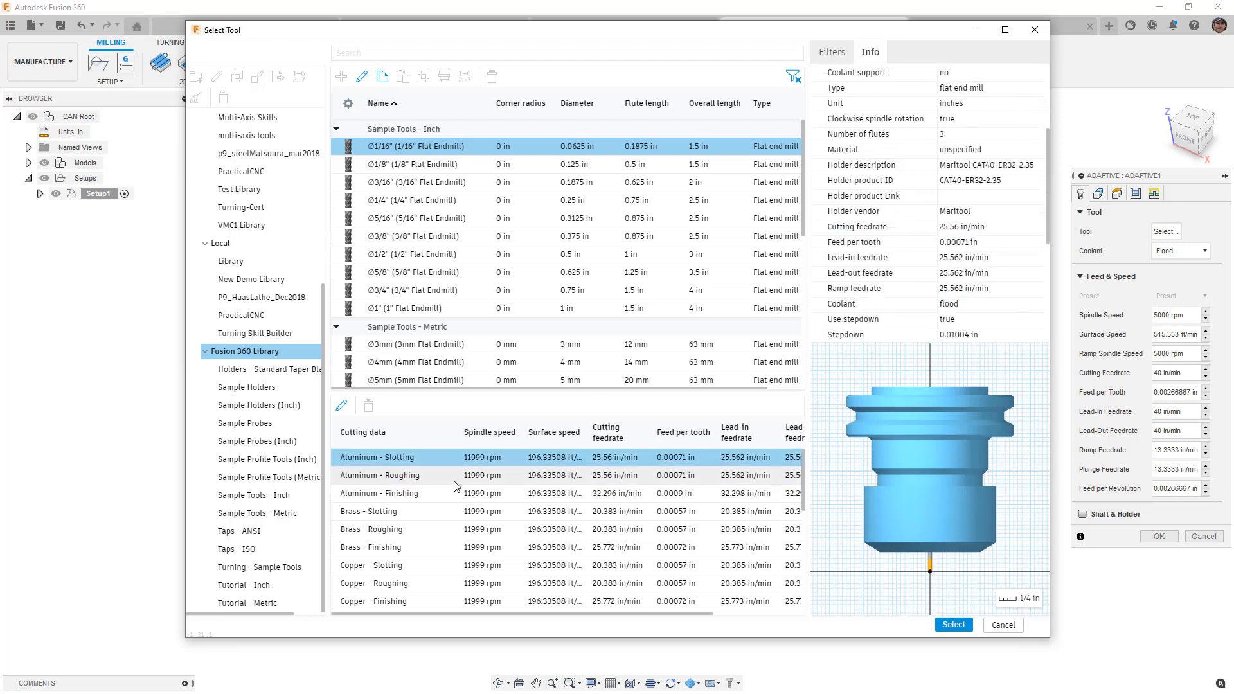
# Select the Ø1/16" flat end mill with aluminum roughing cutting data as the tool
pyautogui.click(377, 475)
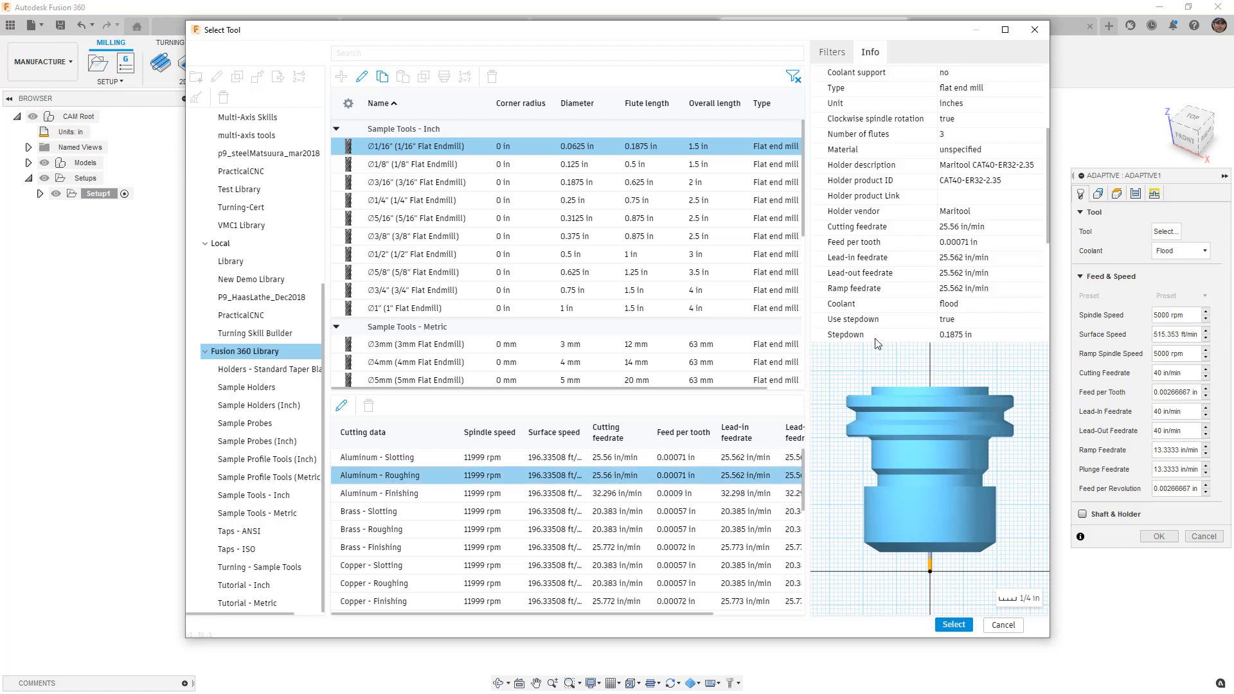
pyautogui.scroll(-3)
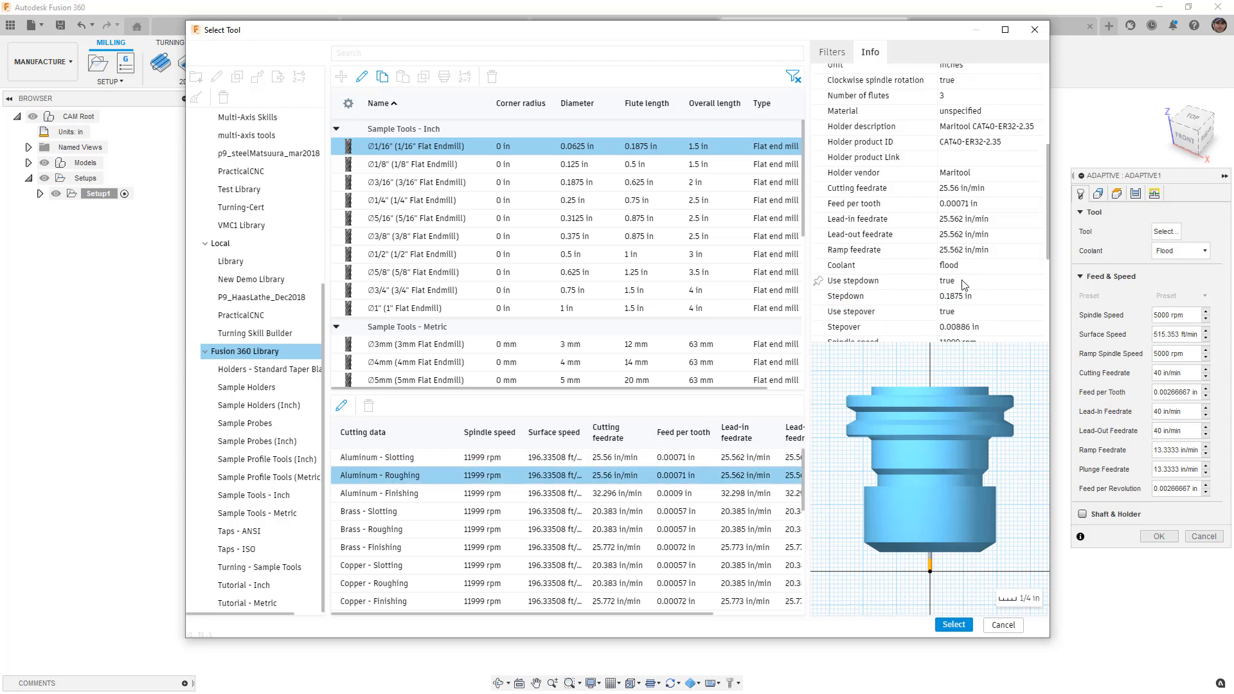
pyautogui.click(379, 456)
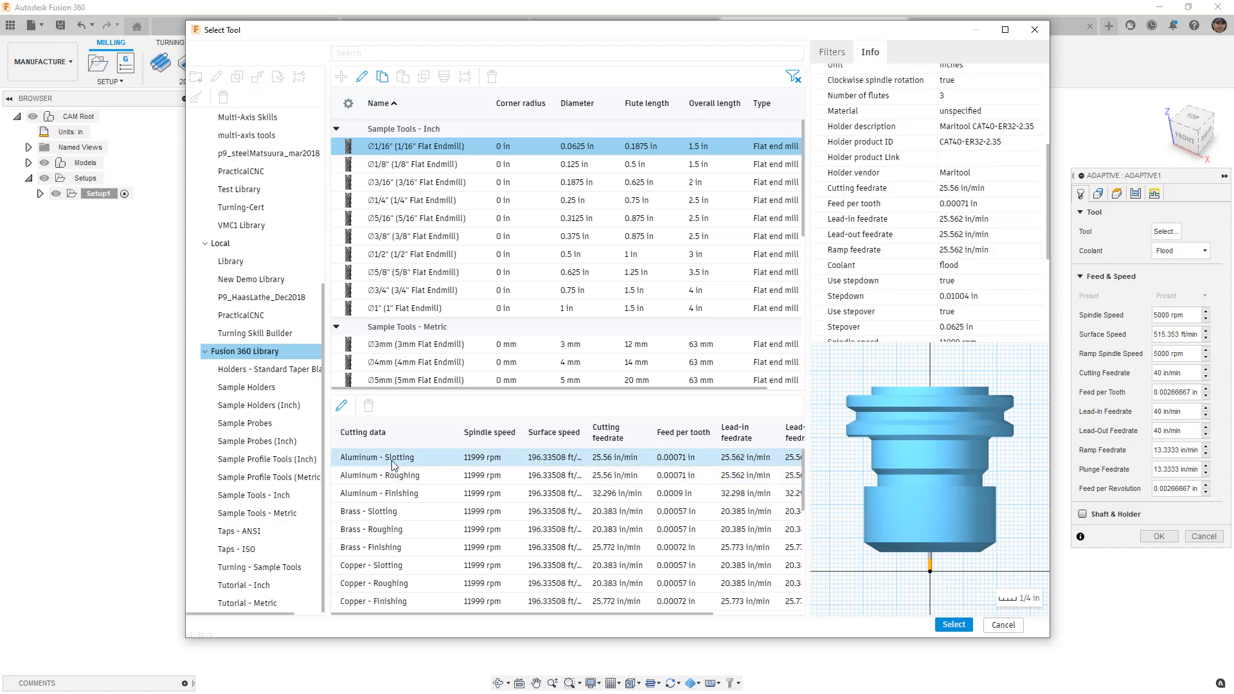
pyautogui.scroll(-3)
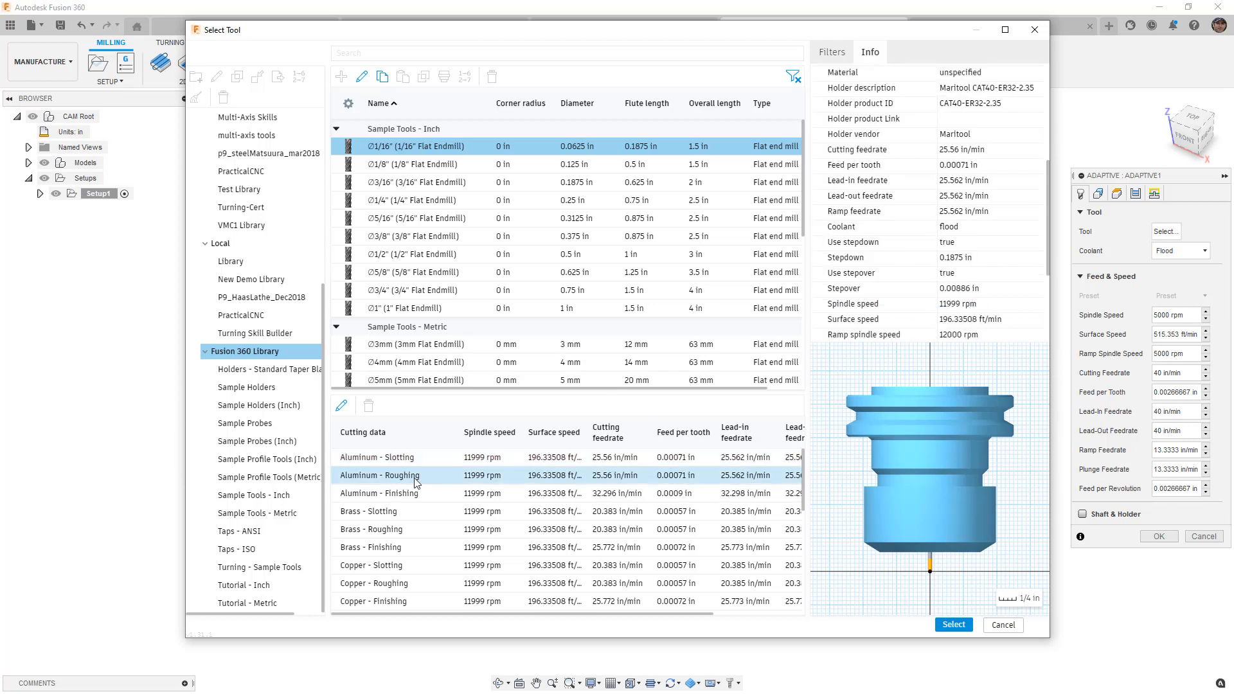
pyautogui.click(952, 625)
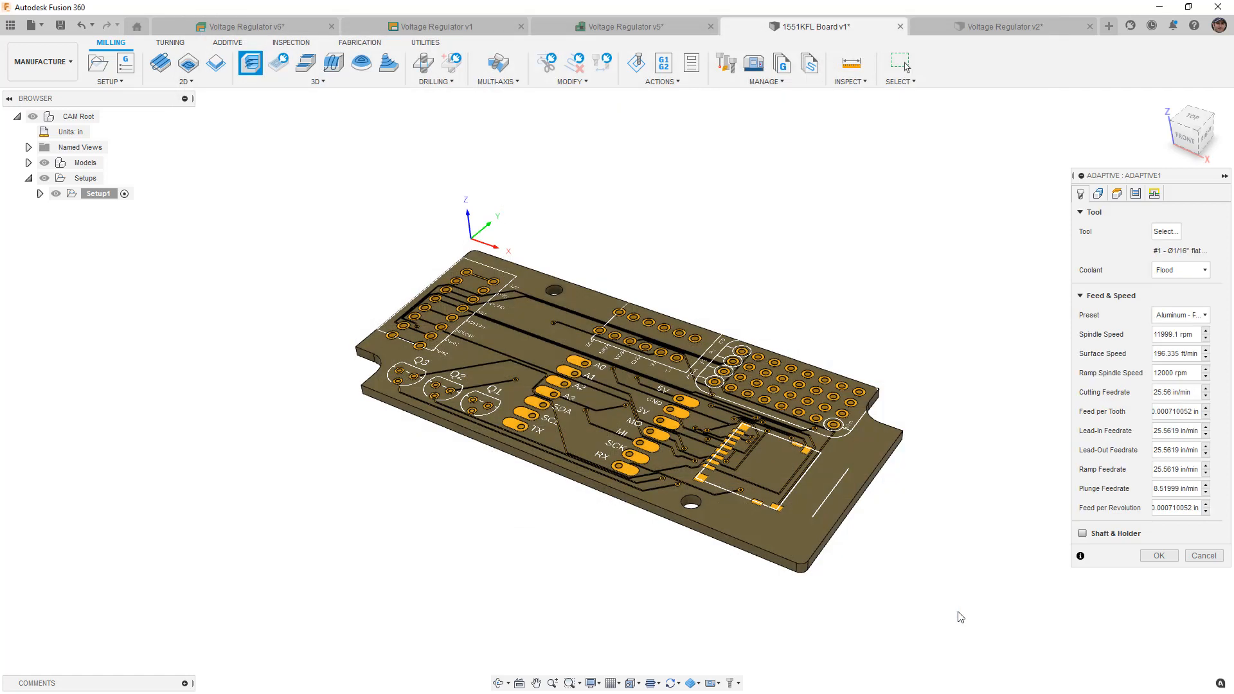
pyautogui.moveTo(948, 573)
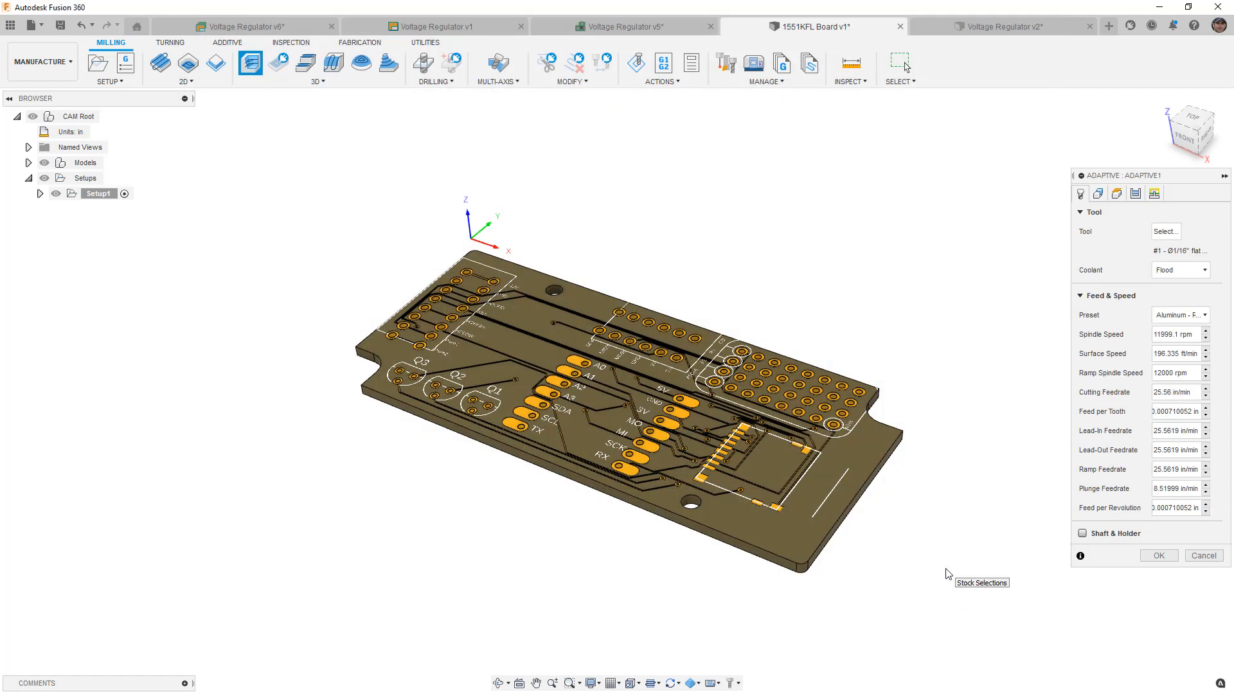
pyautogui.moveTo(952, 573)
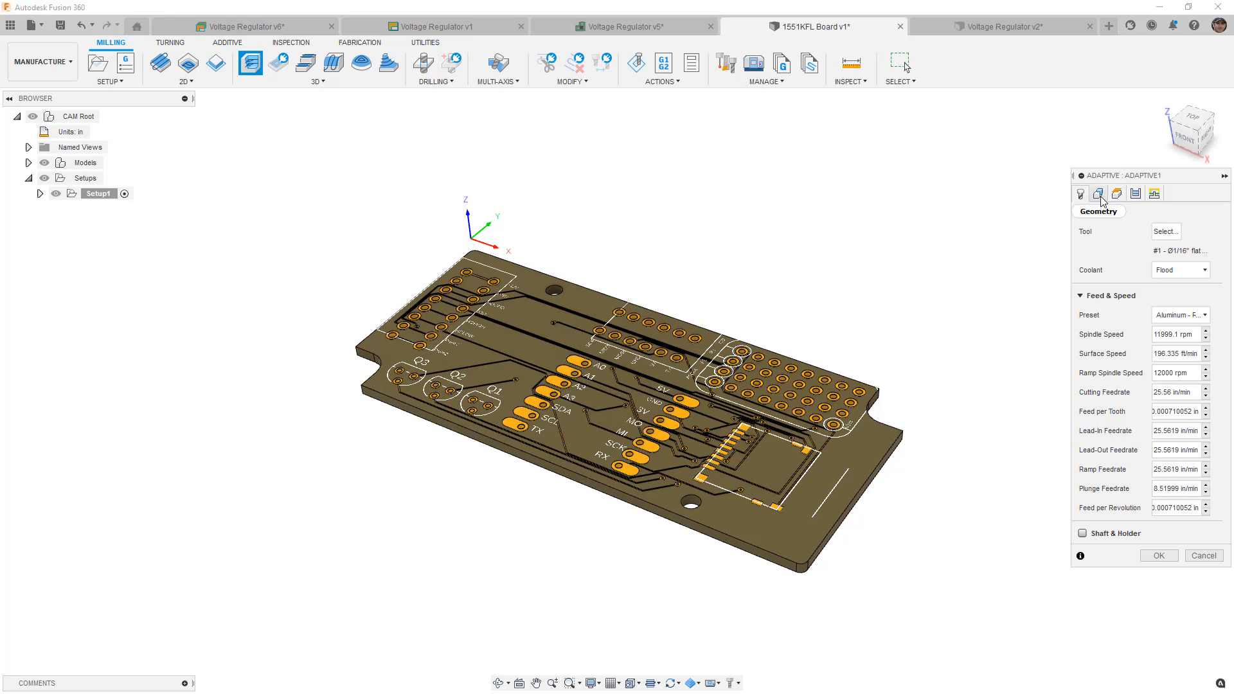
# Set the machining boundary to the board outline with tool inside, rest machining off
pyautogui.click(1099, 193)
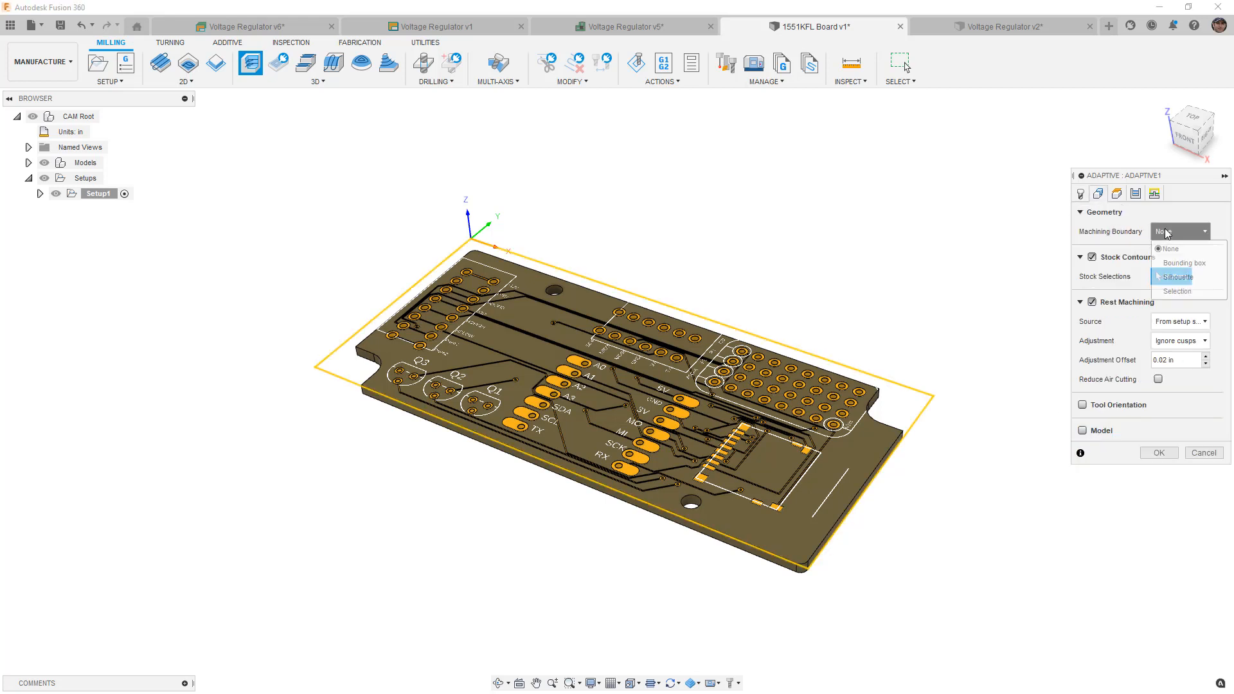
pyautogui.click(1176, 292)
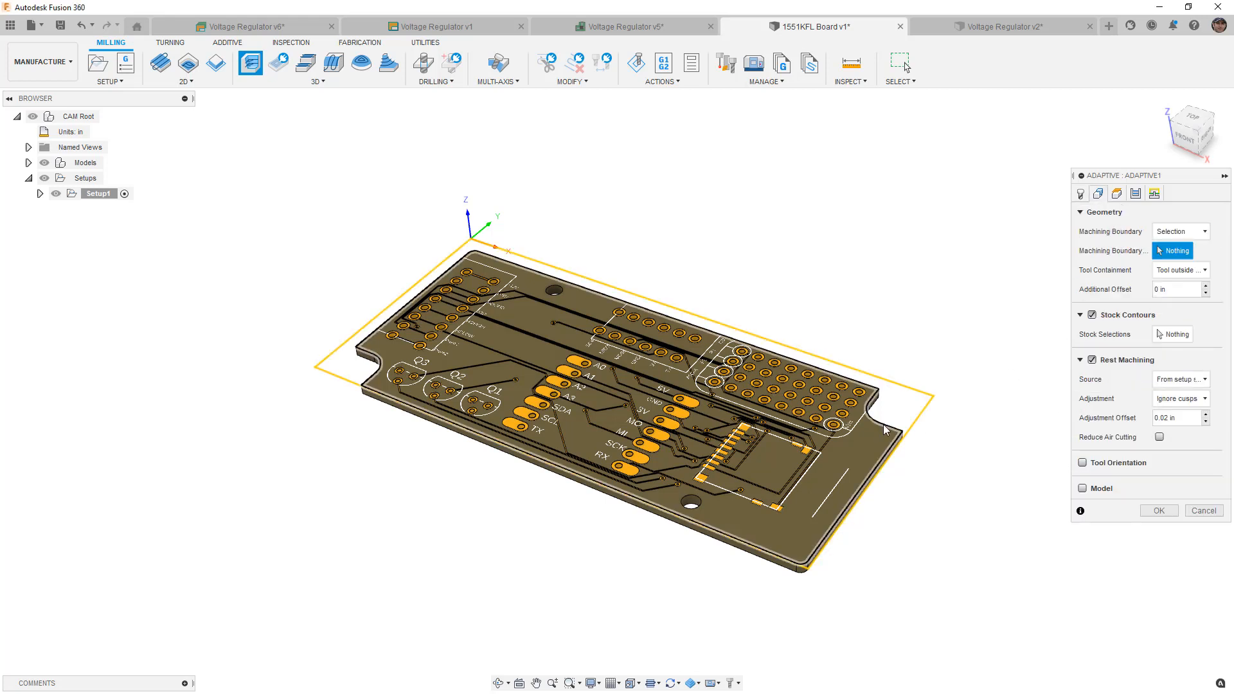
pyautogui.click(1179, 269)
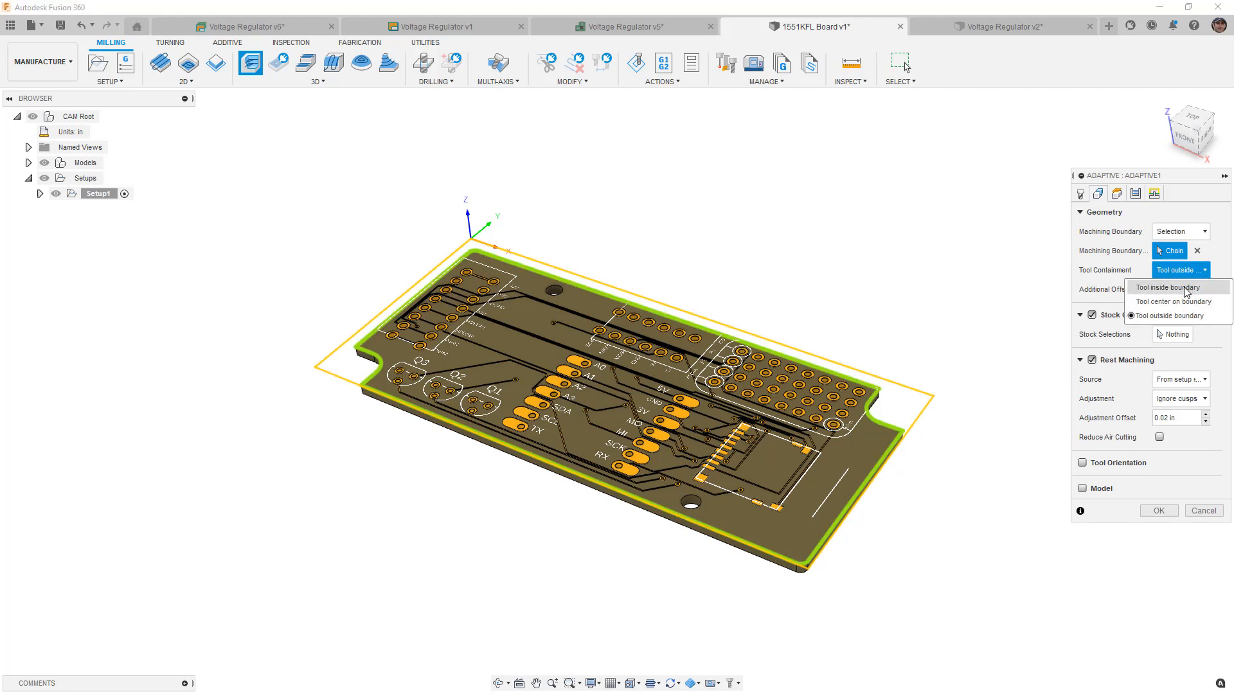
pyautogui.click(1168, 287)
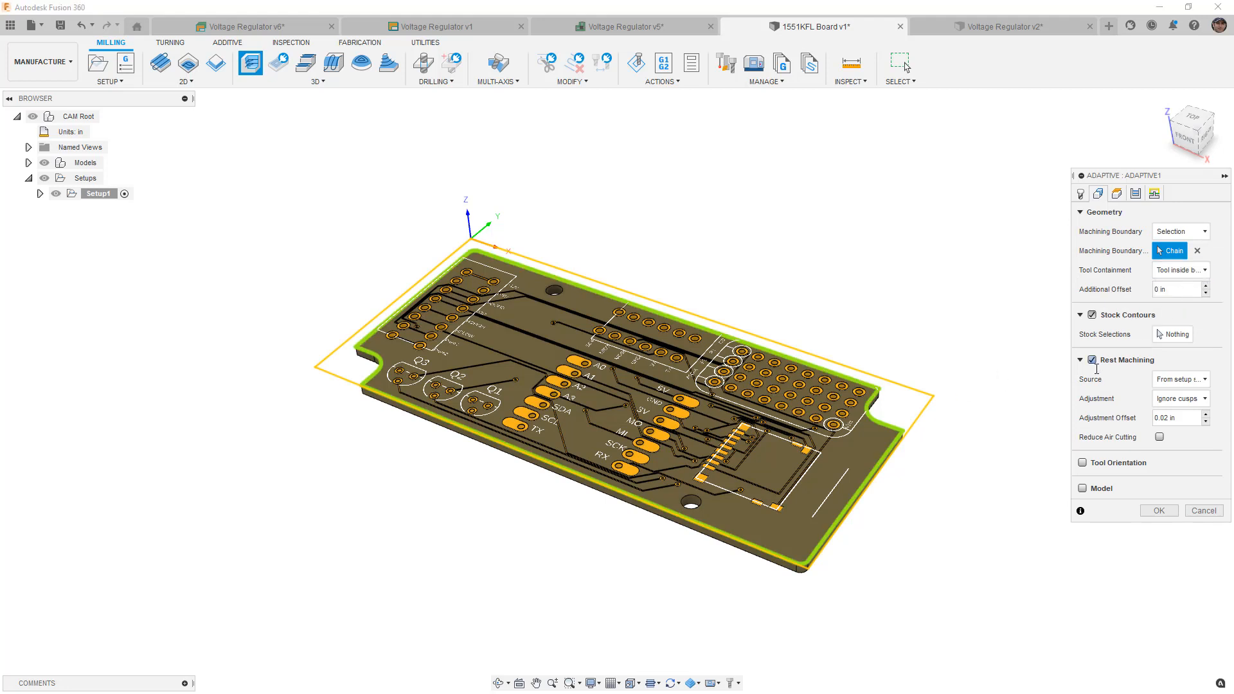
pyautogui.click(1091, 360)
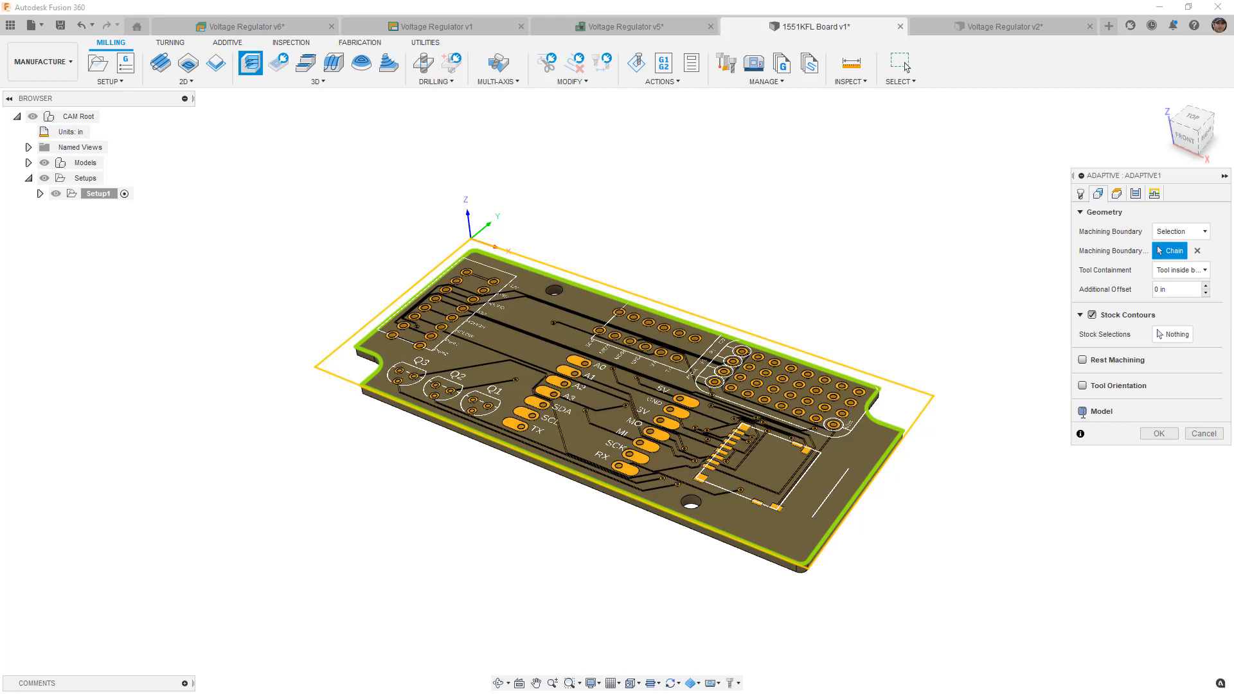
# Use only the 1-copper body as the model, excluding the setup model
pyautogui.click(1083, 411)
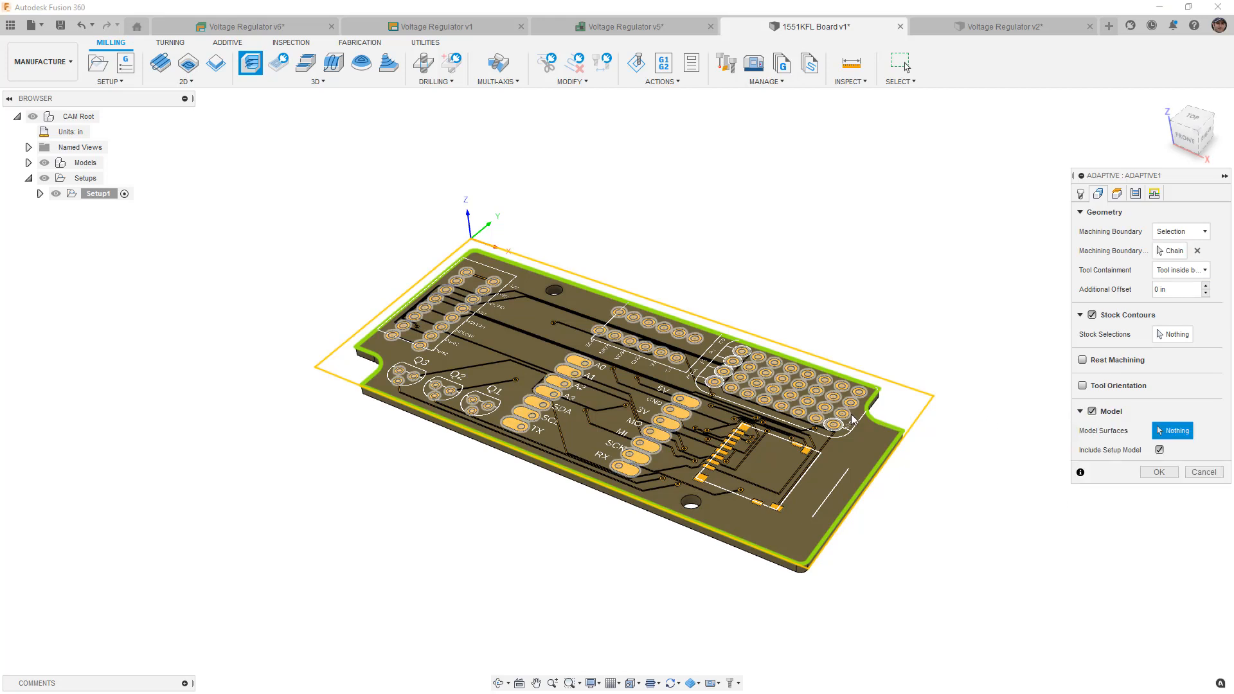
pyautogui.moveTo(593, 366)
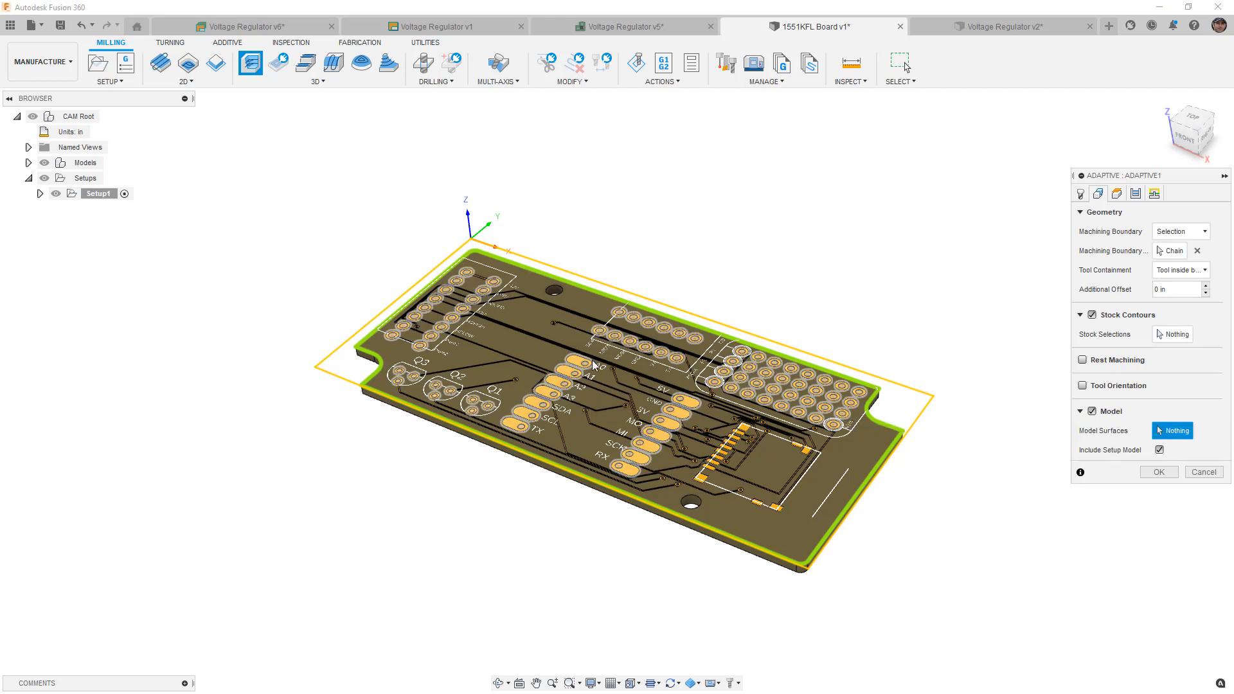
pyautogui.click(27, 162)
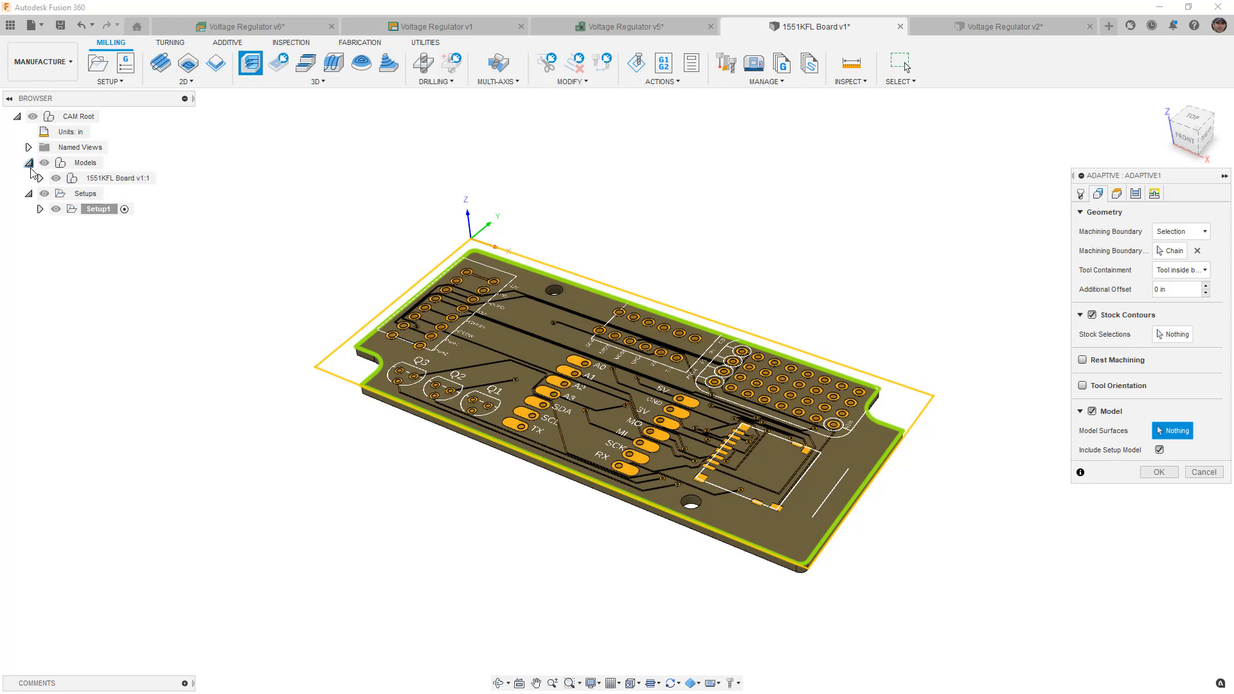
pyautogui.click(39, 177)
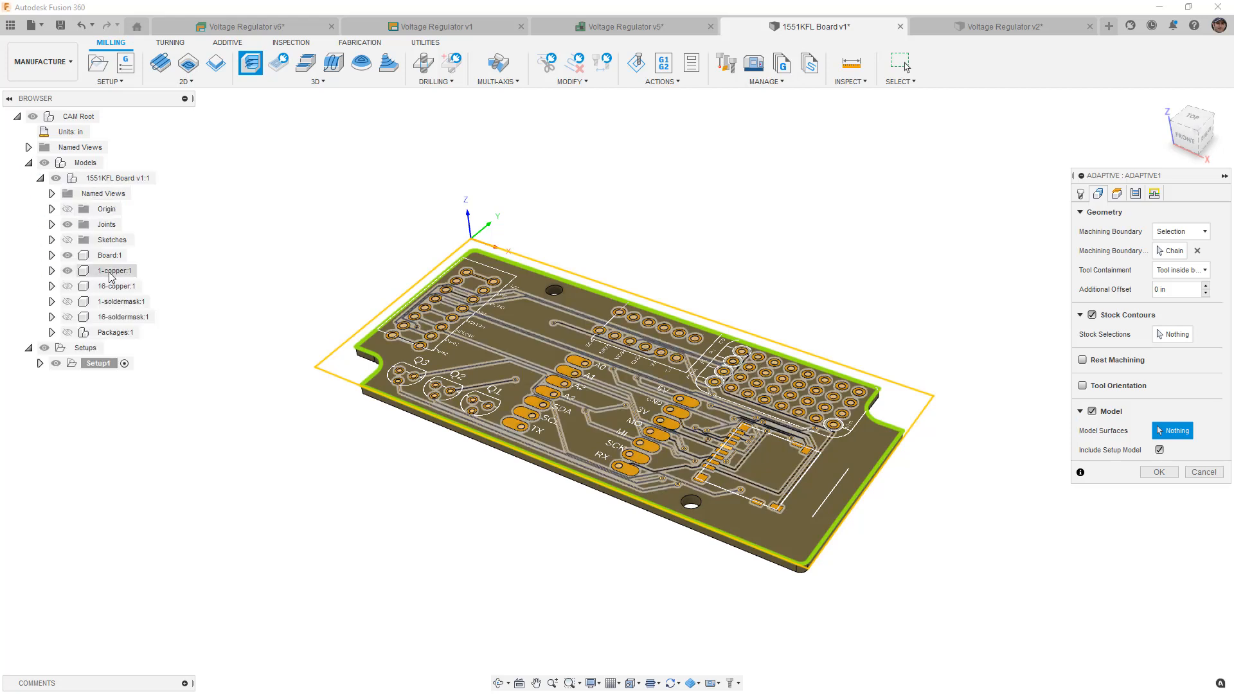
pyautogui.click(114, 270)
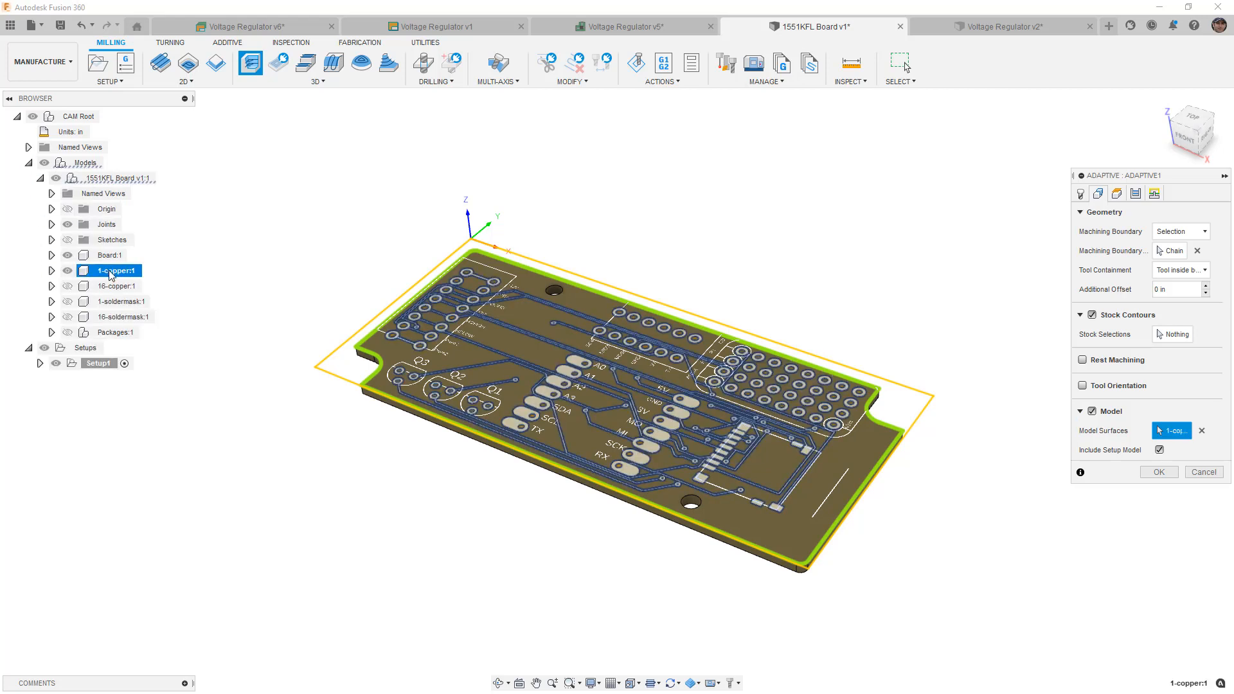
pyautogui.moveTo(1159, 450)
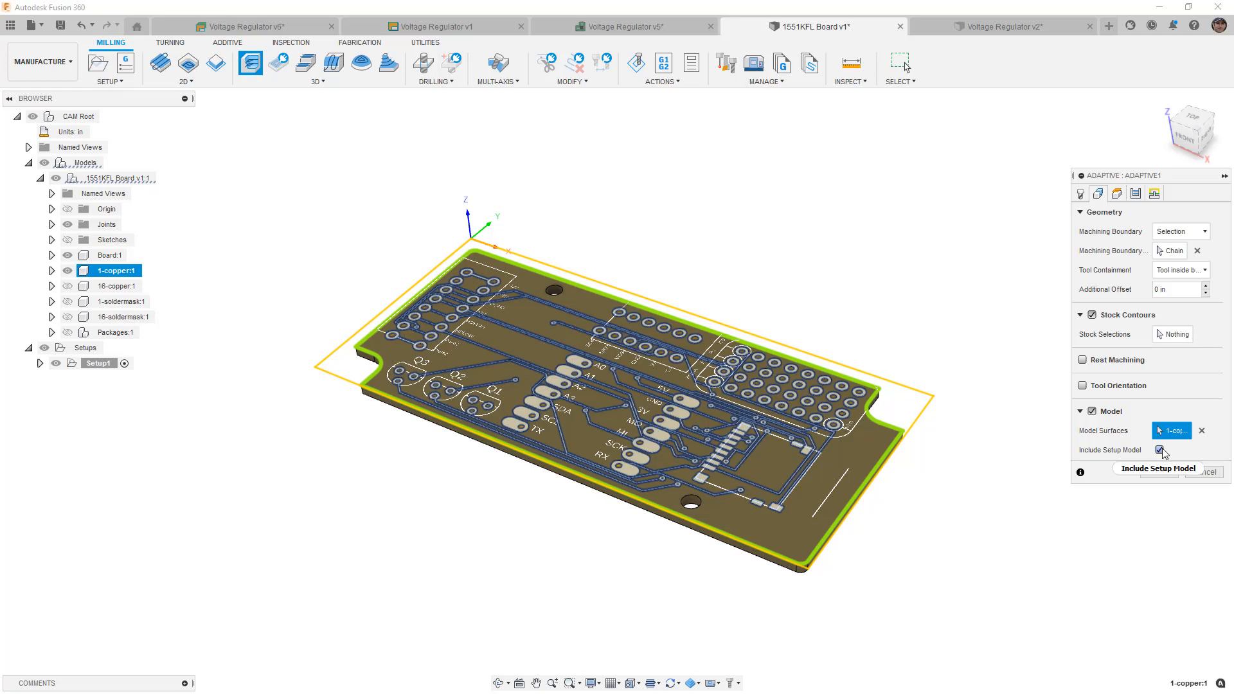
pyautogui.click(1158, 450)
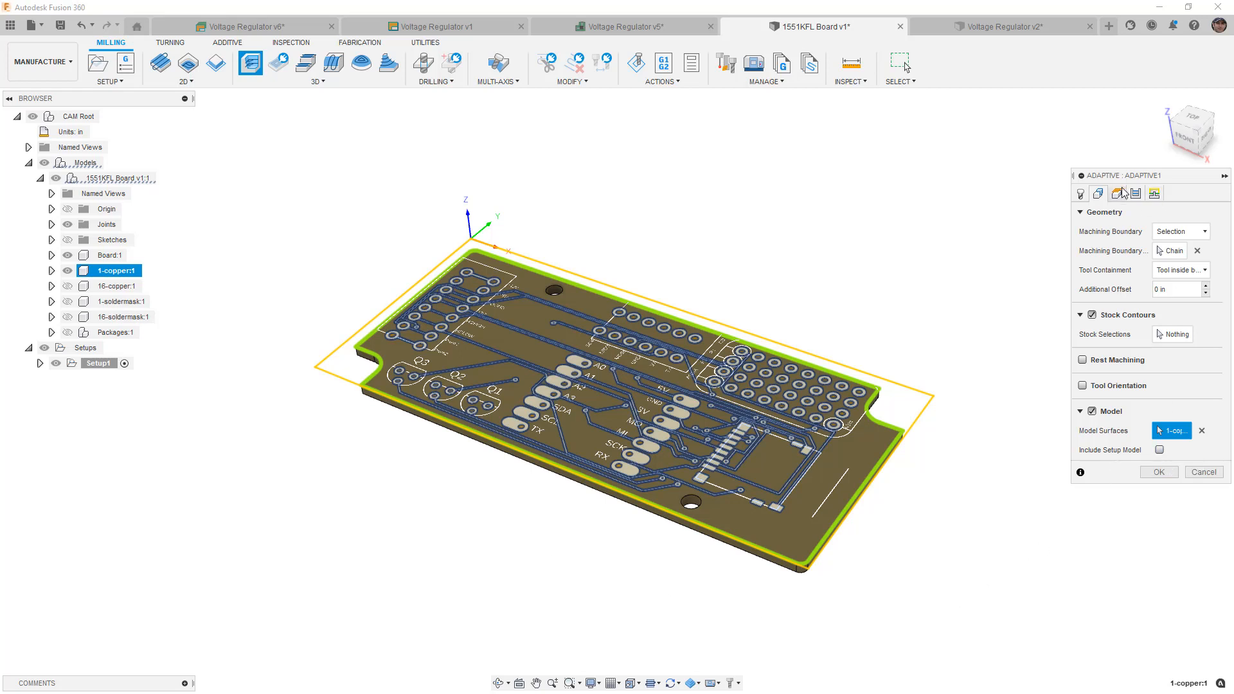
# Set the bottom height from a selected face, review passes and confirm the operation
pyautogui.click(1099, 193)
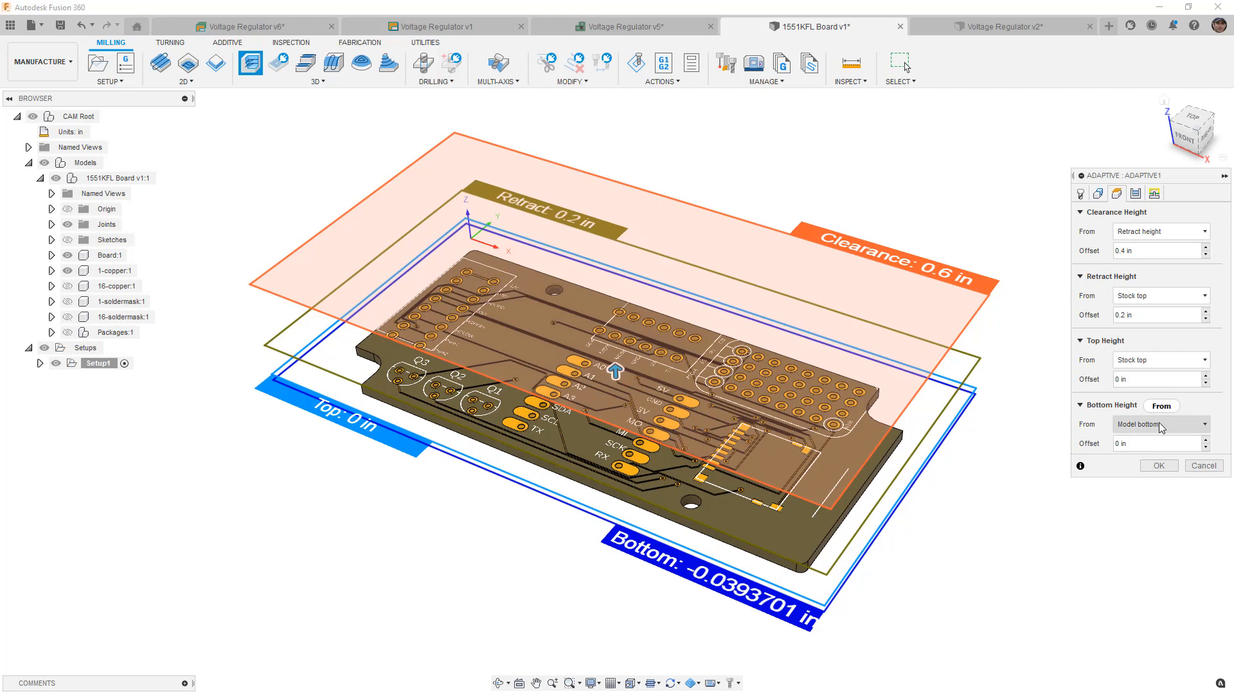
pyautogui.click(1160, 424)
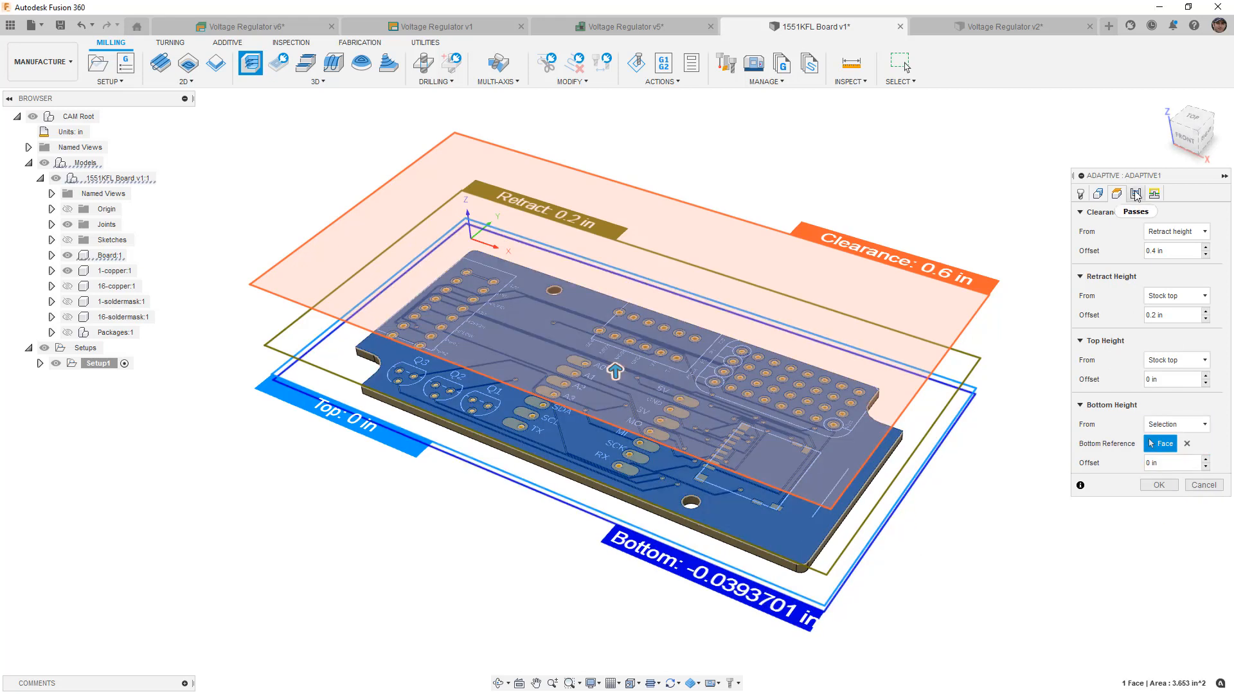
pyautogui.click(1135, 194)
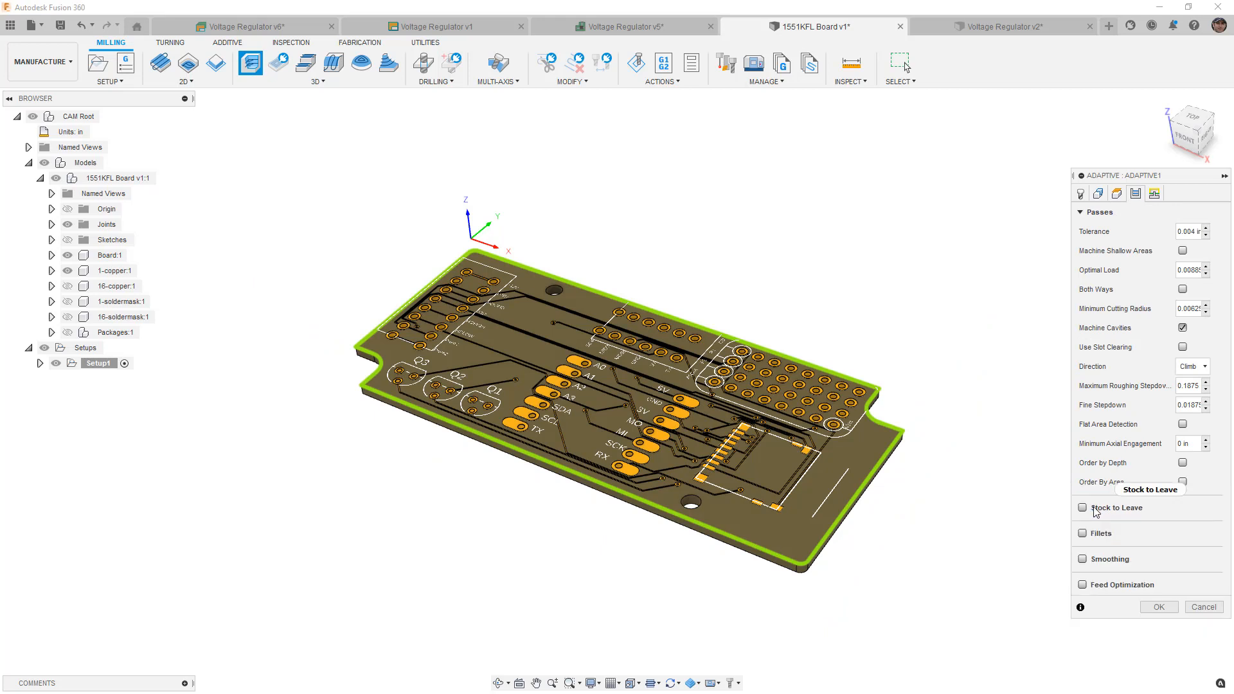
pyautogui.moveTo(1111, 559)
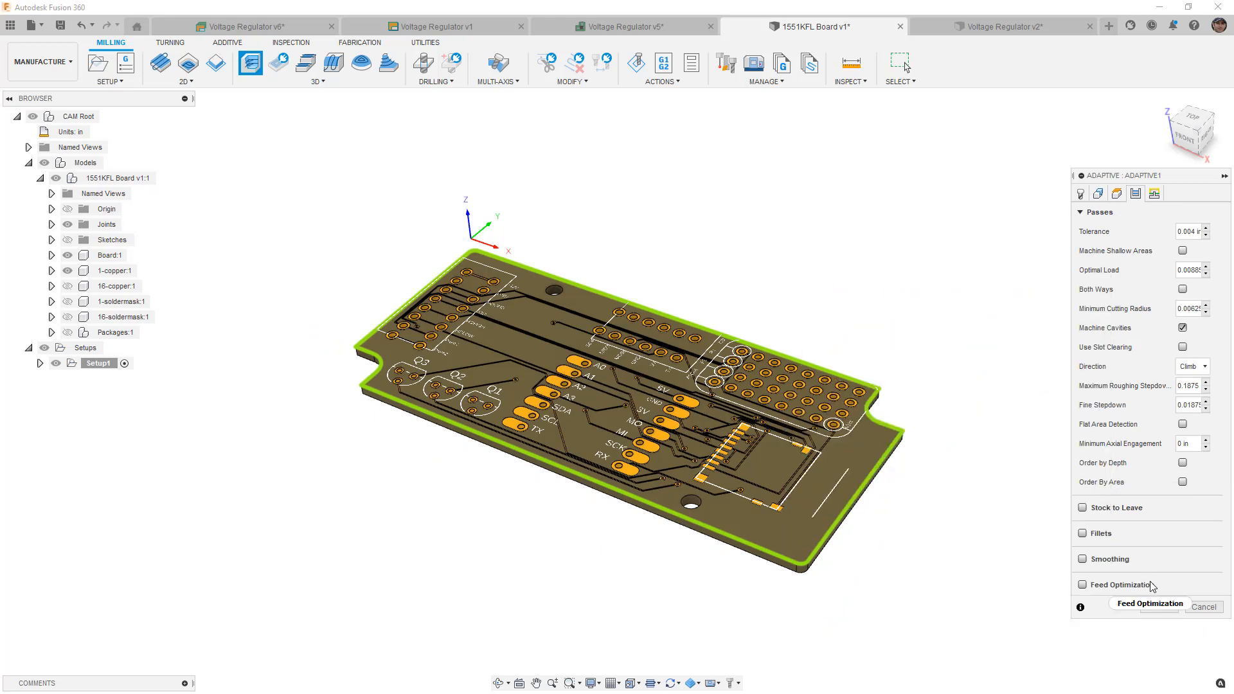
pyautogui.click(1203, 606)
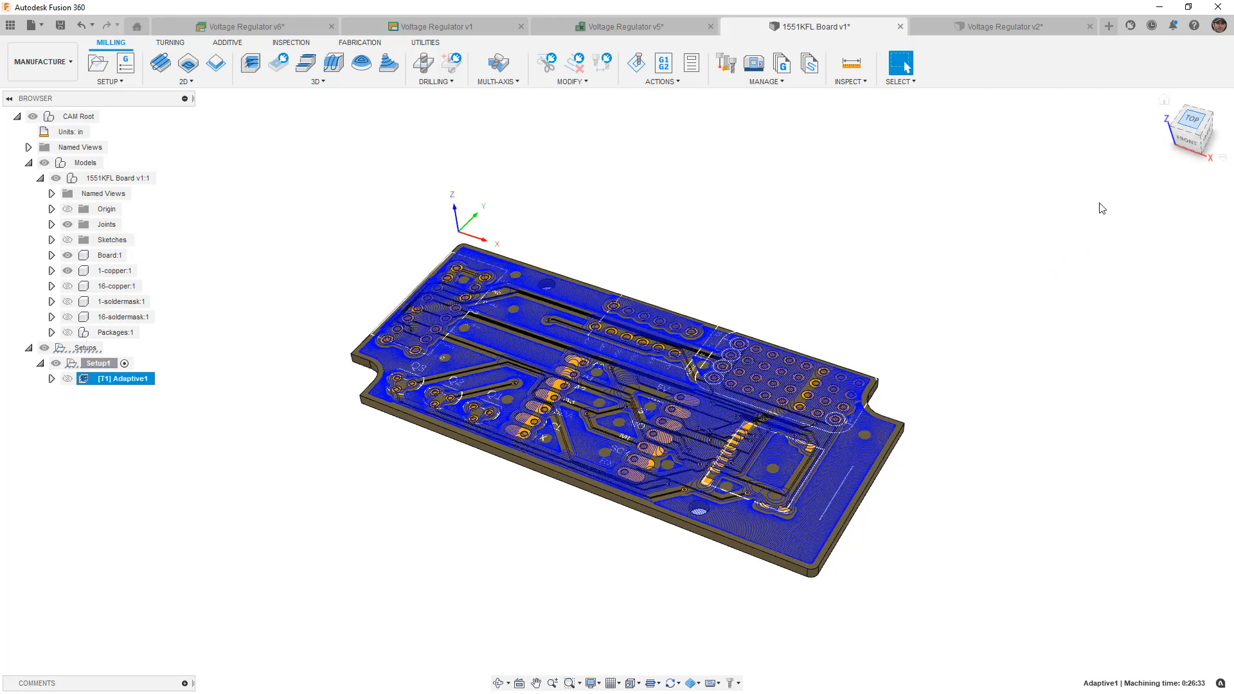
pyautogui.click(1191, 119)
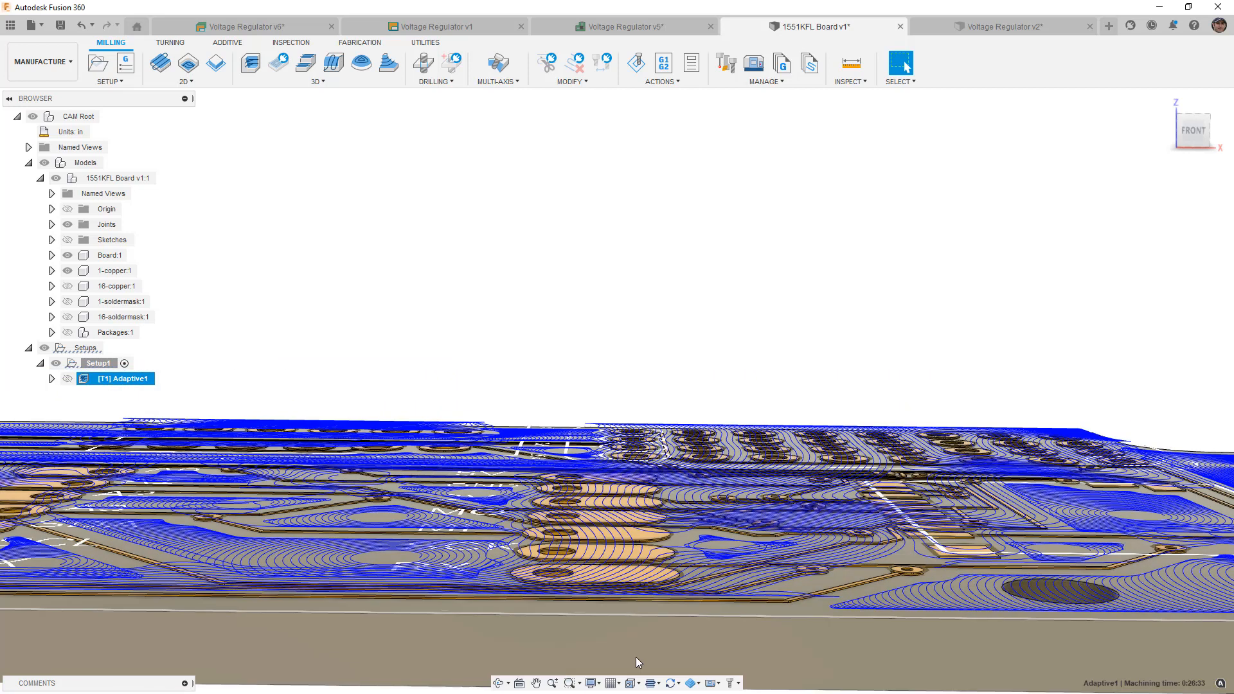
pyautogui.moveTo(621, 281)
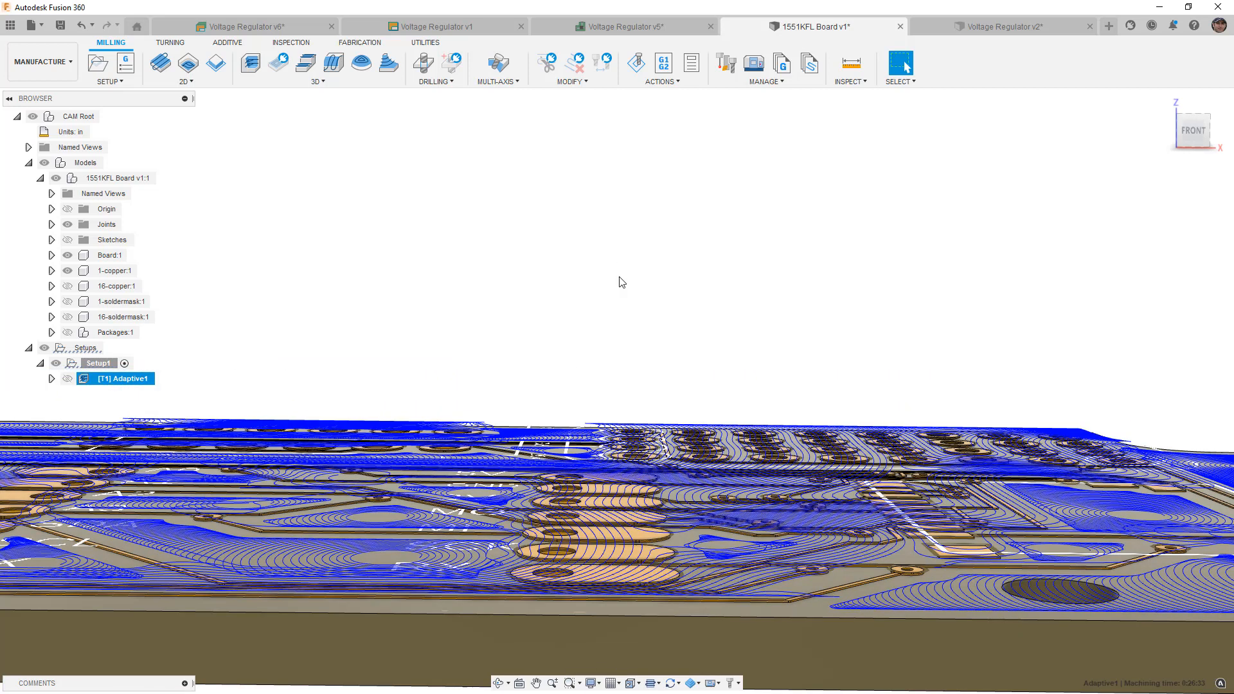
pyautogui.click(635, 62)
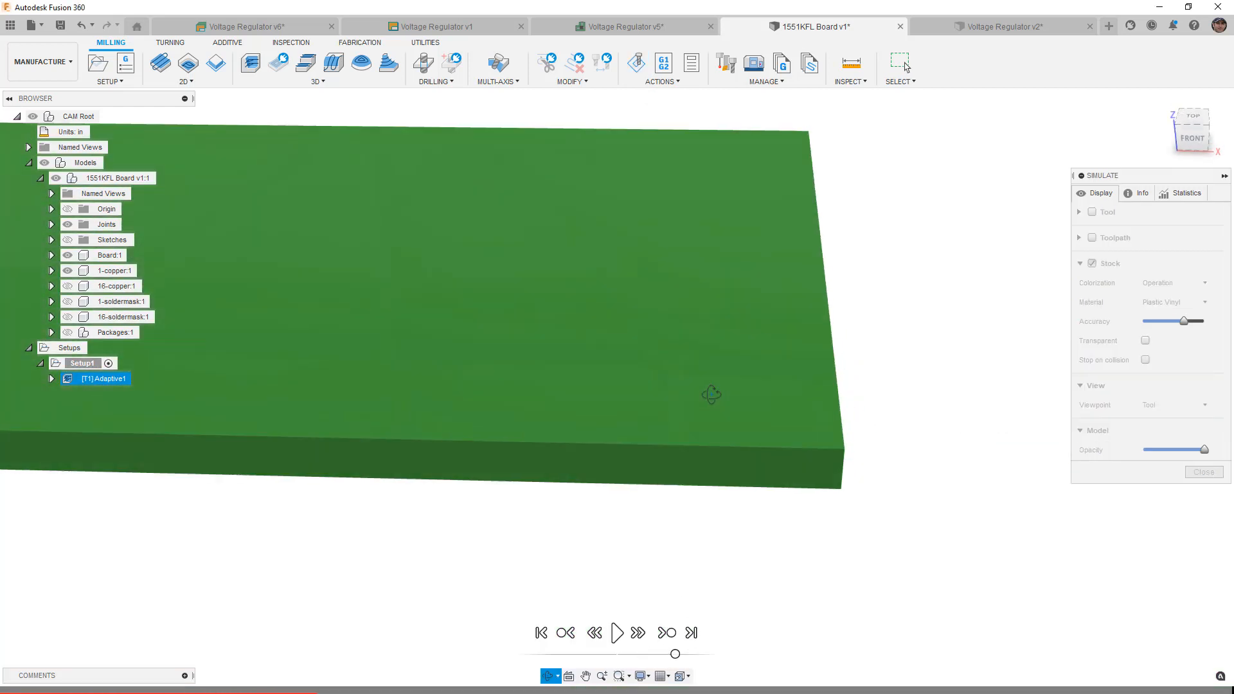
pyautogui.click(617, 633)
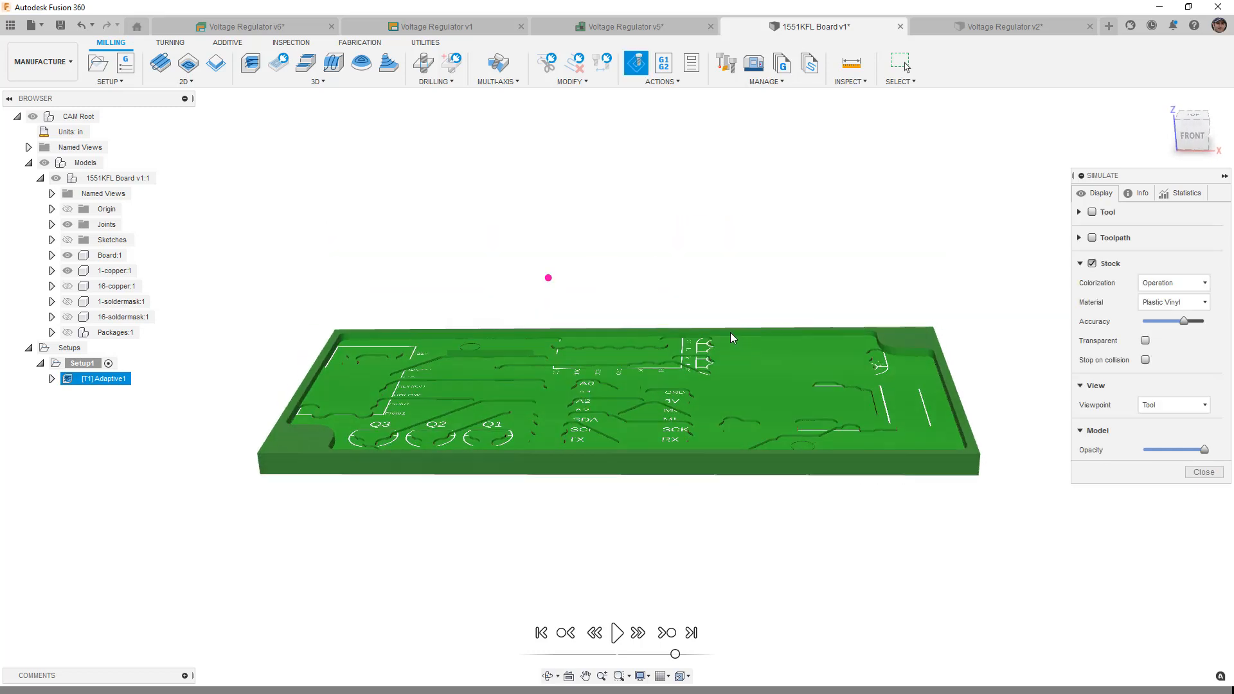
pyautogui.moveTo(642, 339)
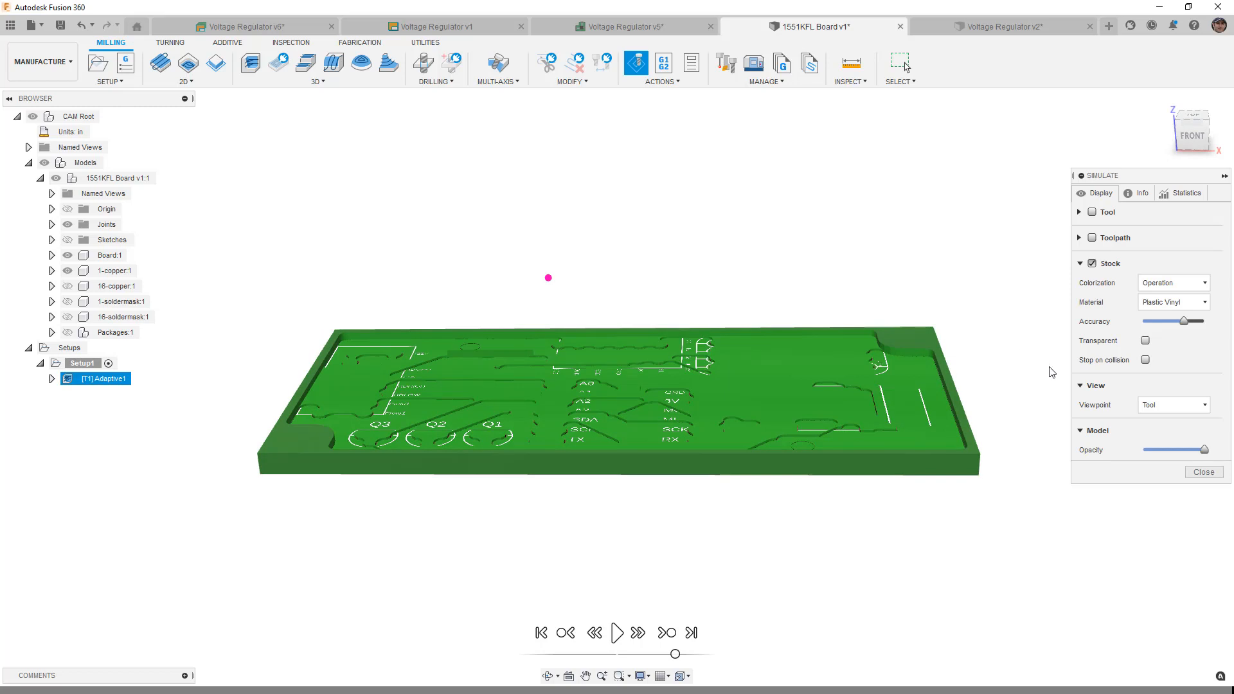
pyautogui.click(1203, 471)
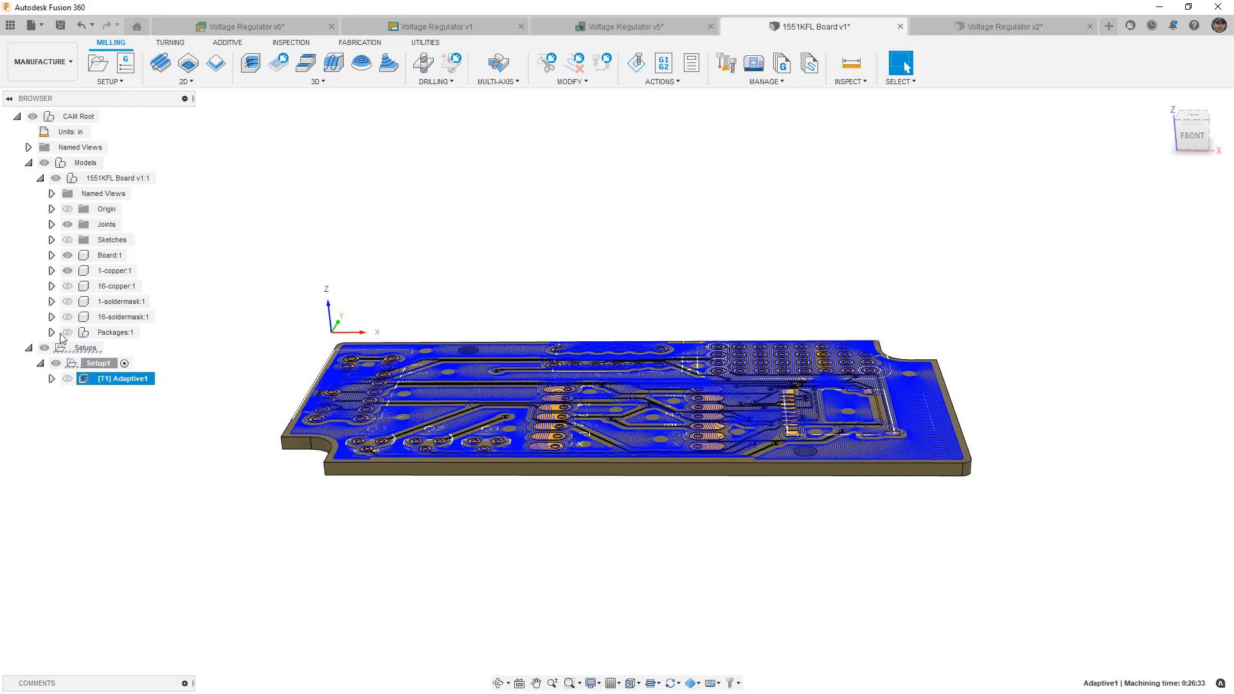
# Edit Setup1's stock top offset on the Stock tab and confirm
pyautogui.rightClick(98, 363)
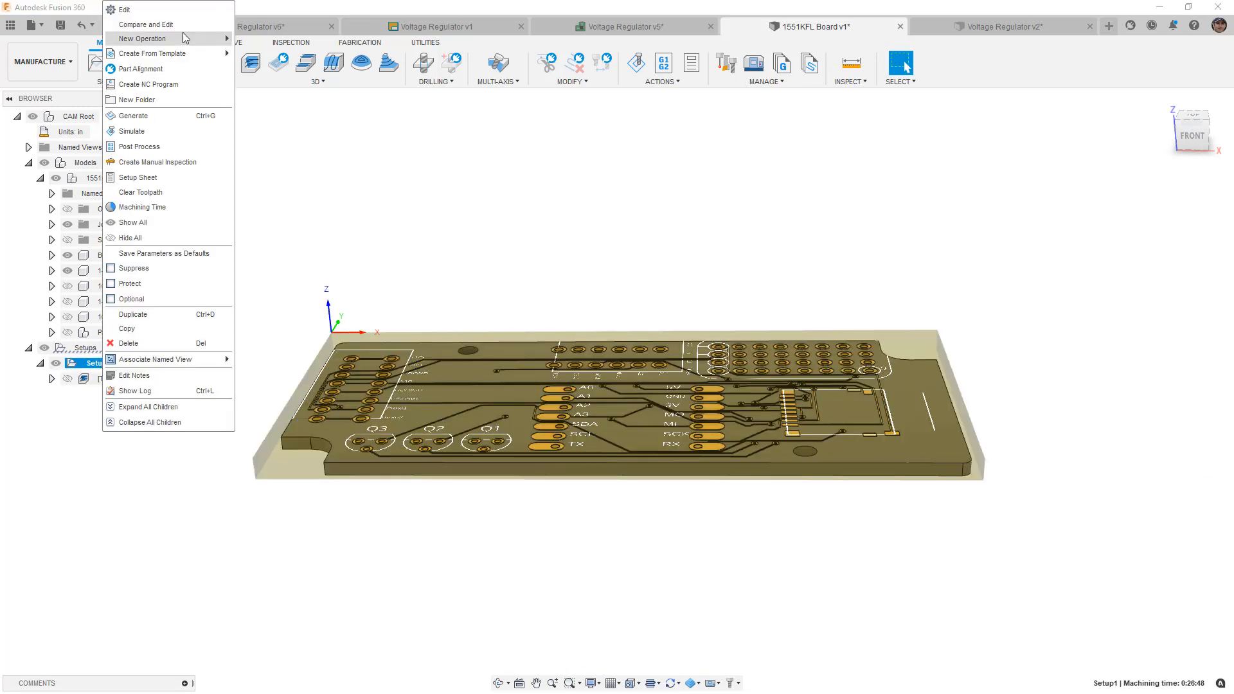
pyautogui.click(123, 9)
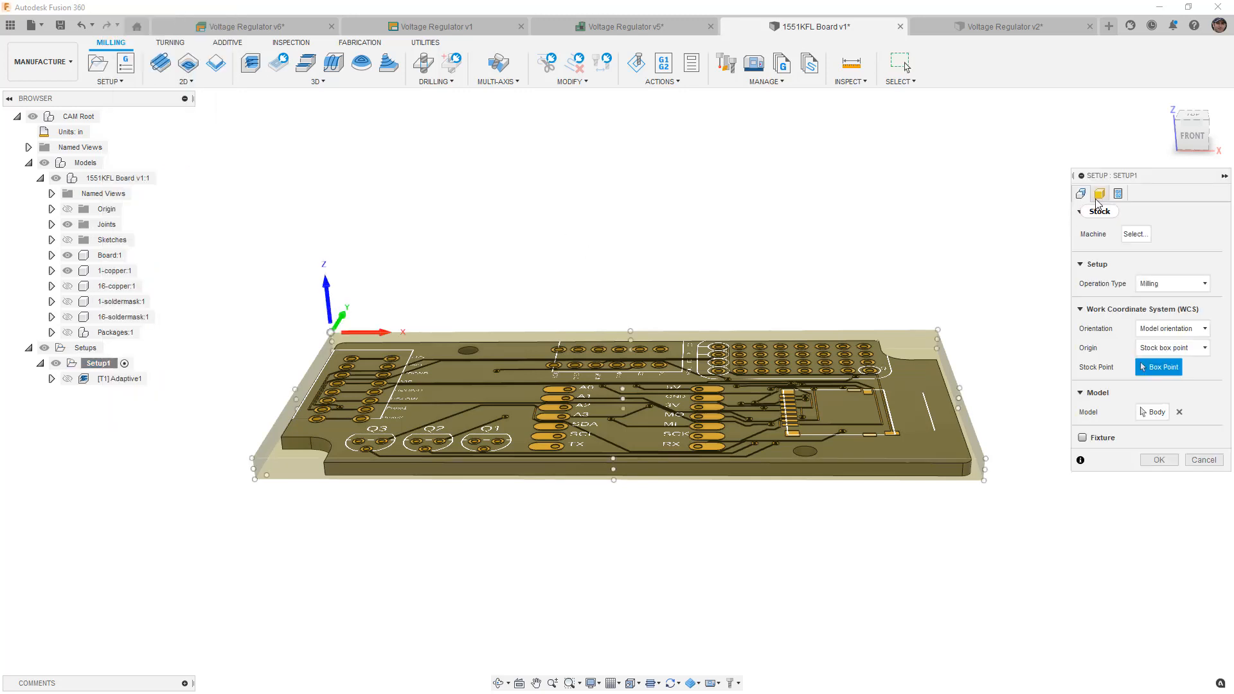
pyautogui.click(1098, 193)
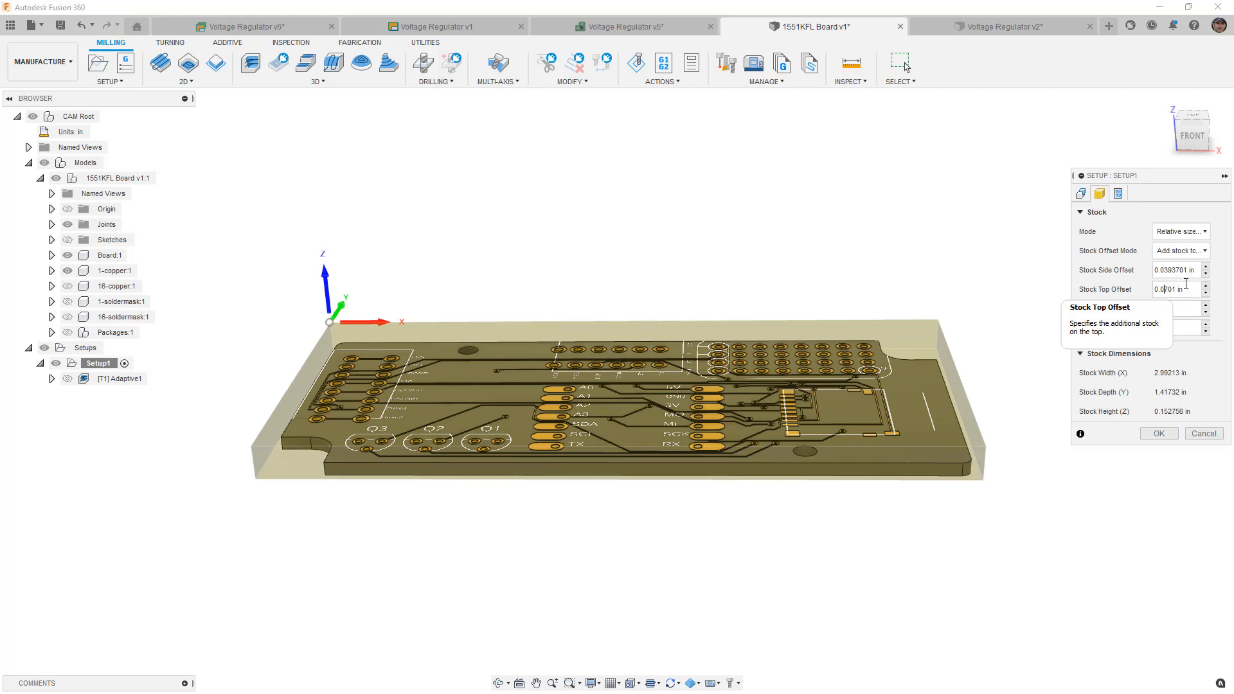
pyautogui.click(1158, 433)
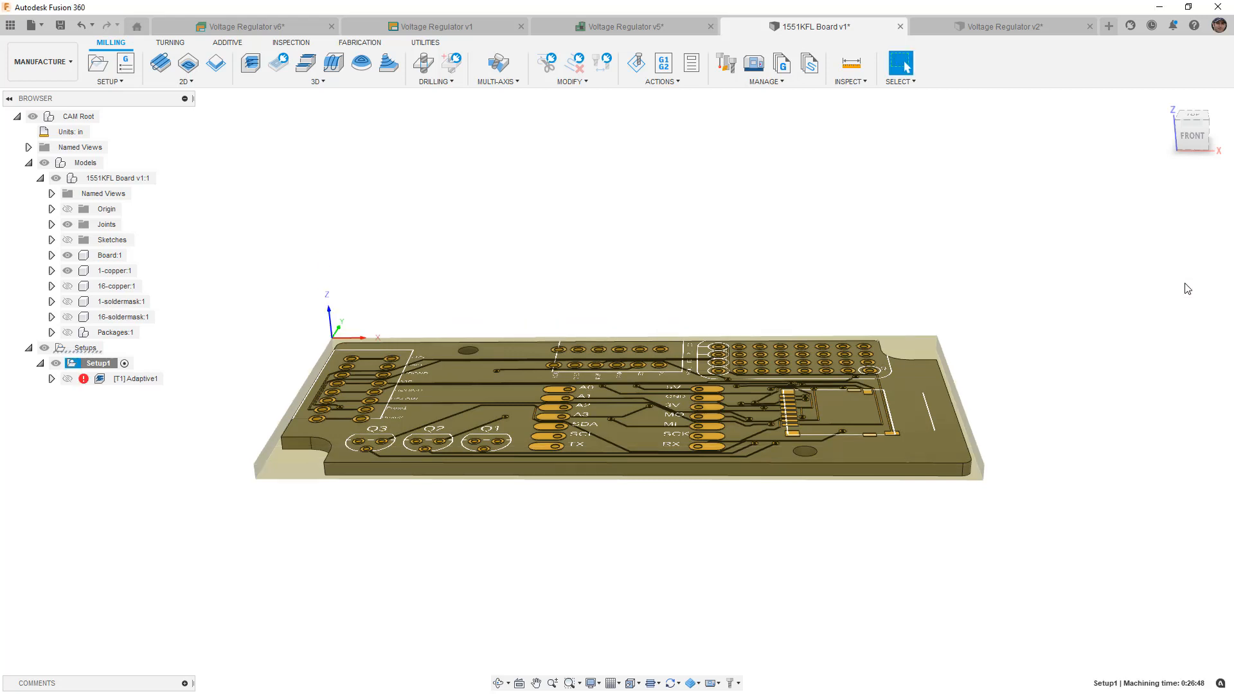
# Regenerate the Adaptive1 toolpath via Actions > Generate
pyautogui.click(137, 378)
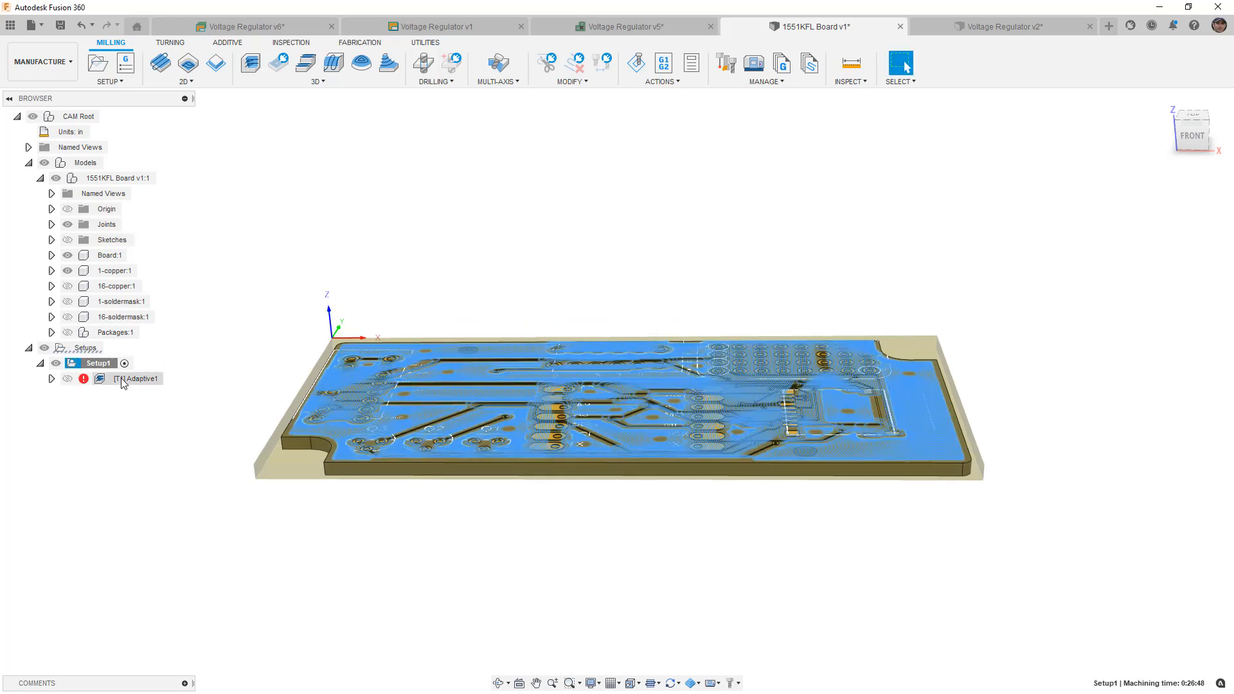
pyautogui.click(142, 378)
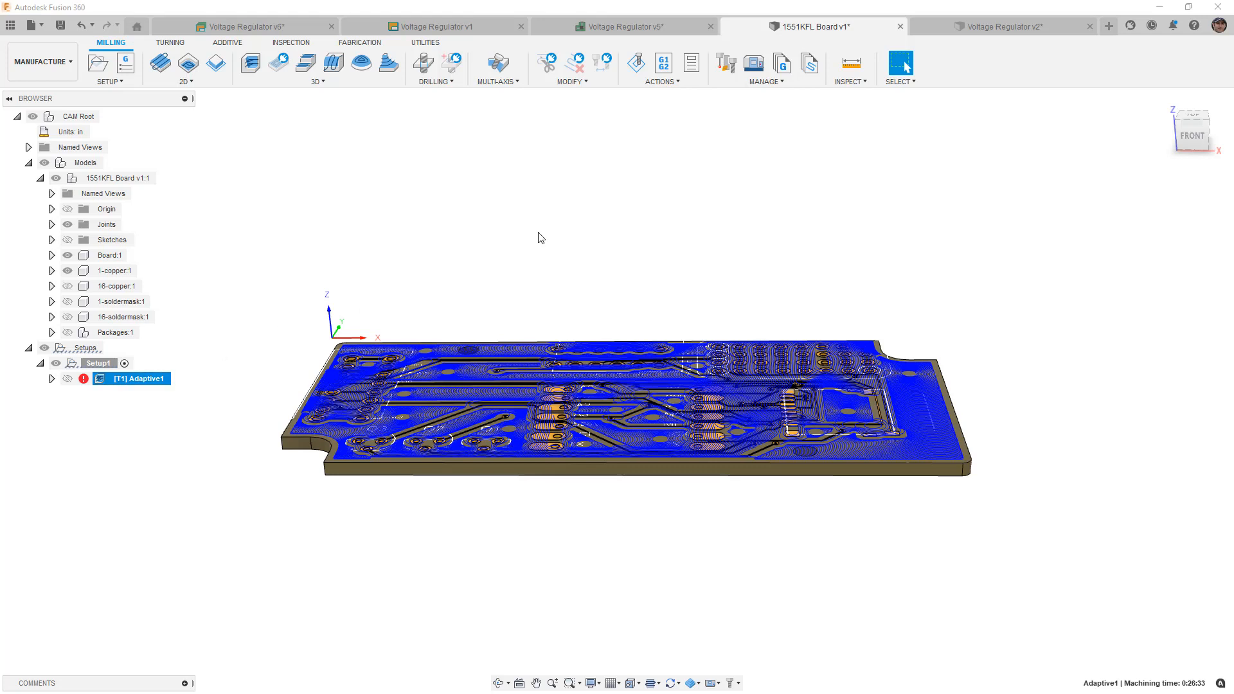
pyautogui.click(662, 68)
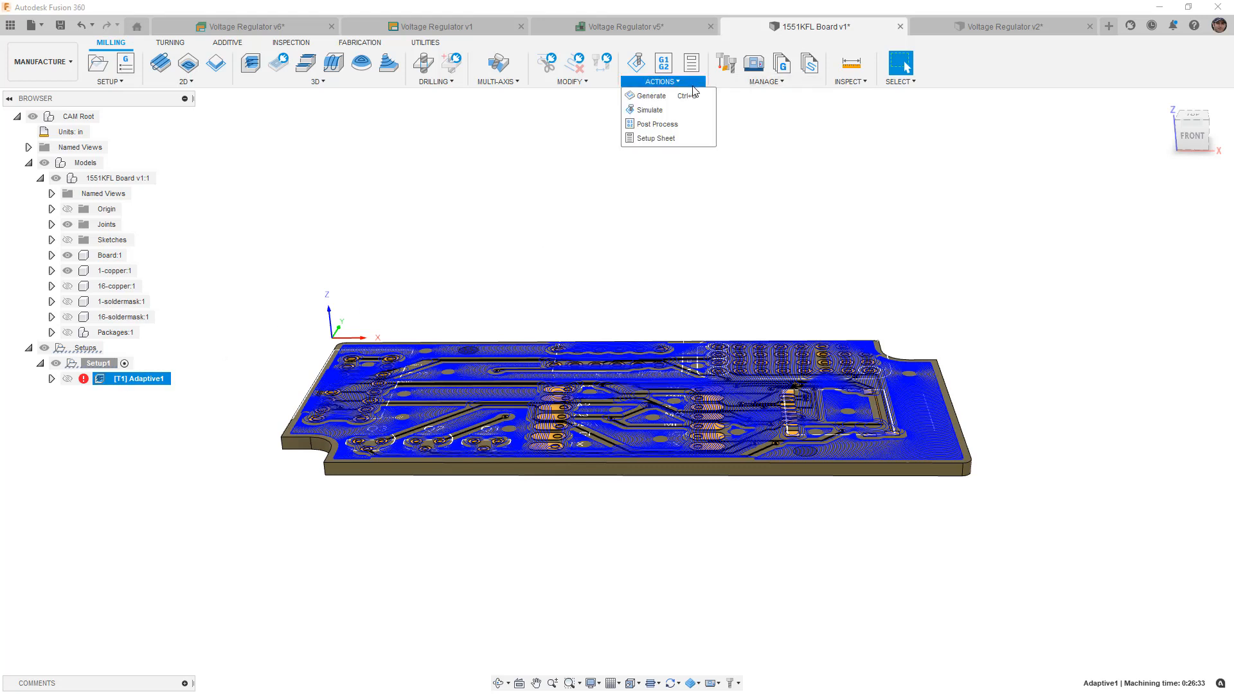
pyautogui.click(653, 95)
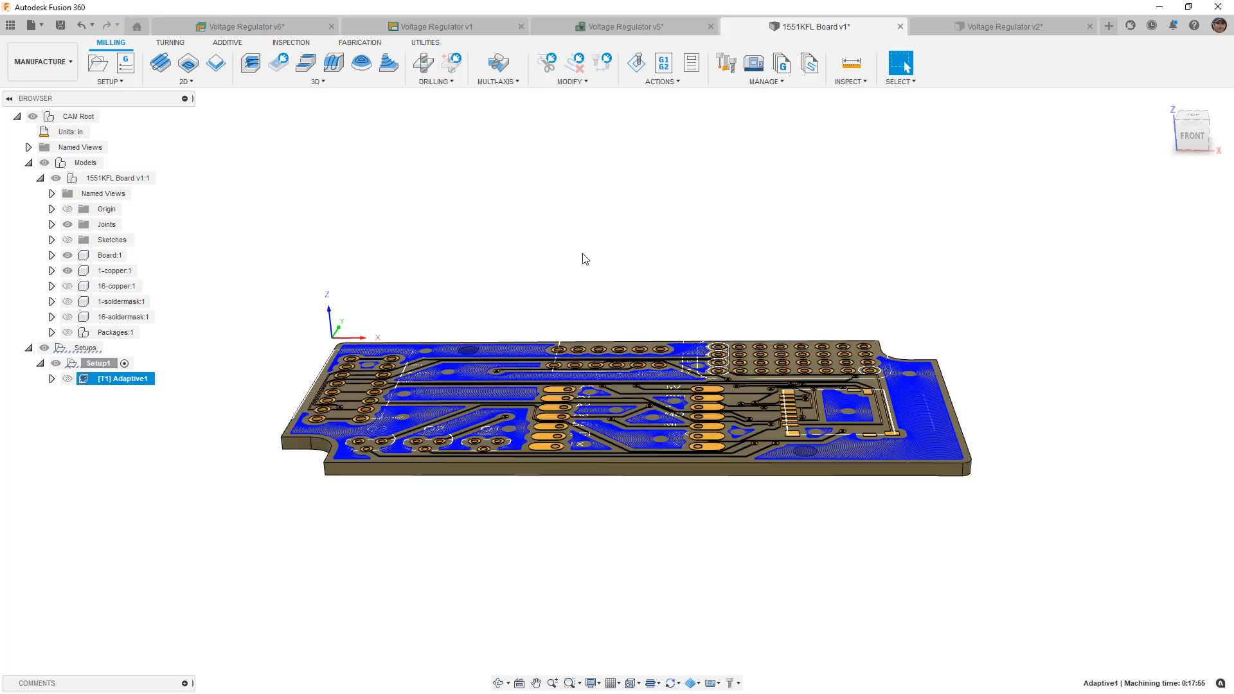
pyautogui.moveTo(882, 339)
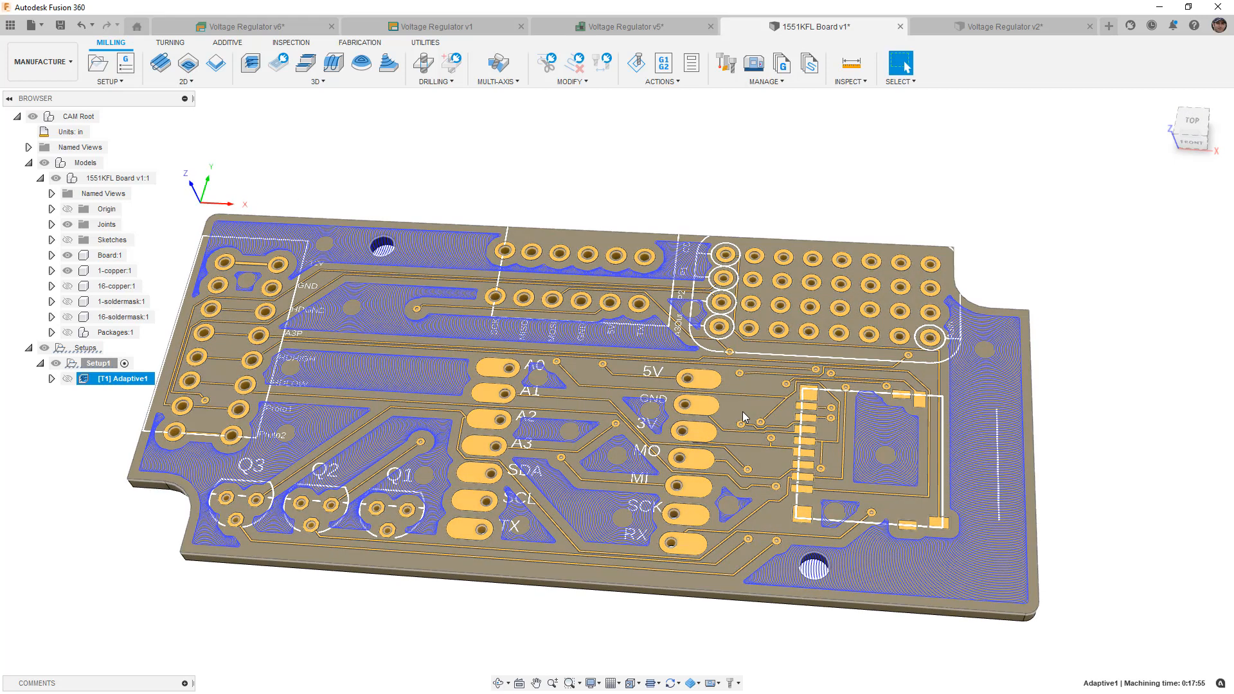
# Change the adaptive operation's end mill diameter to .03125 in and accept
pyautogui.click(51, 377)
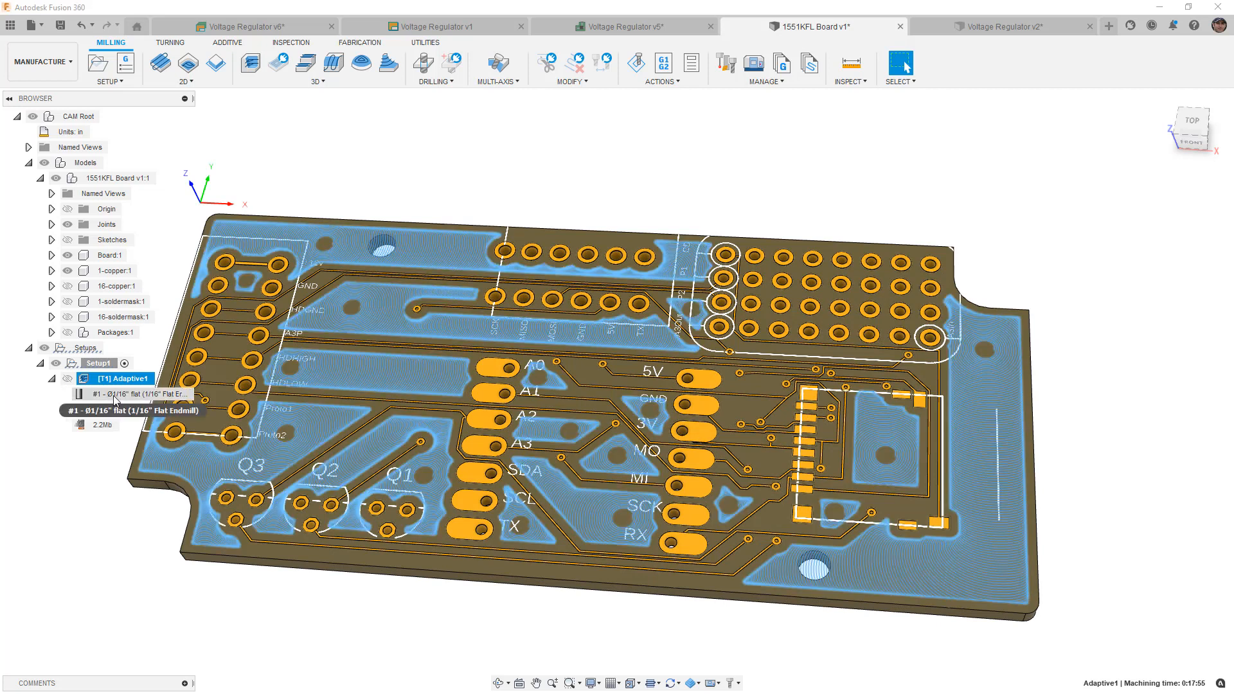
pyautogui.doubleClick(136, 393)
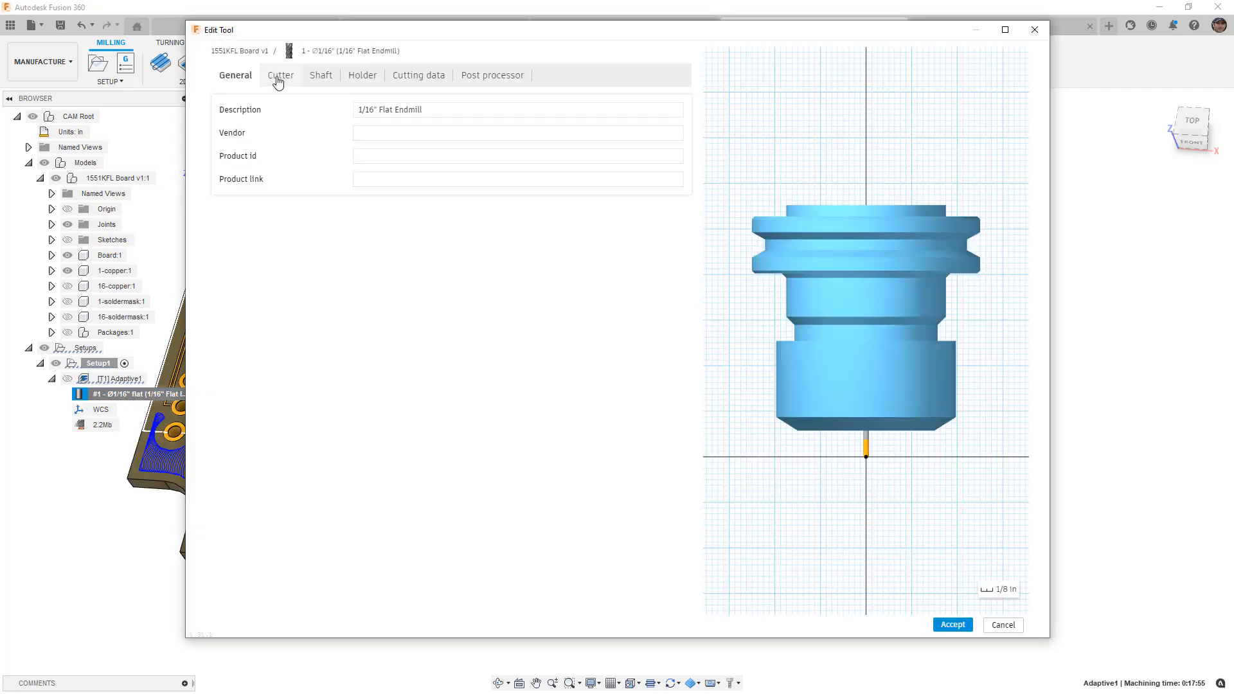
pyautogui.click(280, 75)
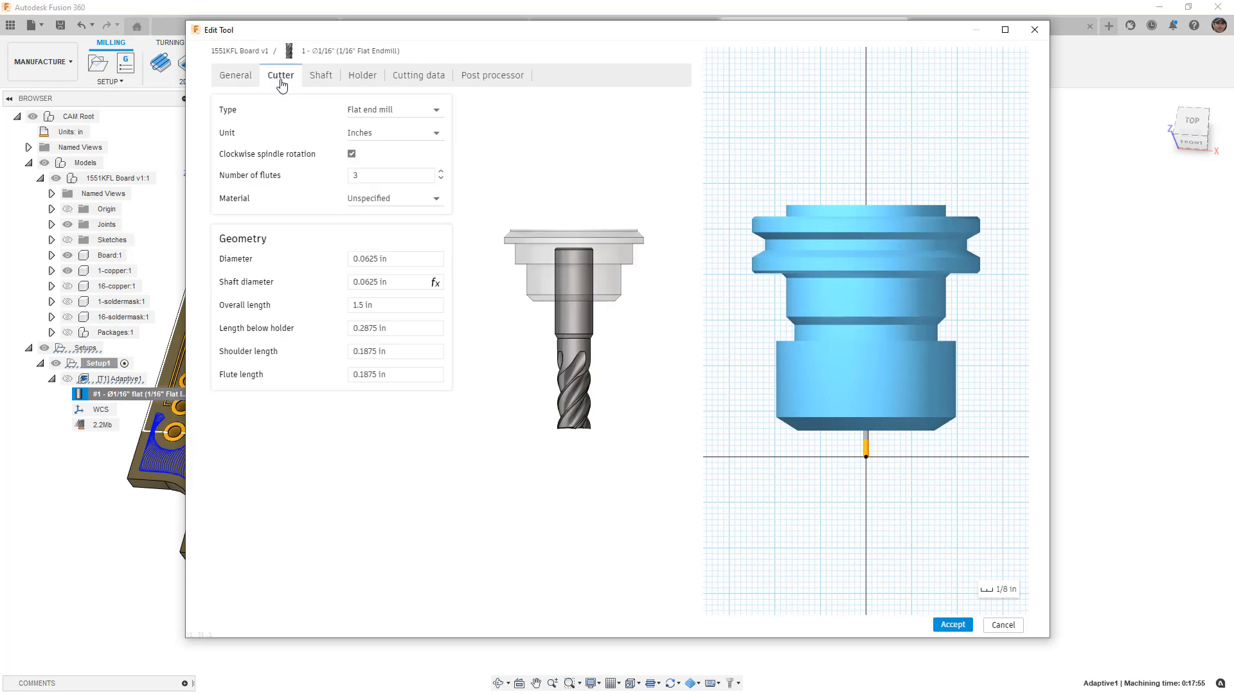
pyautogui.click(395, 258)
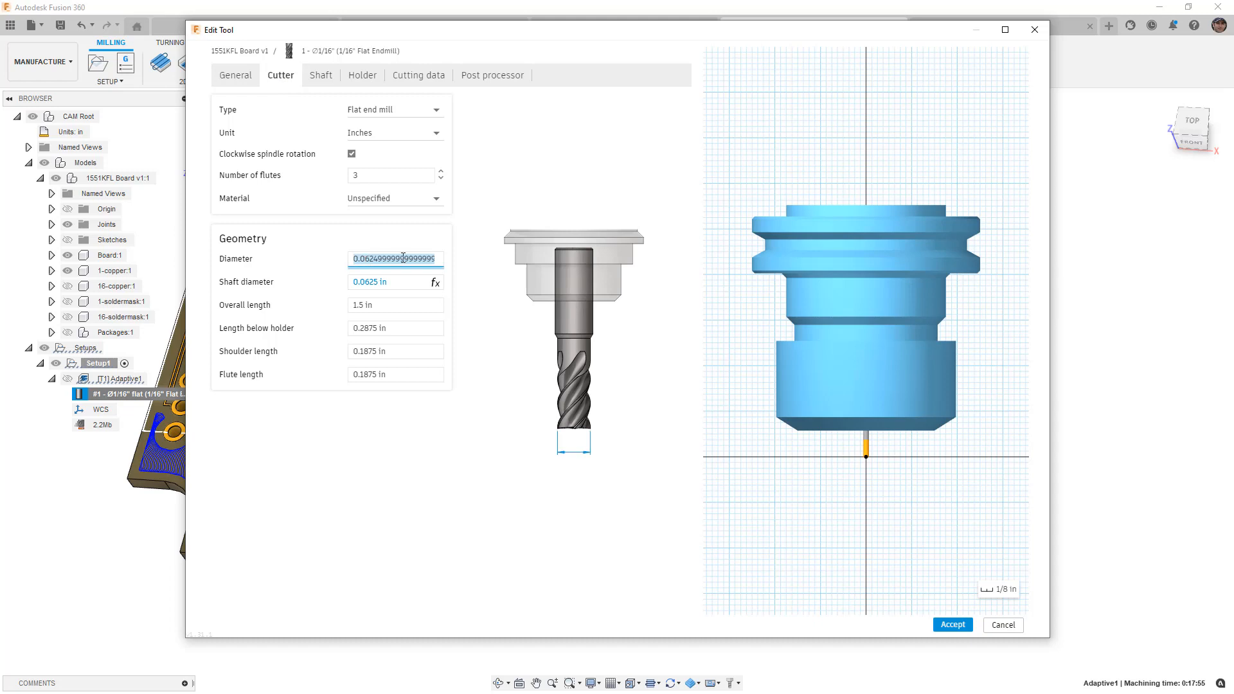
pyautogui.write('.03125 in')
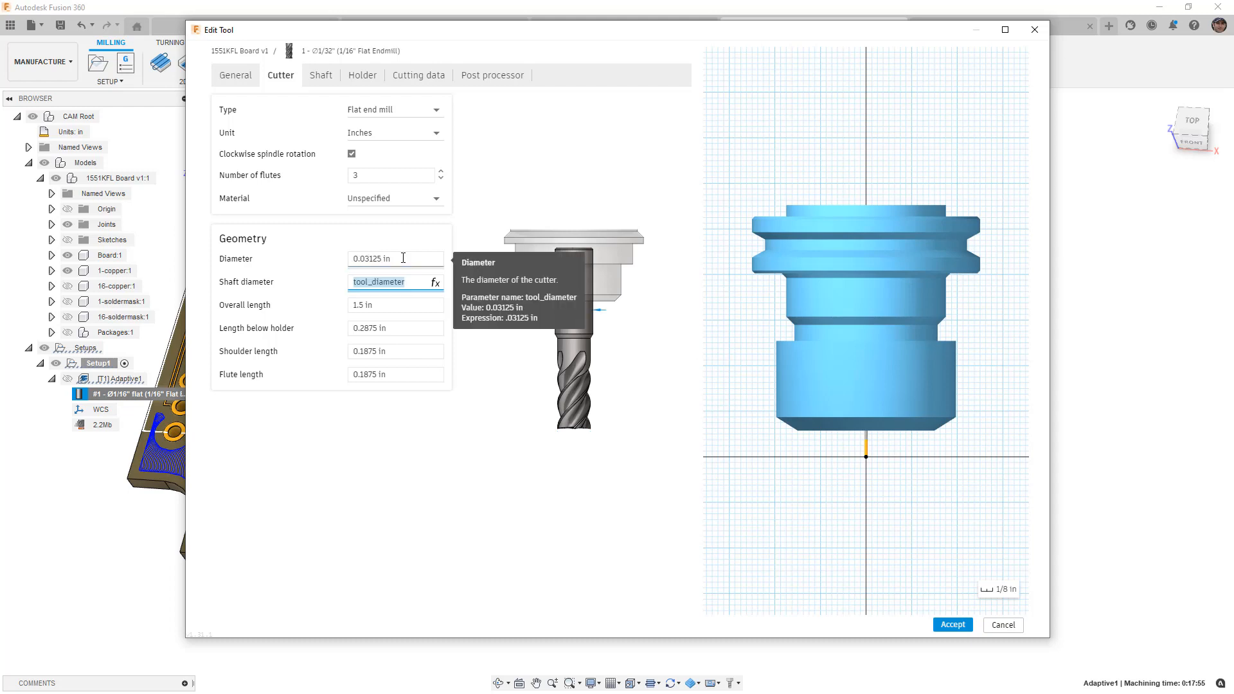
pyautogui.moveTo(787, 519)
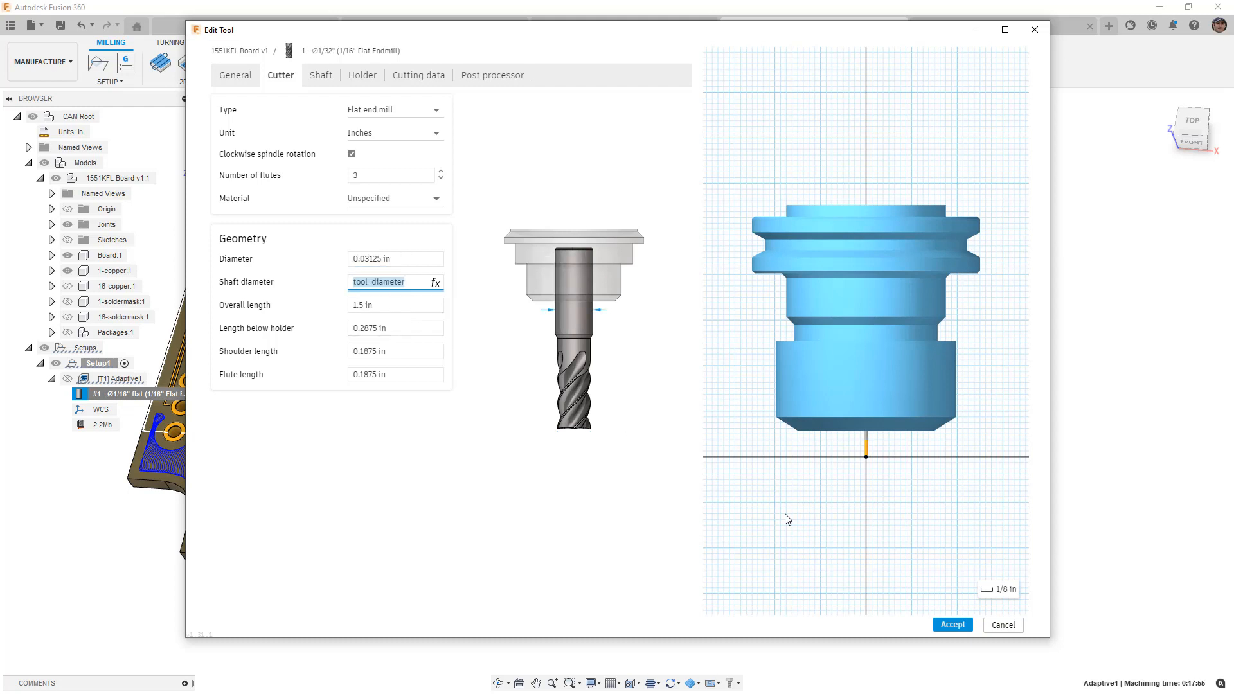
pyautogui.click(952, 625)
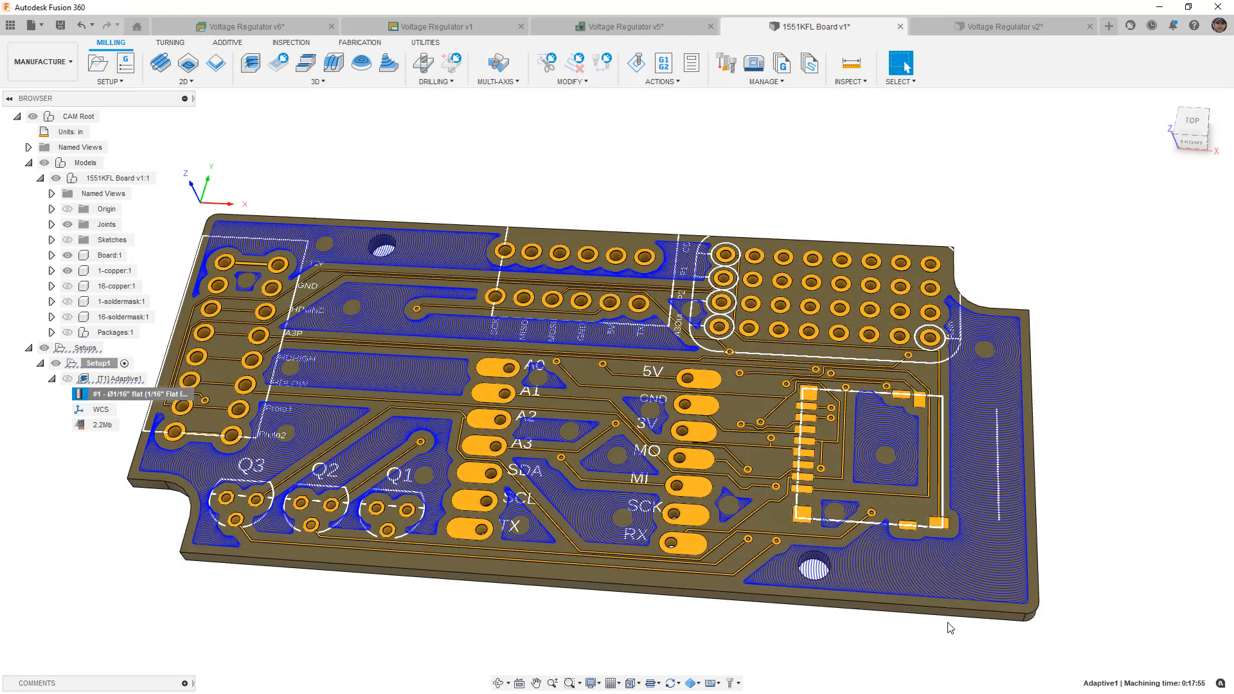
pyautogui.click(137, 378)
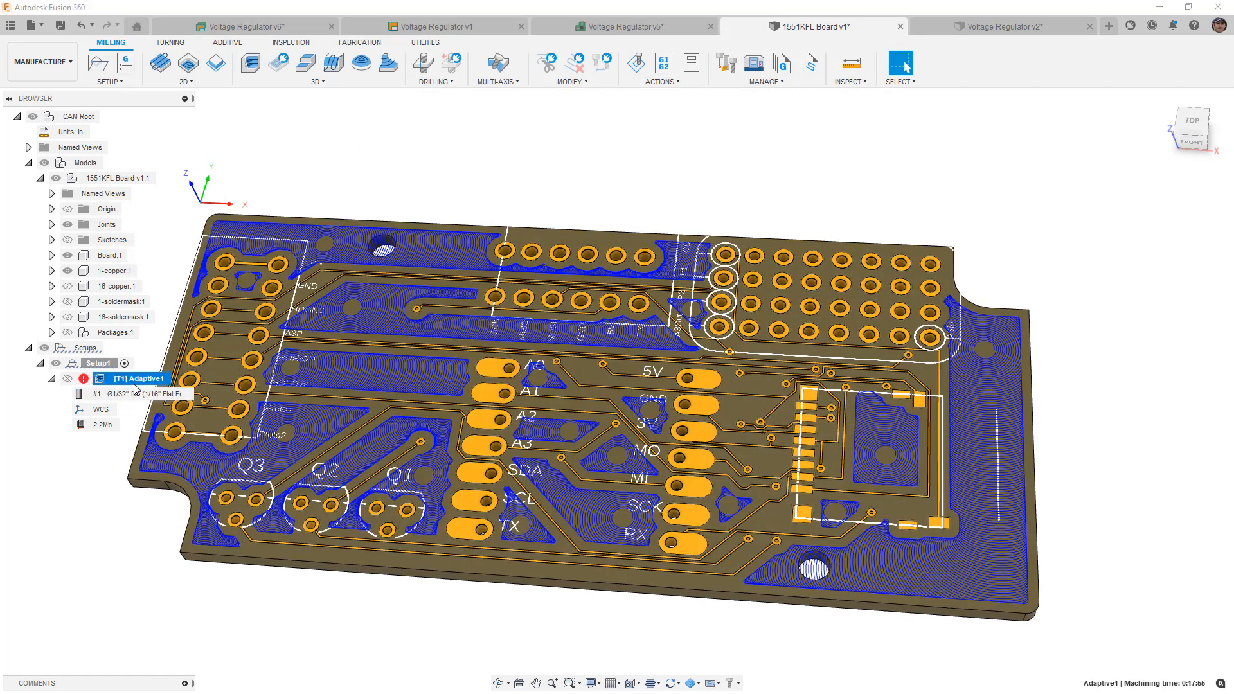